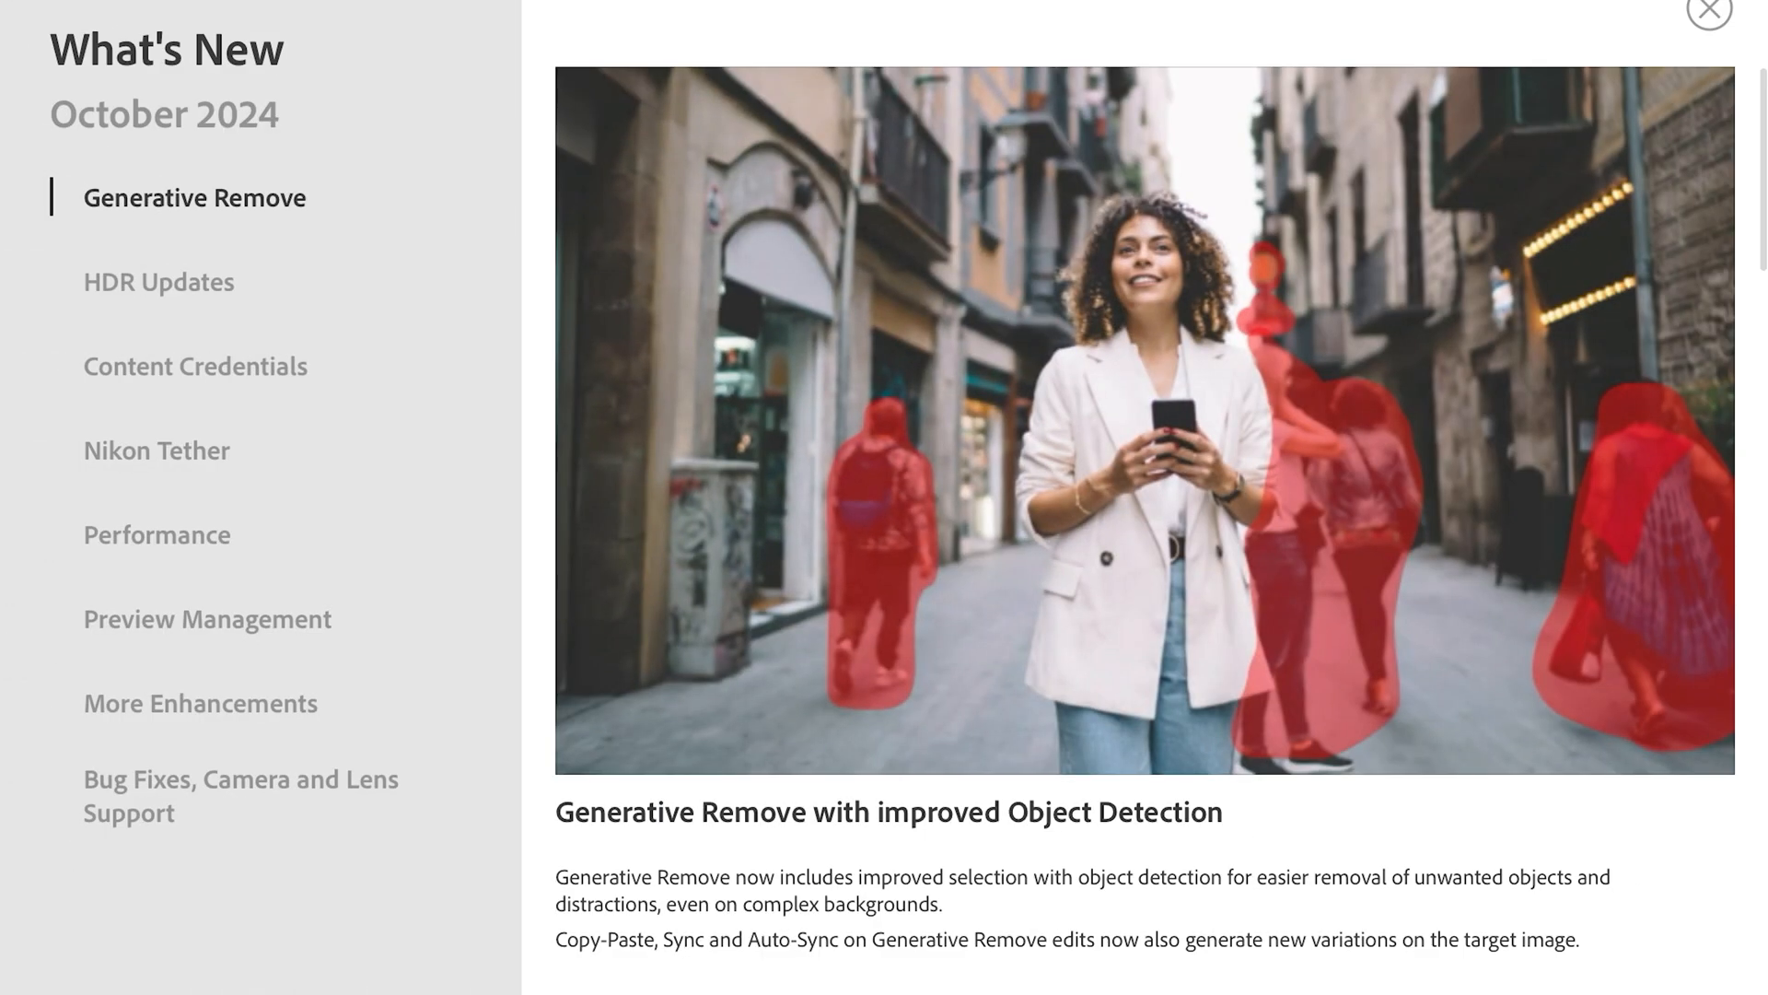
# Dismiss the What's New overview to return to the horse landscape photo in Develop.
pyautogui.click(1707, 9)
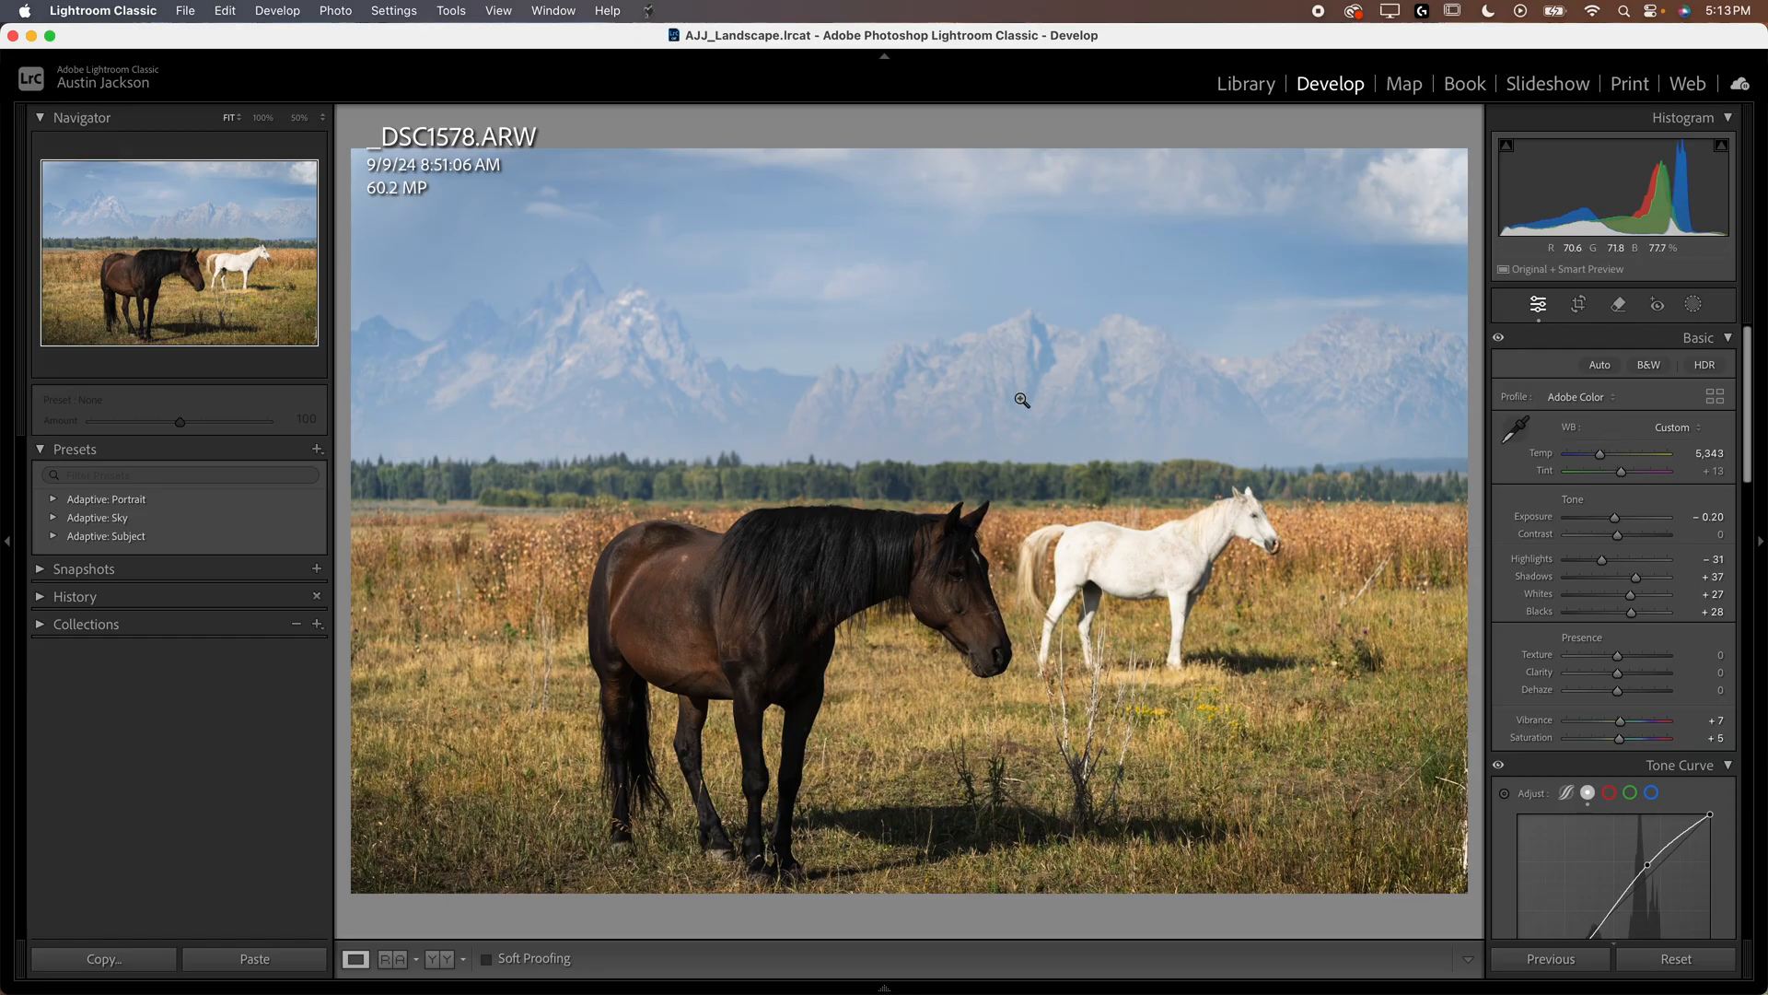
pyautogui.moveTo(1544, 473)
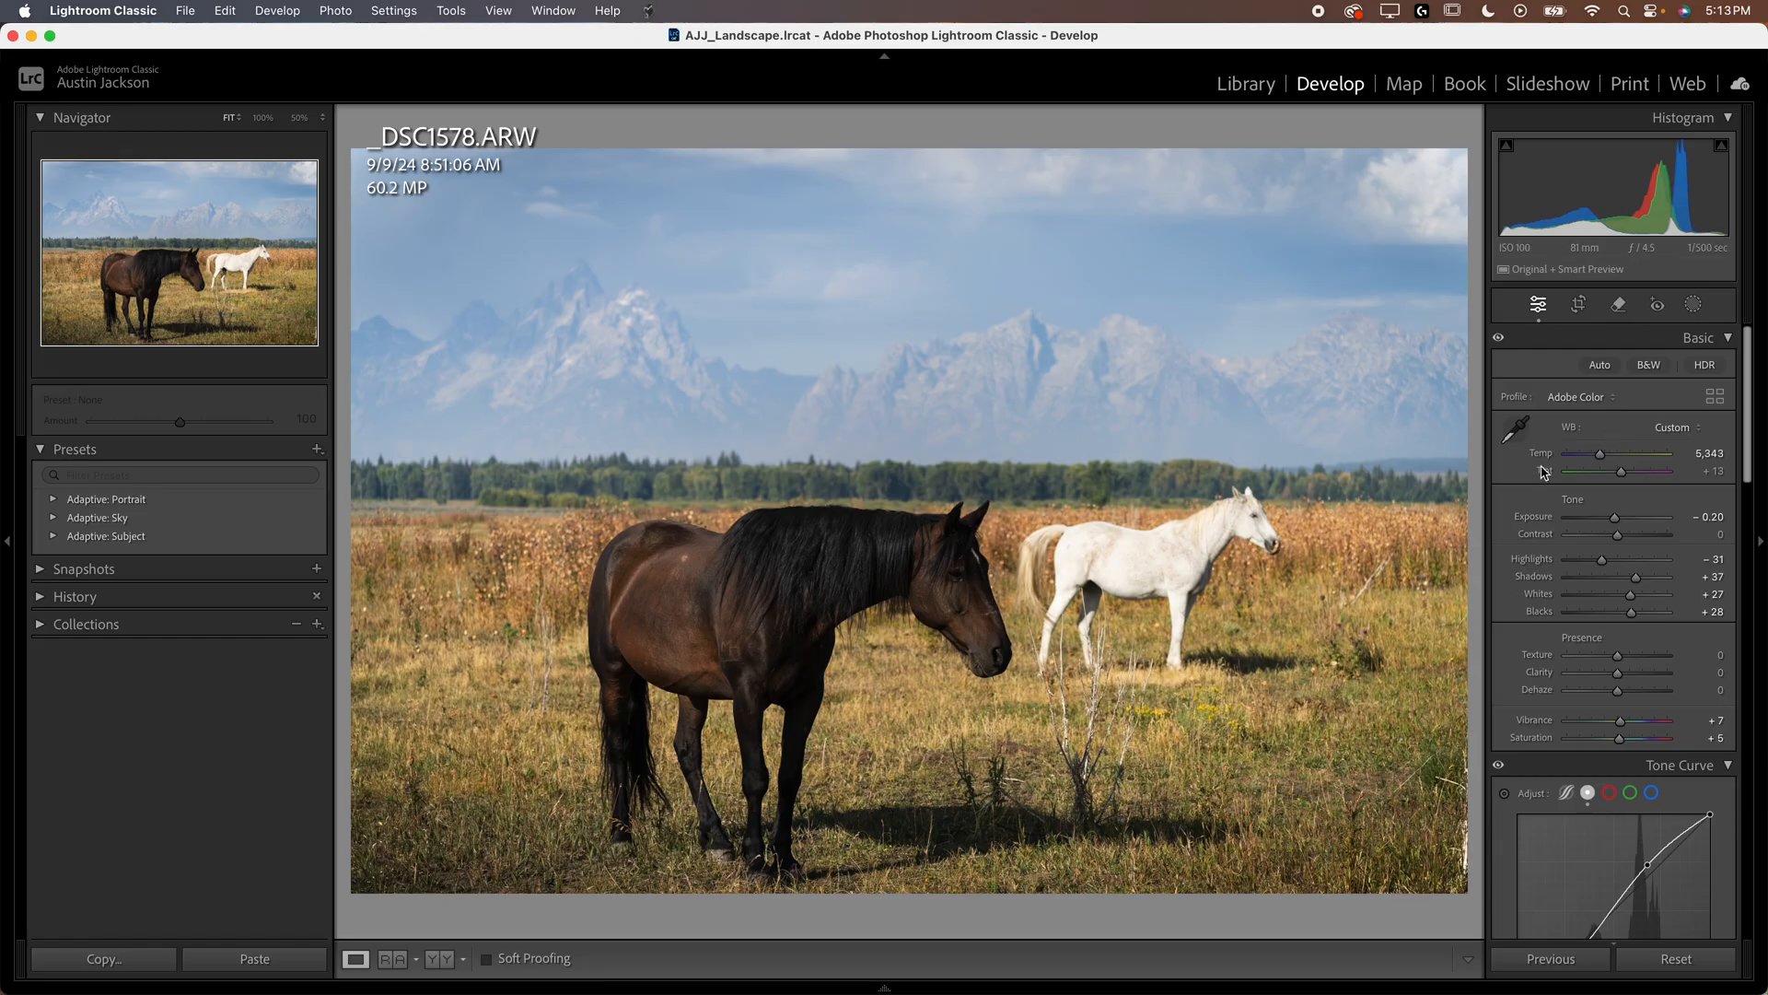
pyautogui.moveTo(1754, 299)
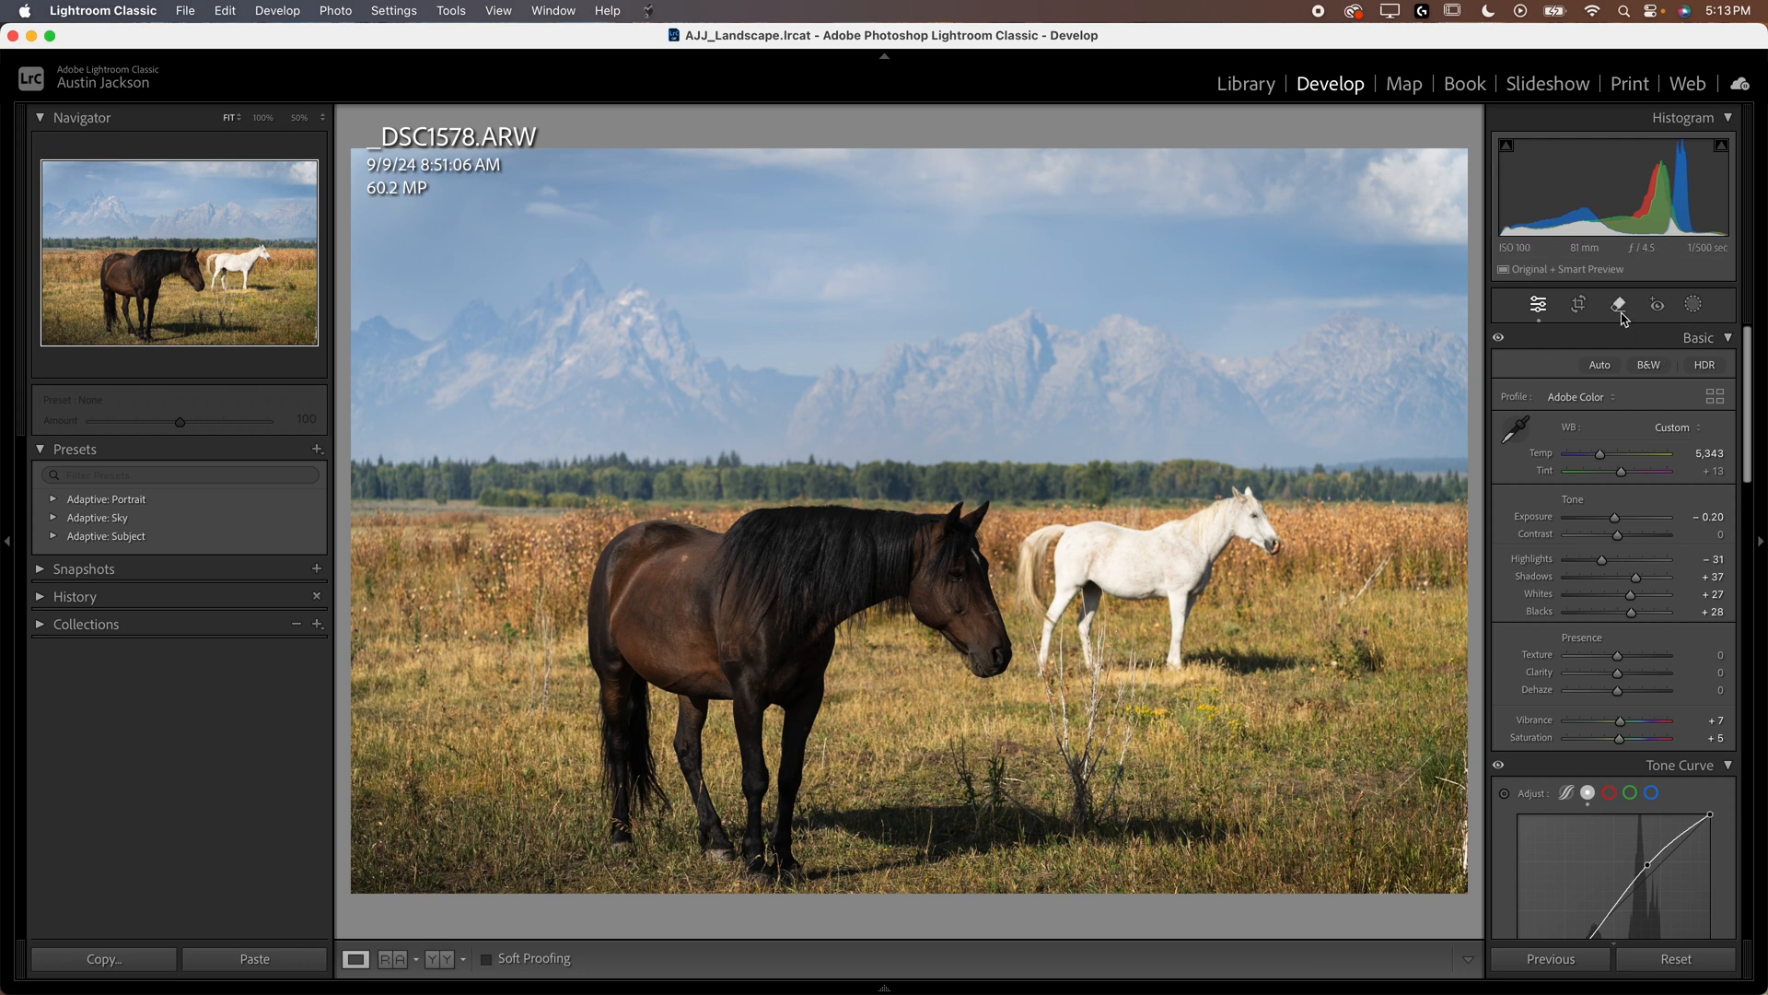
pyautogui.moveTo(1326, 100)
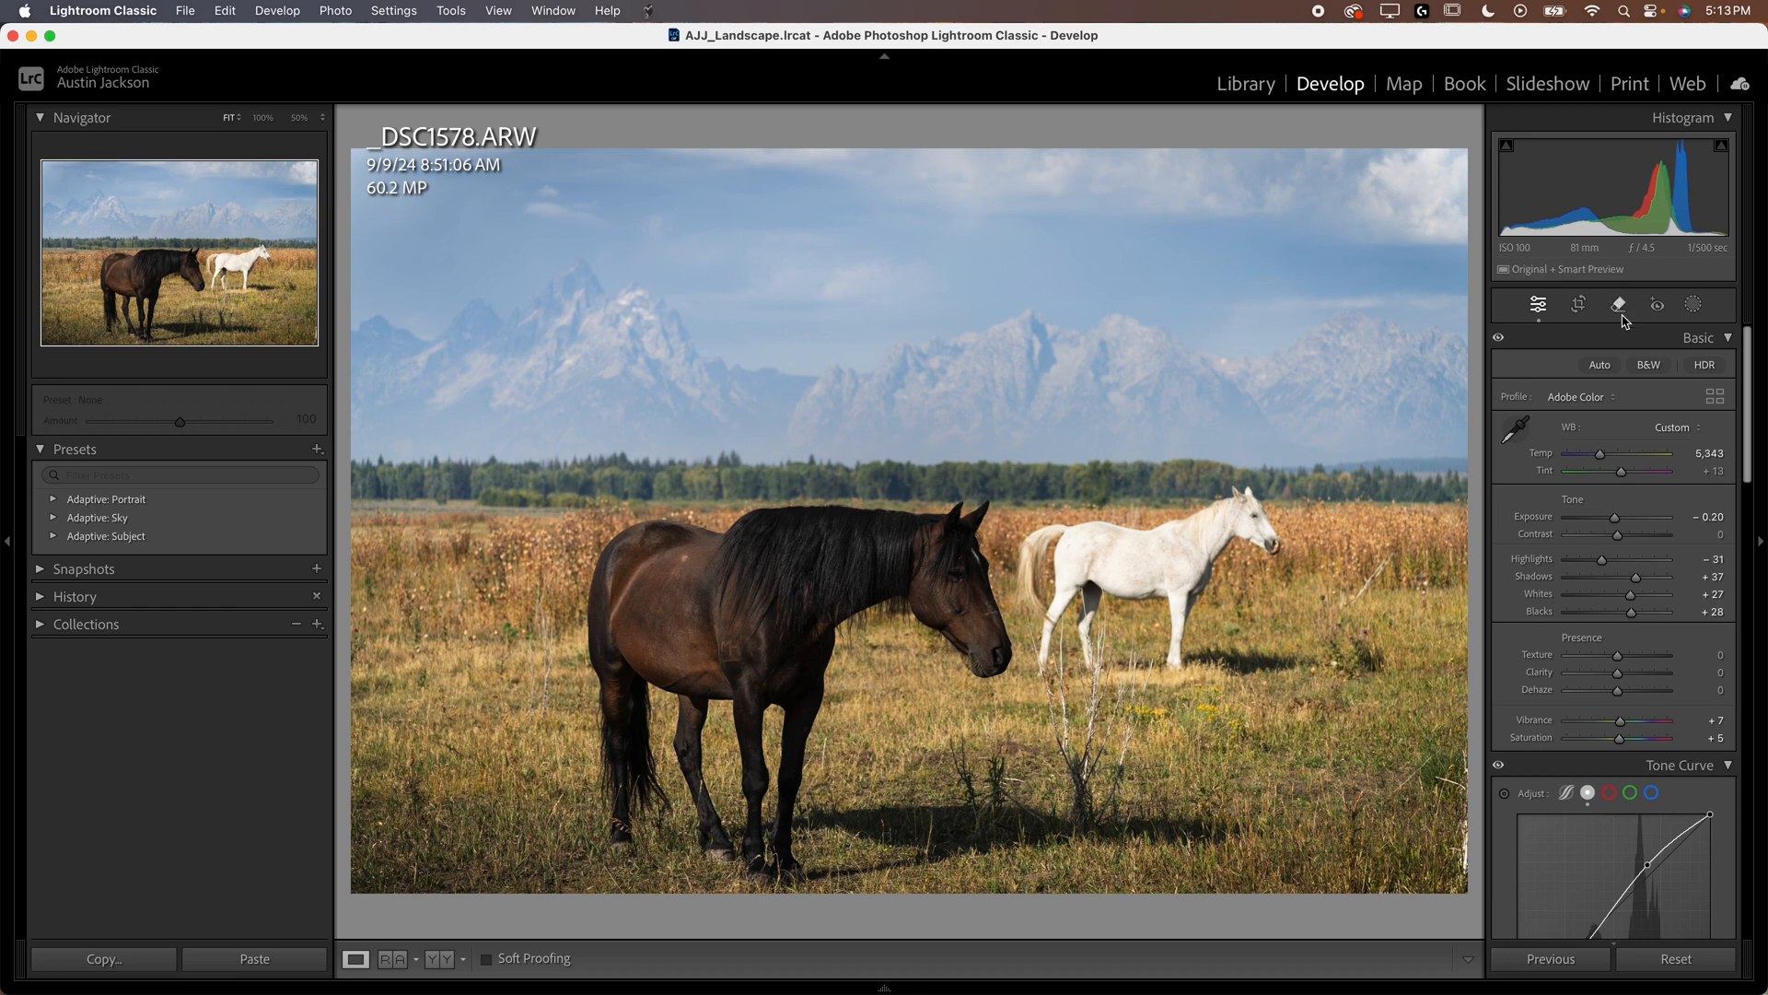
# Open the Remove tool and turn on Detect objects.
pyautogui.click(1617, 305)
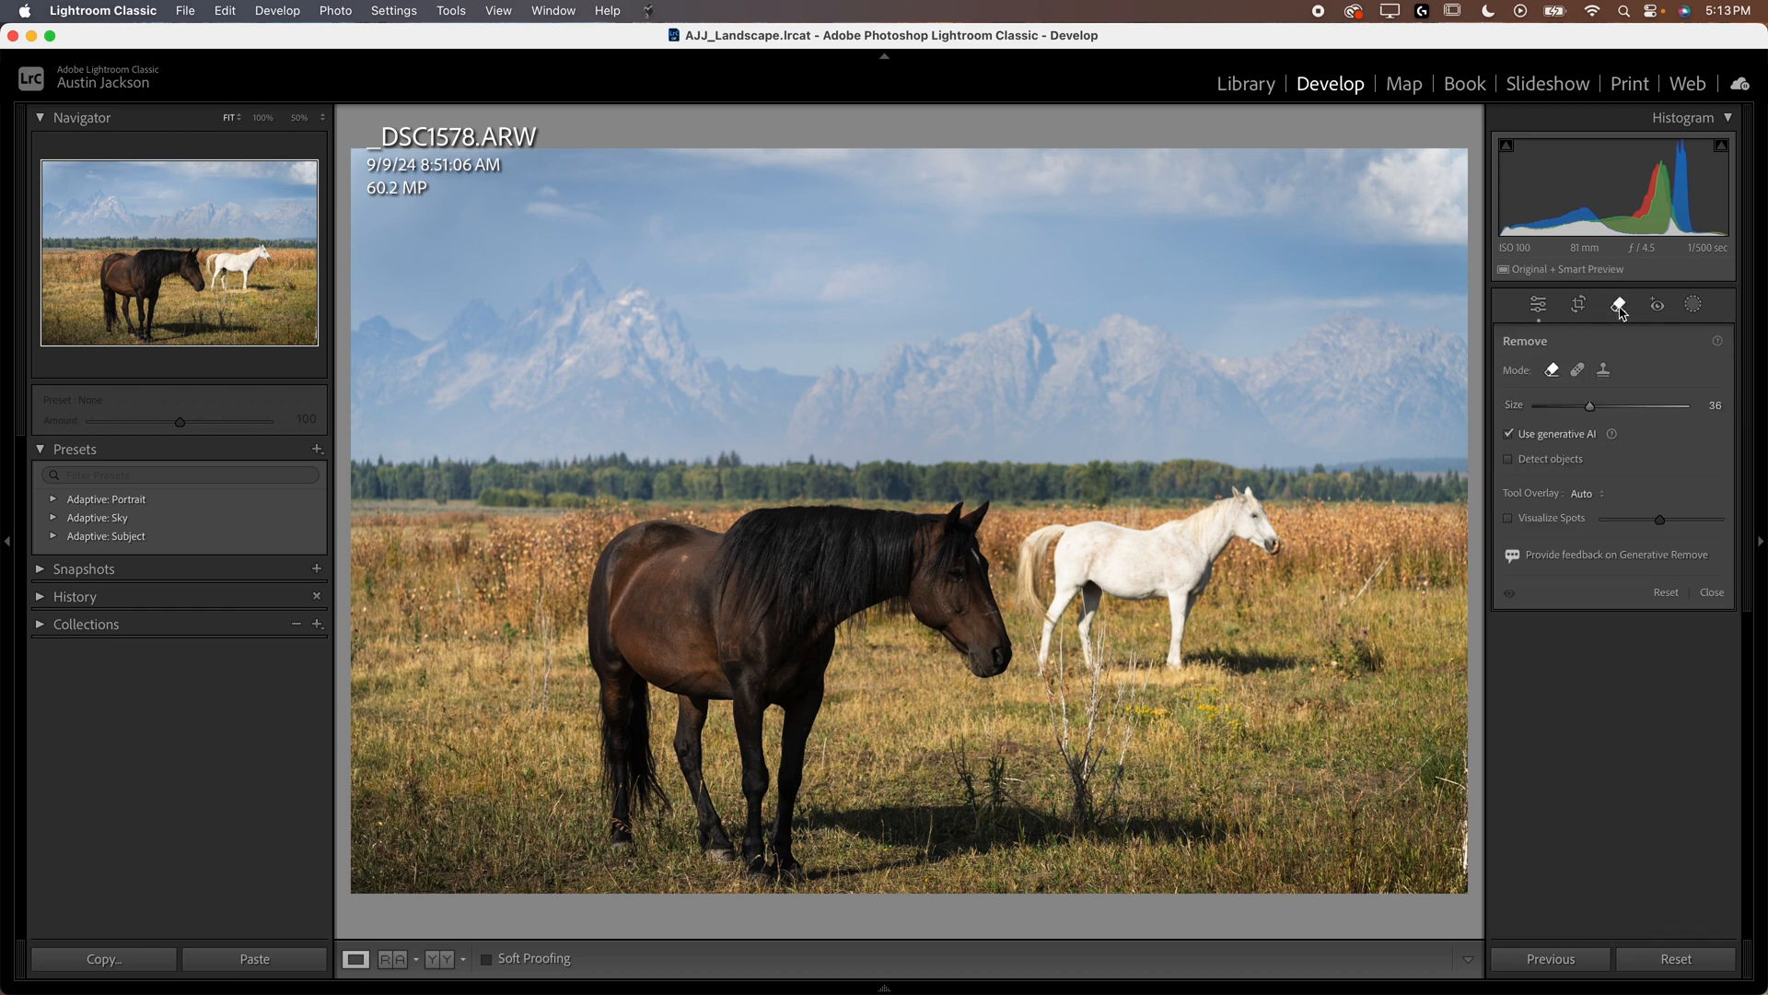
pyautogui.moveTo(1578, 440)
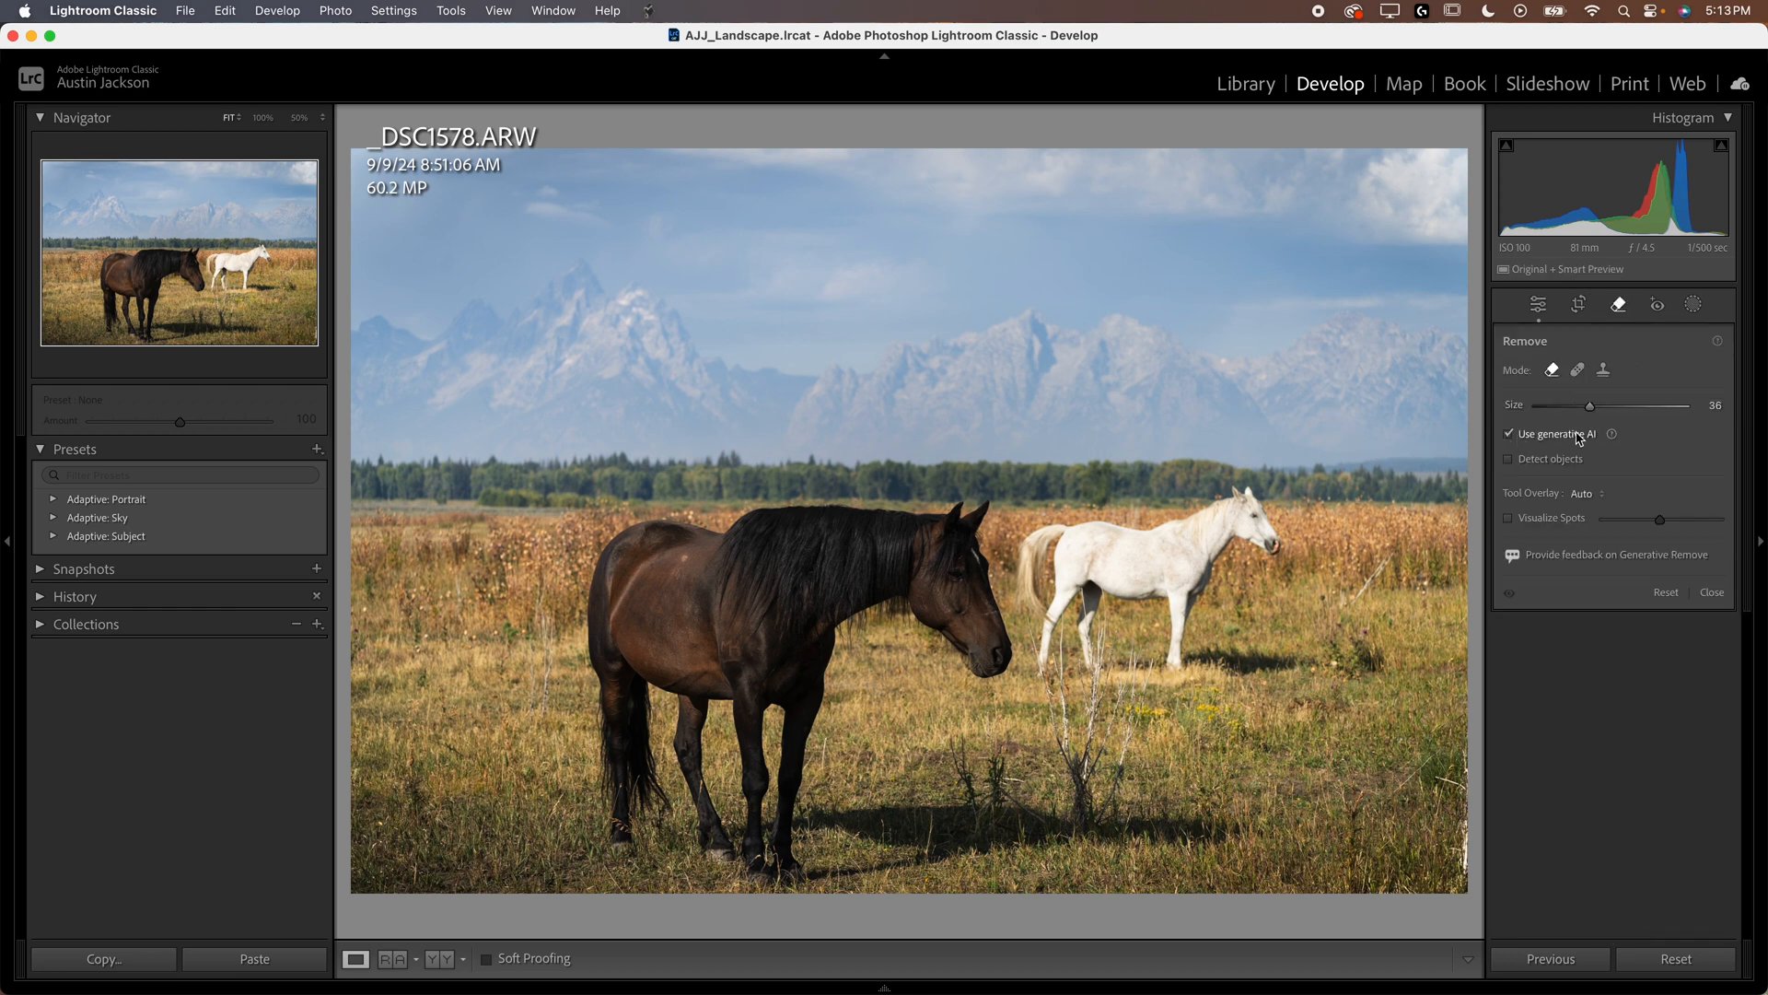
pyautogui.click(1507, 458)
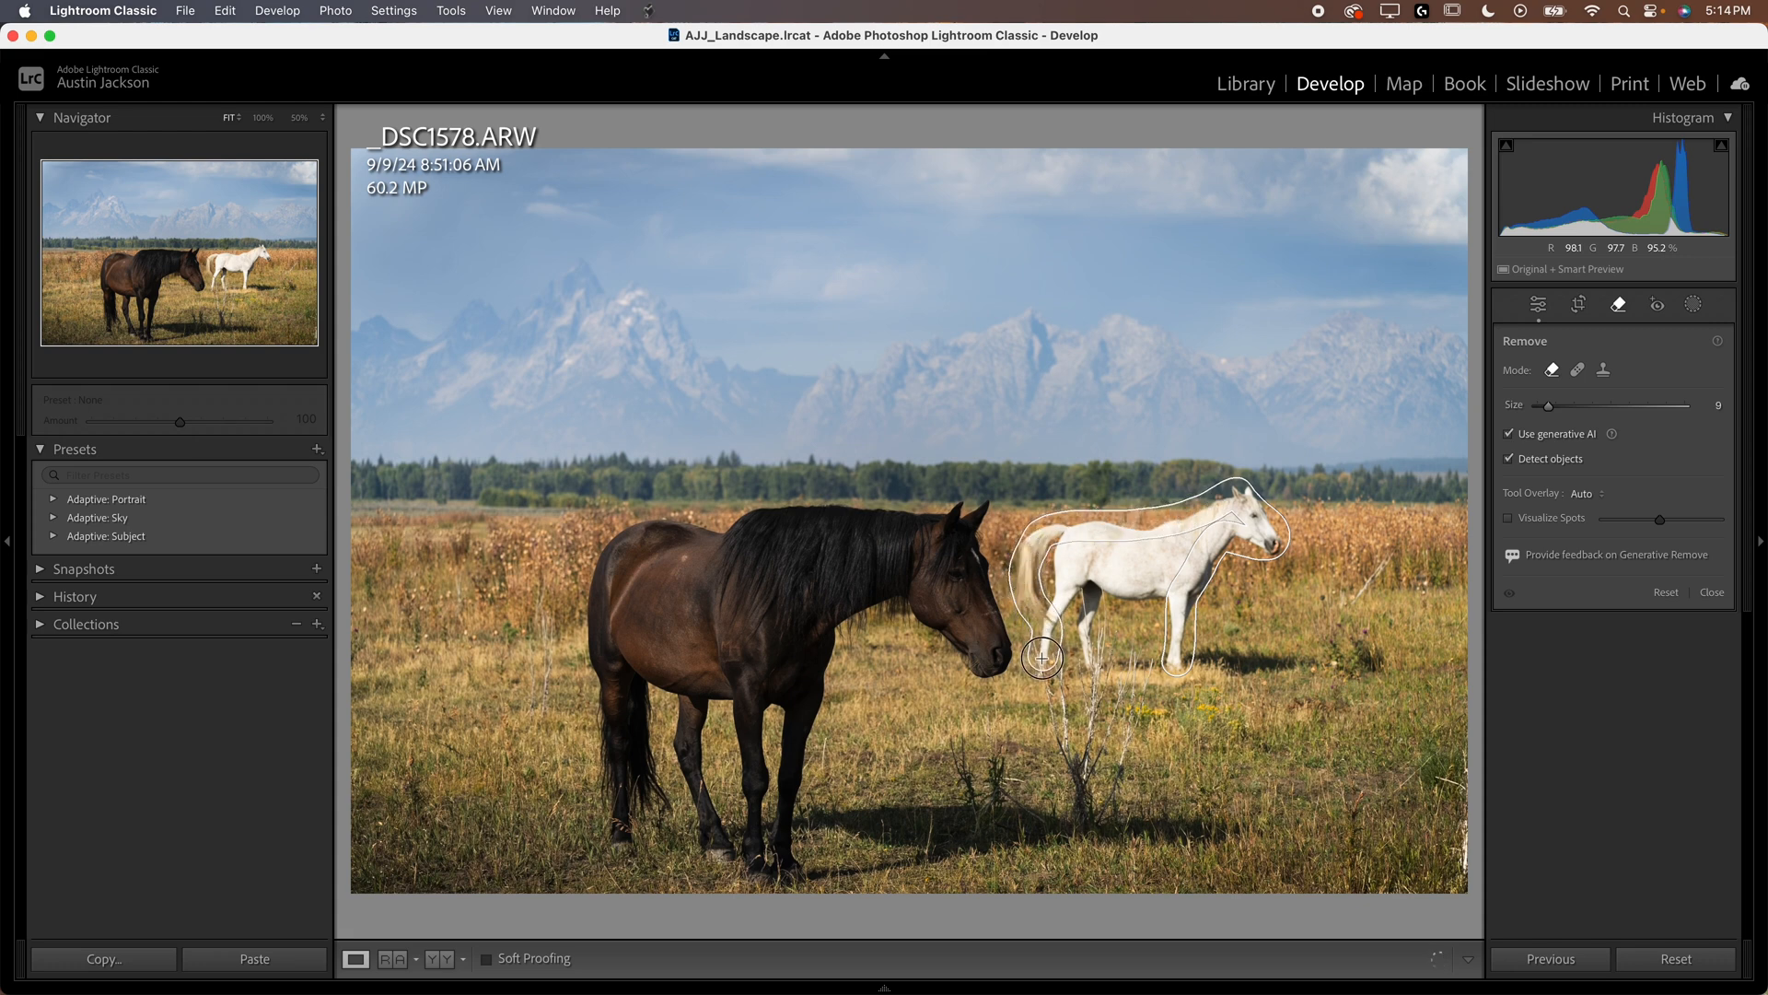
pyautogui.moveTo(1089, 661)
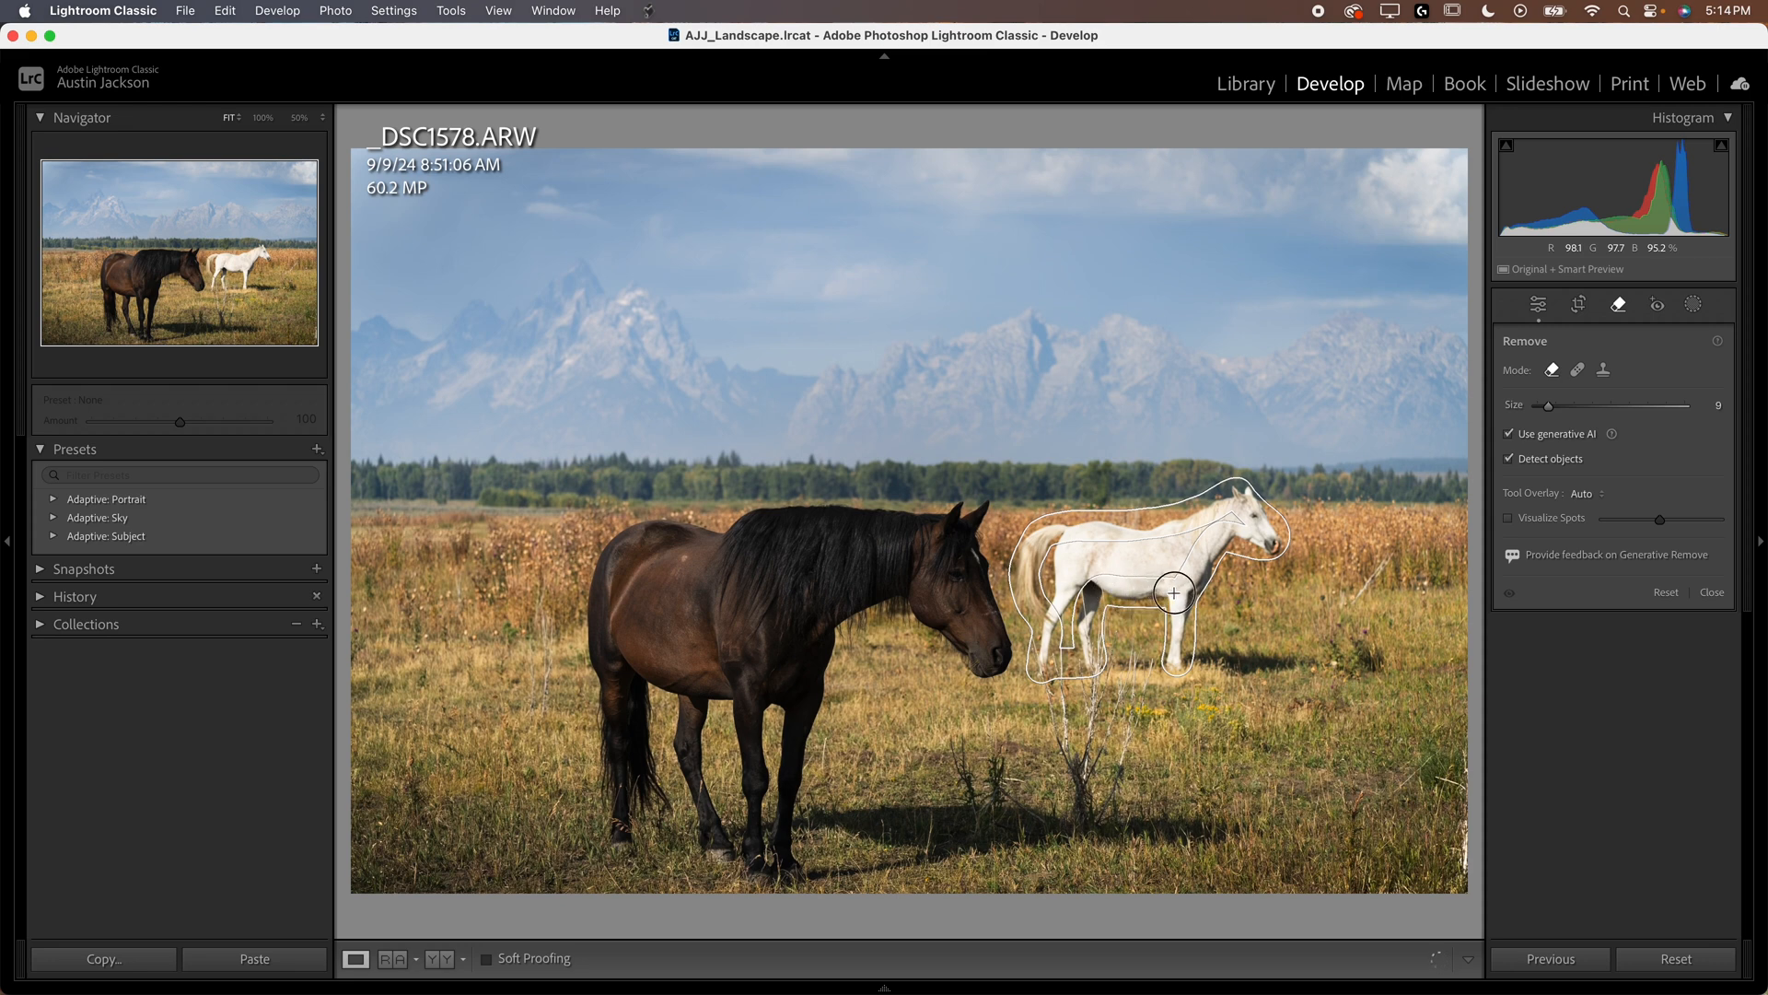
# Let object detection create a removal mask around the white horse.
pyautogui.click(1172, 594)
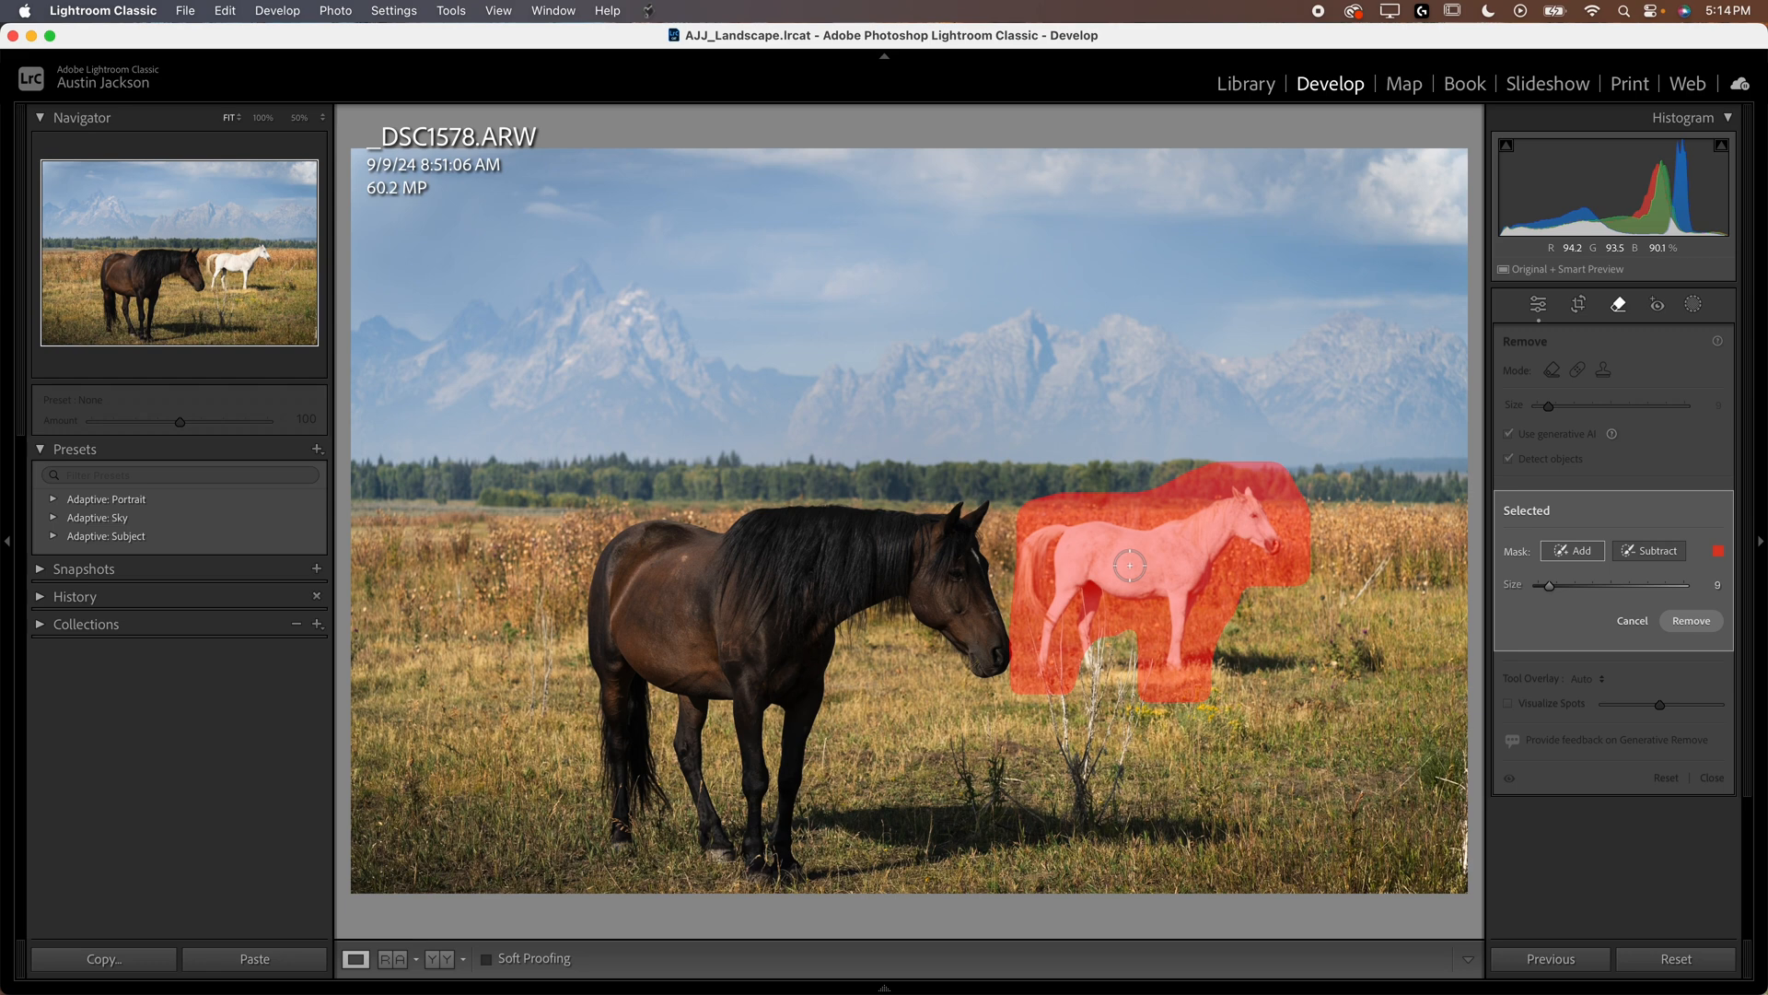
pyautogui.moveTo(1007, 488)
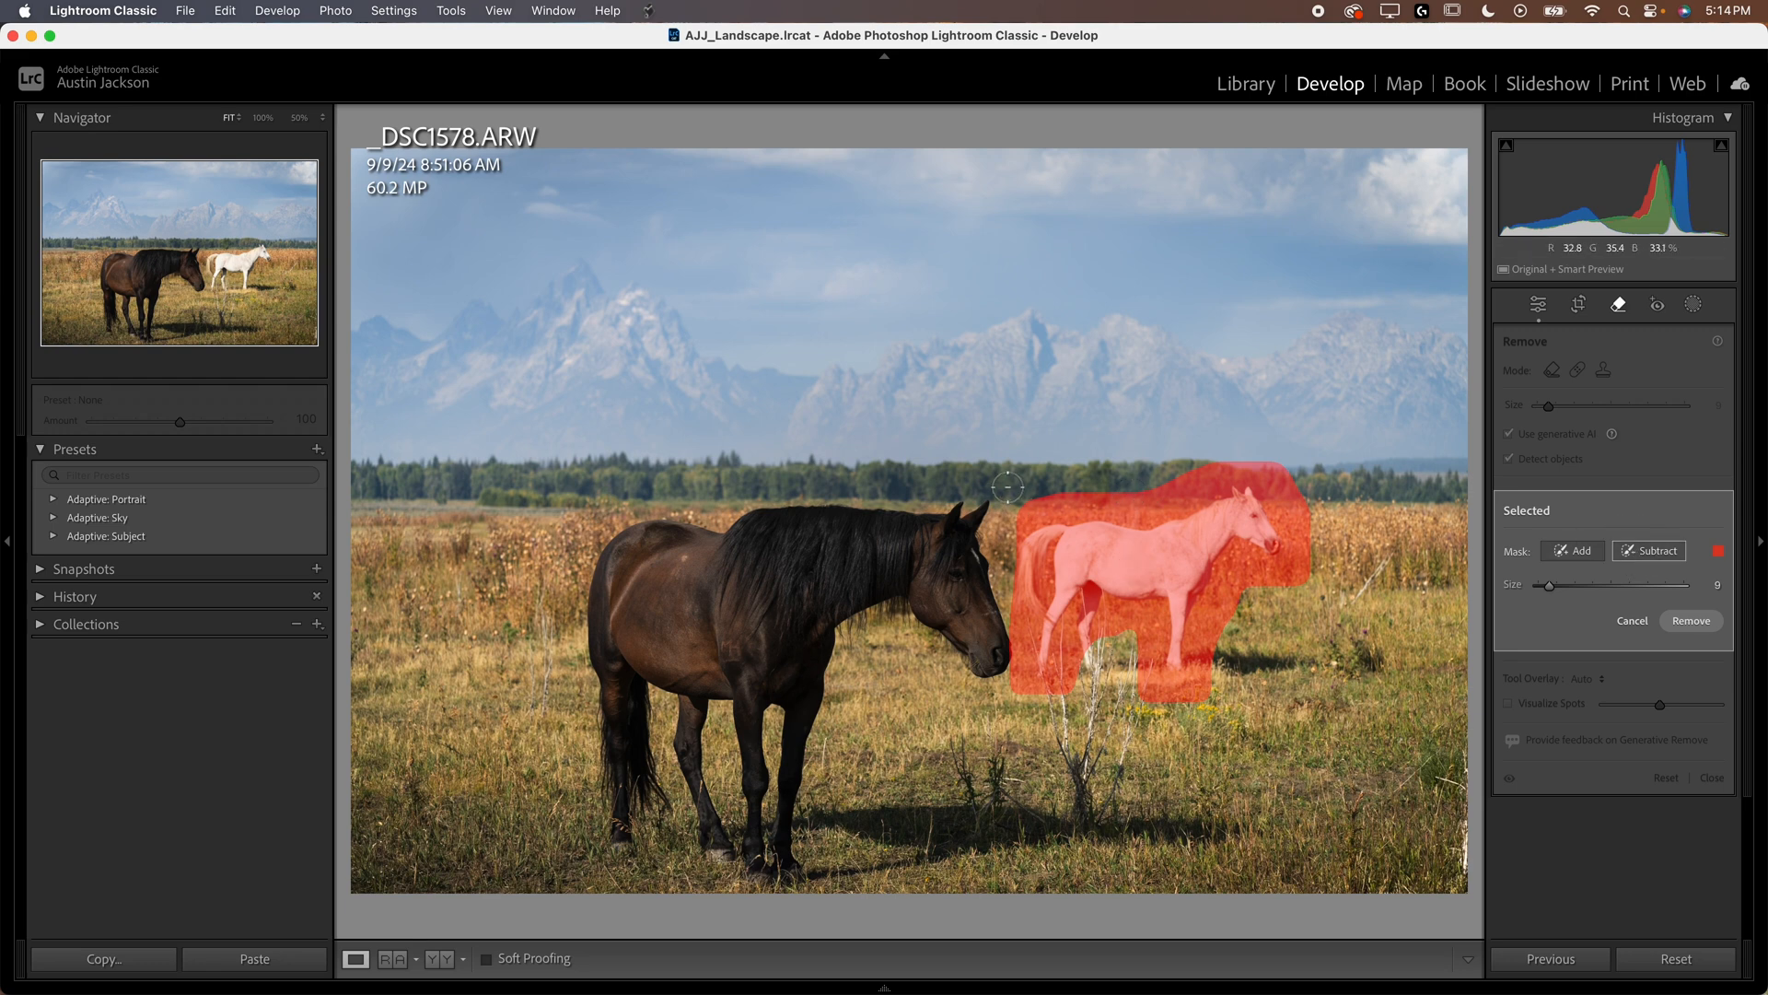
pyautogui.moveTo(1190, 472)
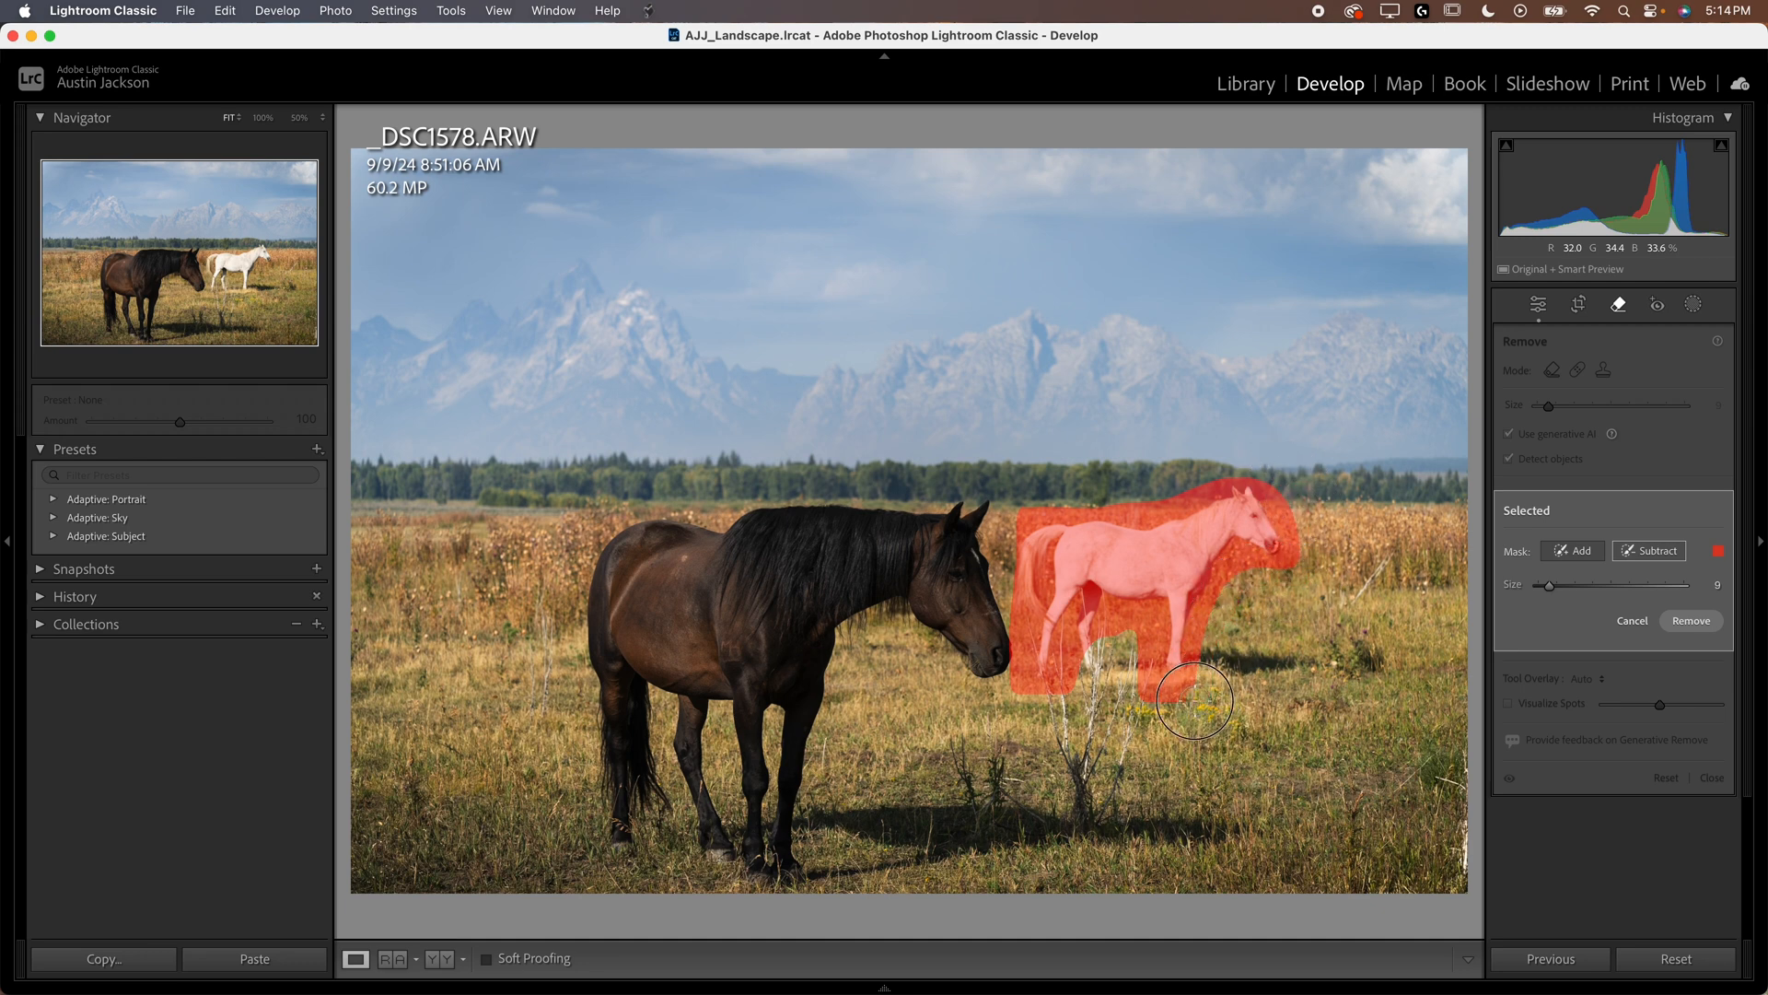
pyautogui.moveTo(1051, 707)
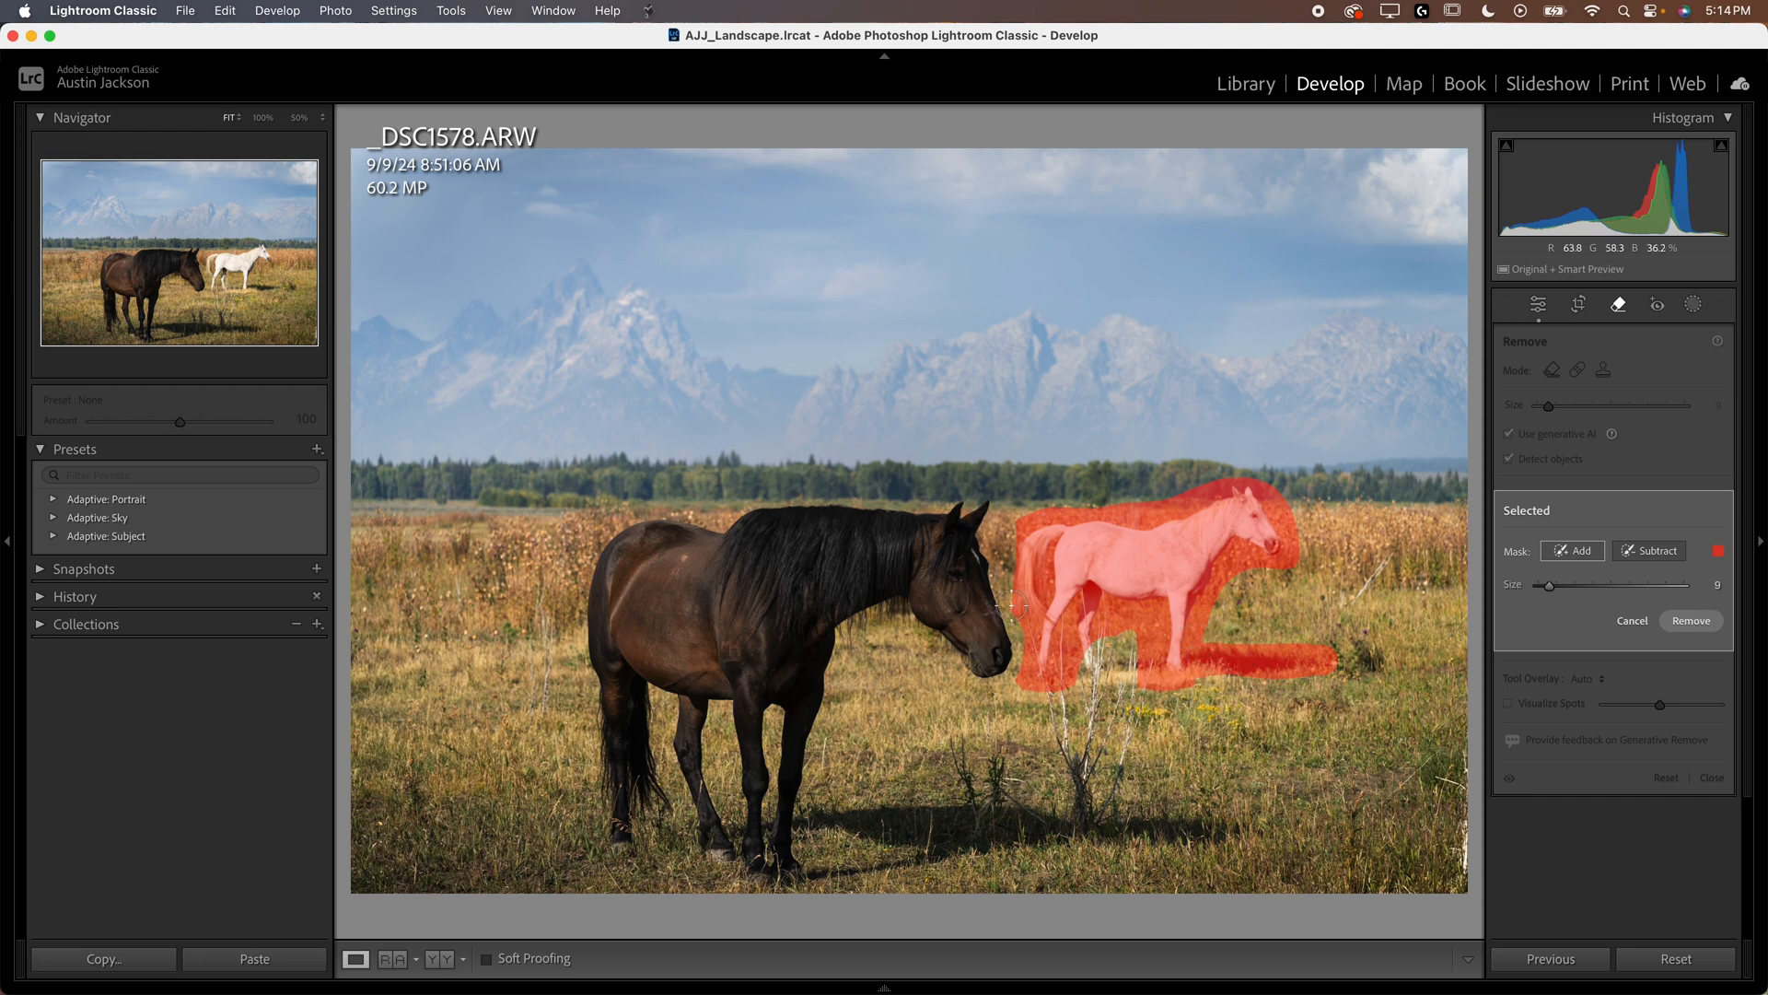
pyautogui.moveTo(1698, 714)
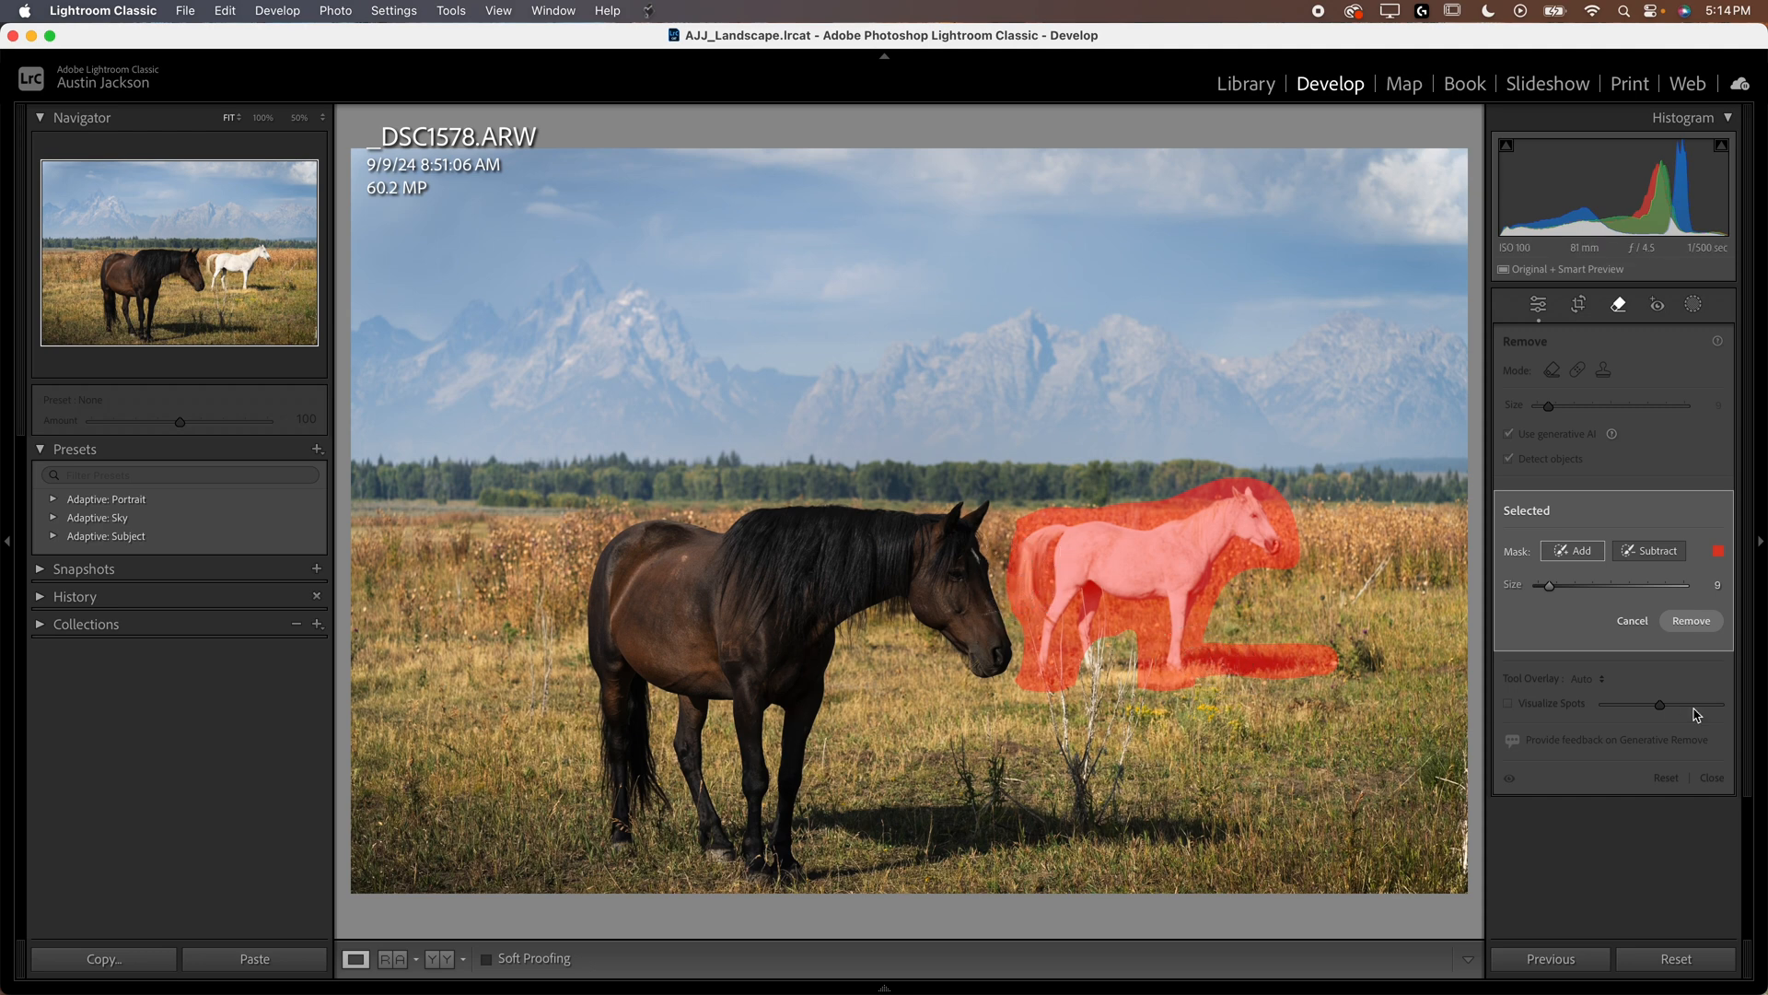
# Remove the masked white horse, cycle through the three fill variations, then return to Basic.
pyautogui.click(1691, 620)
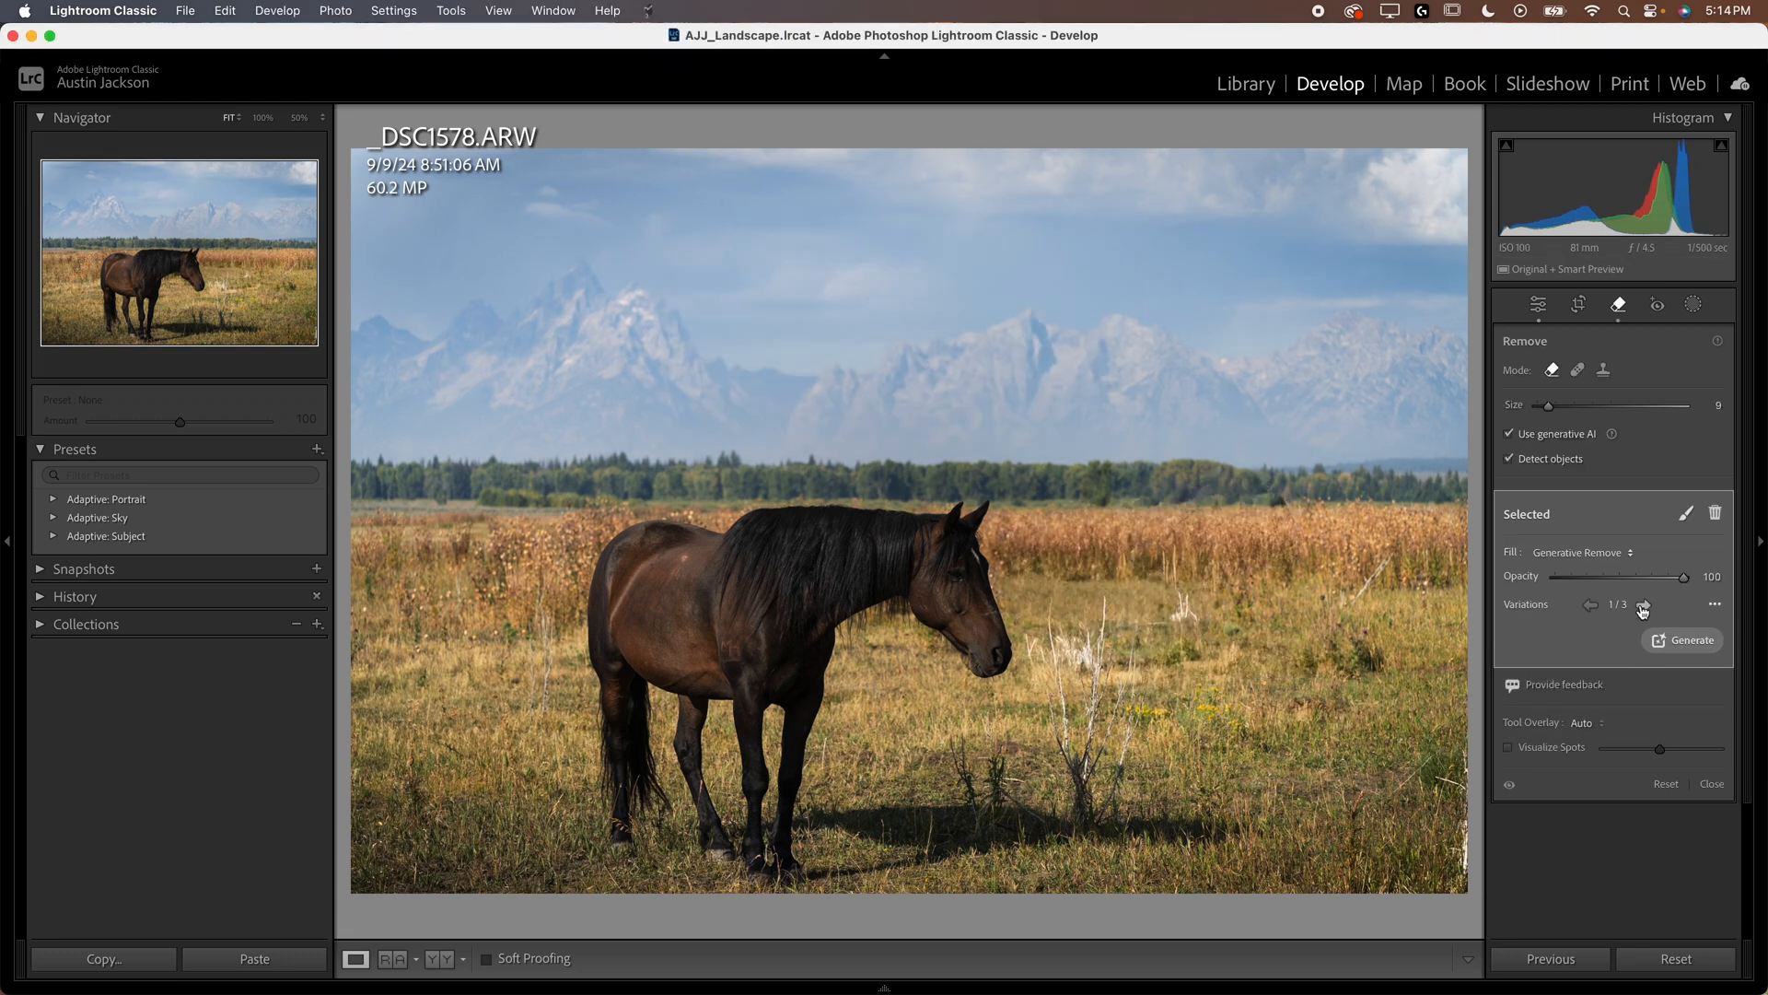
pyautogui.click(1643, 607)
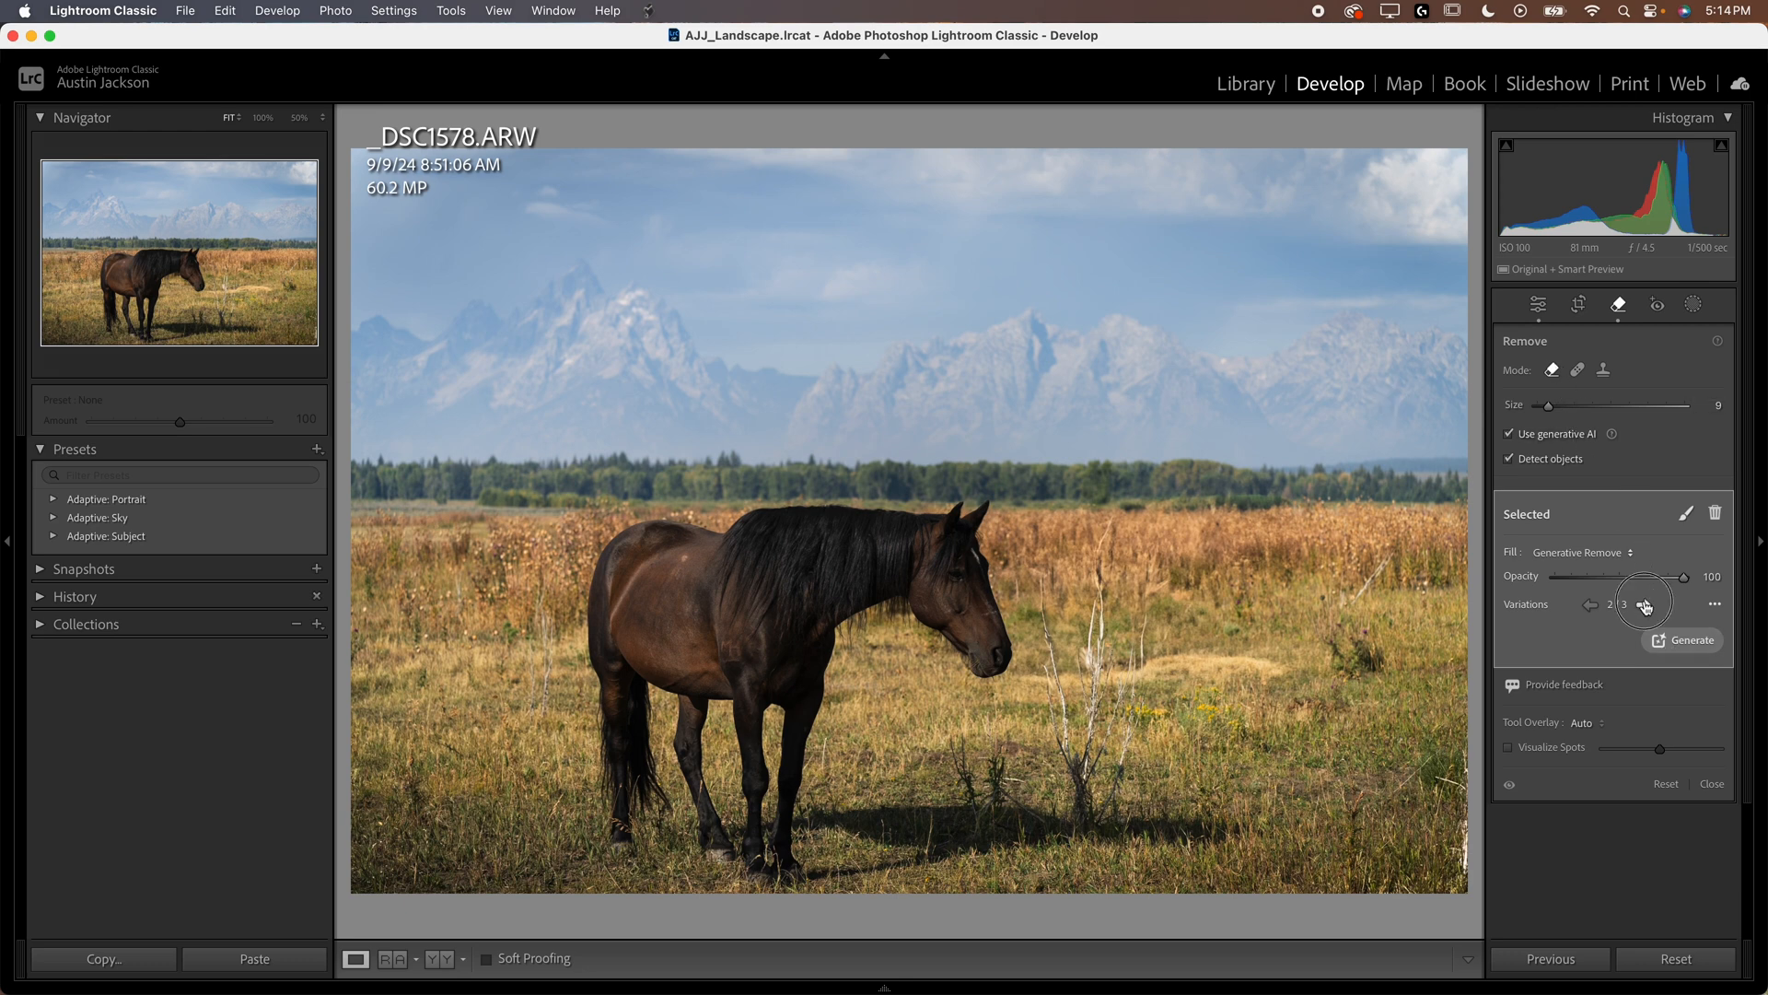
pyautogui.click(1632, 605)
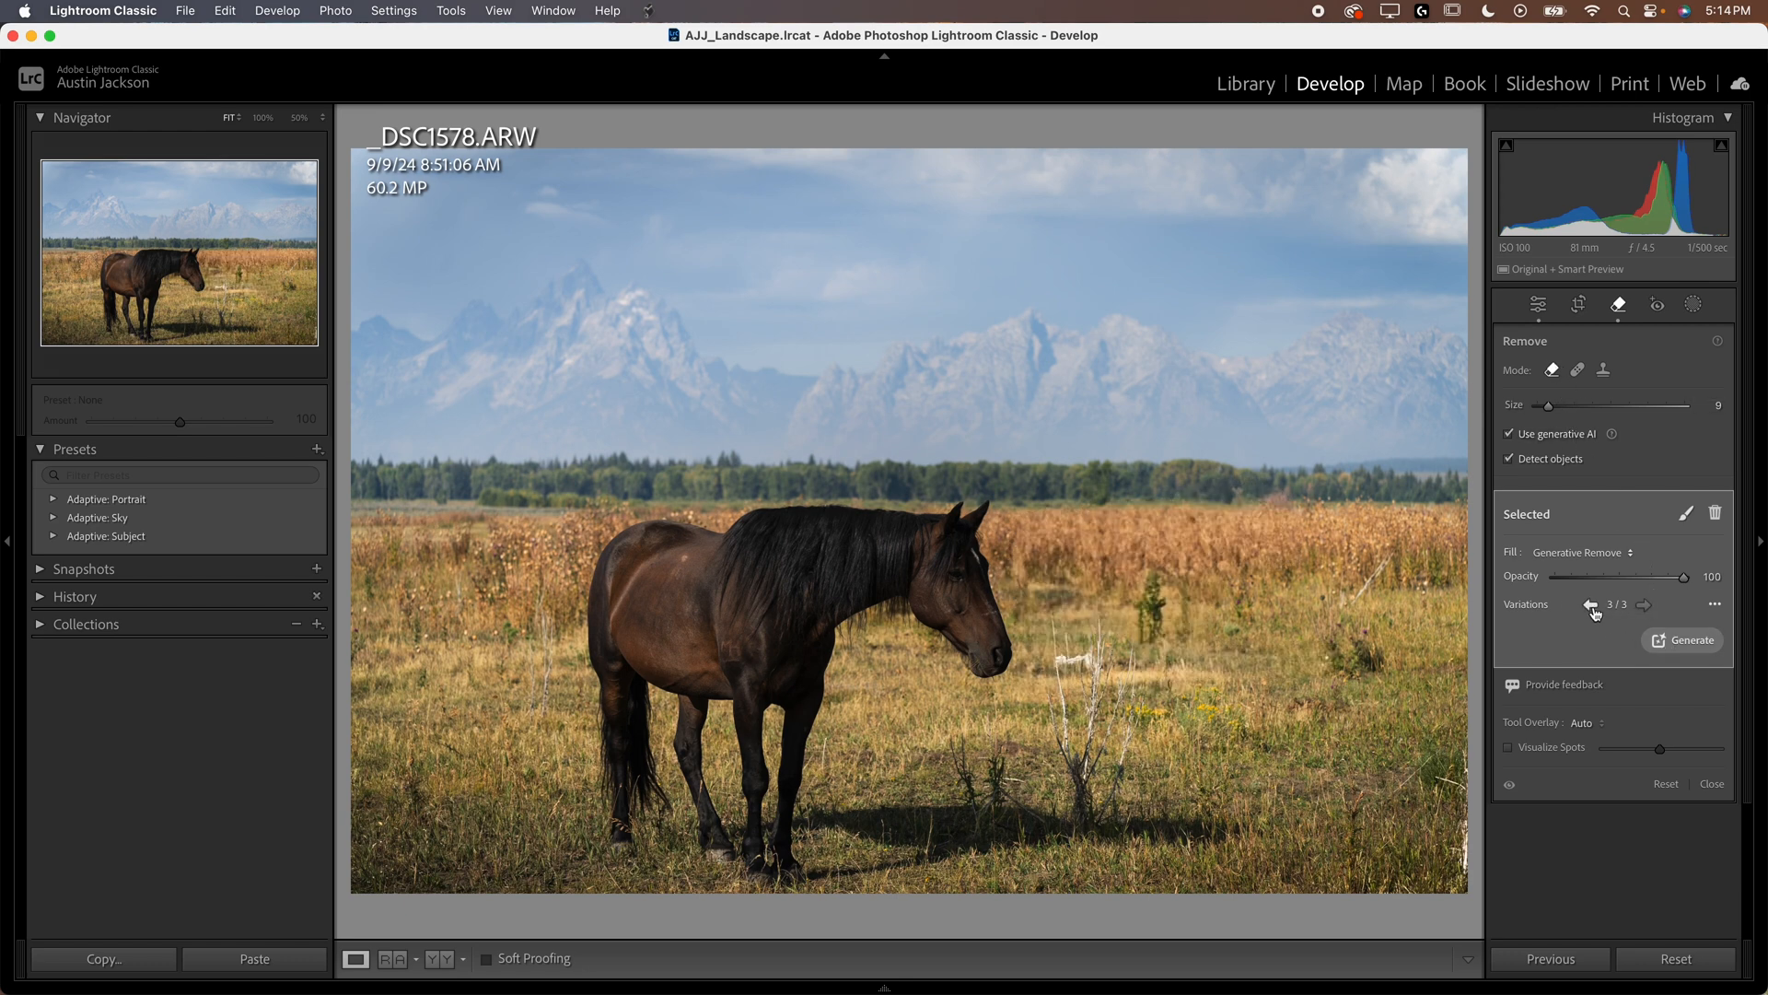
pyautogui.click(1592, 606)
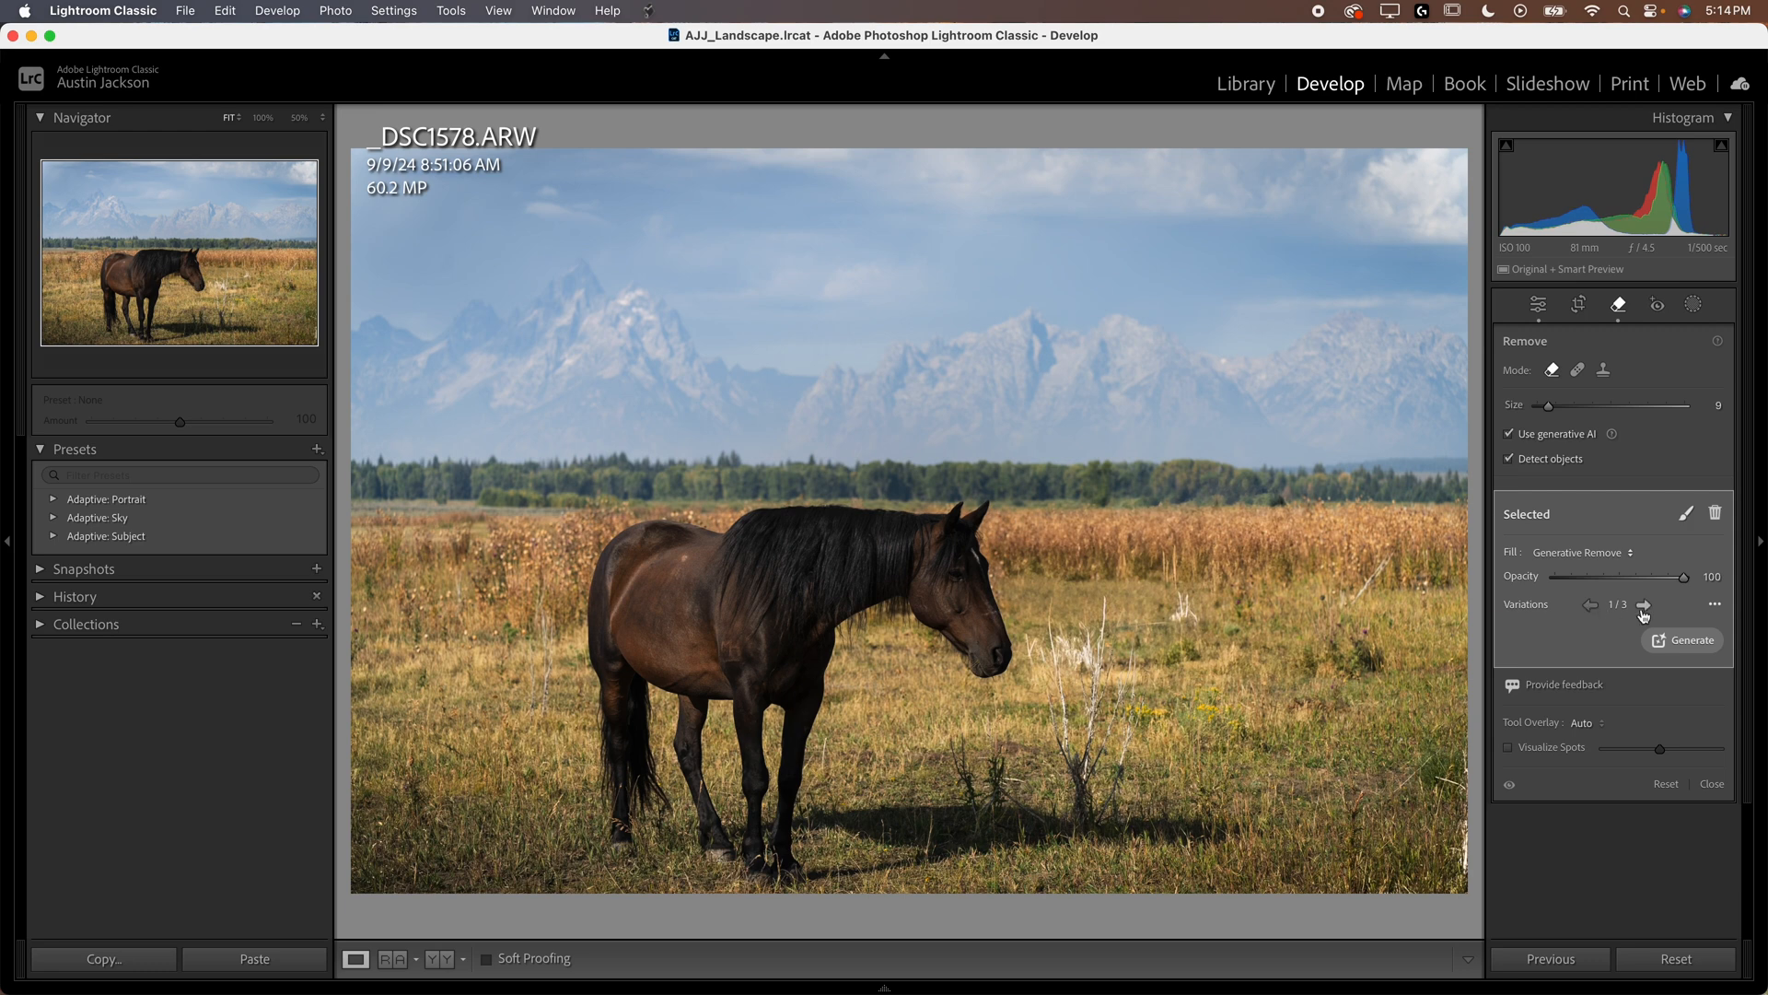
pyautogui.click(1642, 606)
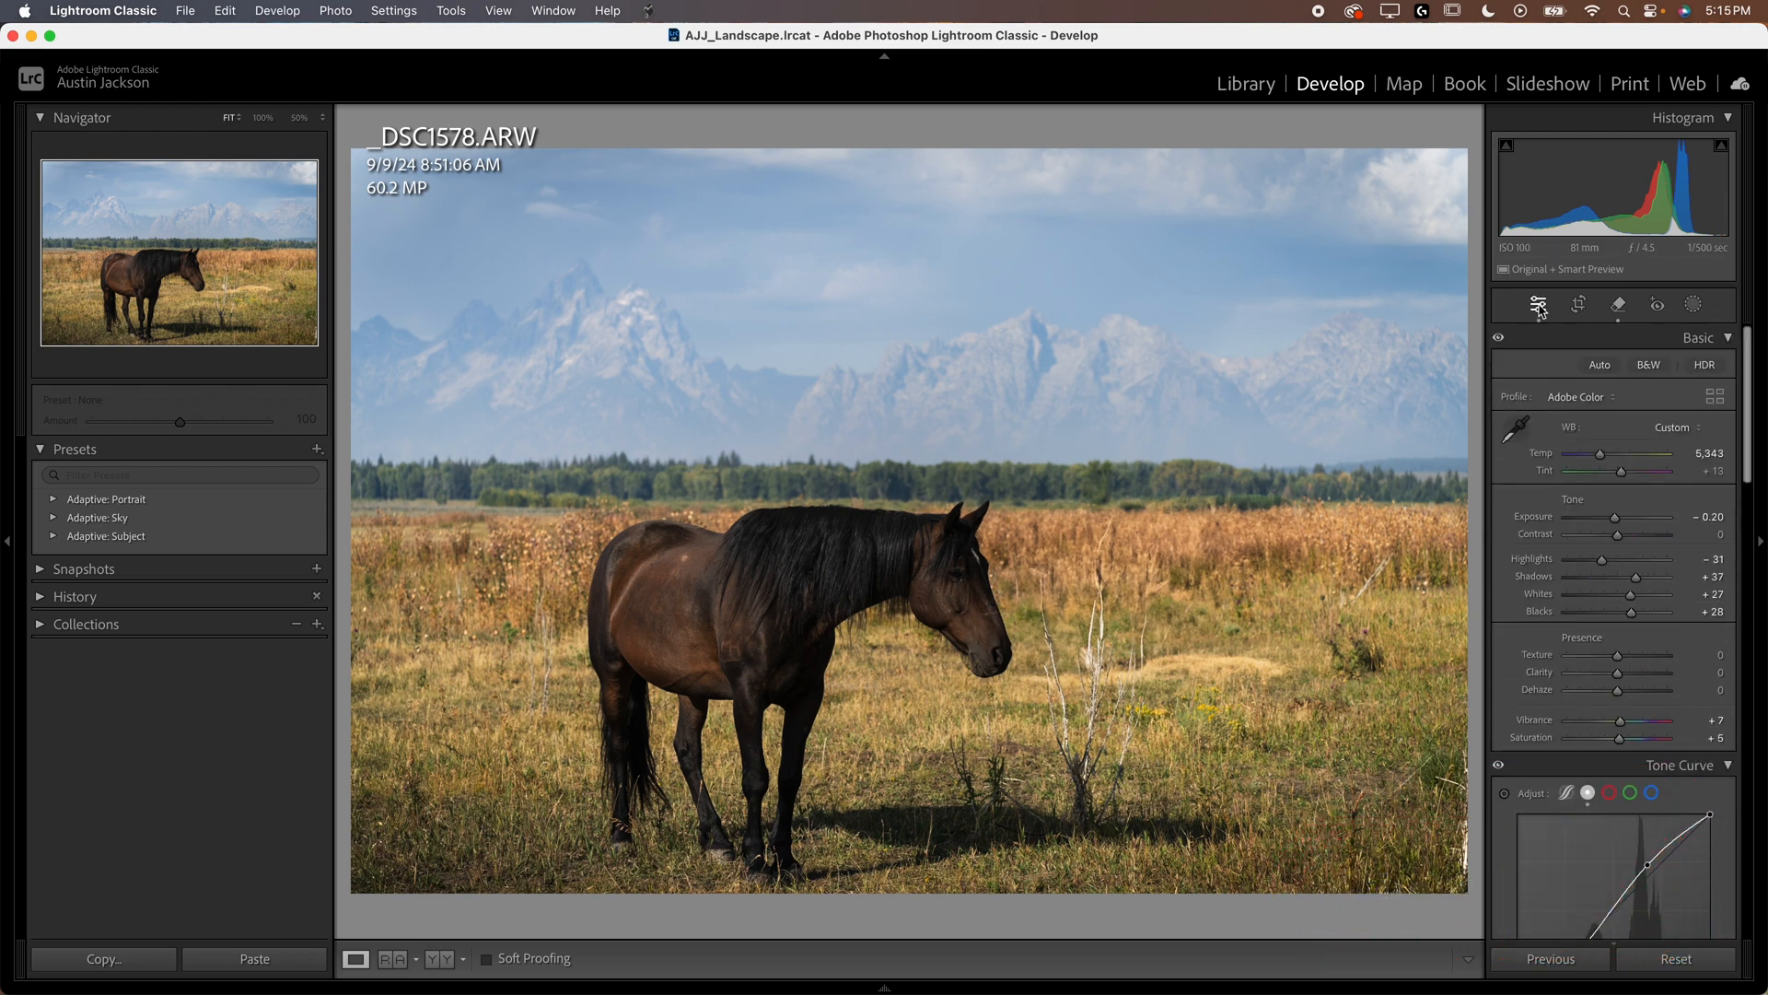
pyautogui.moveTo(975, 628)
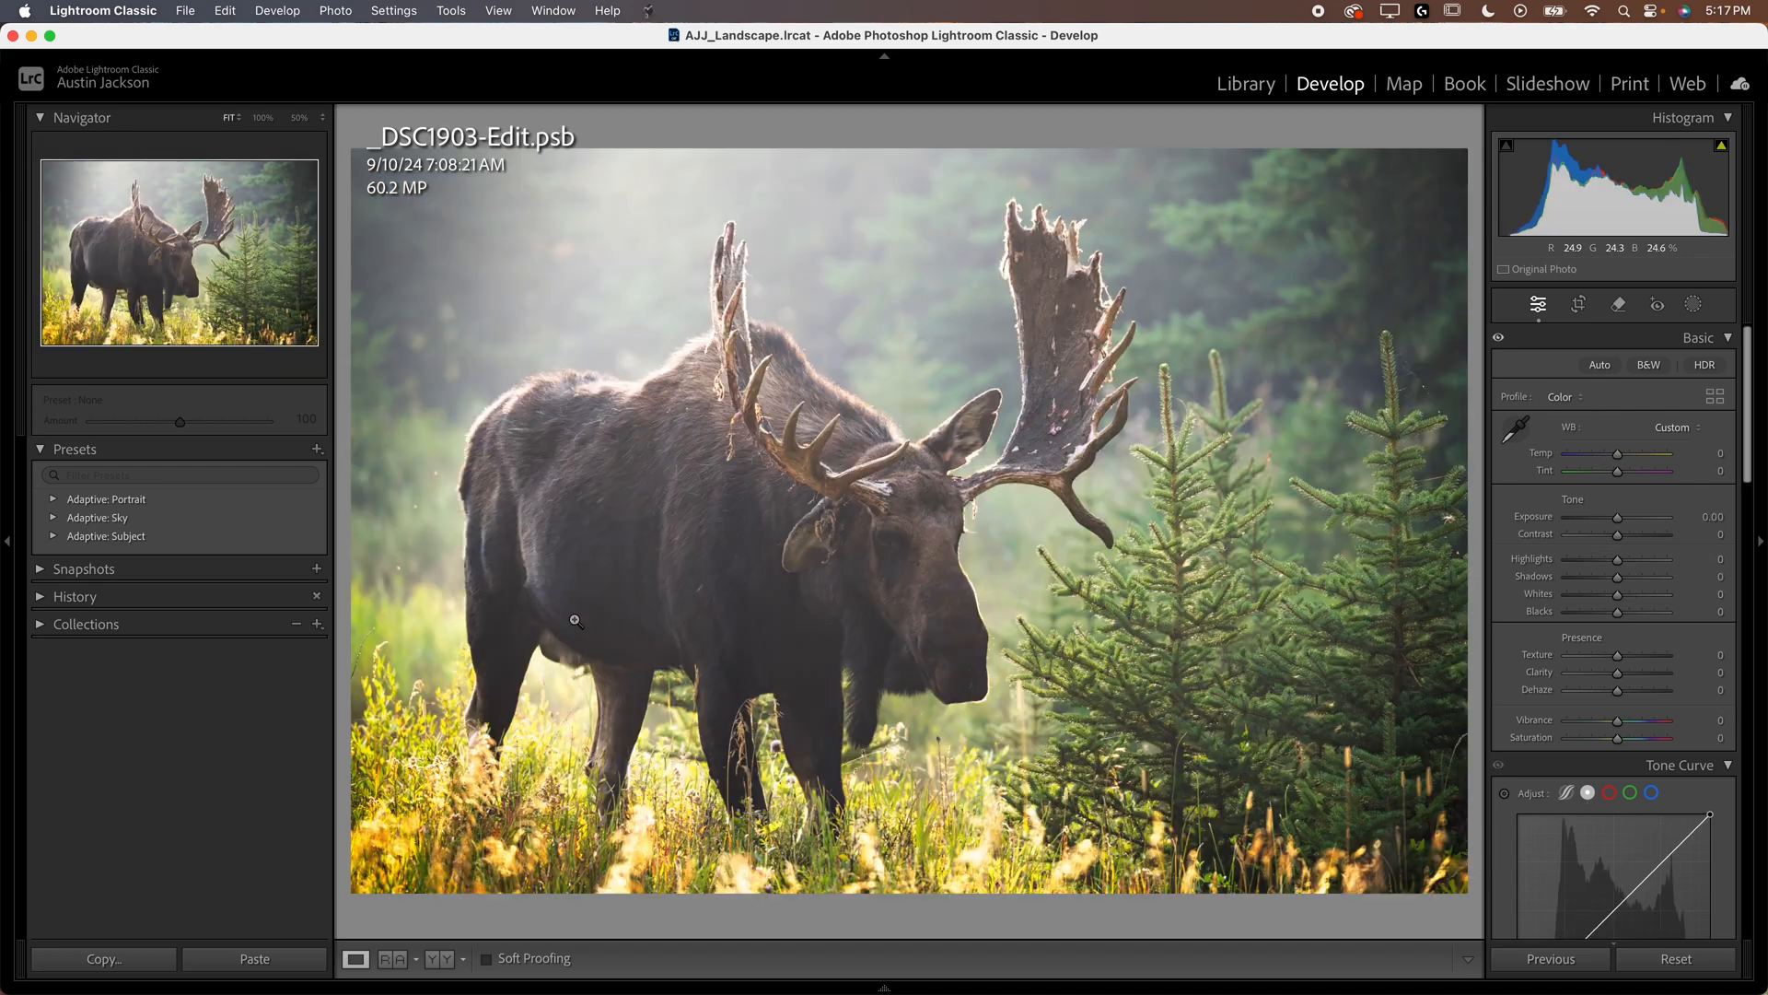
pyautogui.moveTo(682, 368)
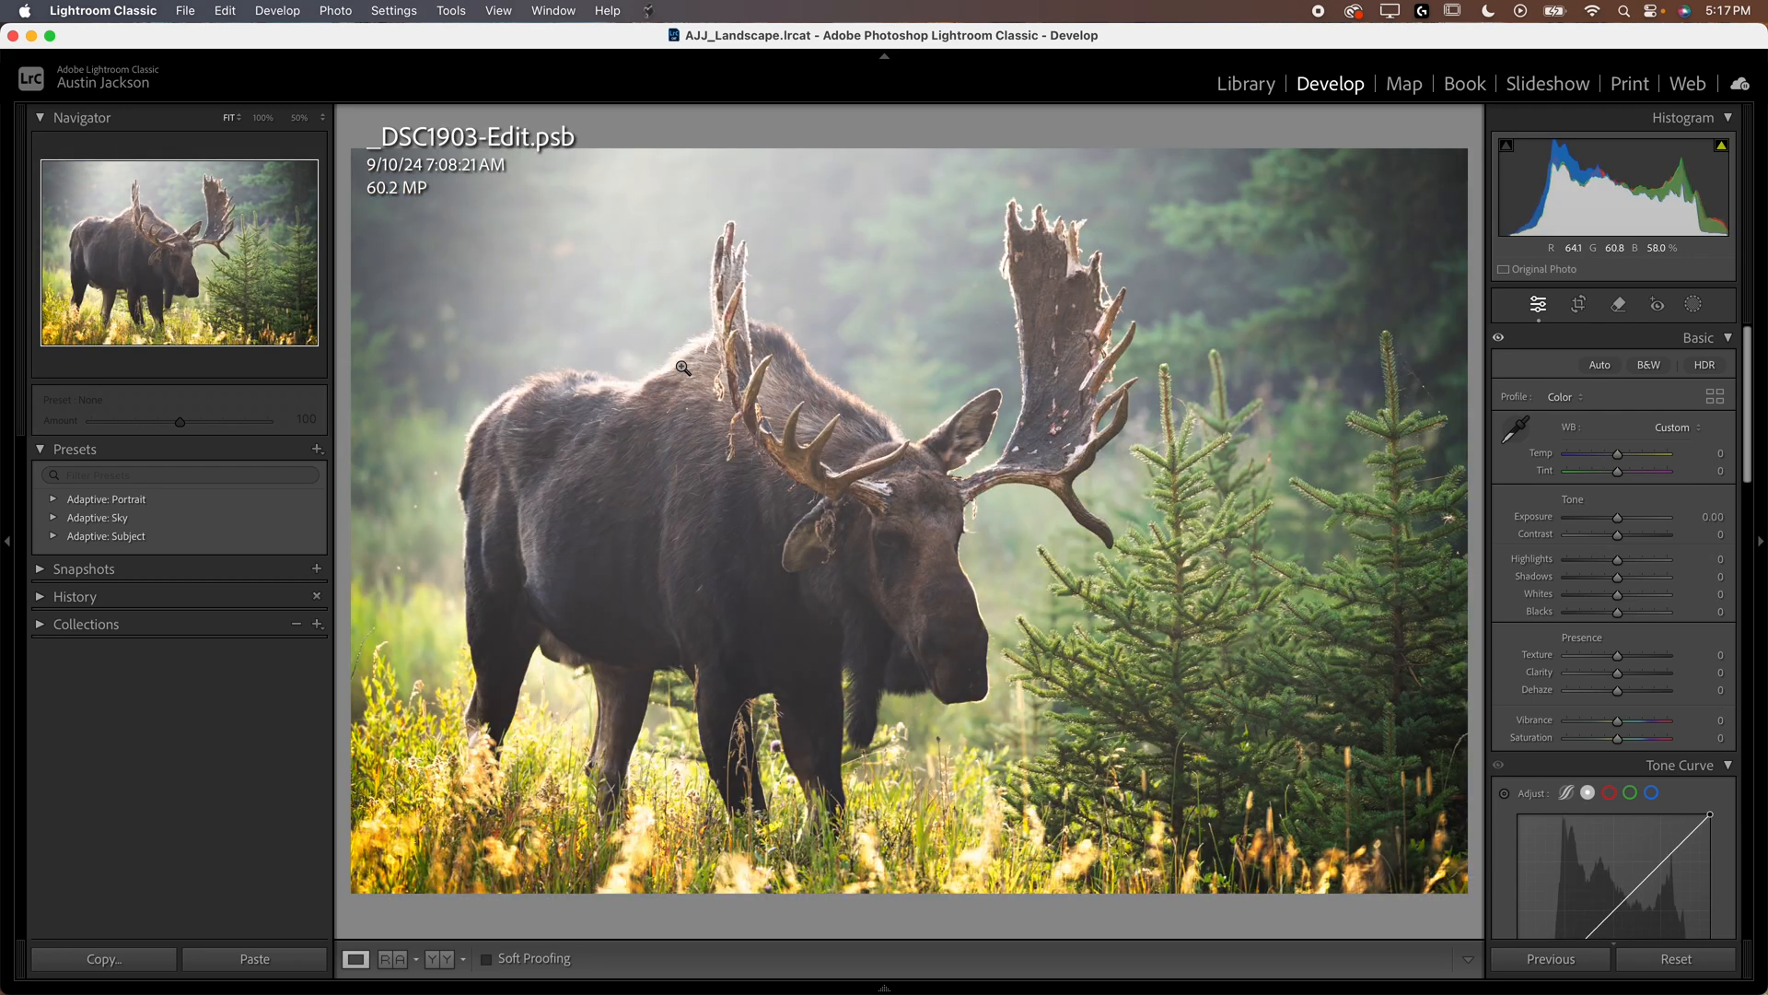
pyautogui.moveTo(820, 638)
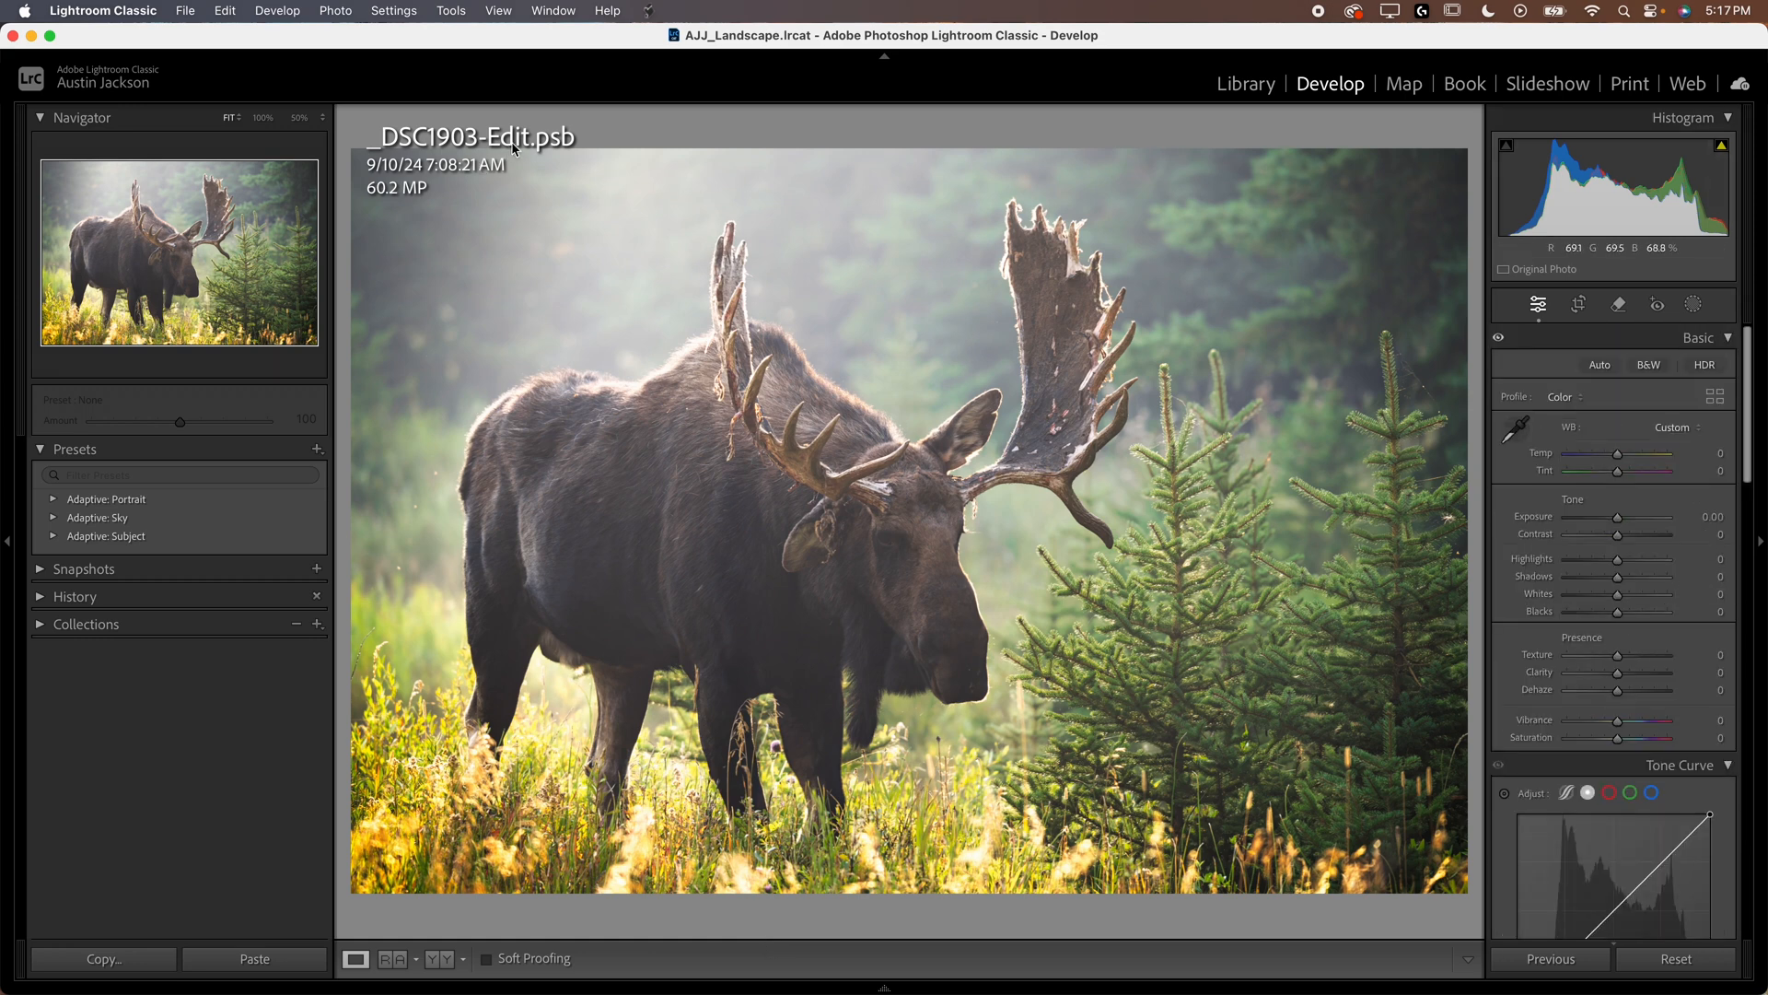
pyautogui.moveTo(682, 497)
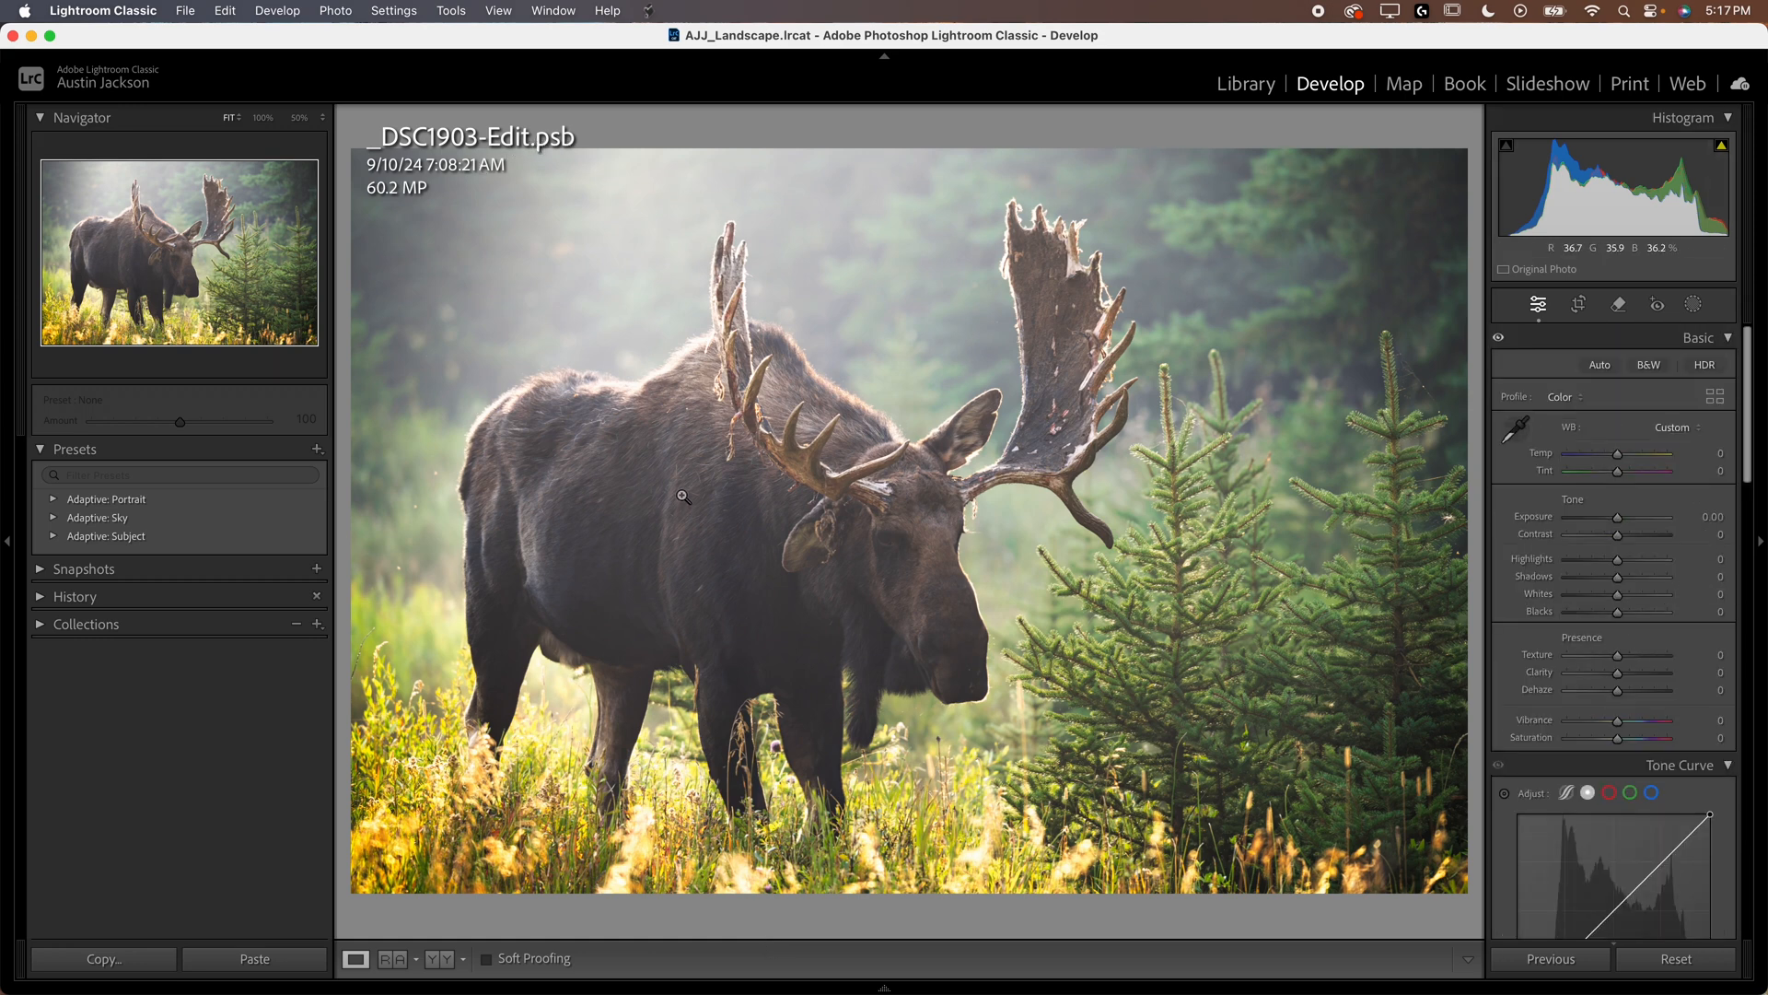
# Set up the moose photo export with Content Credentials set to Attach to files.
pyautogui.click(184, 11)
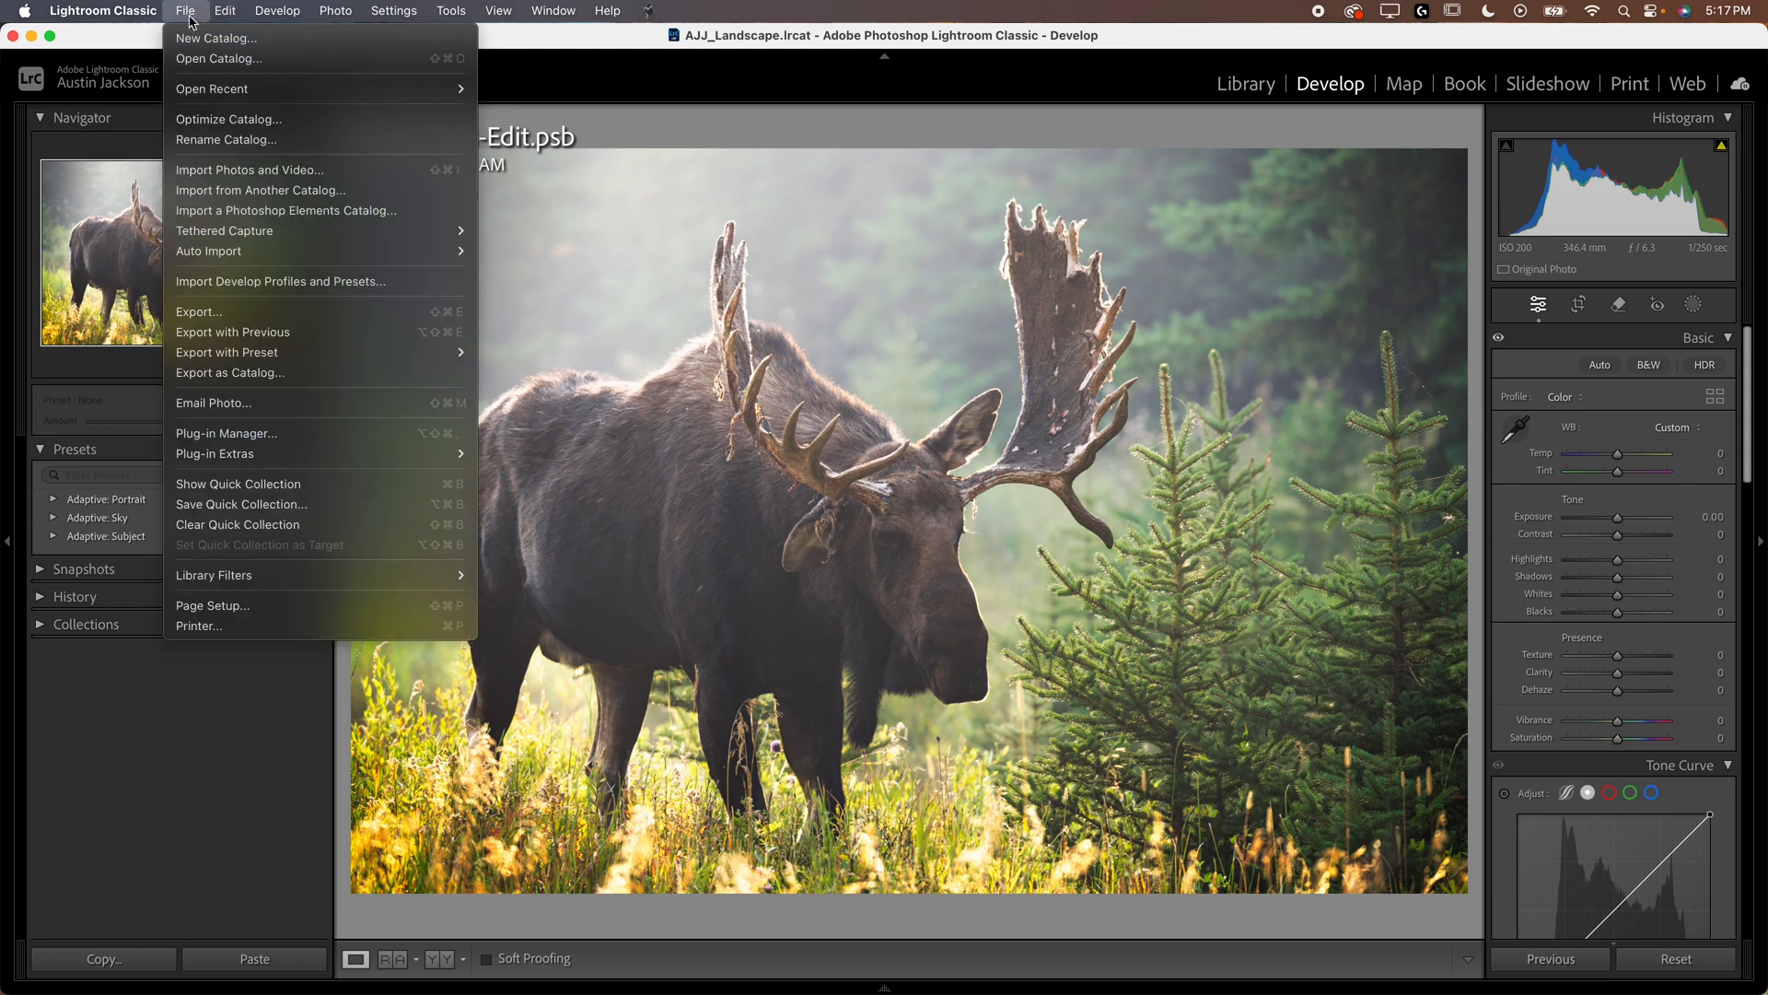
pyautogui.click(199, 312)
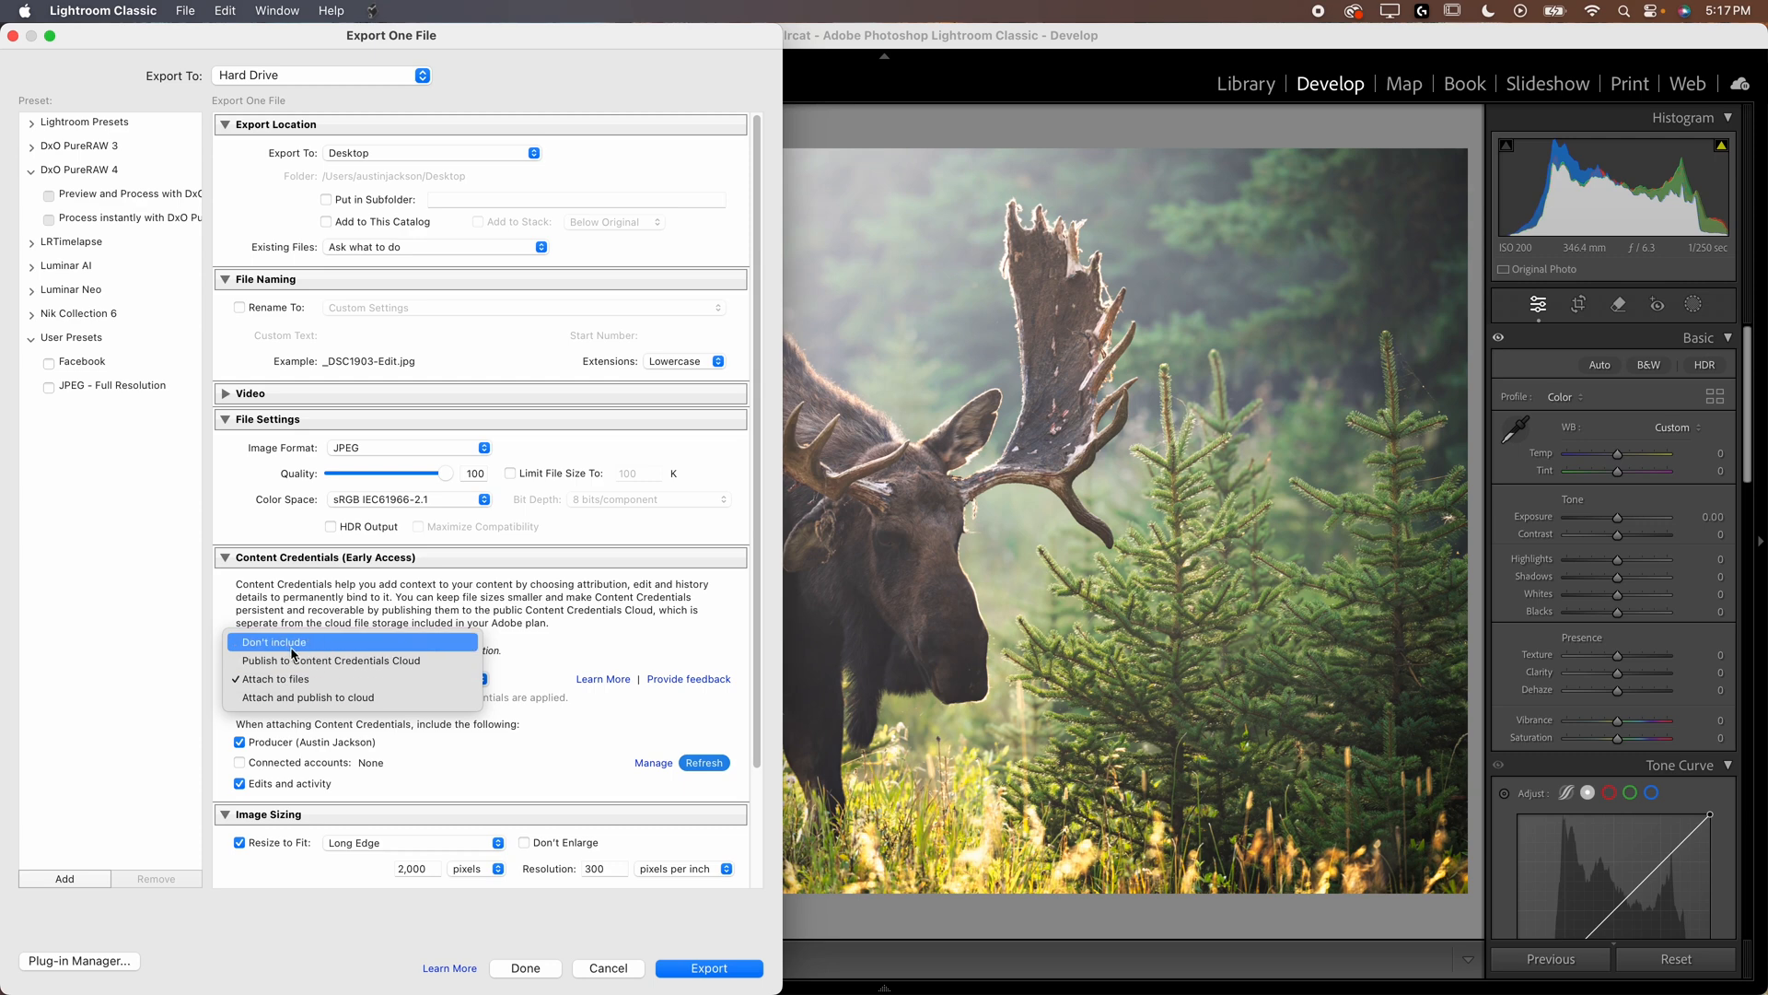
pyautogui.moveTo(271, 678)
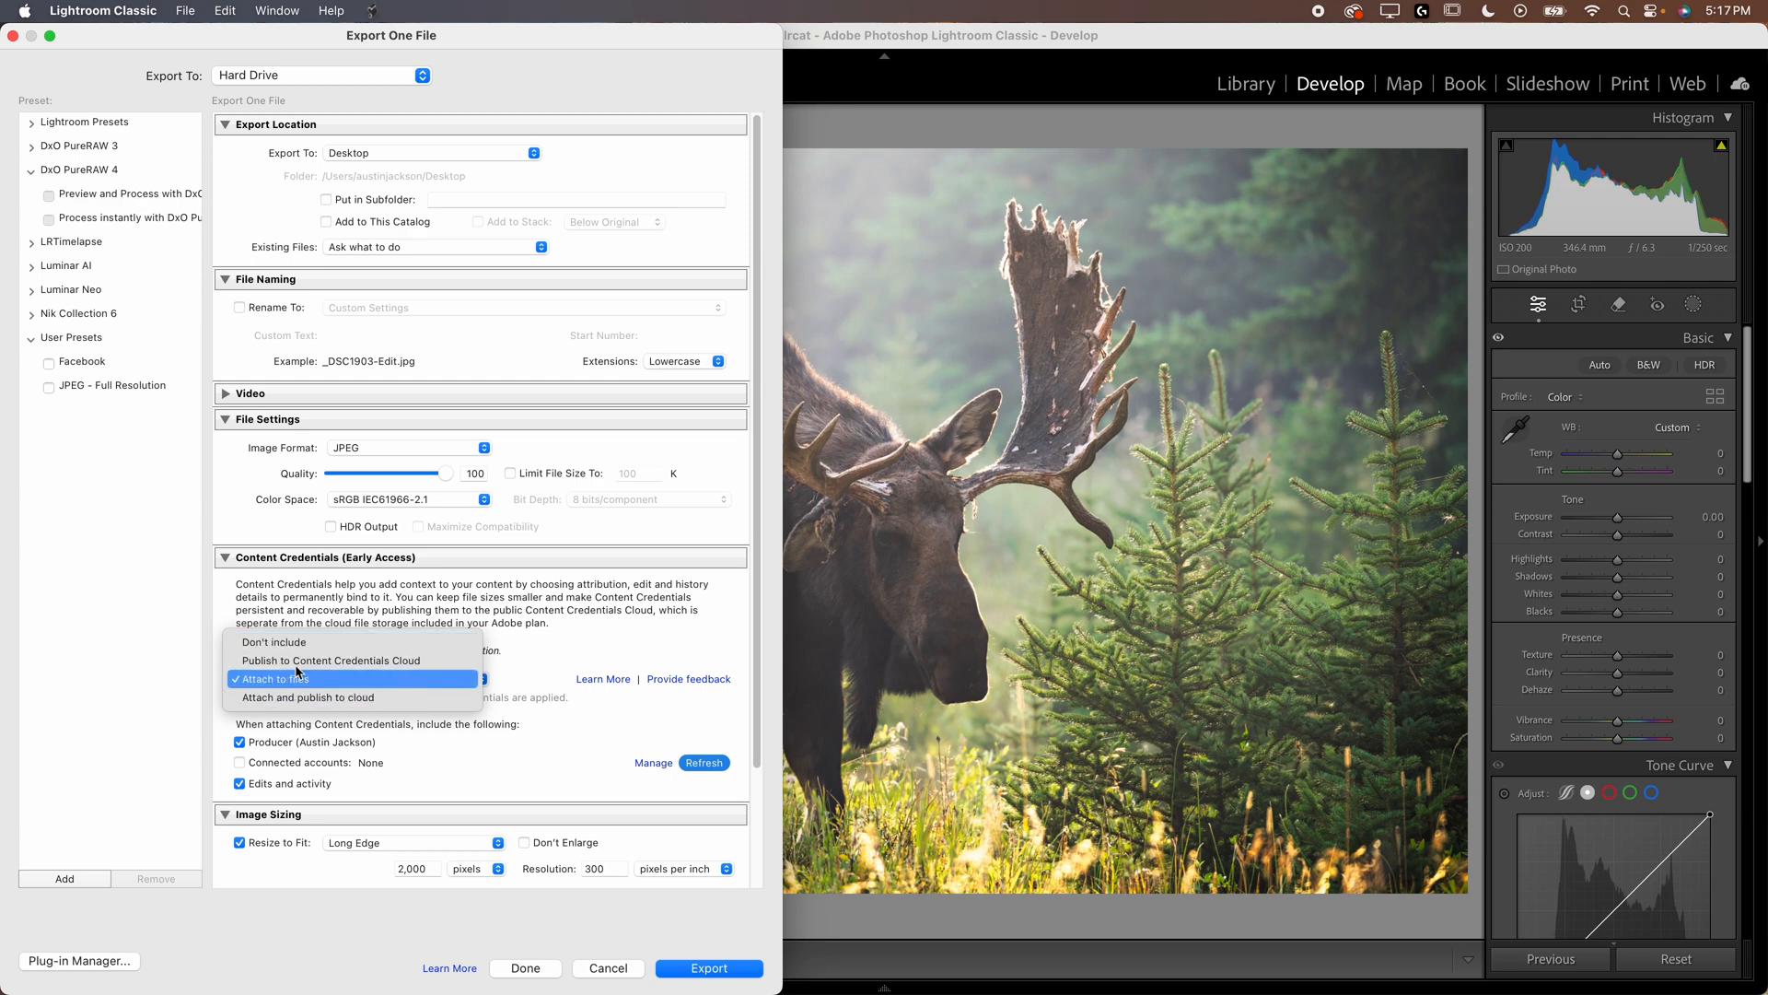
pyautogui.moveTo(326, 687)
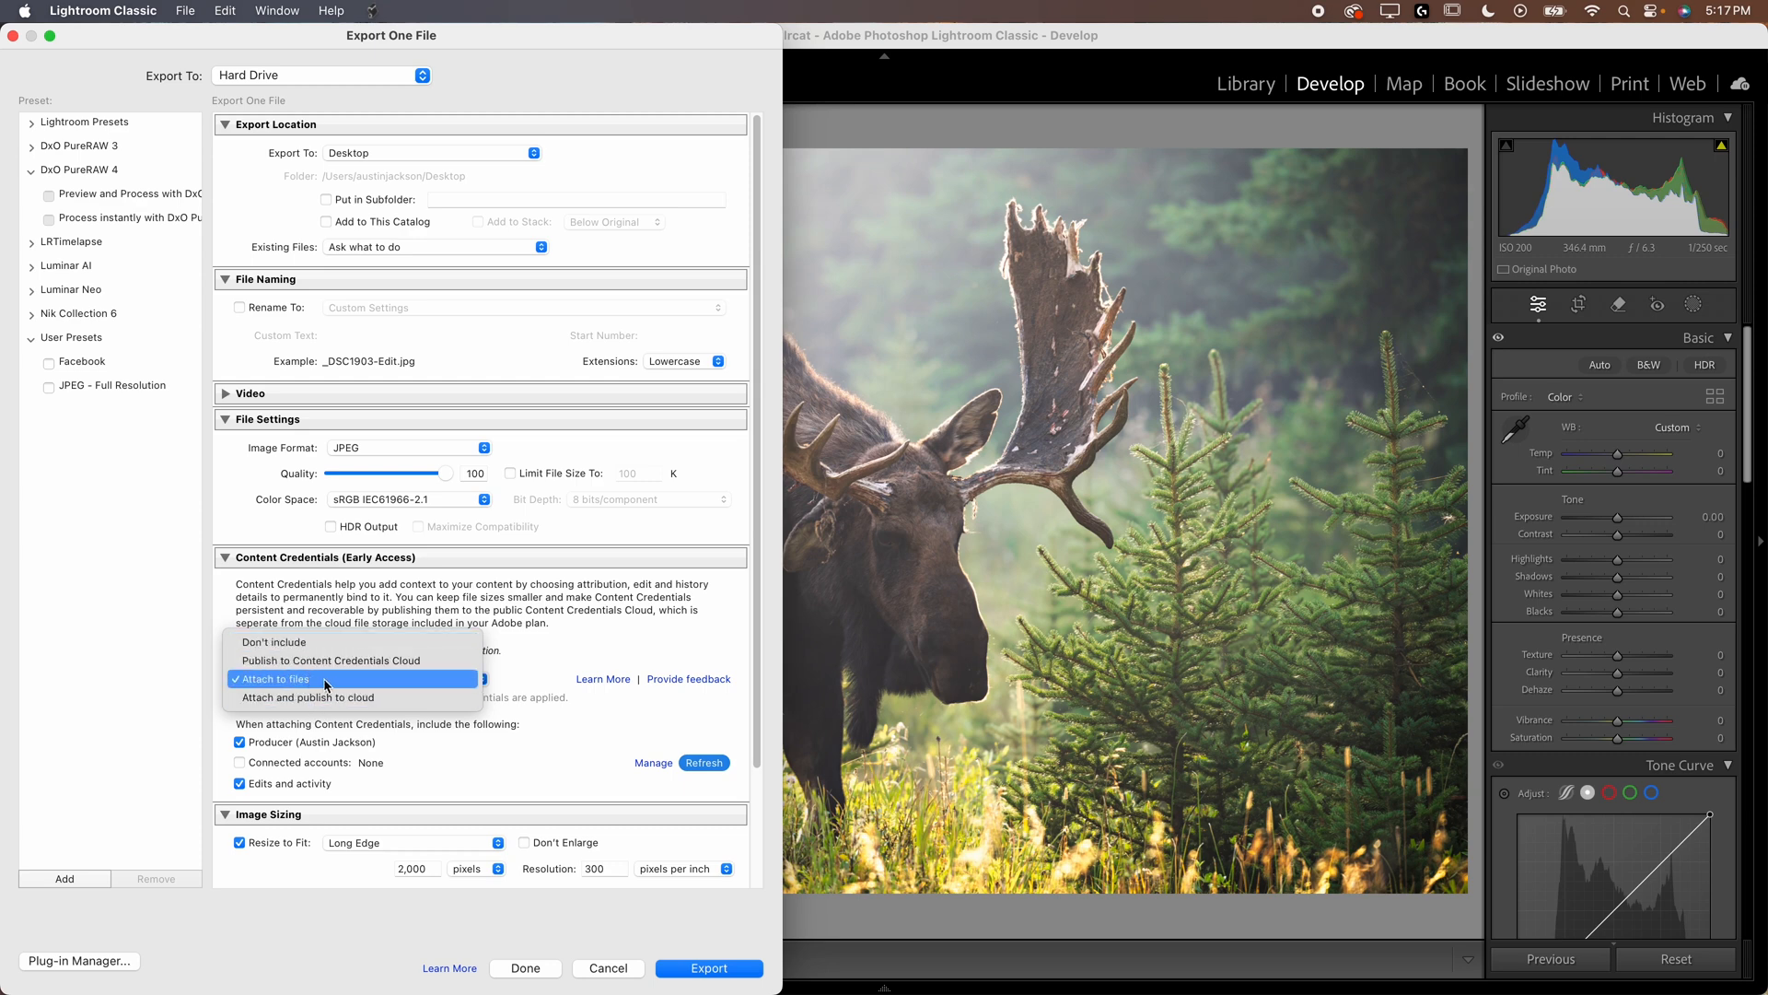
pyautogui.click(274, 678)
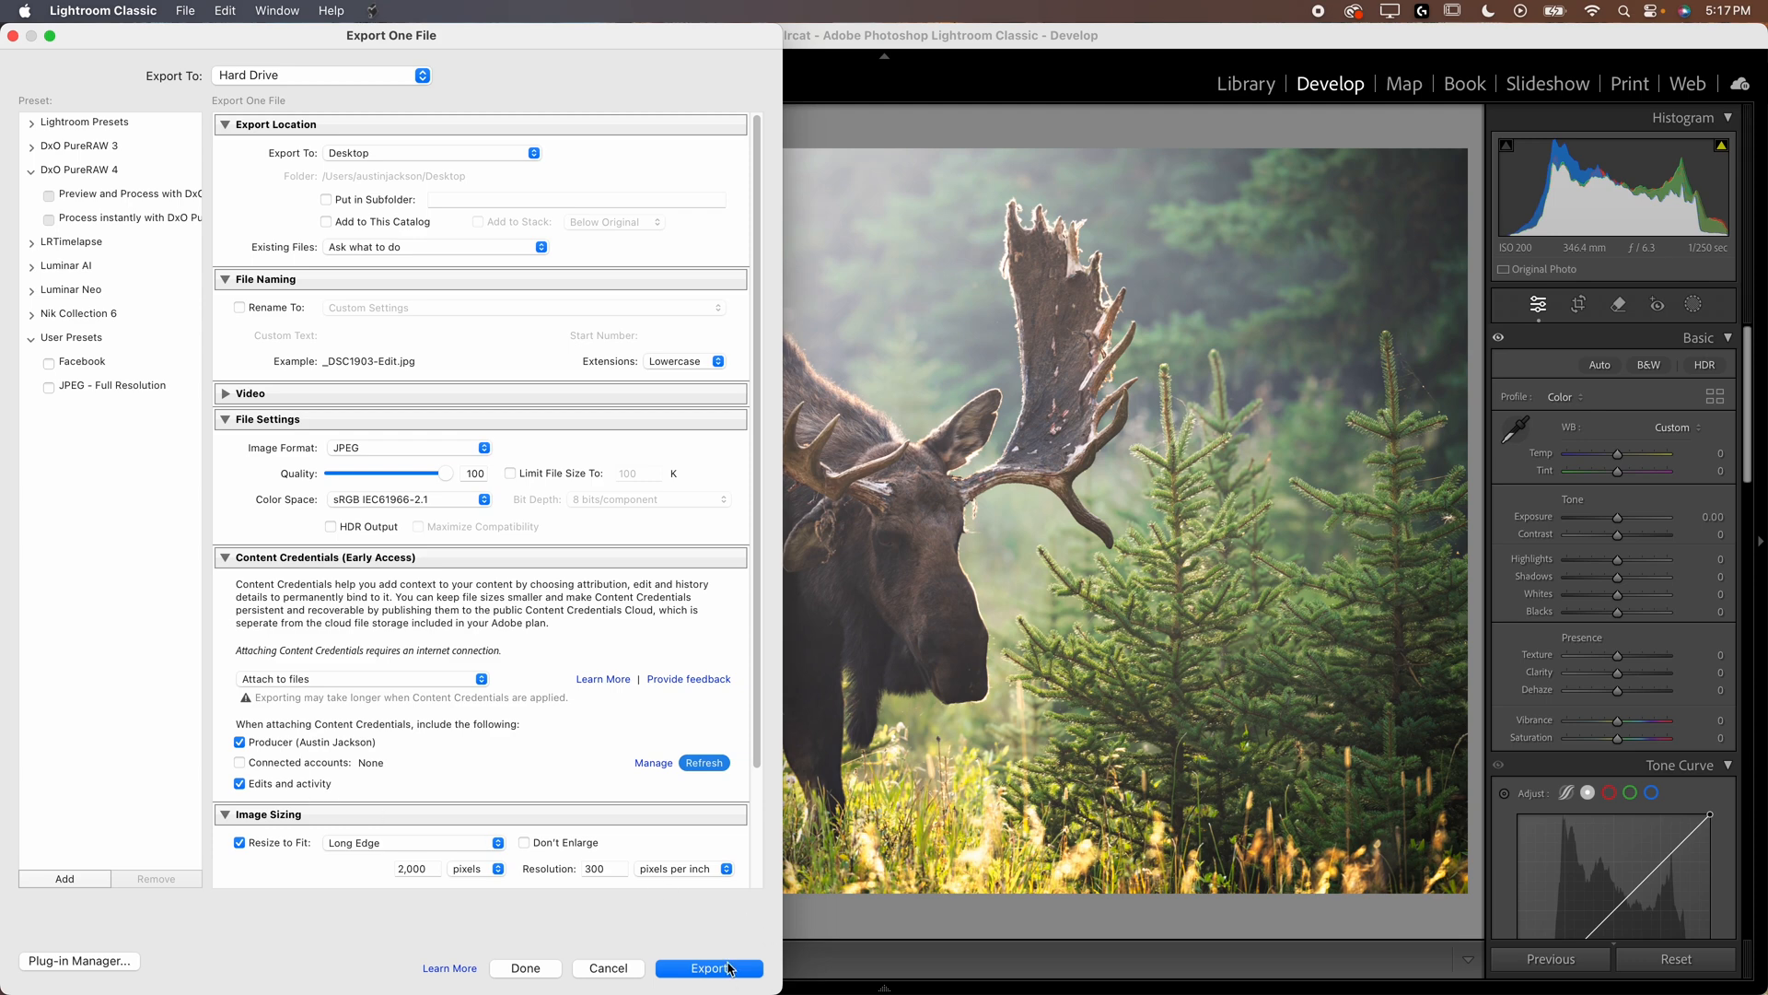
# Export the moose JPEG, verify it on Content Credentials, and view its .psb ingredient.
pyautogui.click(708, 968)
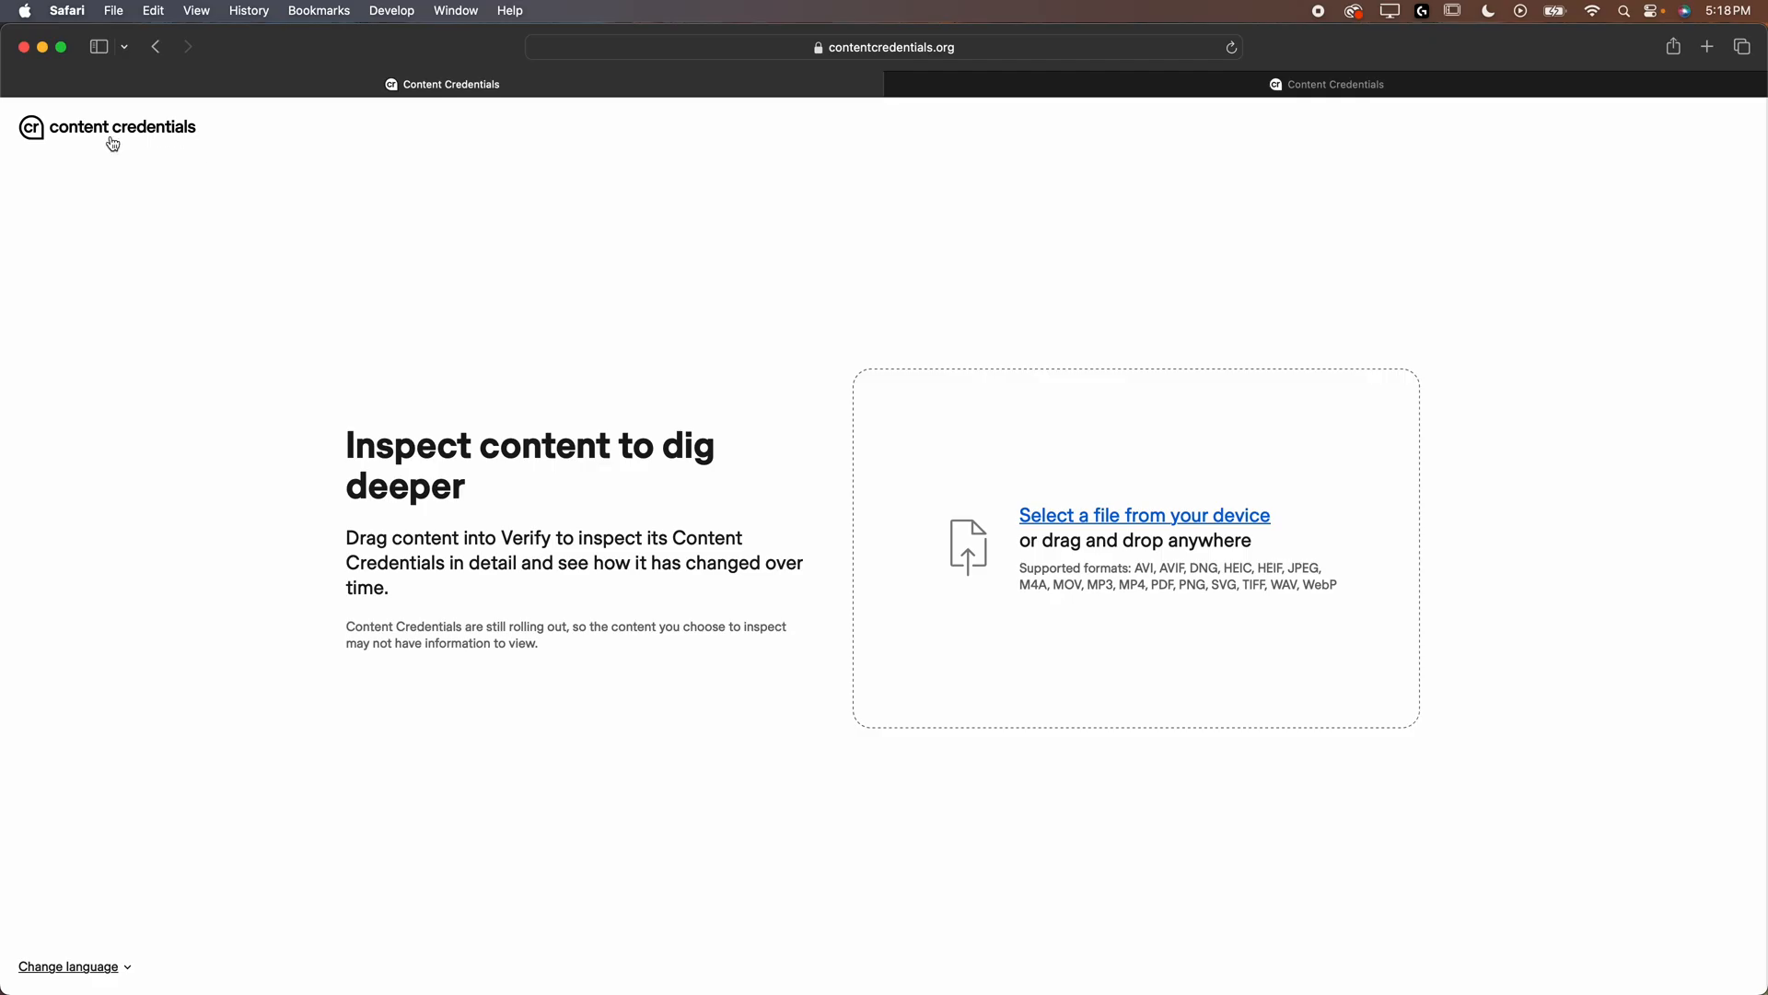
pyautogui.click(886, 47)
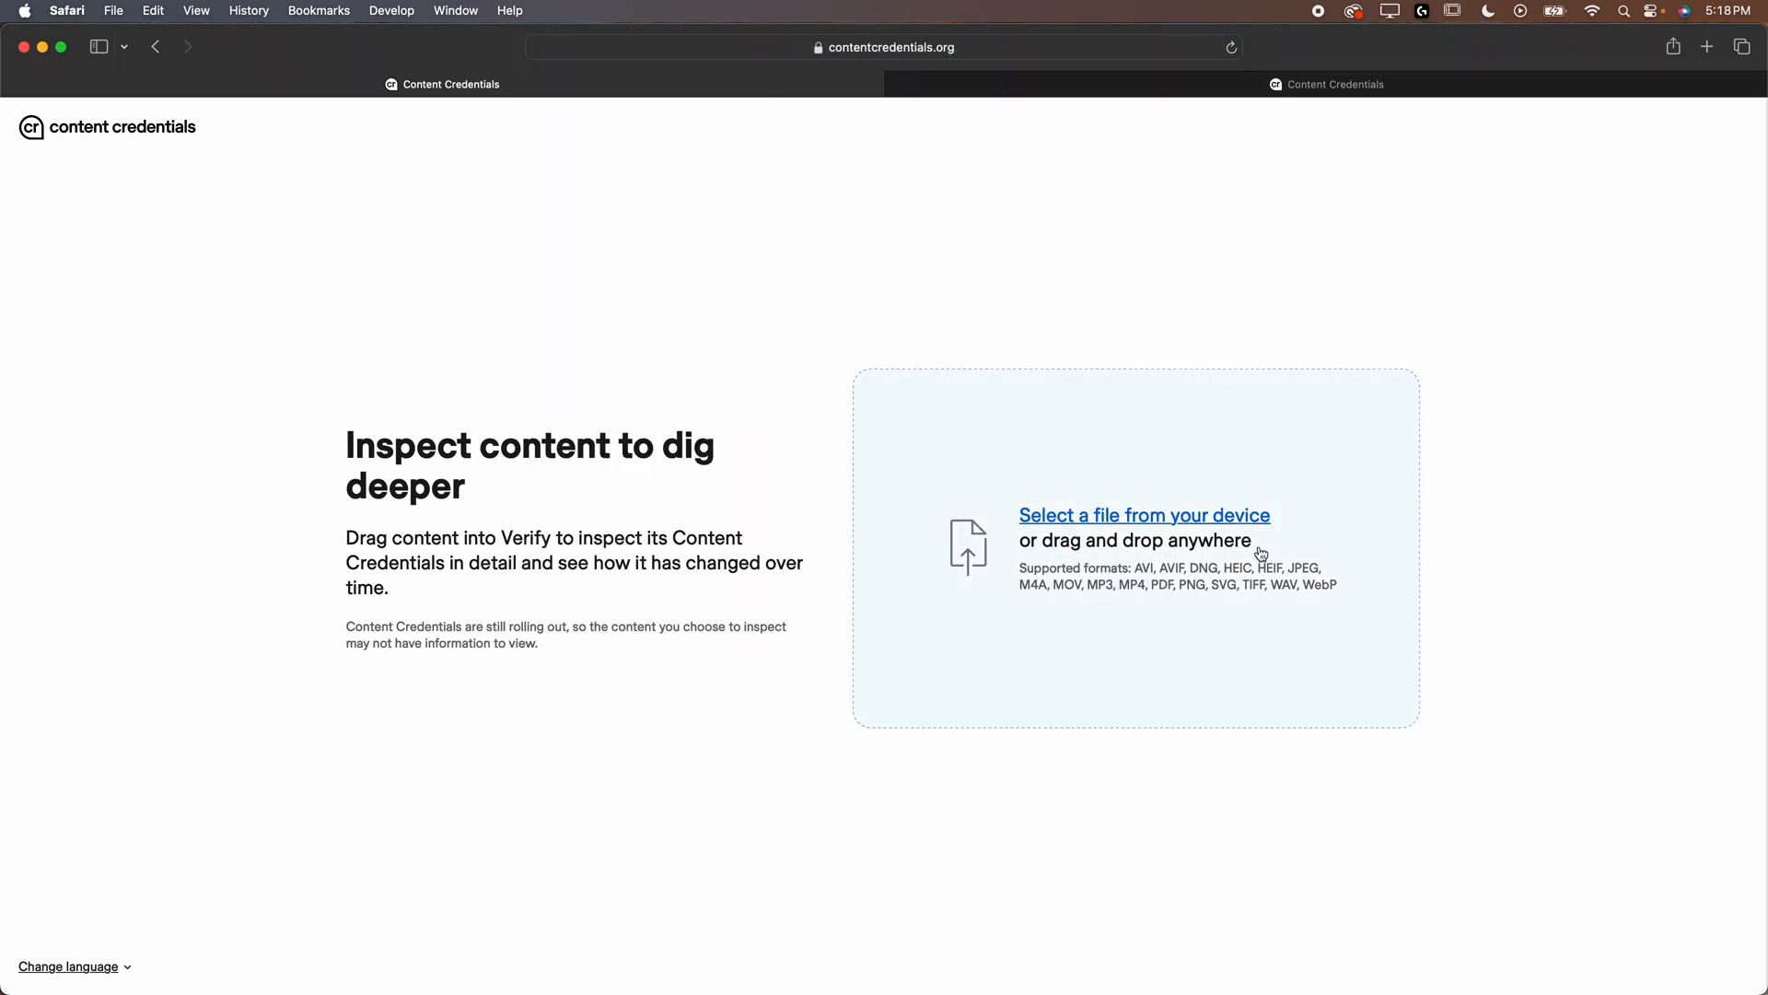
pyautogui.moveTo(1152, 461)
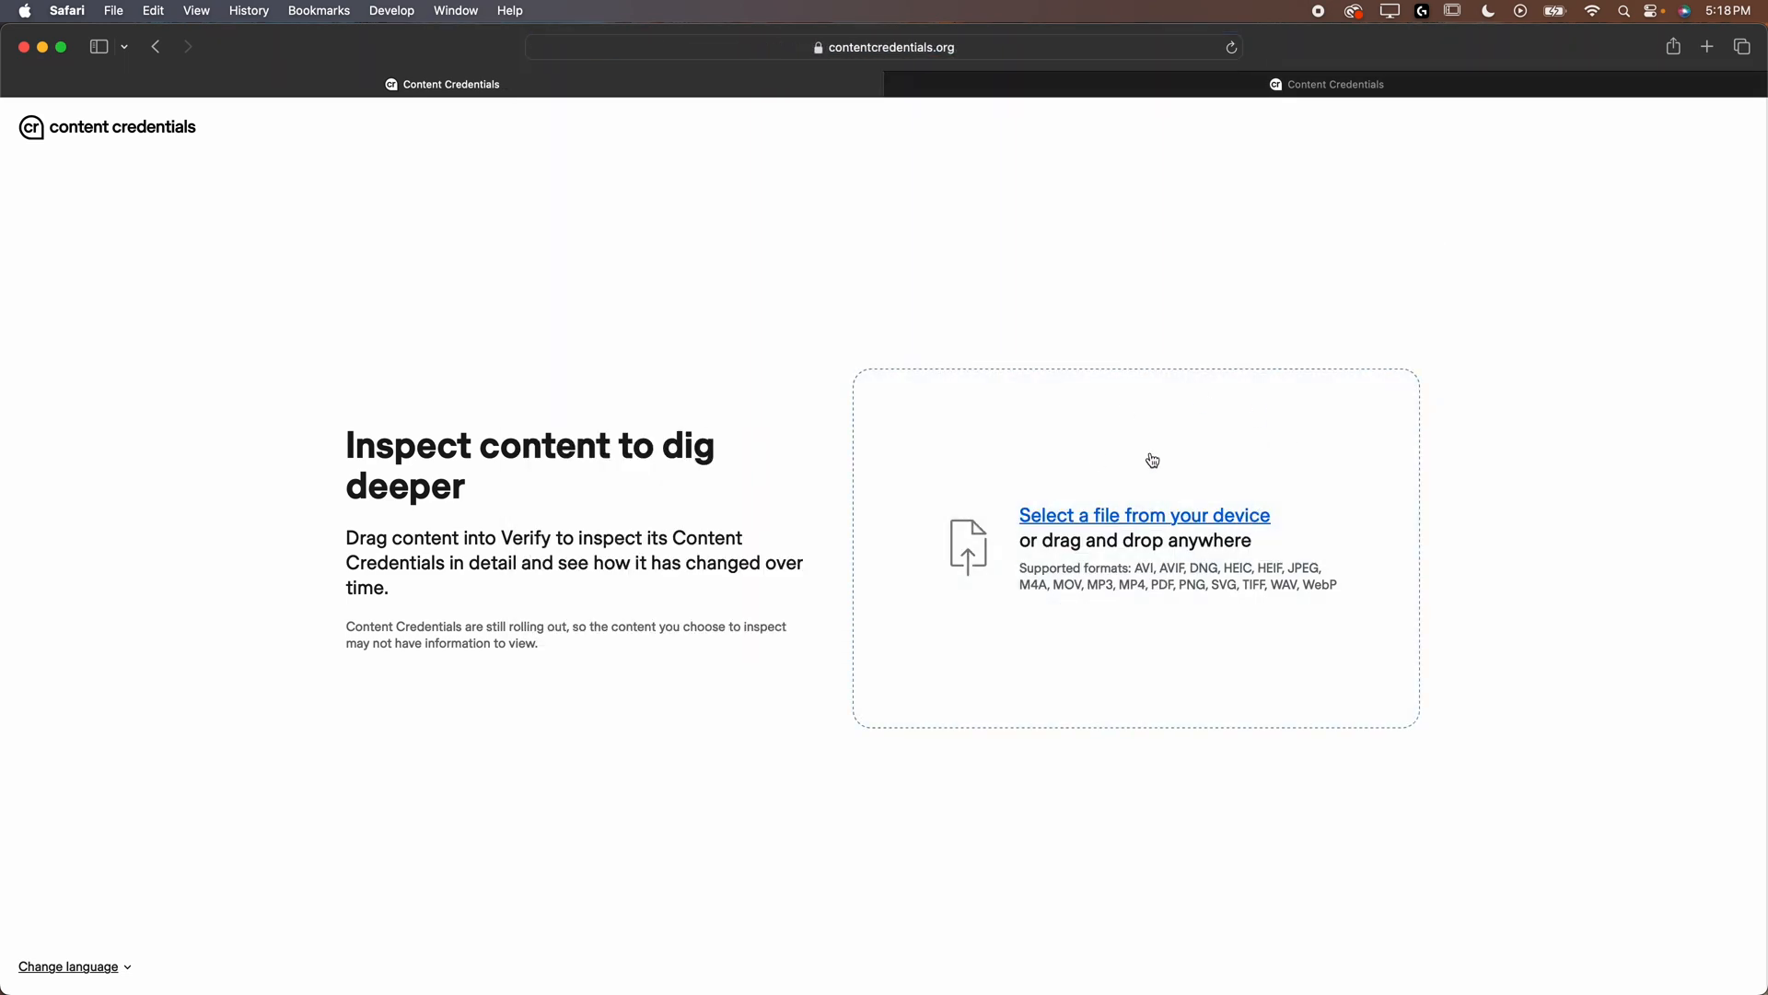
pyautogui.click(1144, 514)
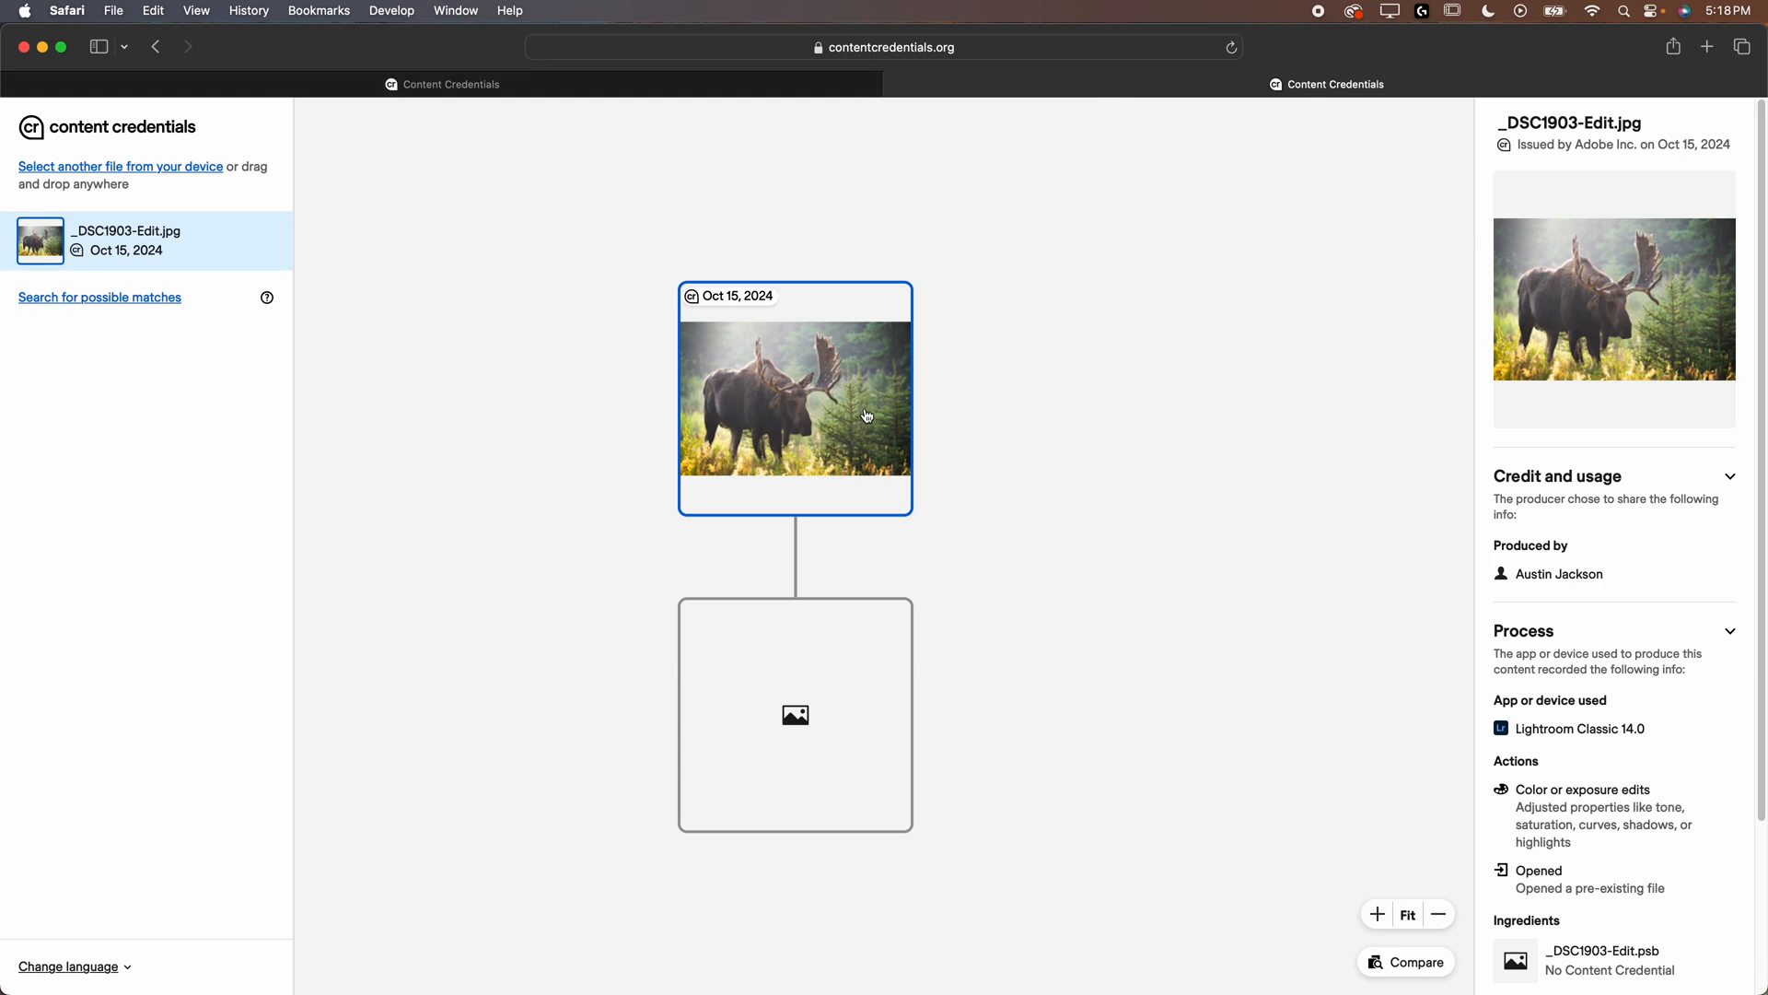
pyautogui.moveTo(1537, 524)
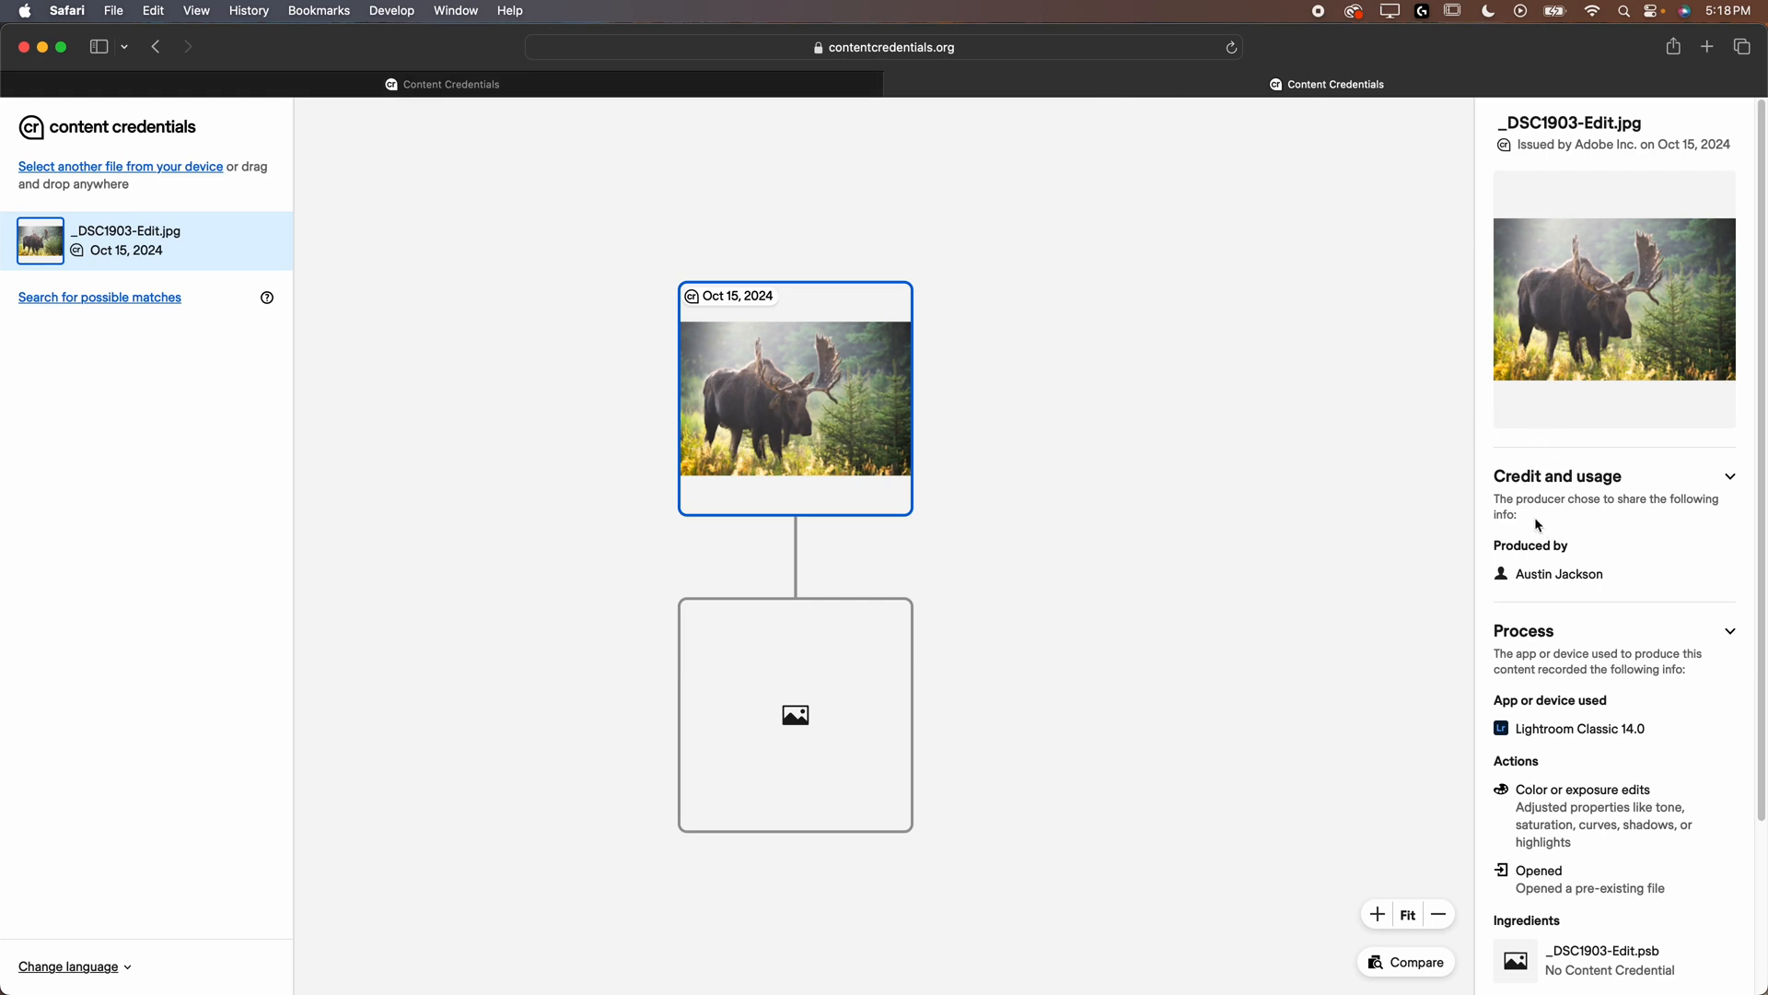
pyautogui.scroll(-3)
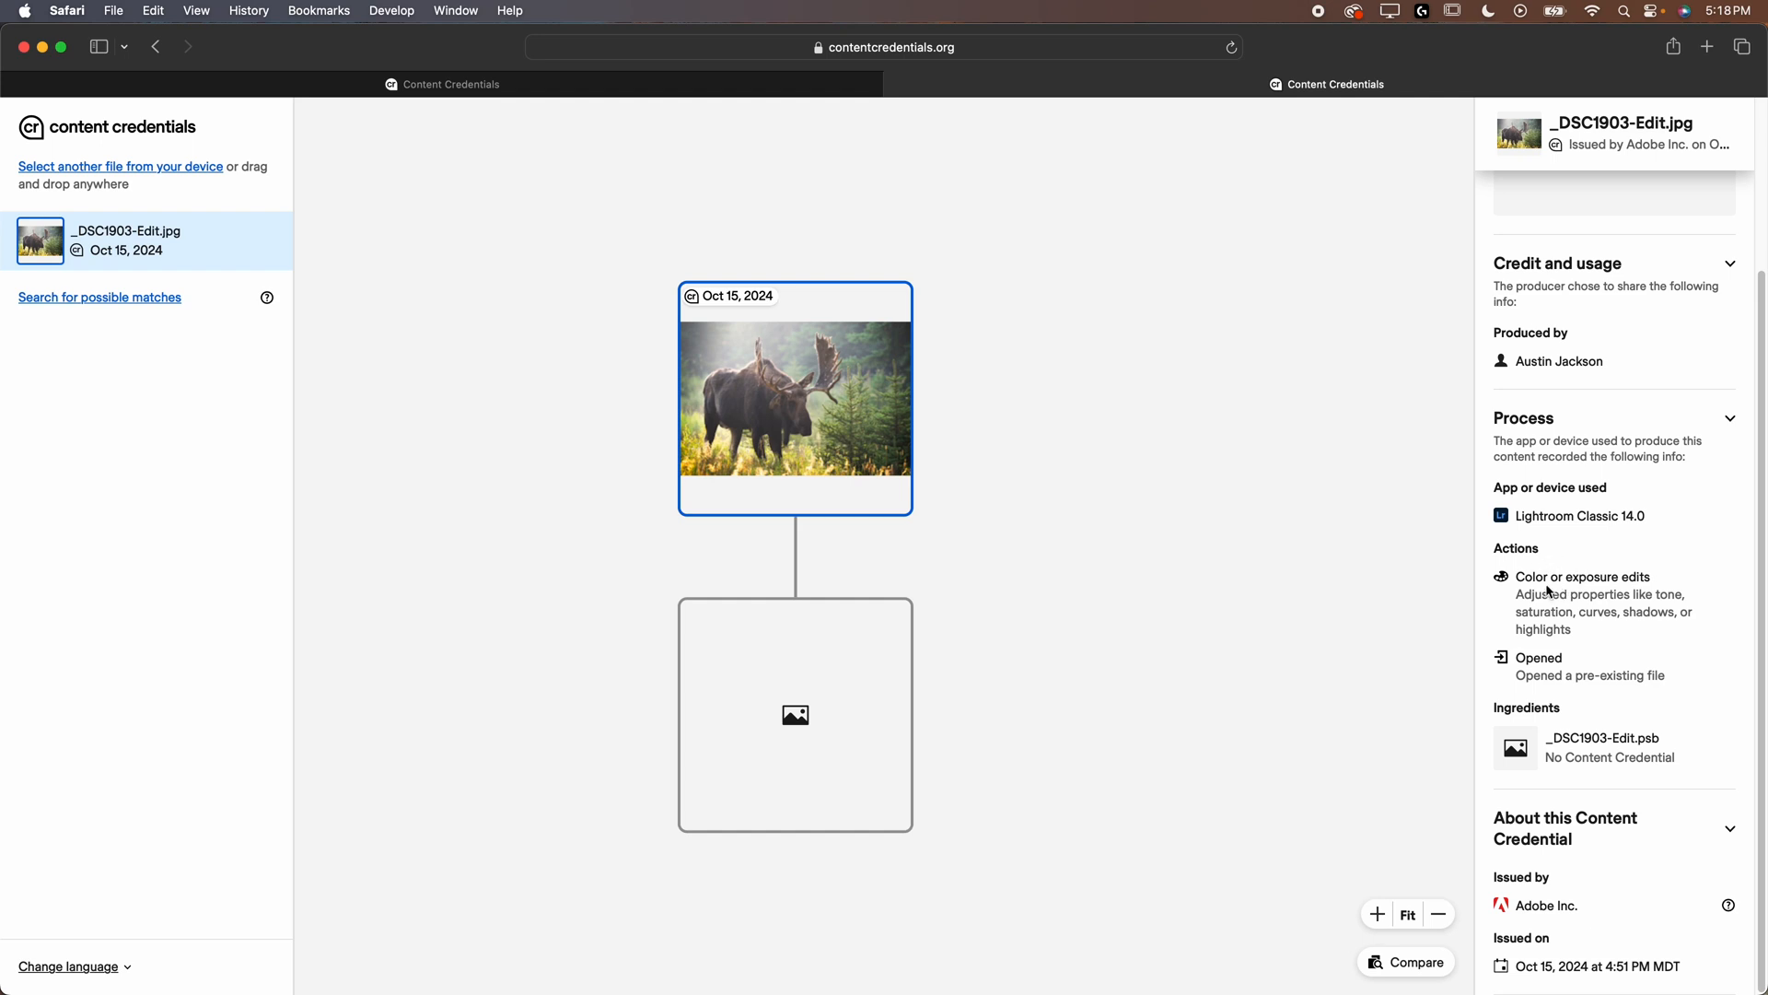
pyautogui.moveTo(1557, 614)
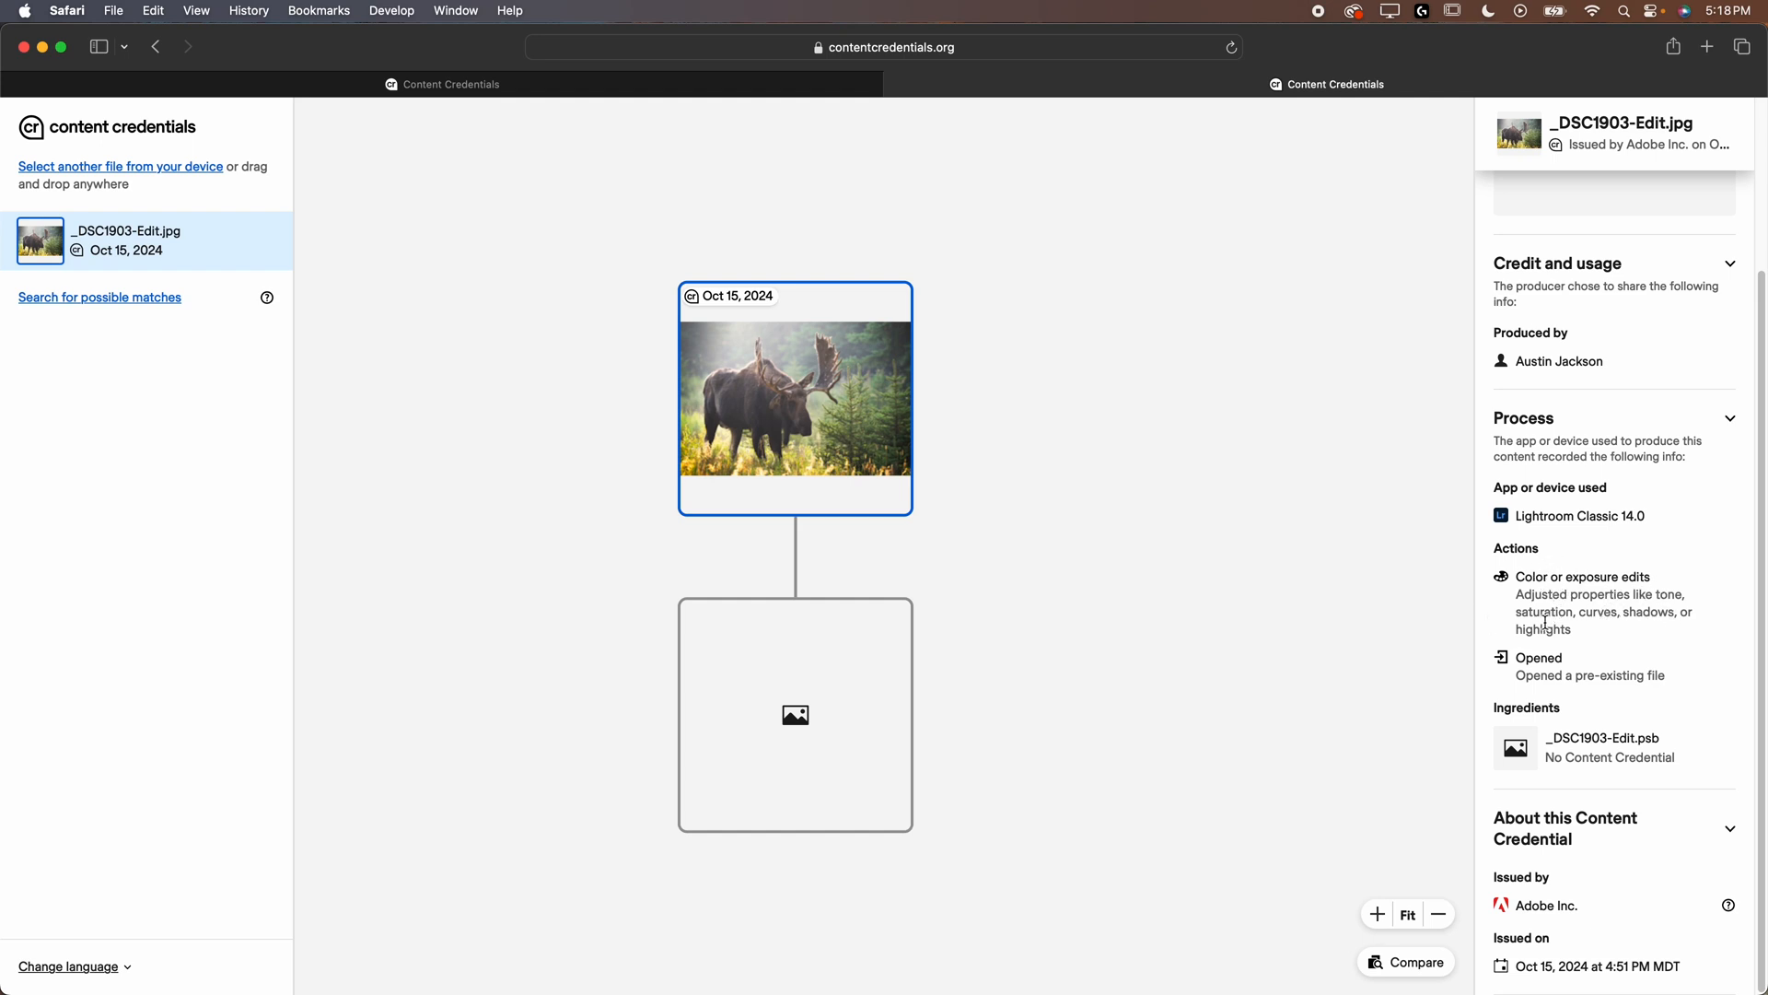
pyautogui.moveTo(1547, 725)
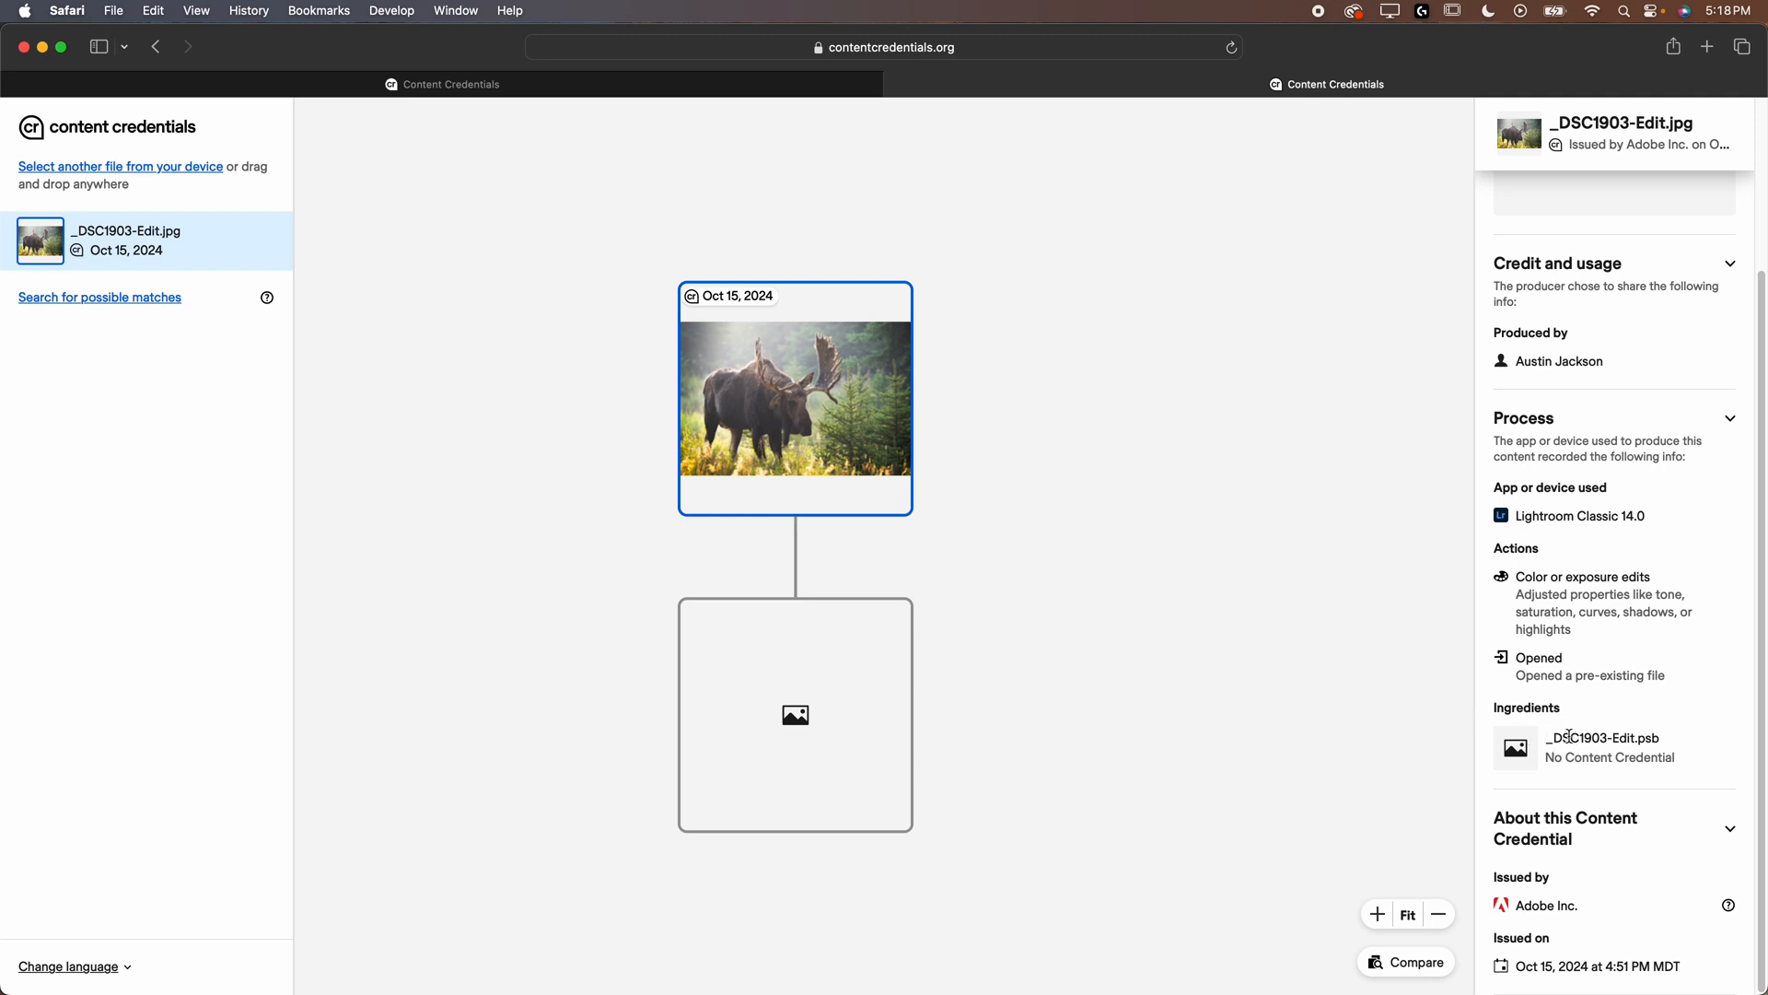
pyautogui.scroll(3)
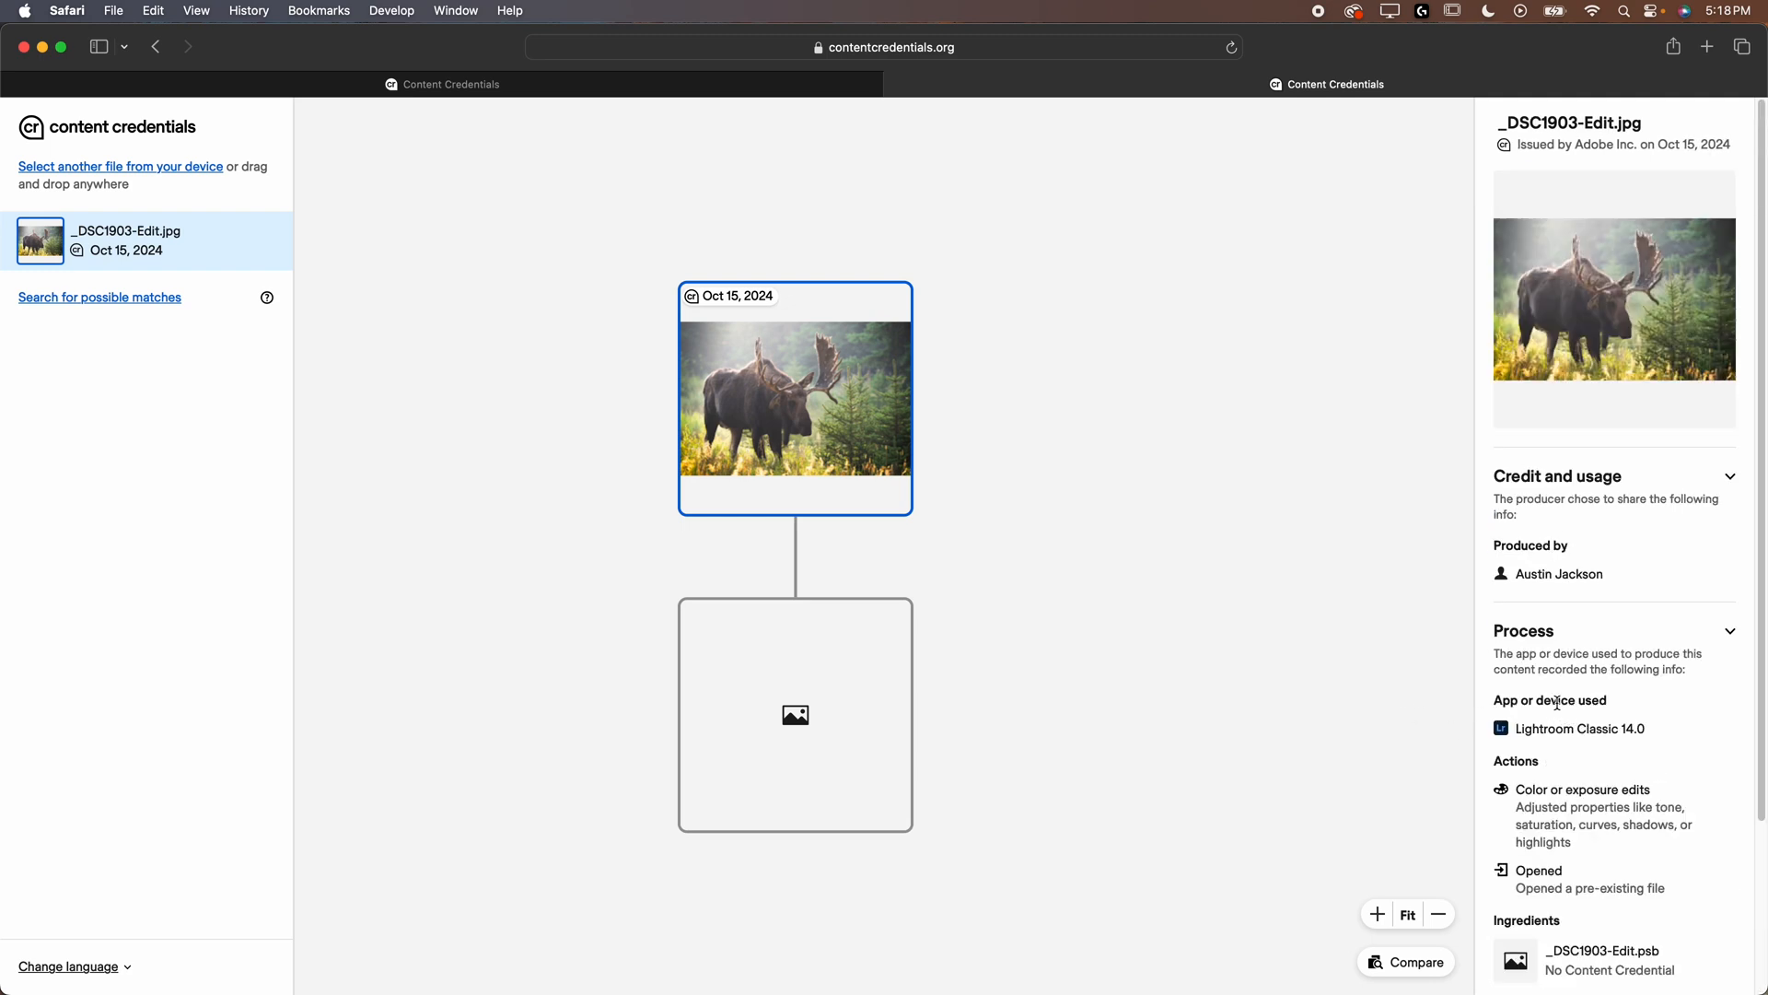
pyautogui.moveTo(989, 552)
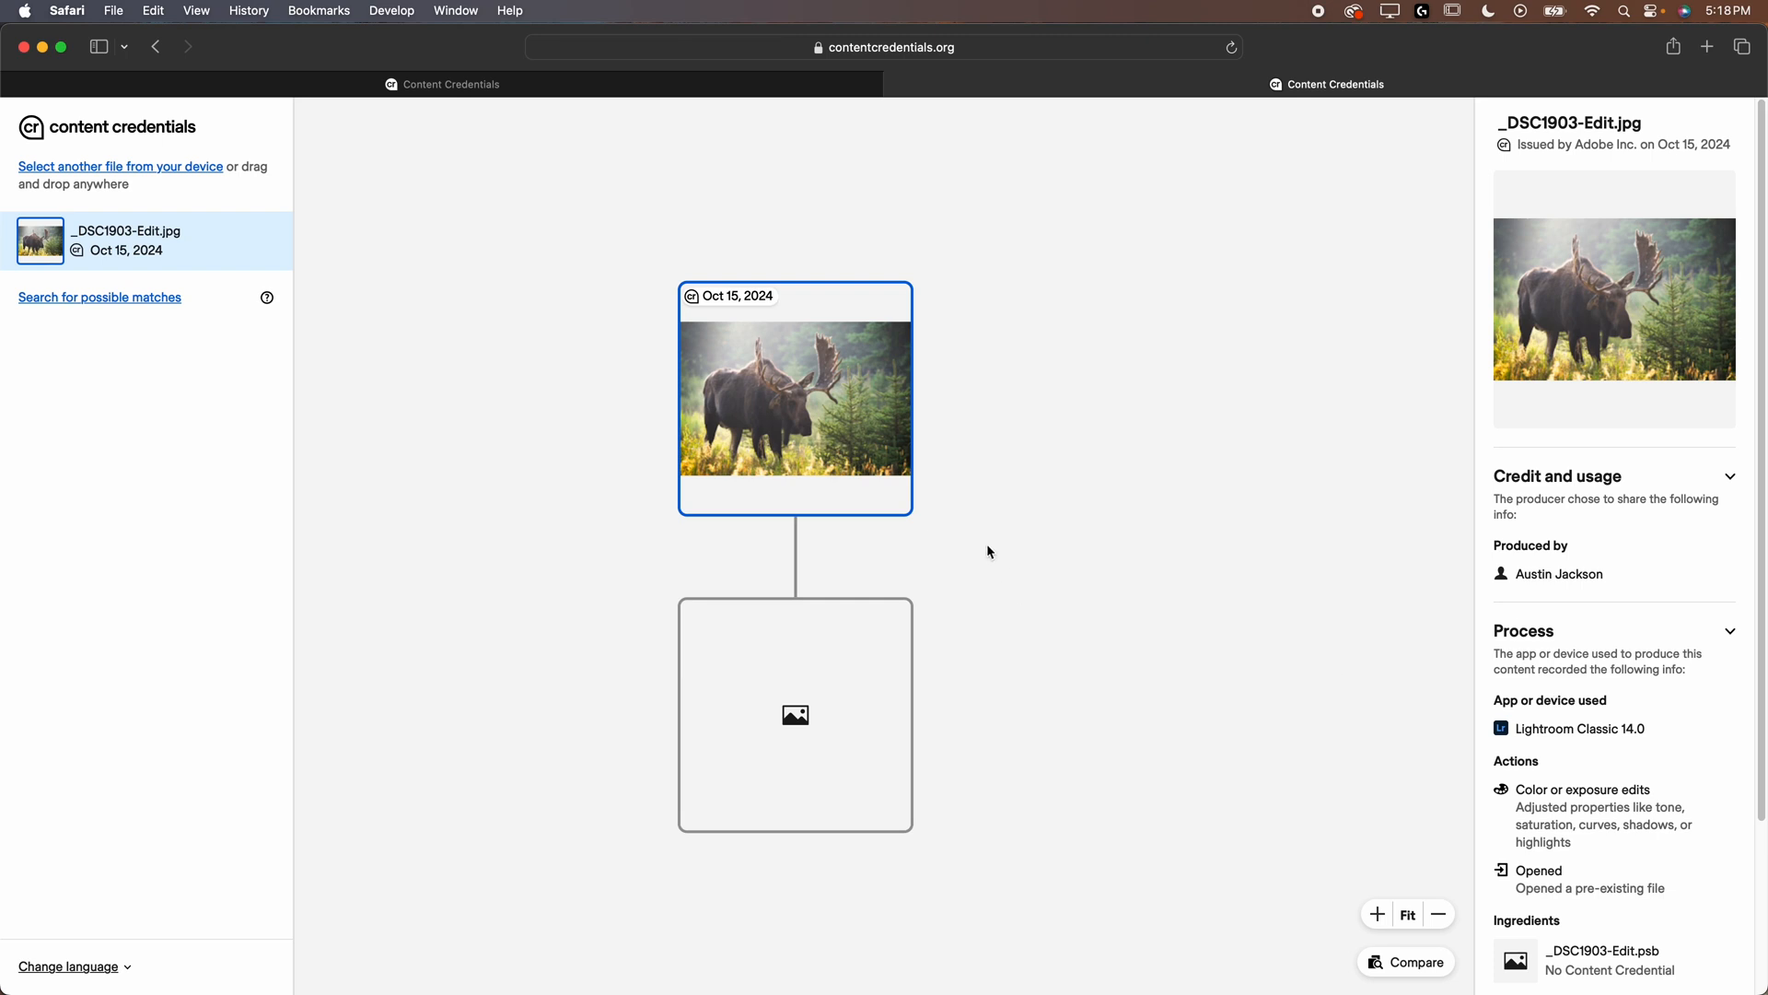
pyautogui.moveTo(1567, 382)
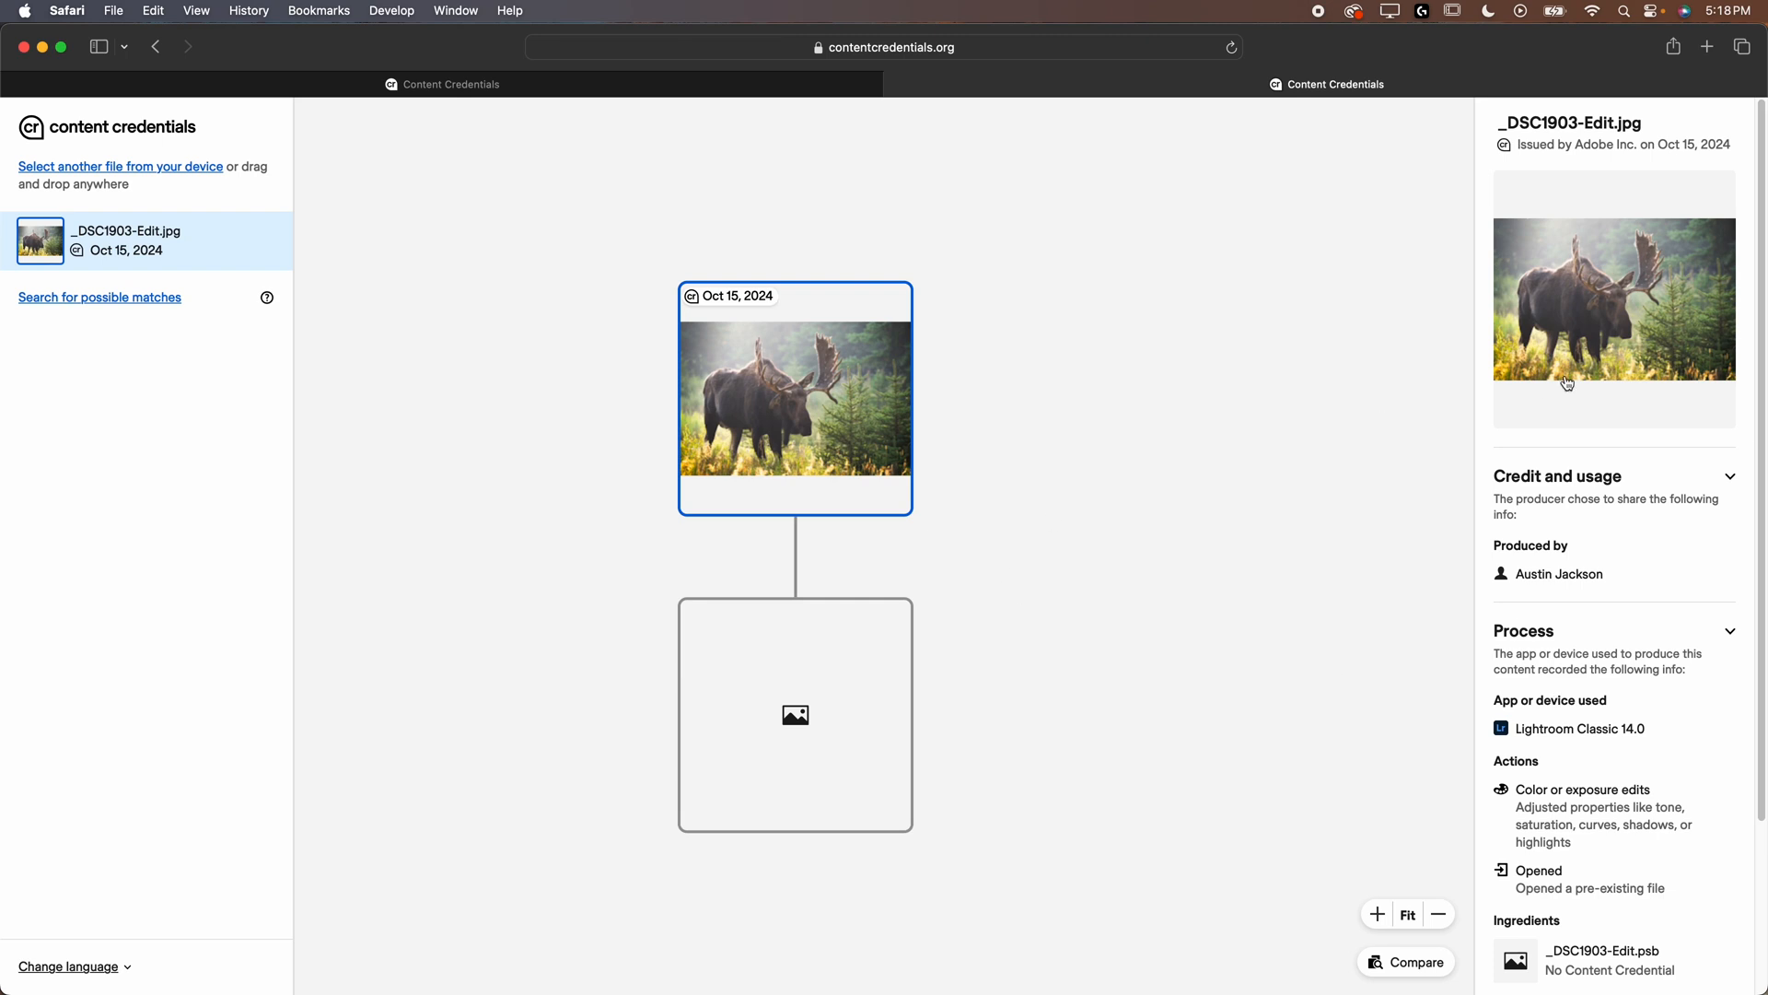
pyautogui.moveTo(1516, 372)
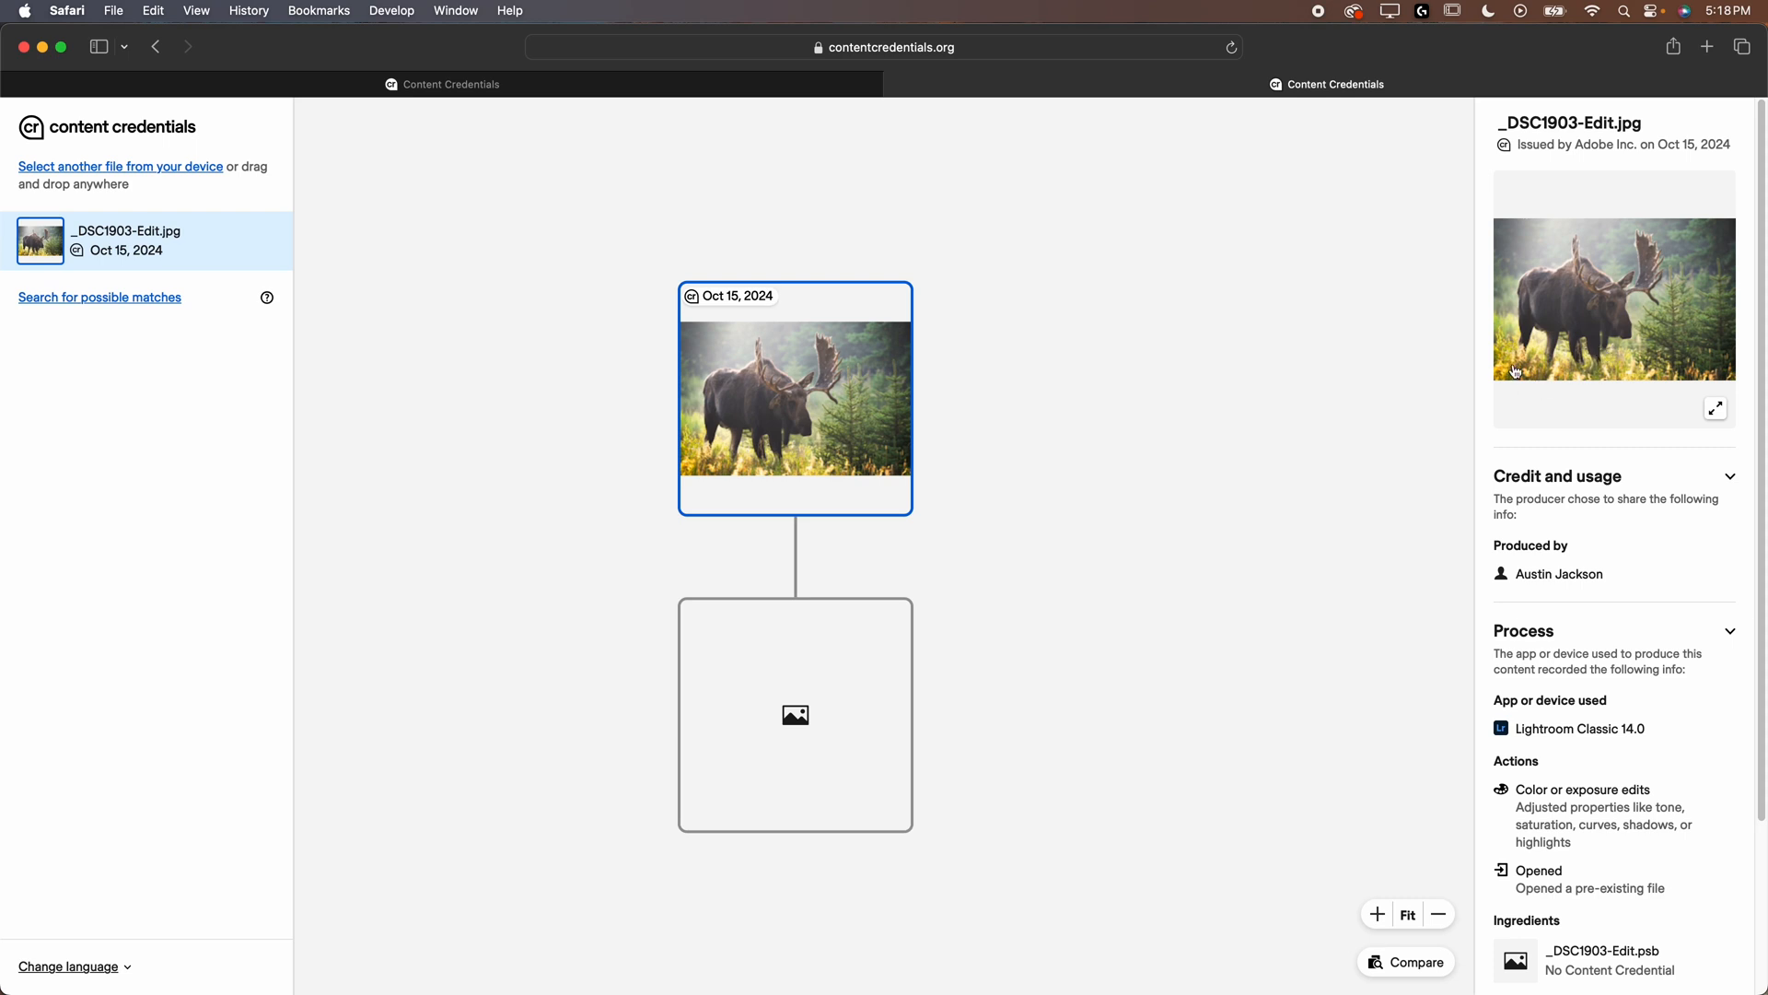
pyautogui.moveTo(1441, 325)
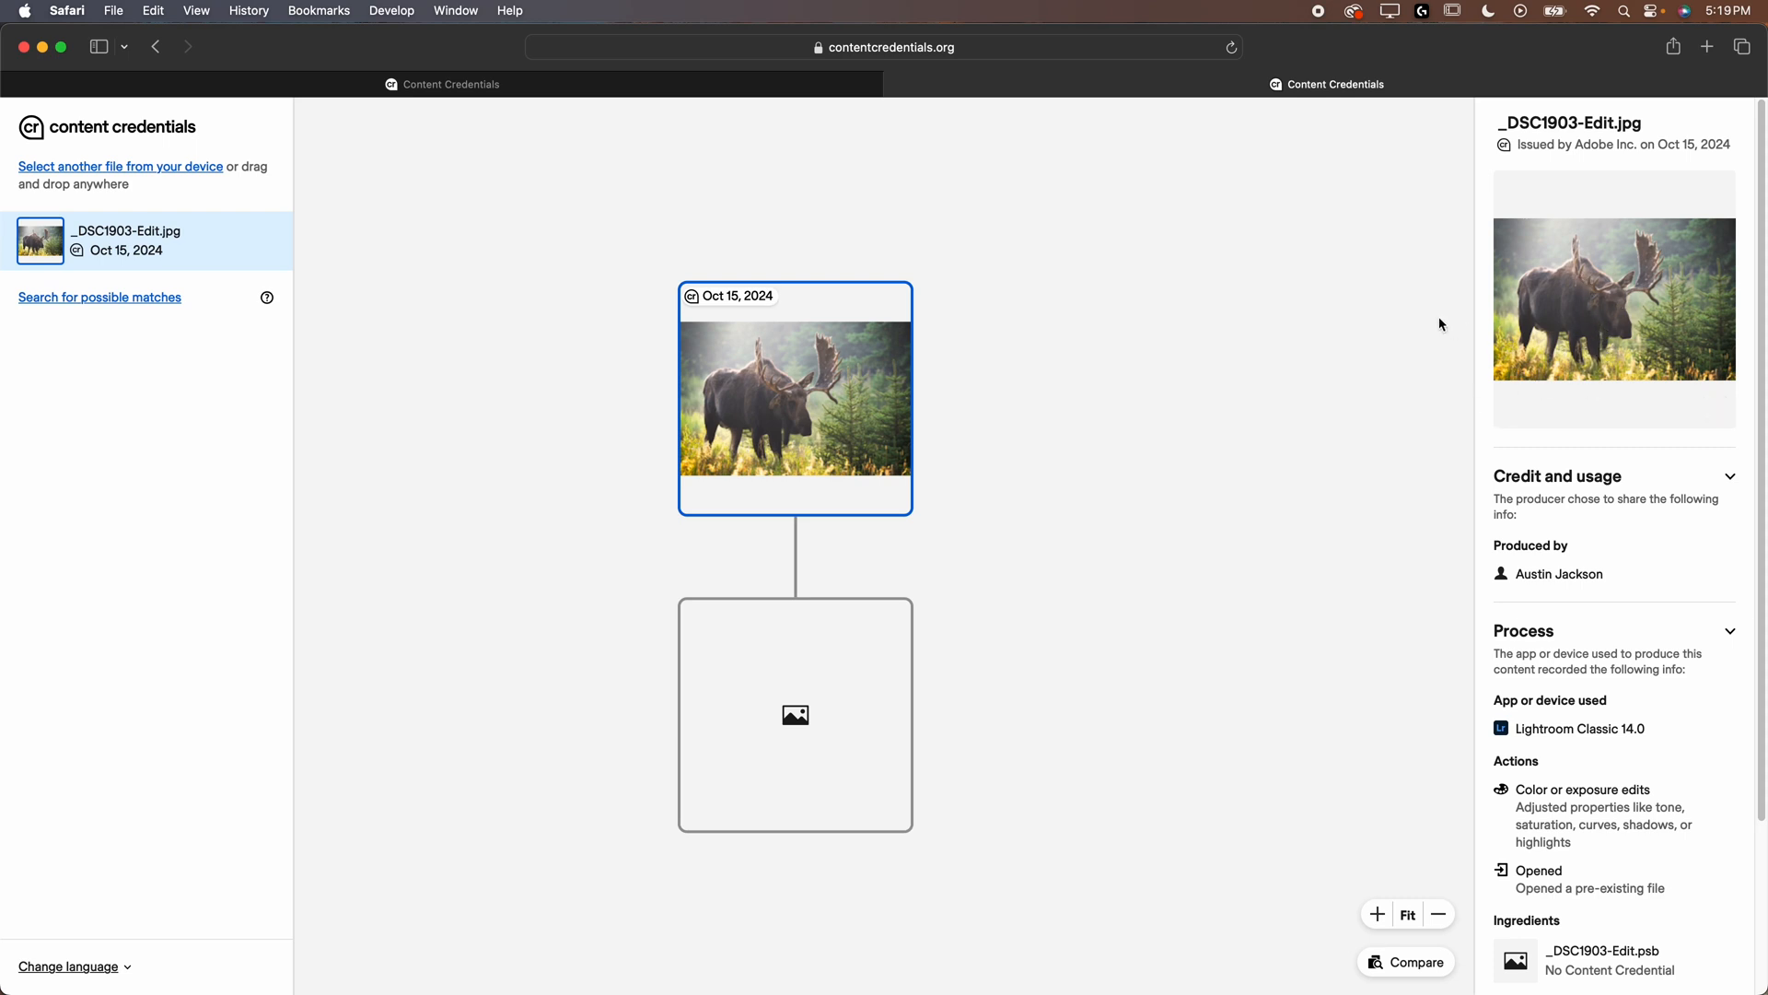
pyautogui.moveTo(1432, 321)
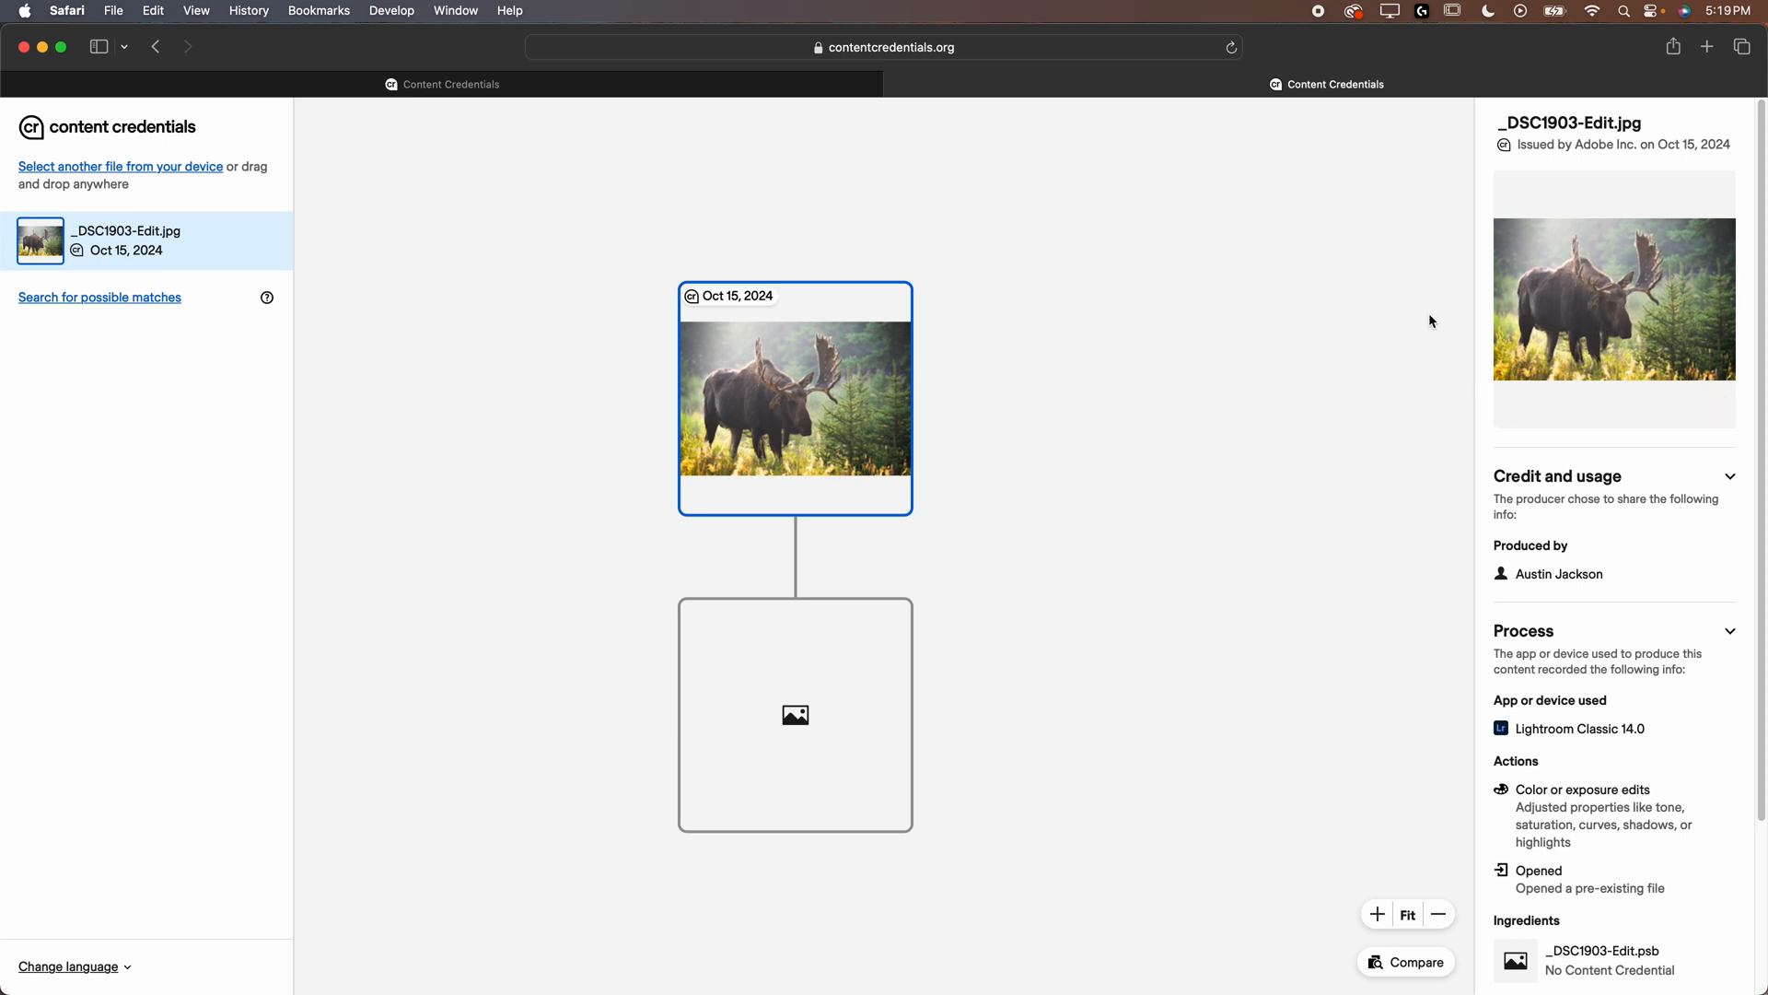
pyautogui.moveTo(868, 378)
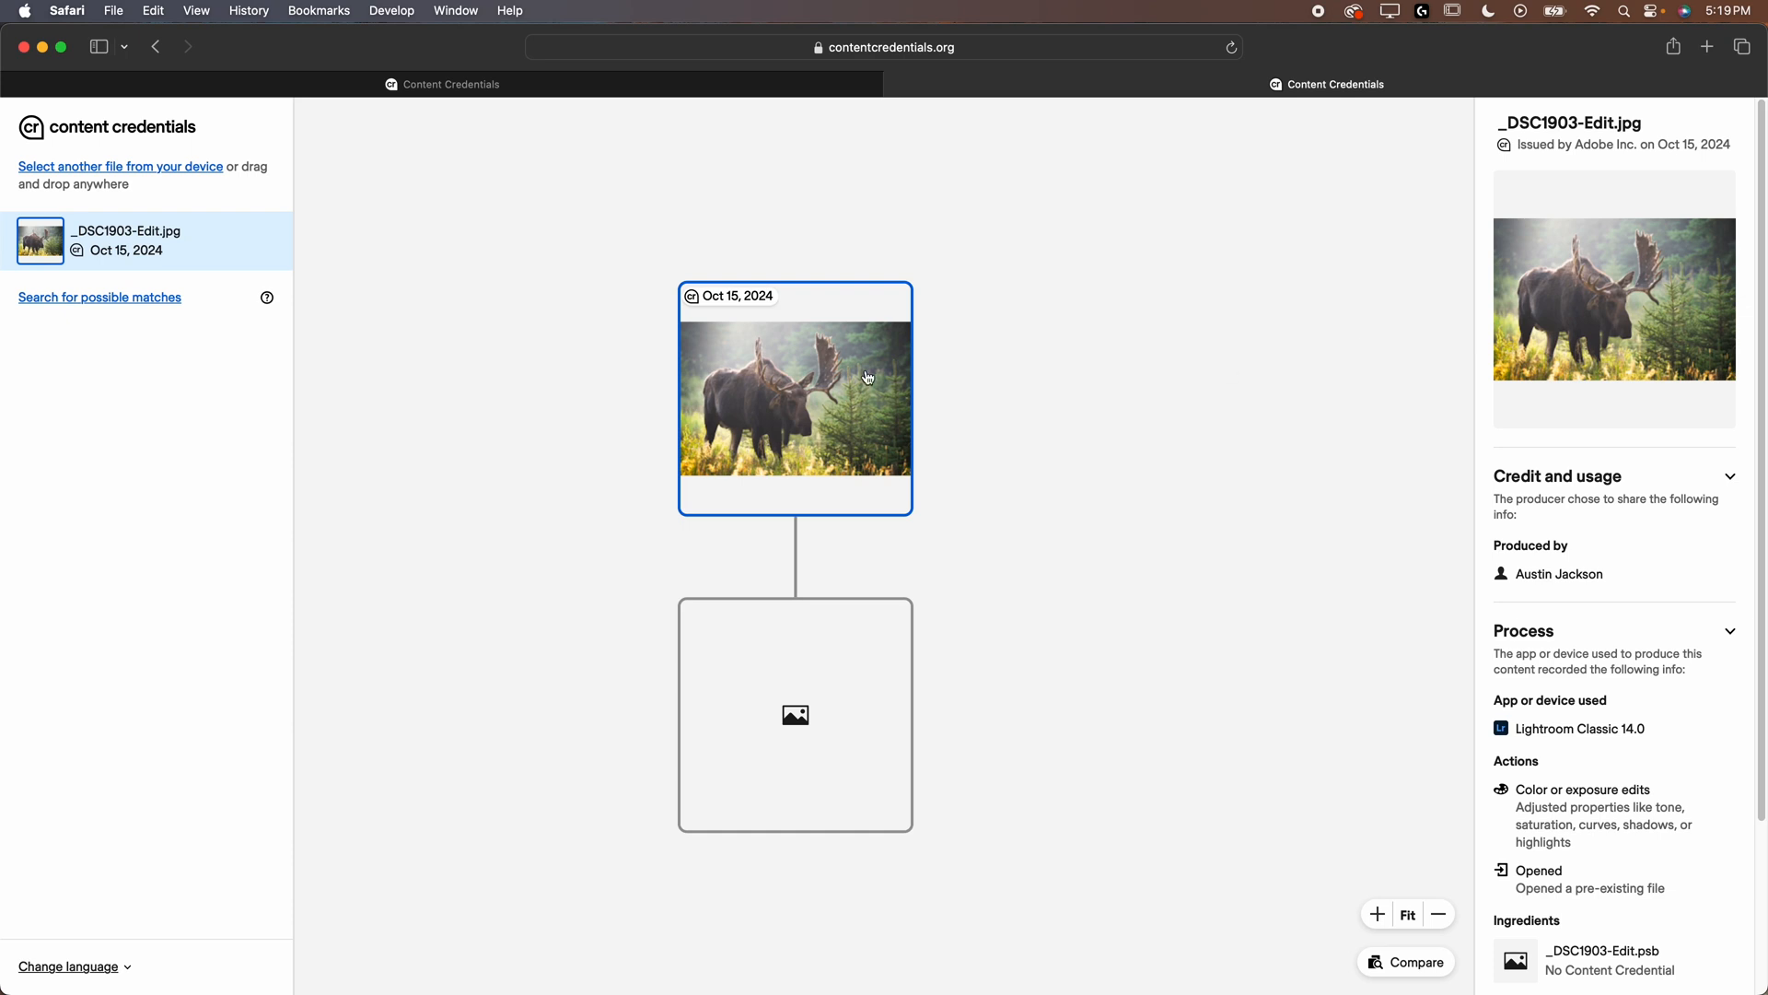
pyautogui.click(794, 714)
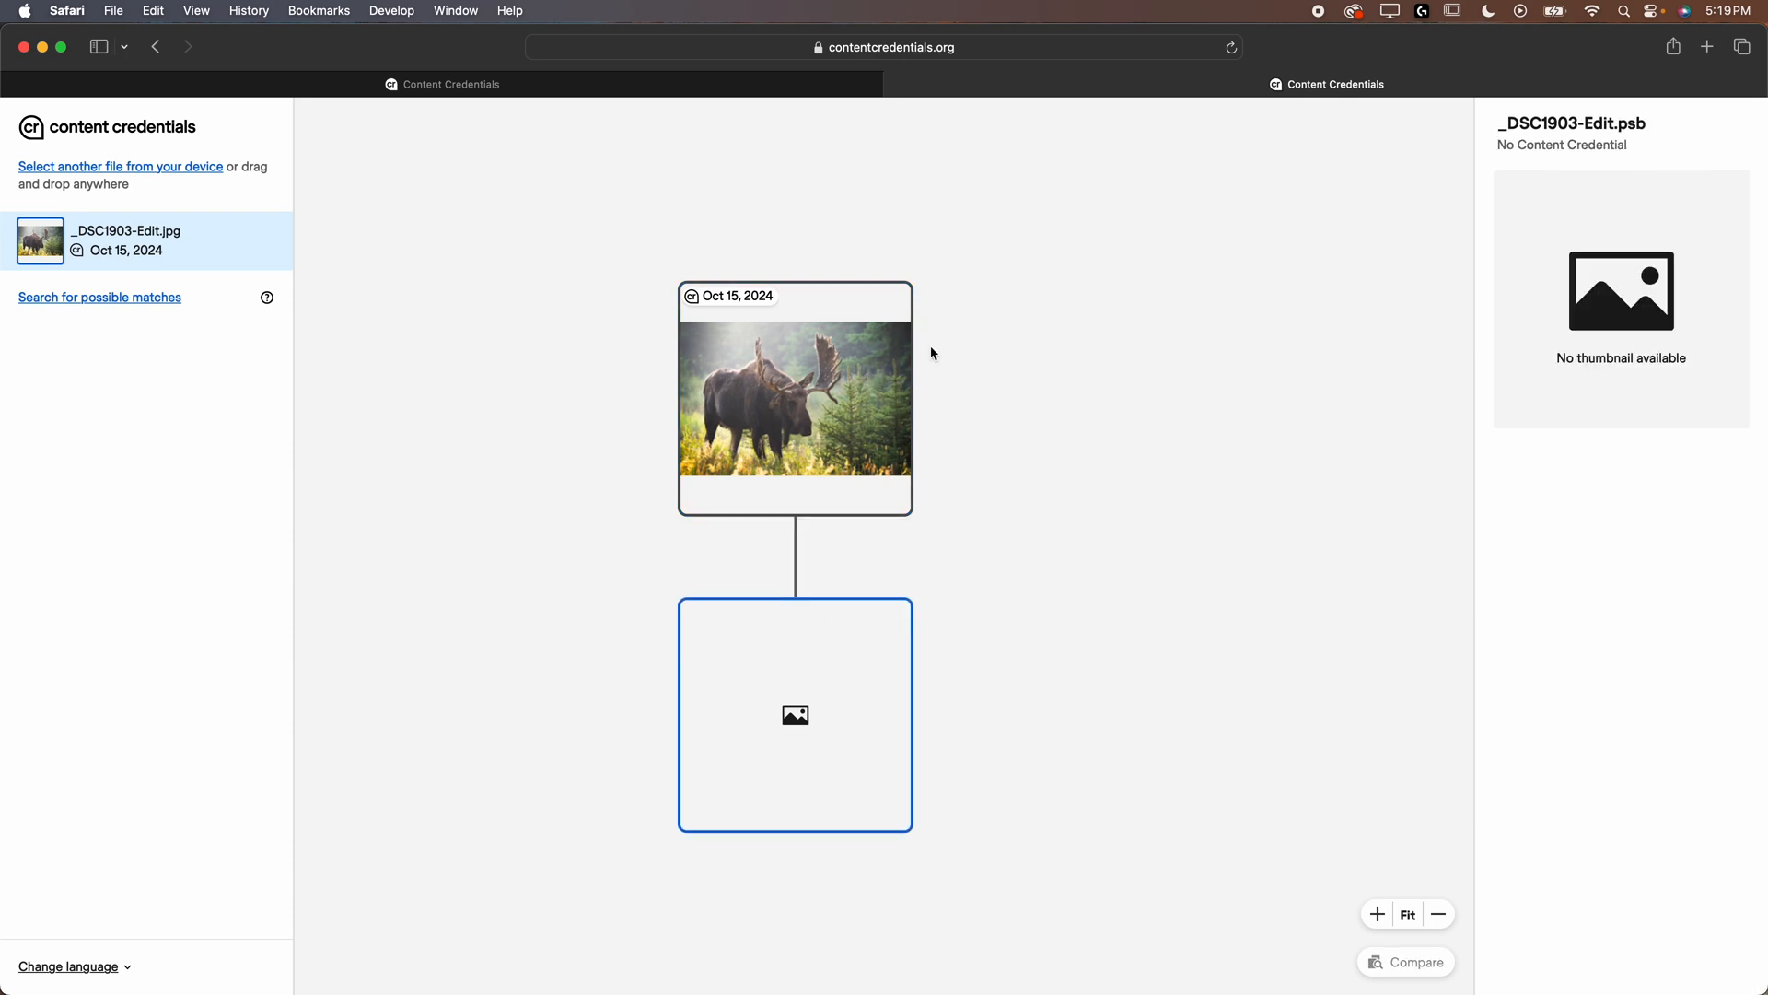
# Load _DSC1903-Edit-2.jpg from the Desktop into Verify, then switch to Lightroom Classic.
pyautogui.click(119, 166)
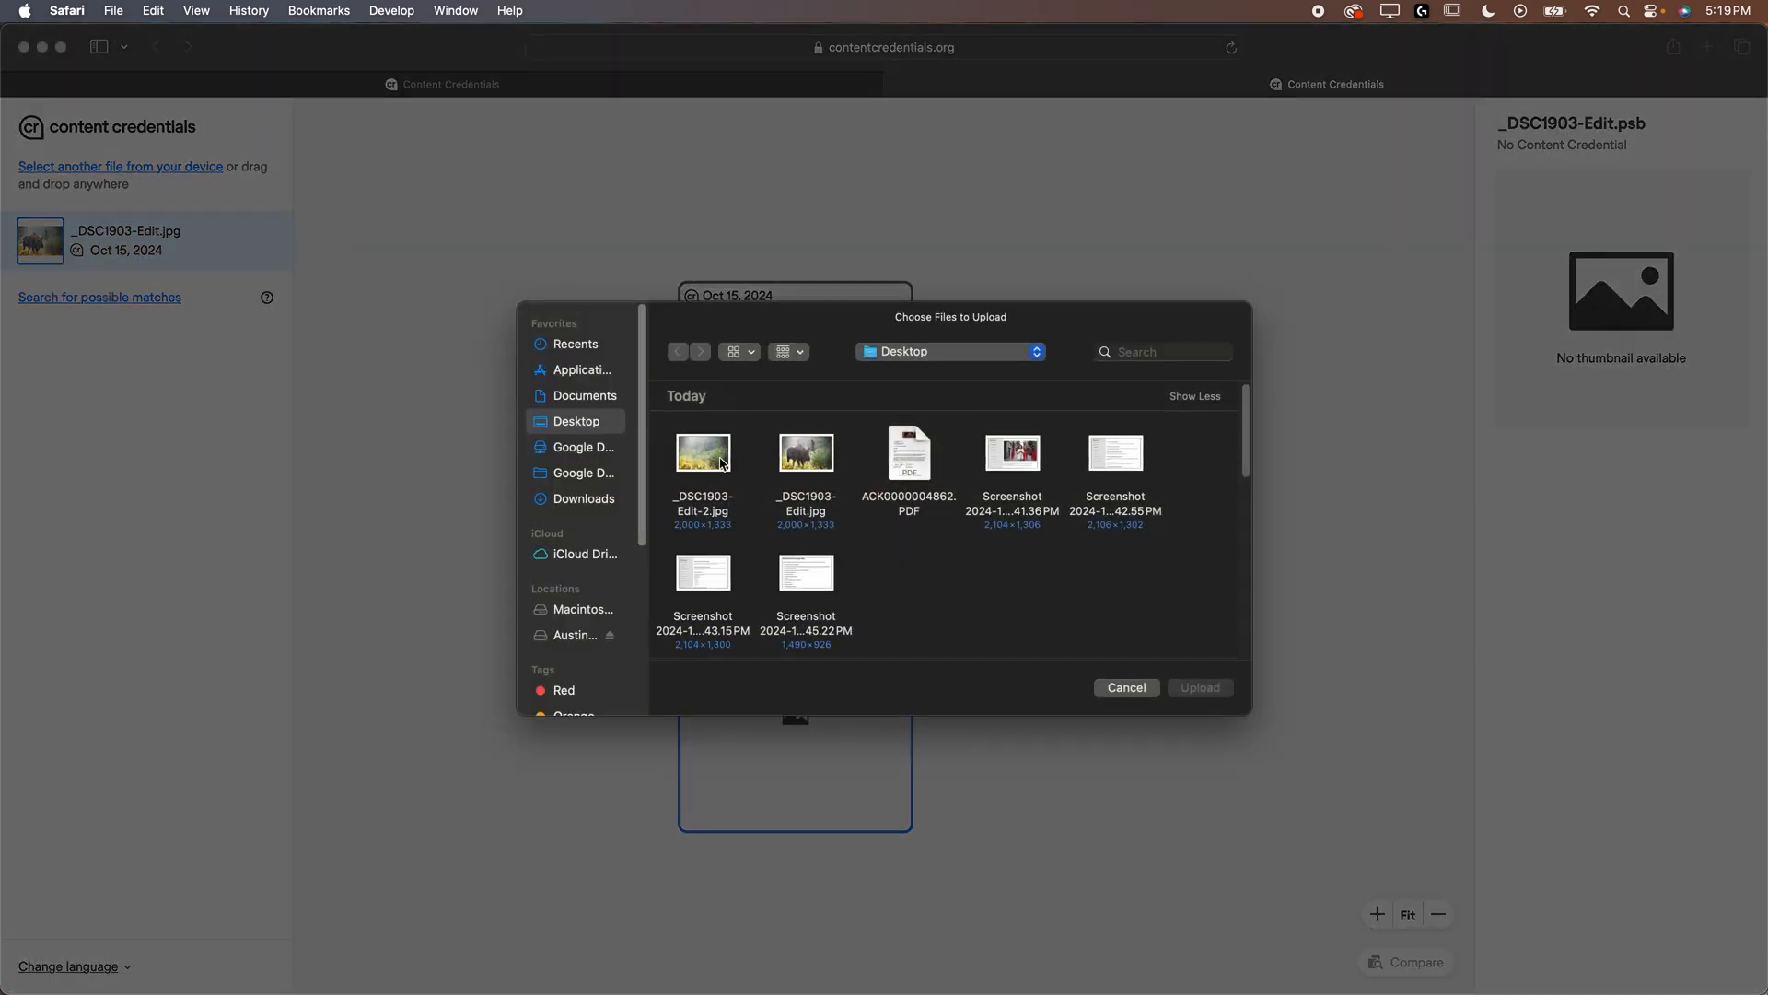
pyautogui.click(703, 454)
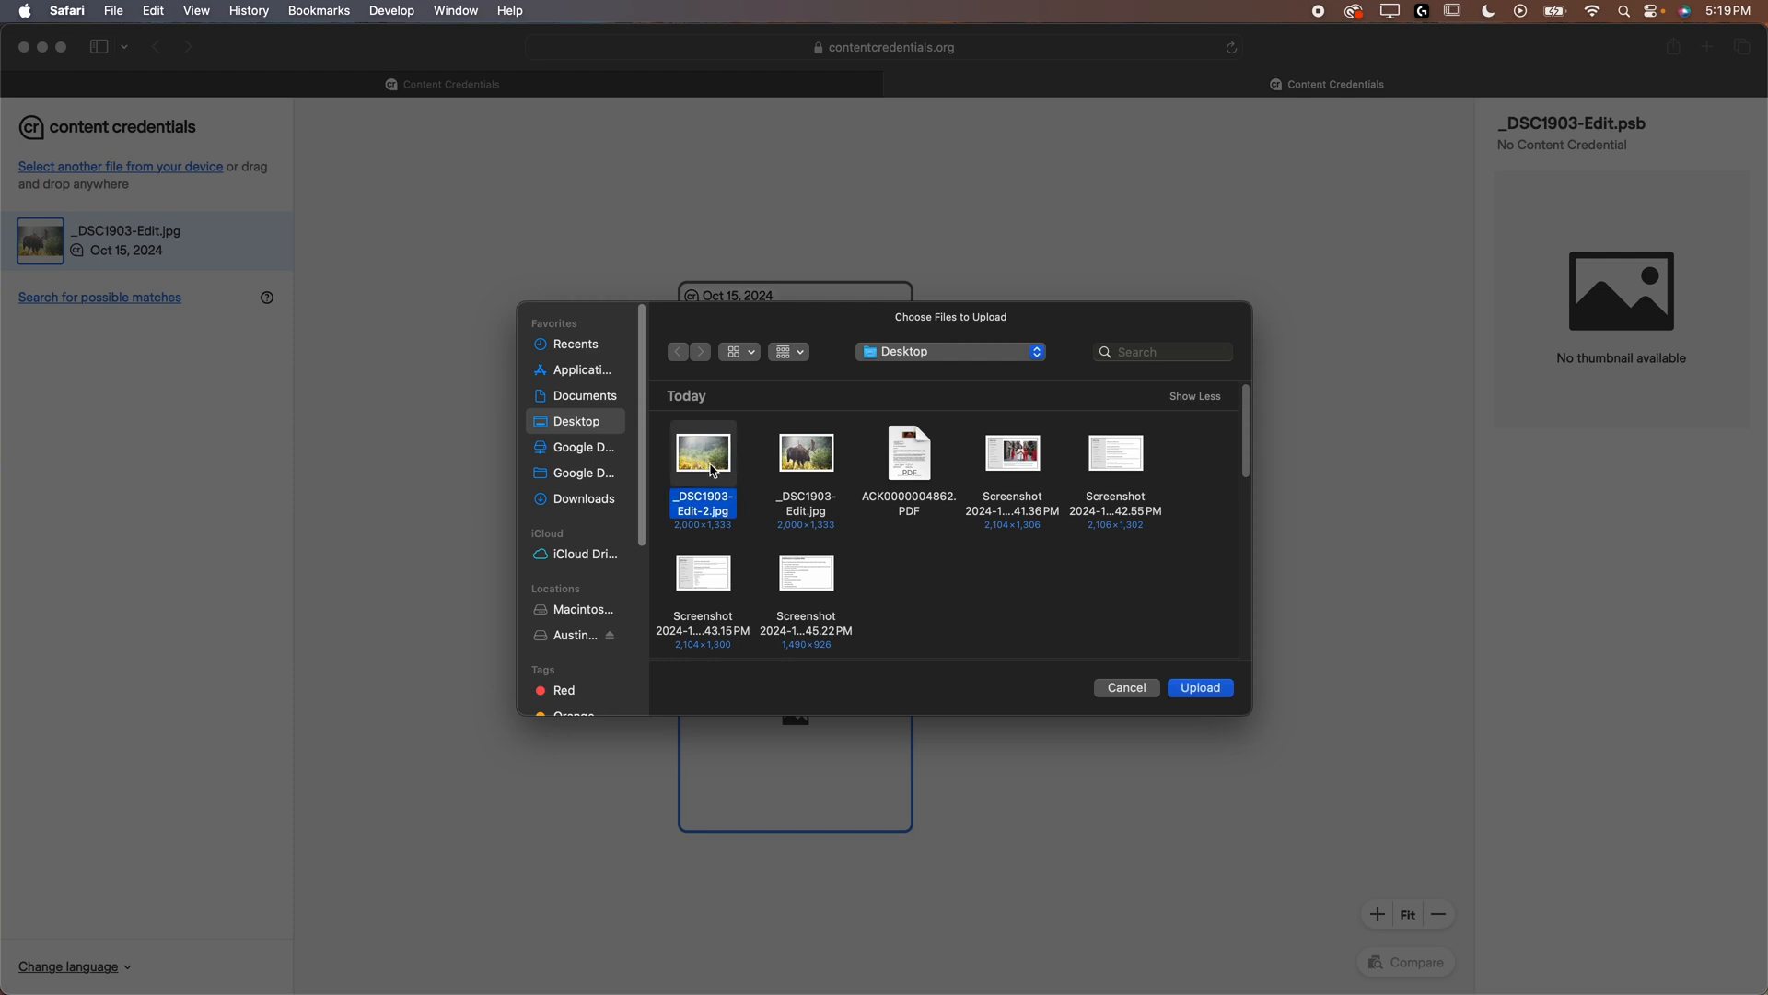
pyautogui.moveTo(828, 966)
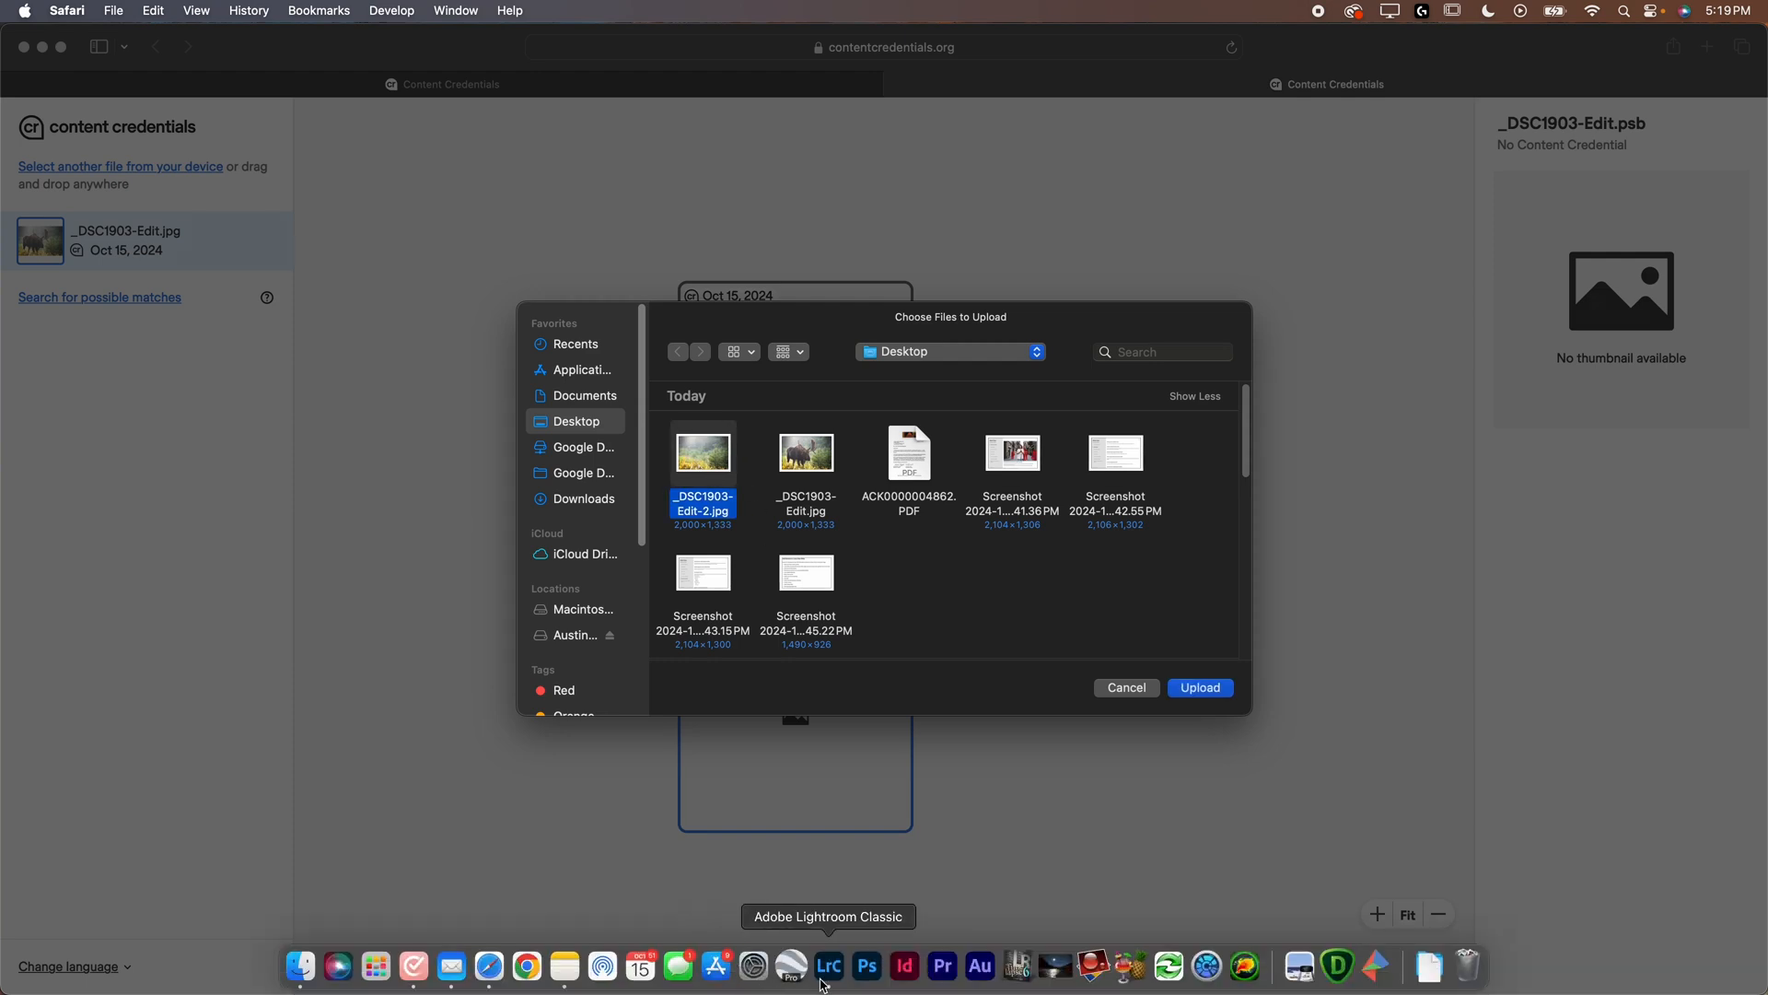
pyautogui.click(829, 967)
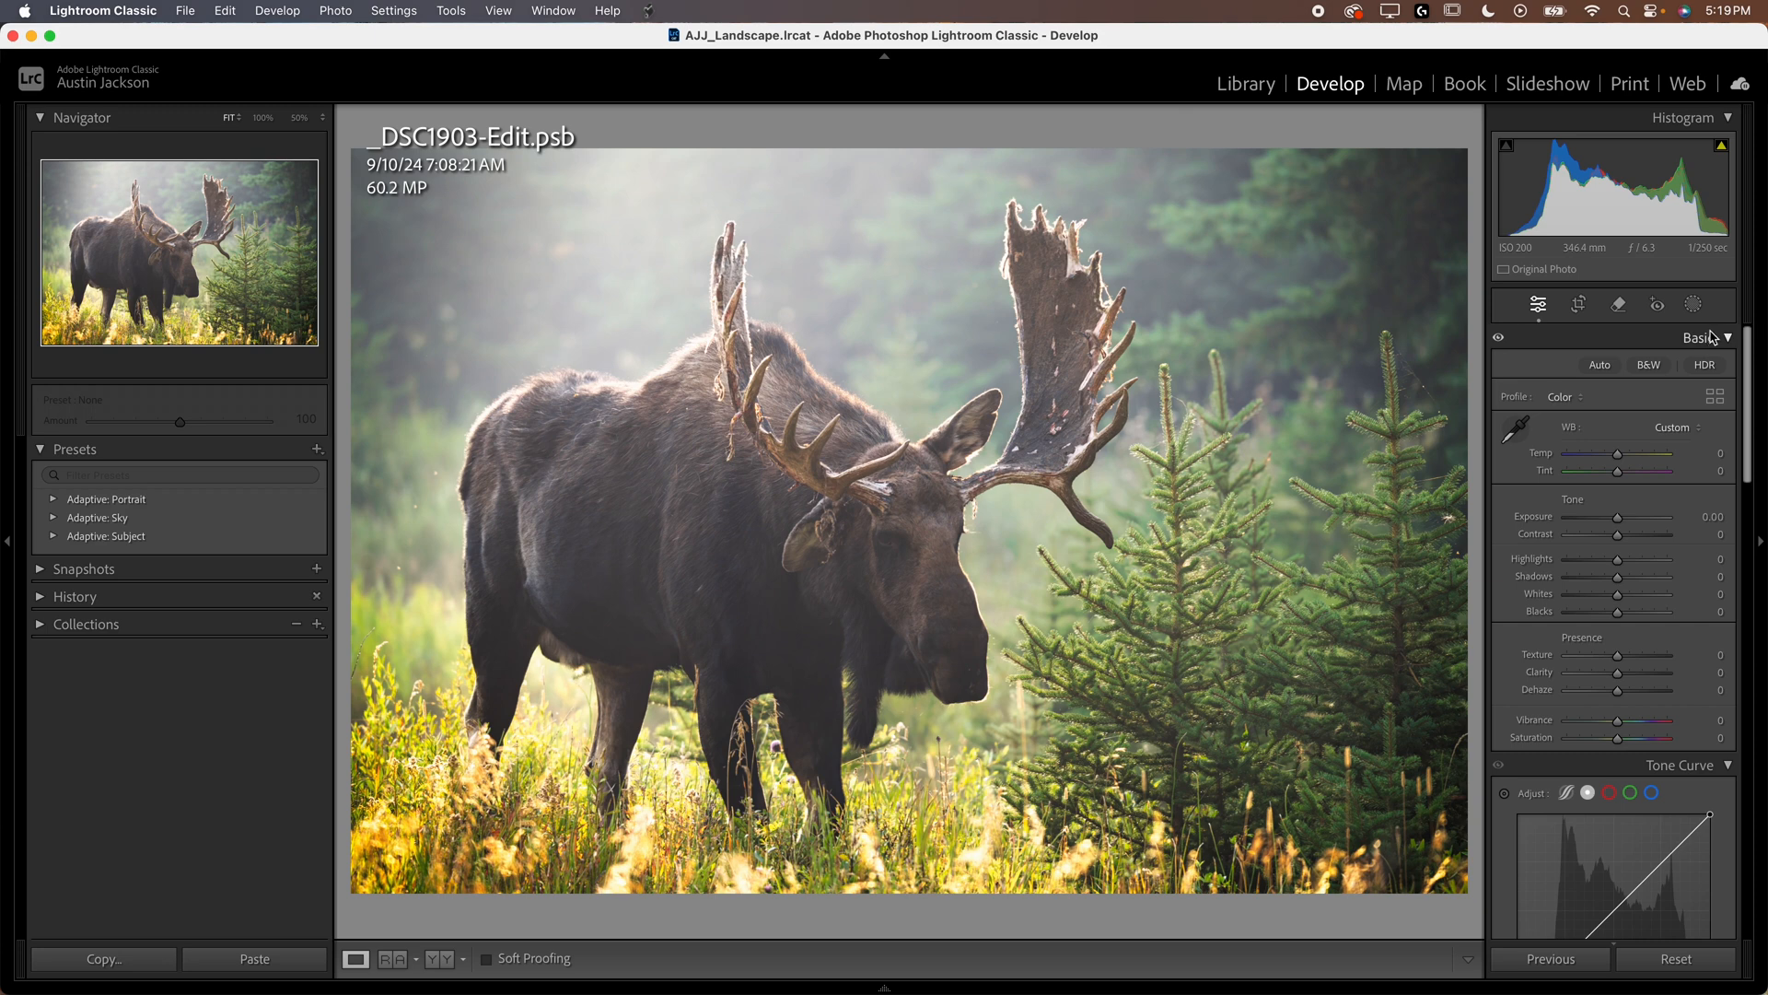
pyautogui.click(1614, 305)
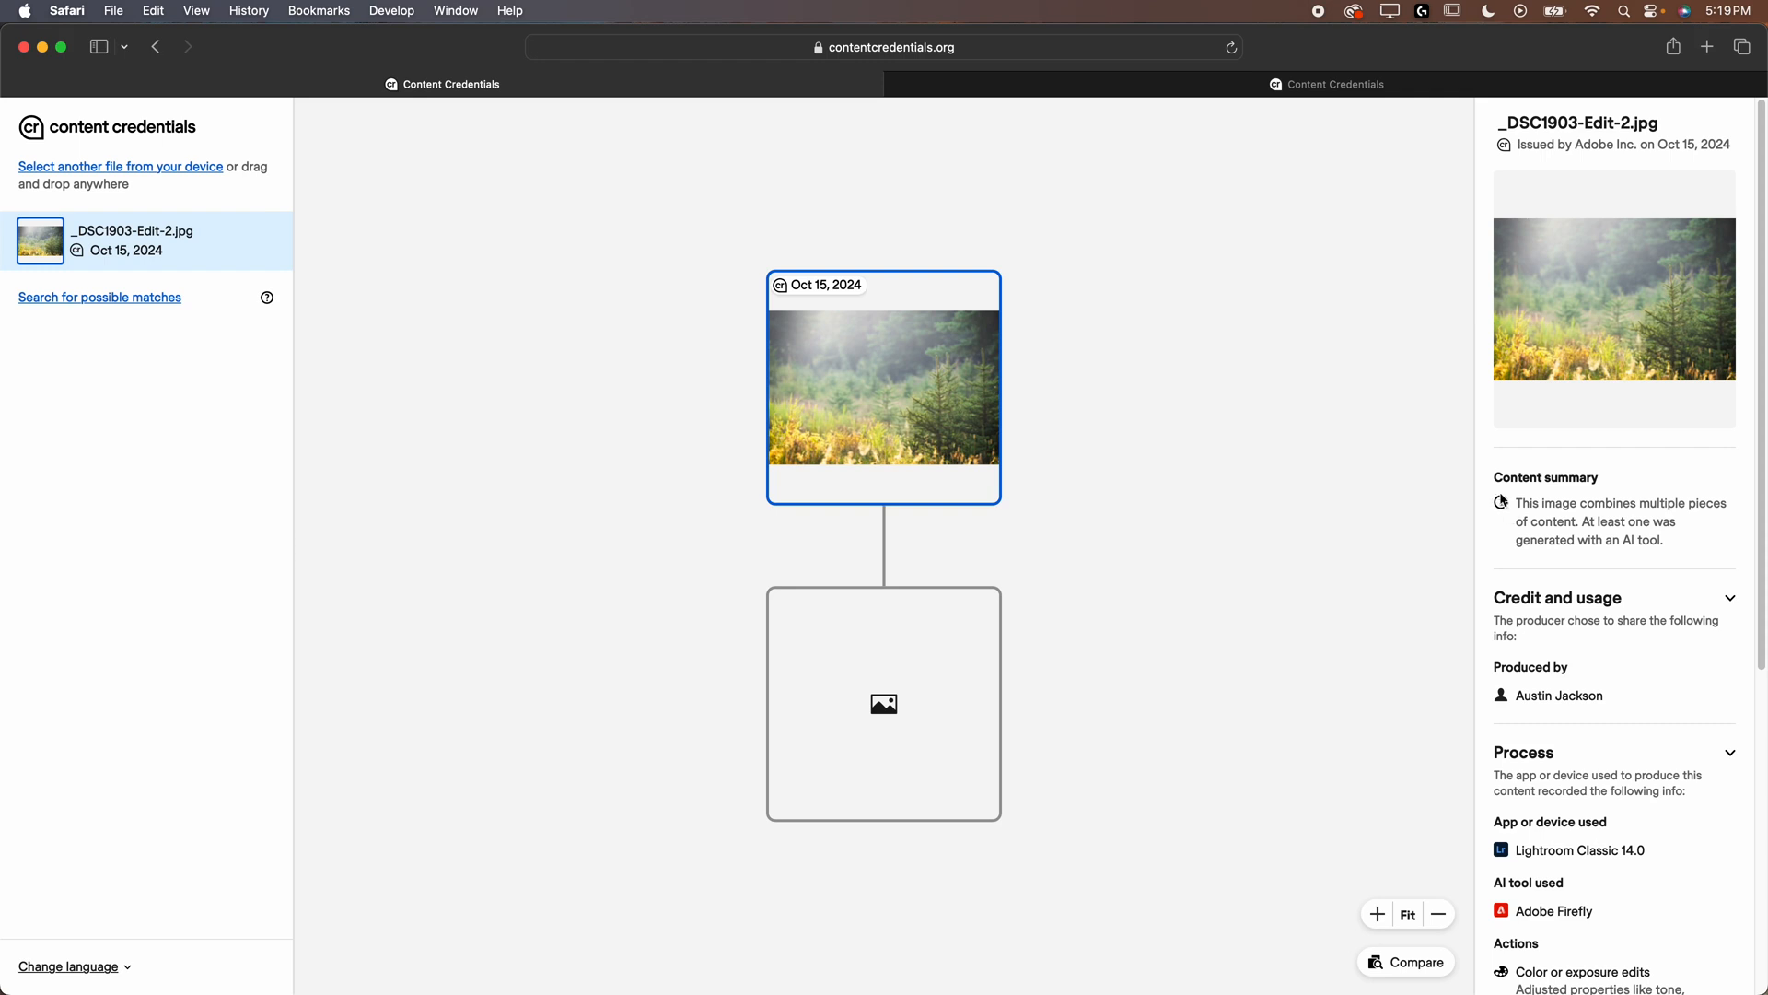
pyautogui.moveTo(1537, 505)
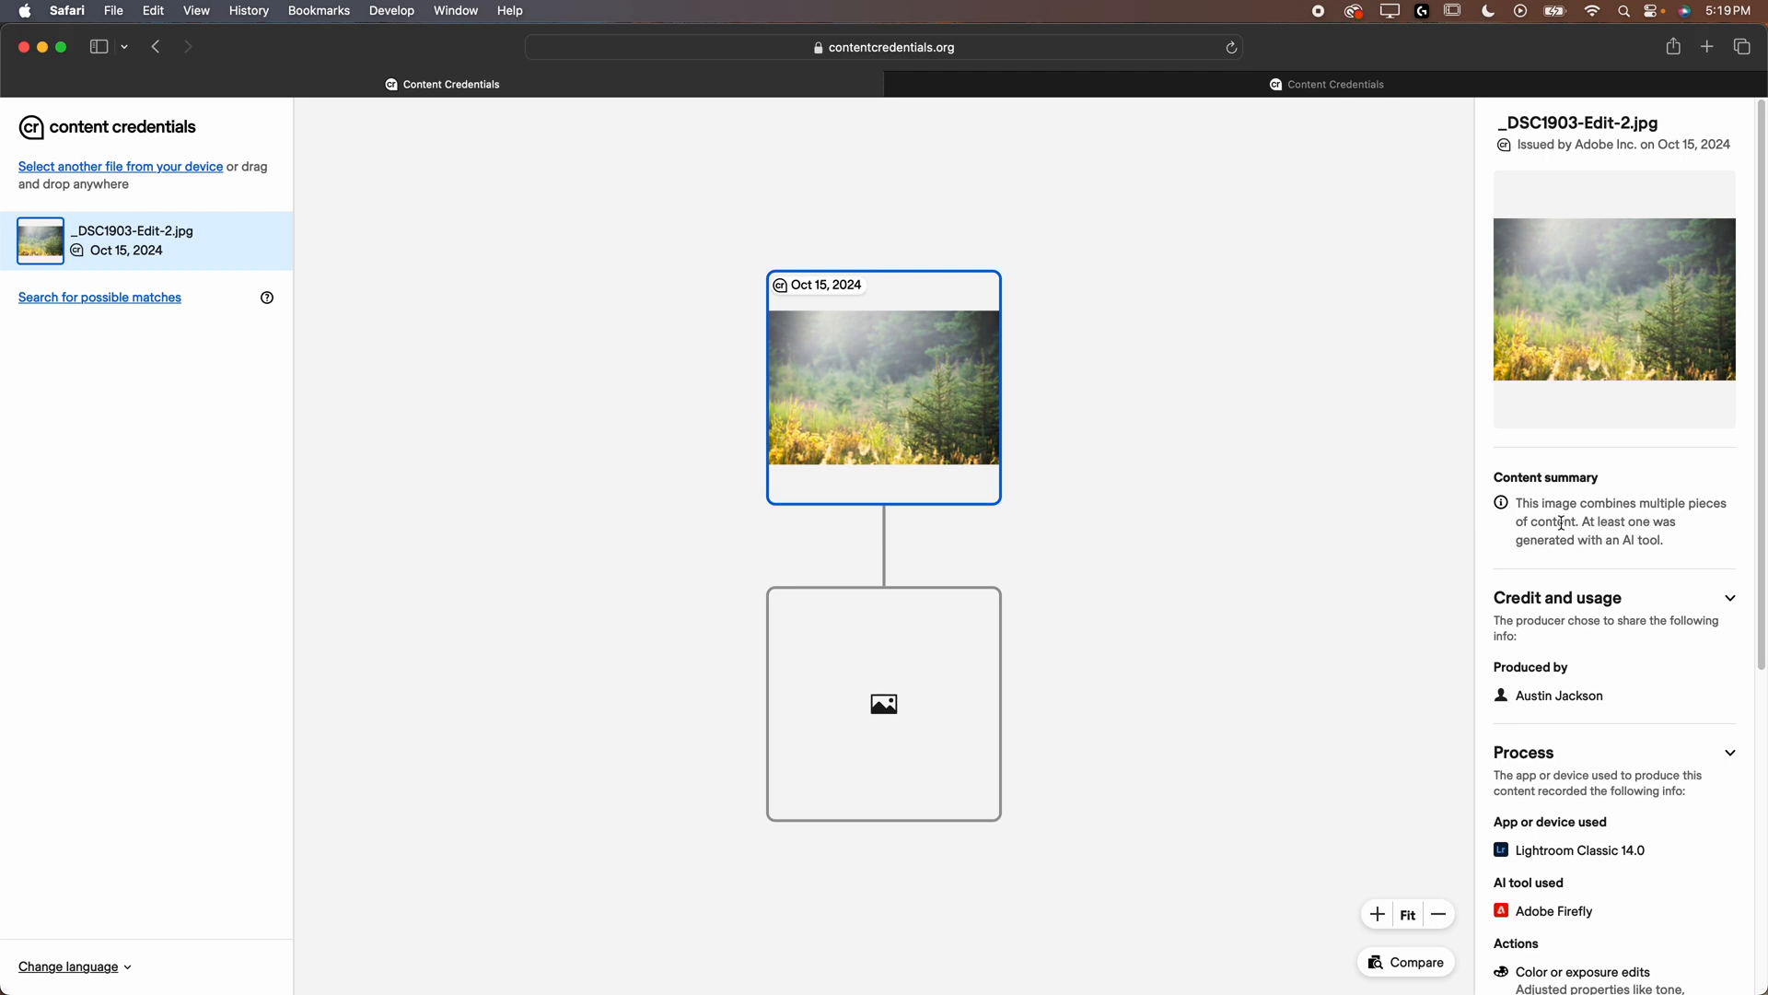
pyautogui.moveTo(1337, 442)
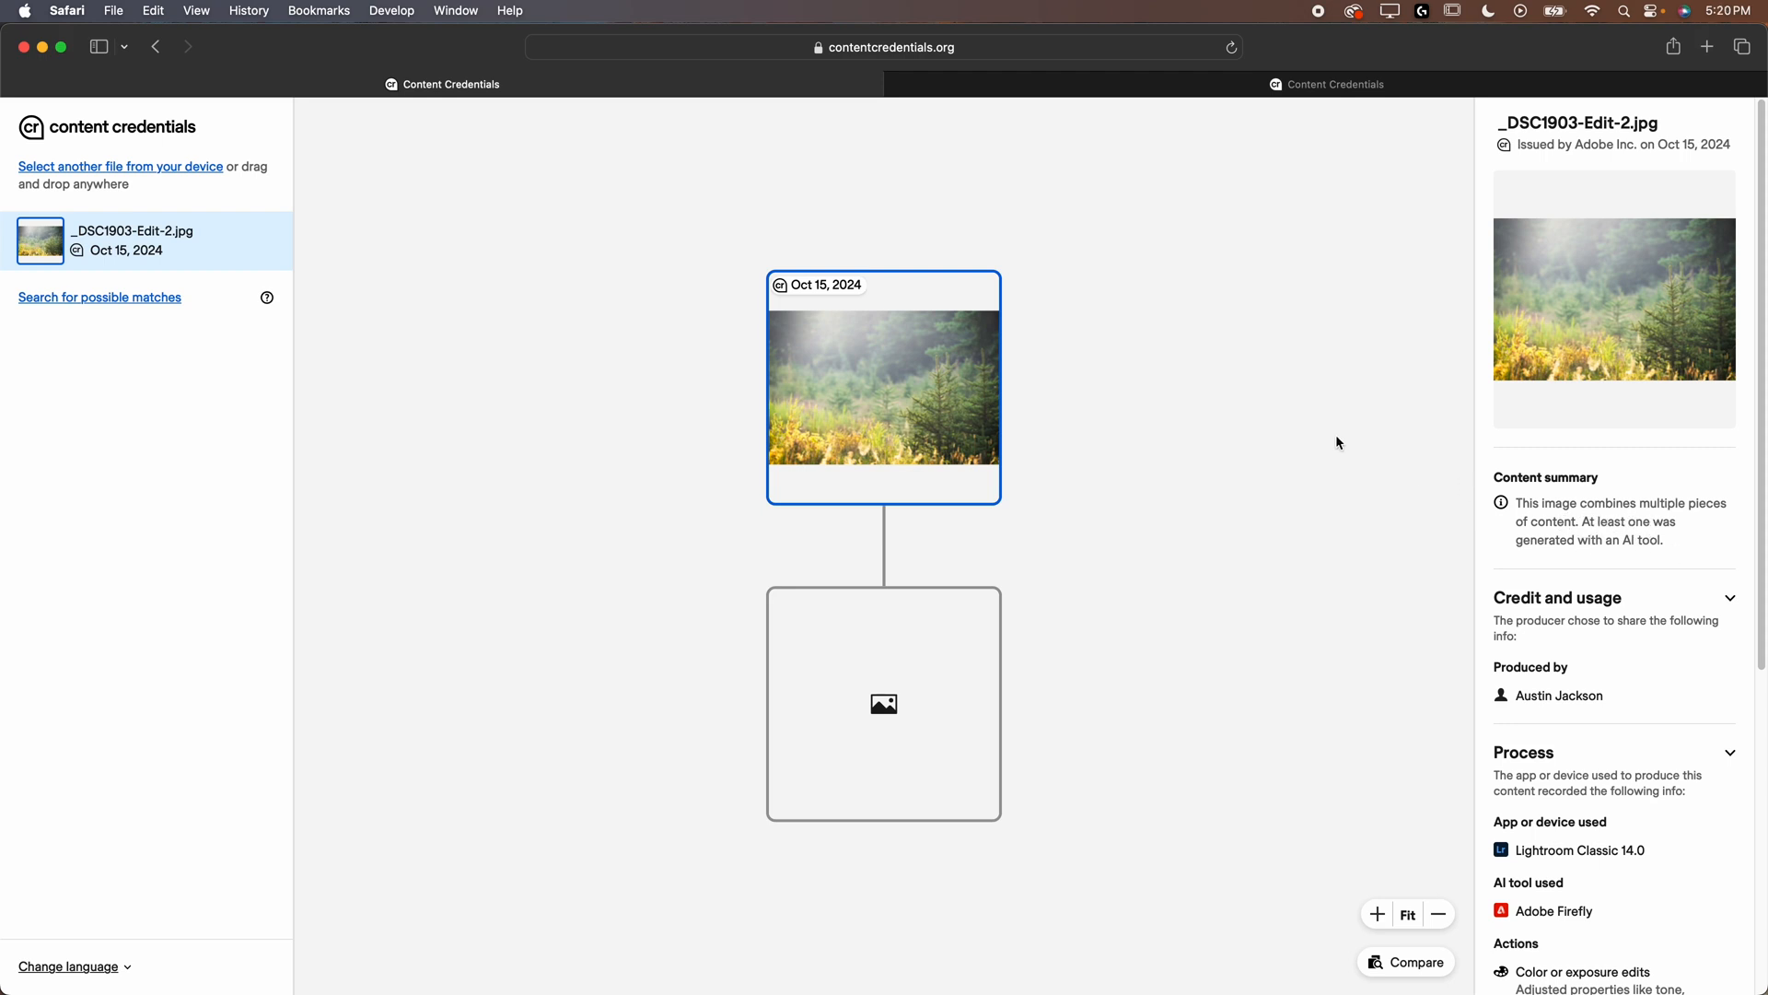
pyautogui.moveTo(1546, 427)
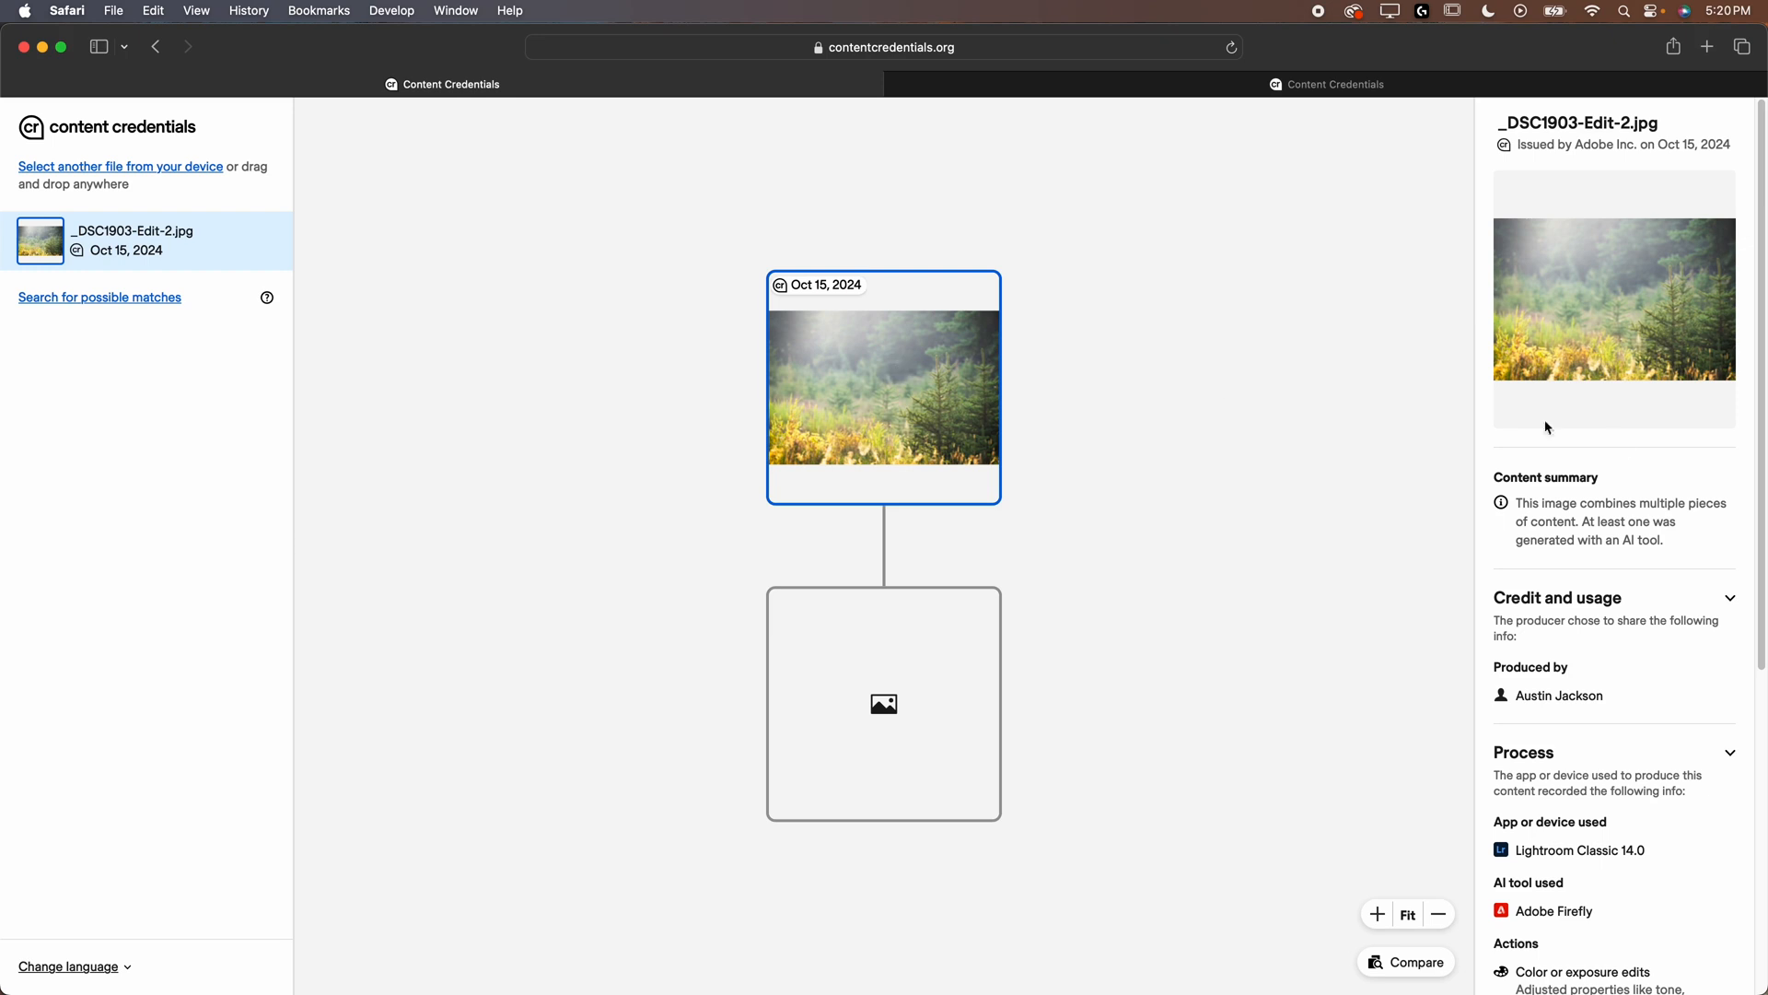
pyautogui.moveTo(1525, 519)
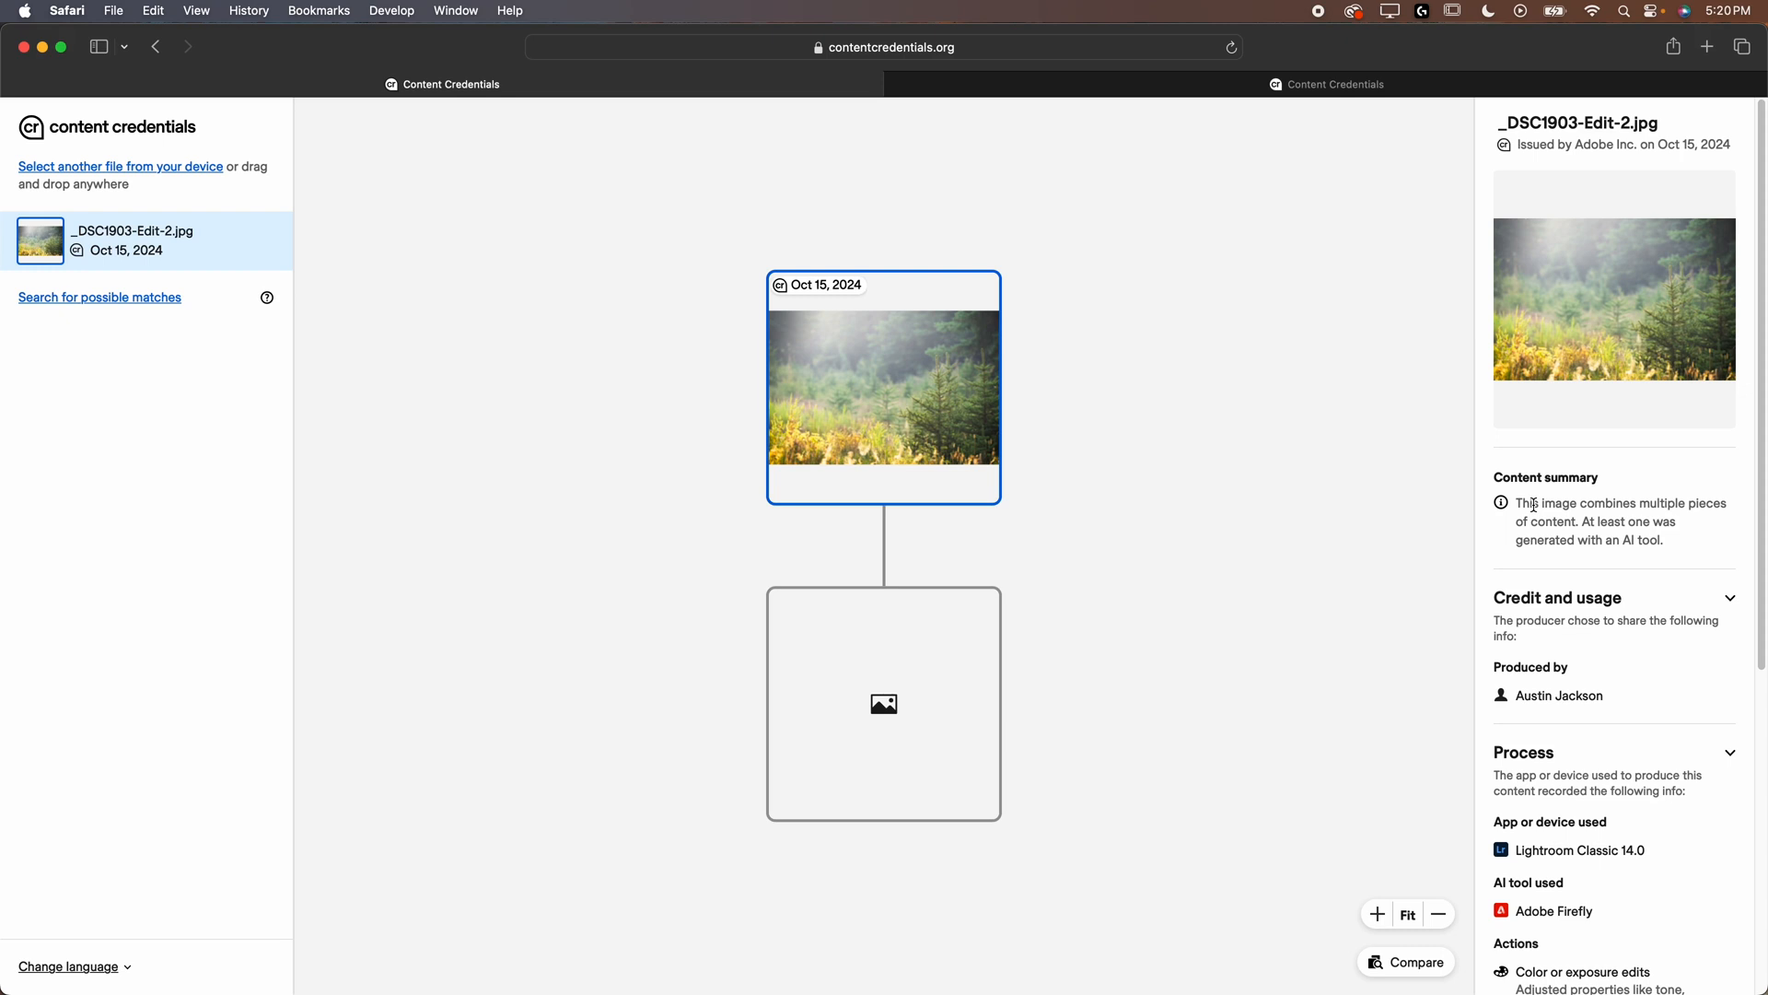
pyautogui.moveTo(1681, 493)
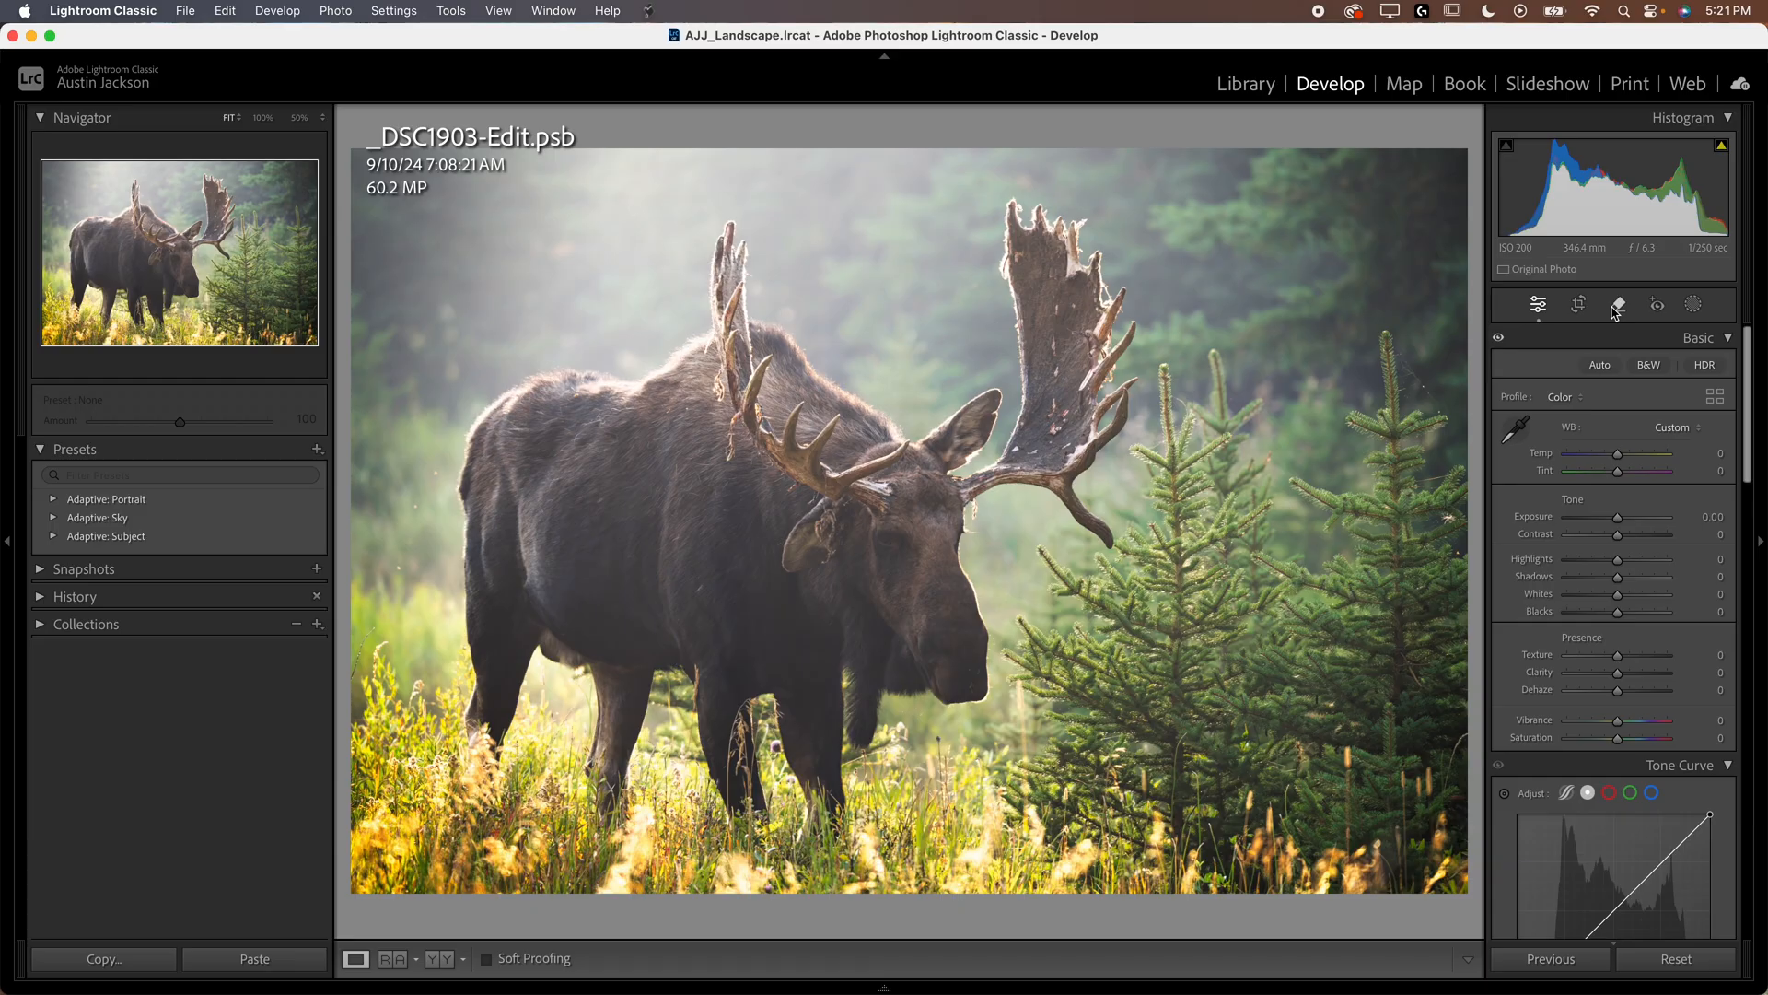
pyautogui.moveTo(1547, 320)
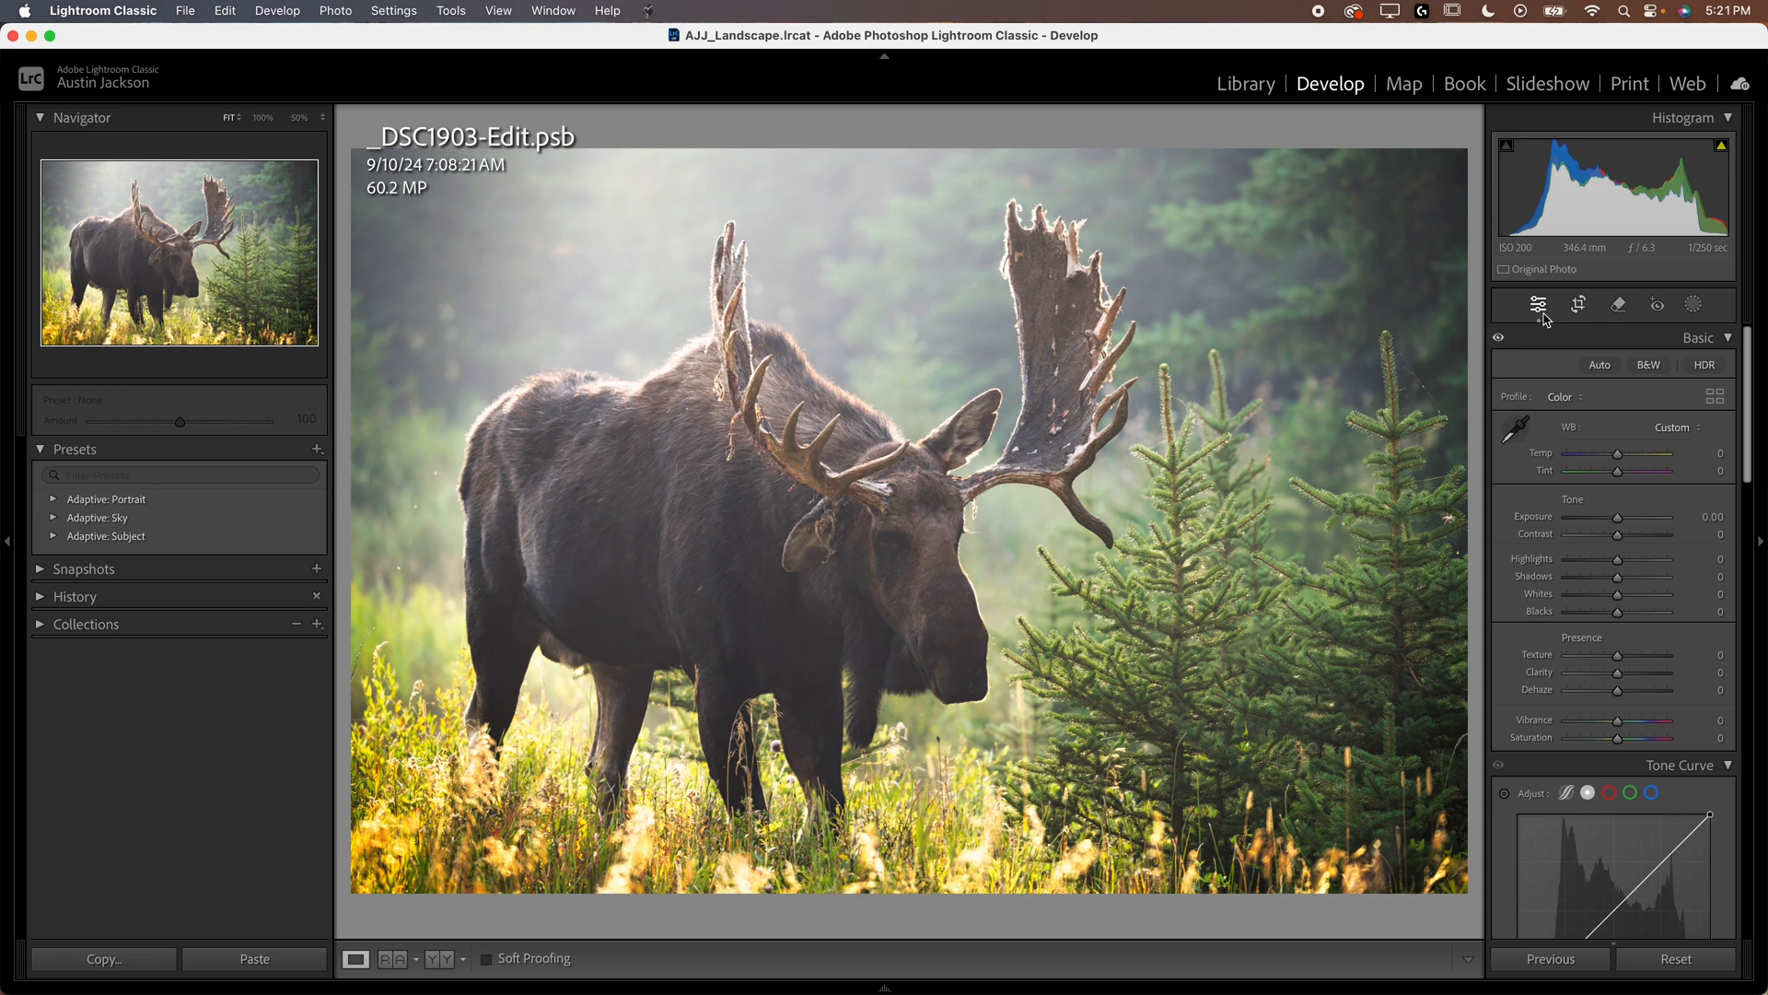
# Browse the collection's photos, visiting the horse photo, then return to _DSC1903-Edit.psb.
pyautogui.click(239, 923)
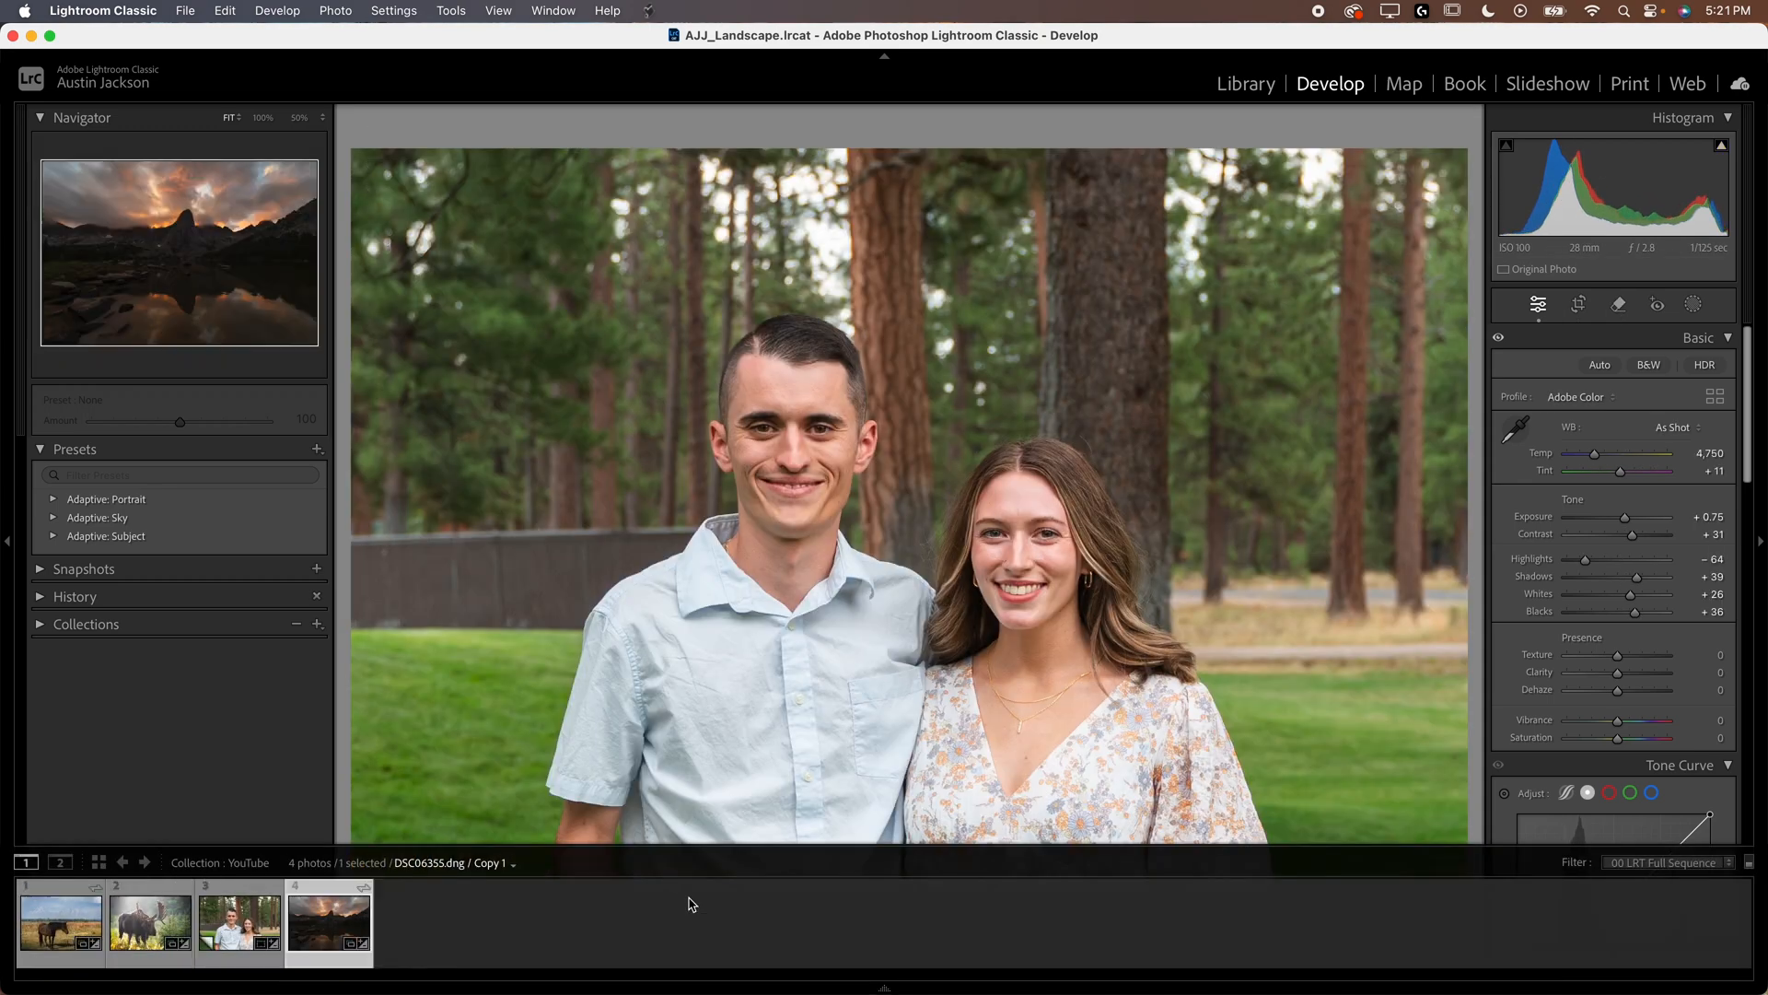
pyautogui.click(61, 923)
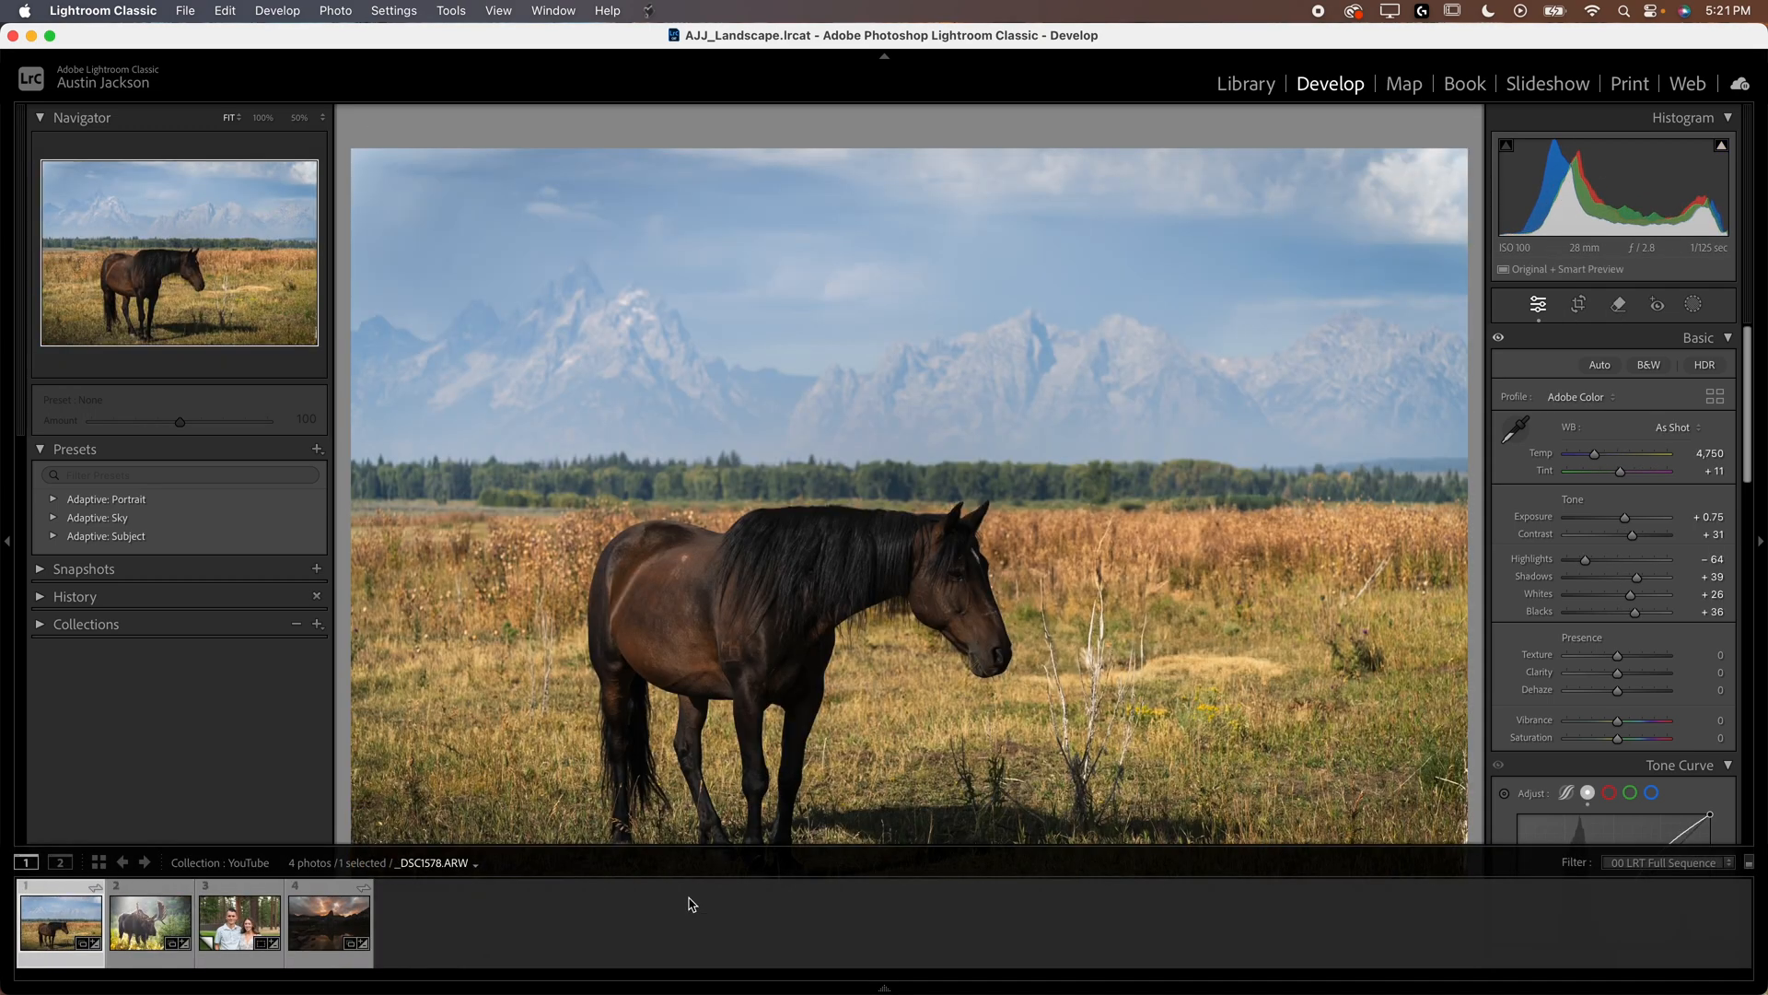
pyautogui.click(149, 923)
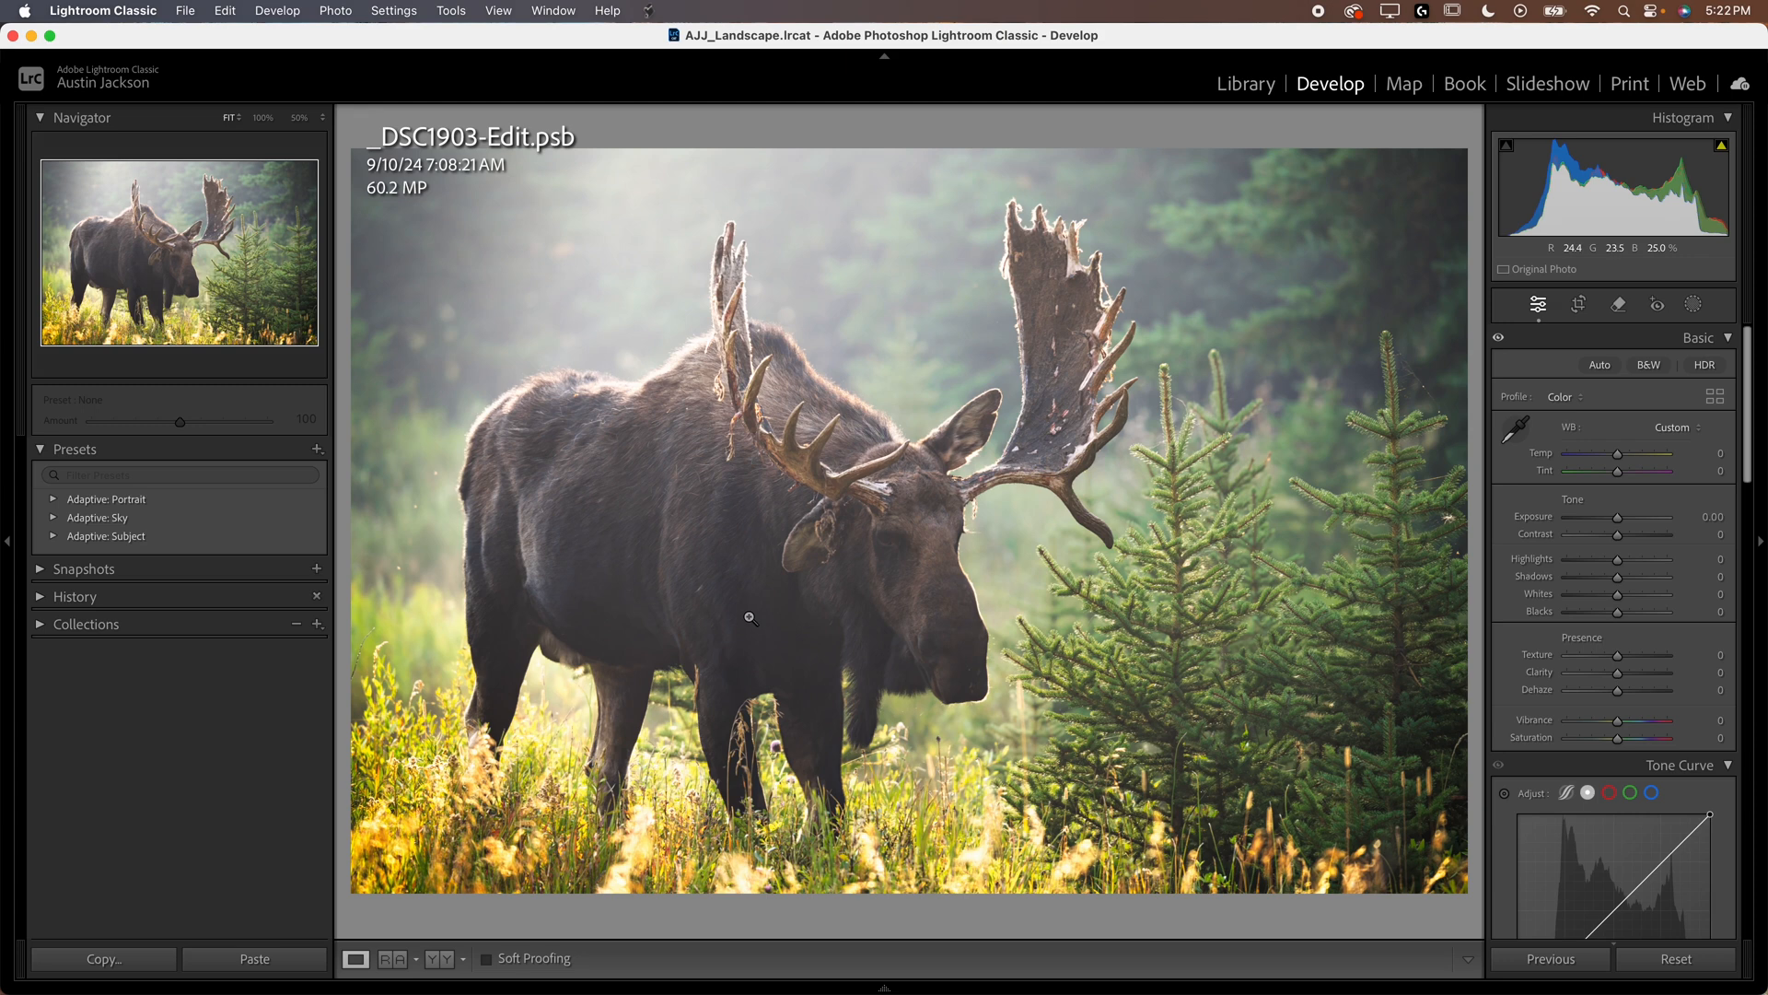
pyautogui.moveTo(1025, 411)
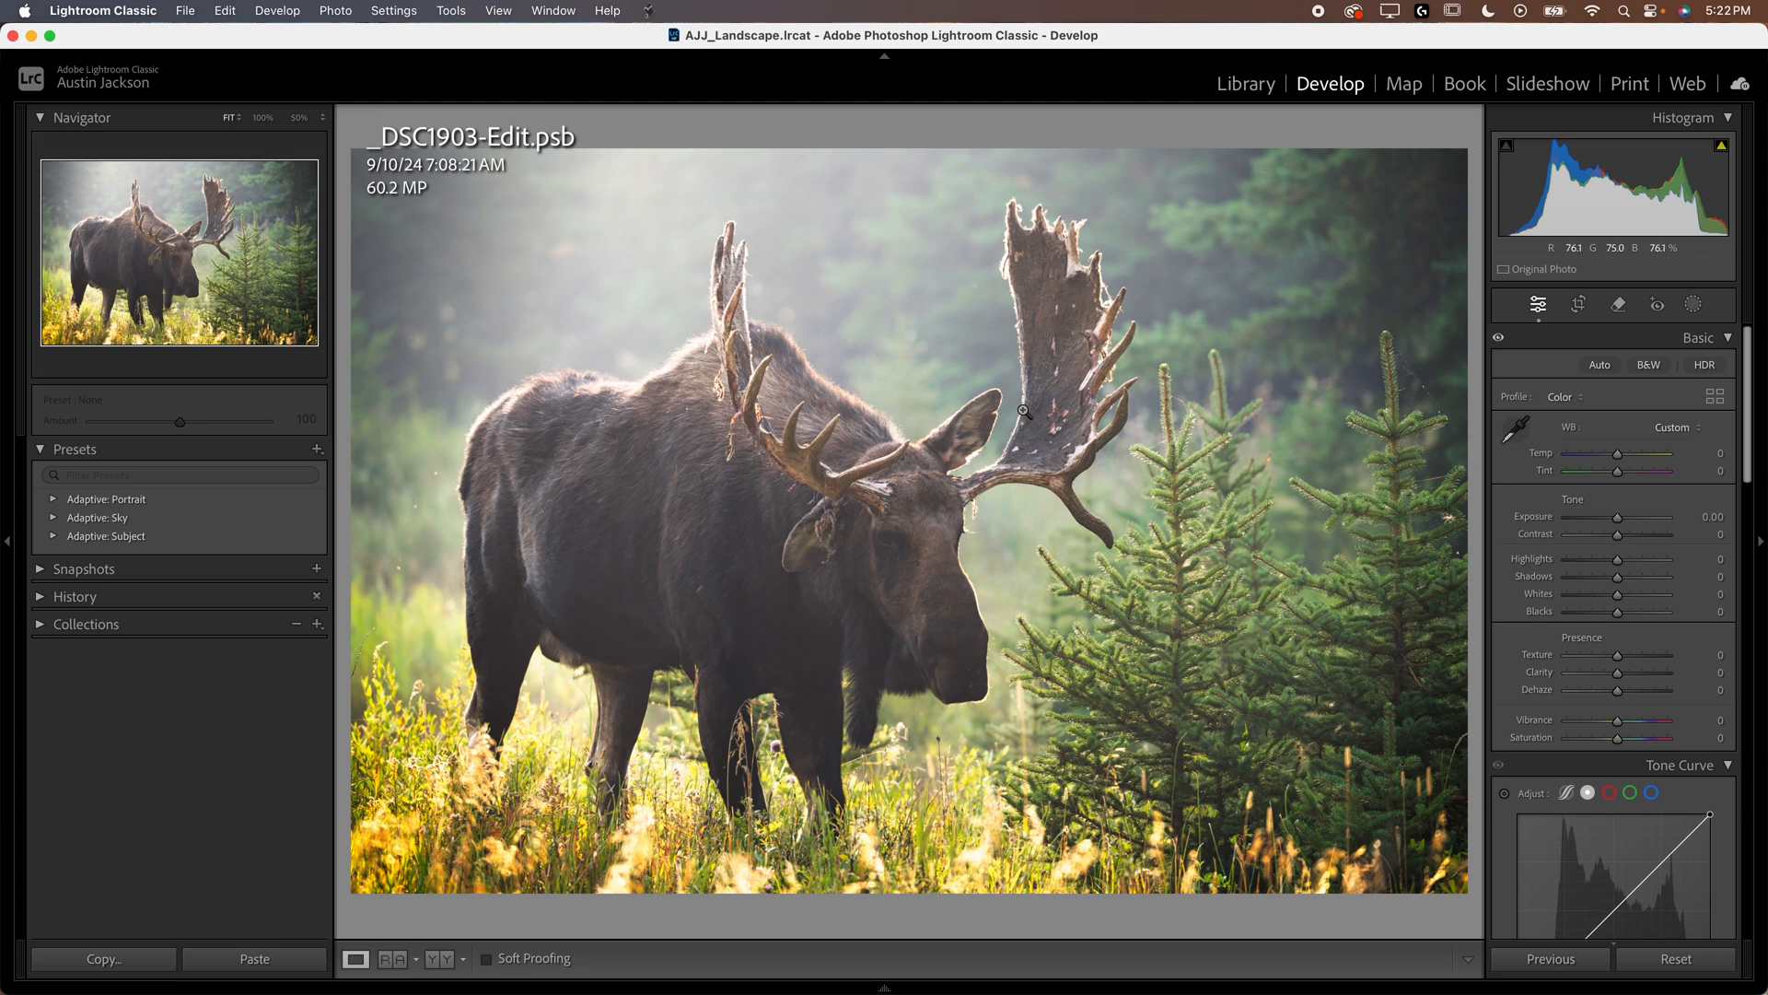
pyautogui.moveTo(853, 582)
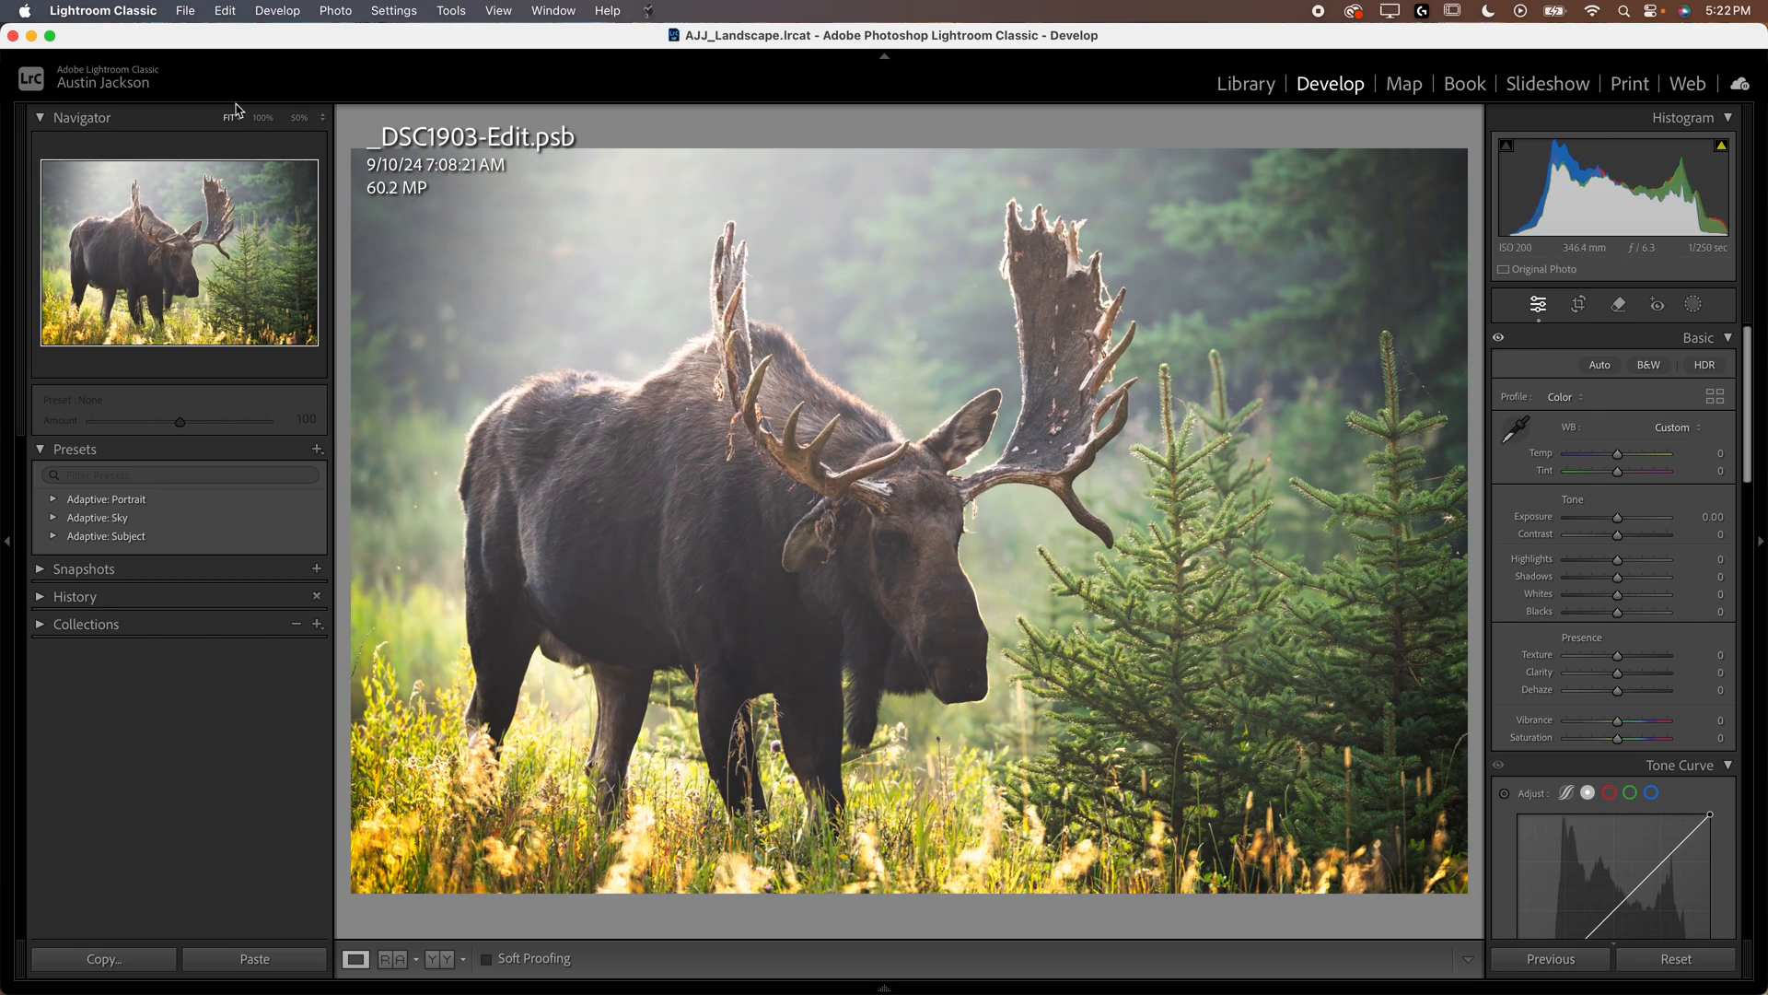
# View the moose photo at 25% and open the Lightroom Classic application menu.
pyautogui.click(103, 11)
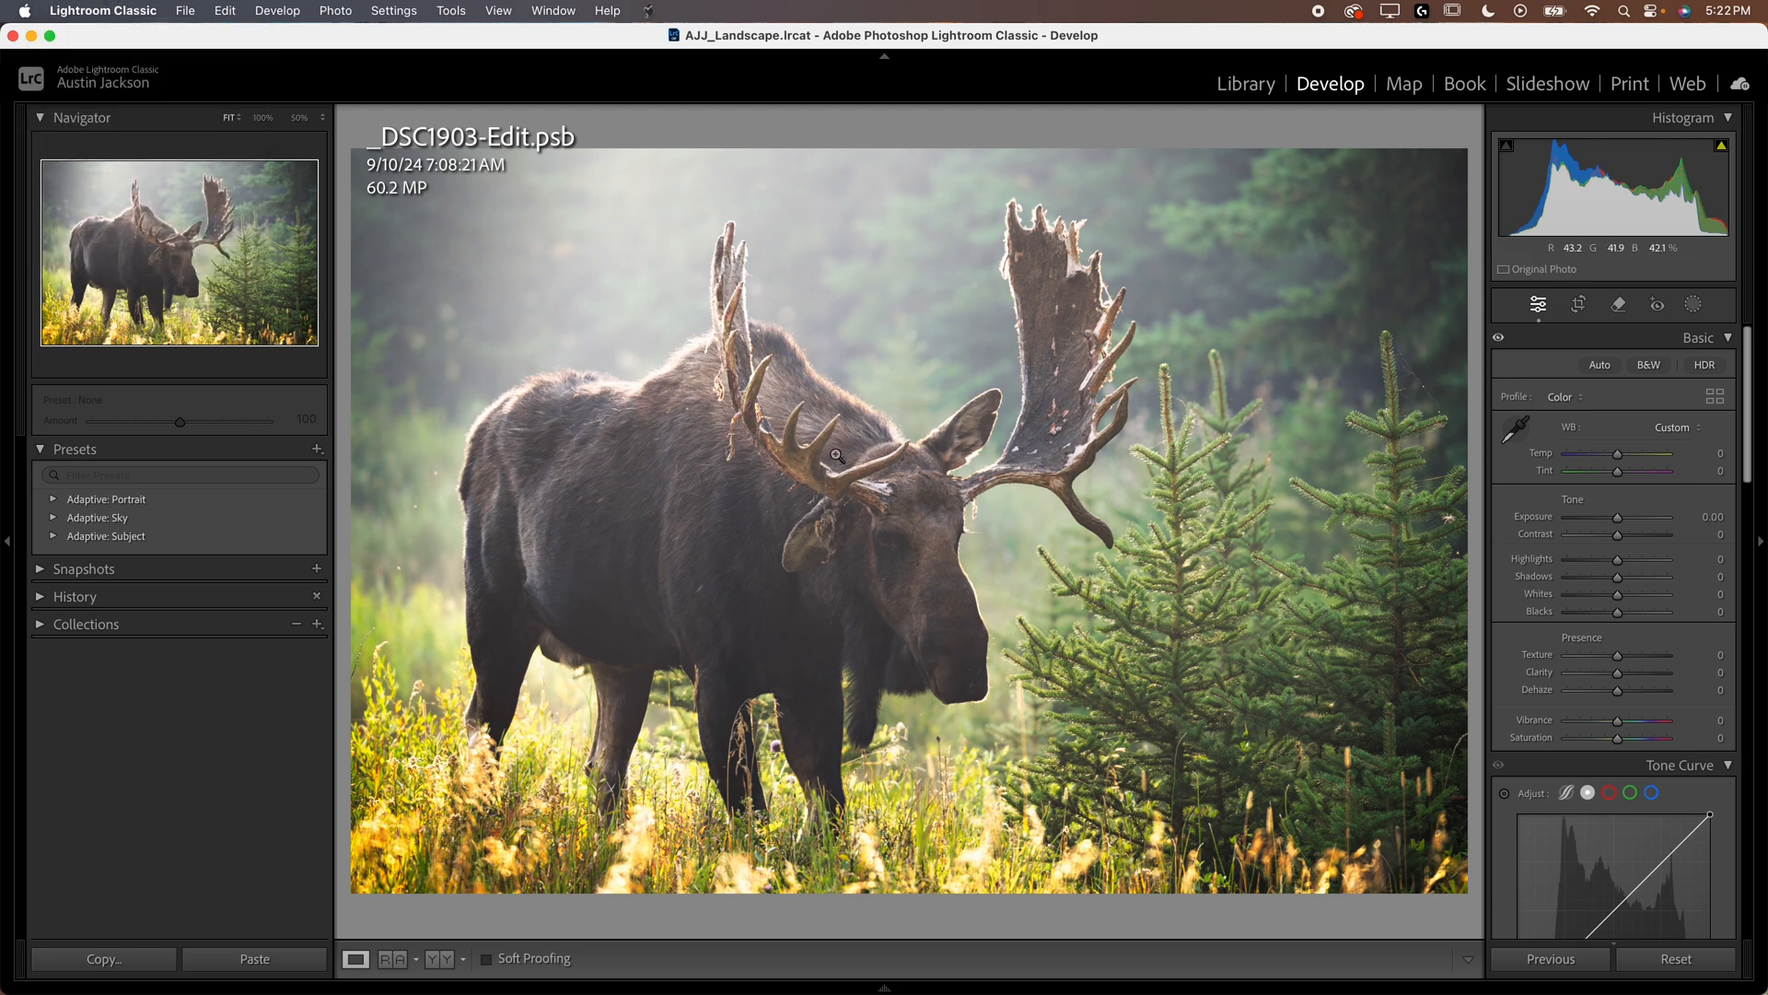
pyautogui.moveTo(928, 513)
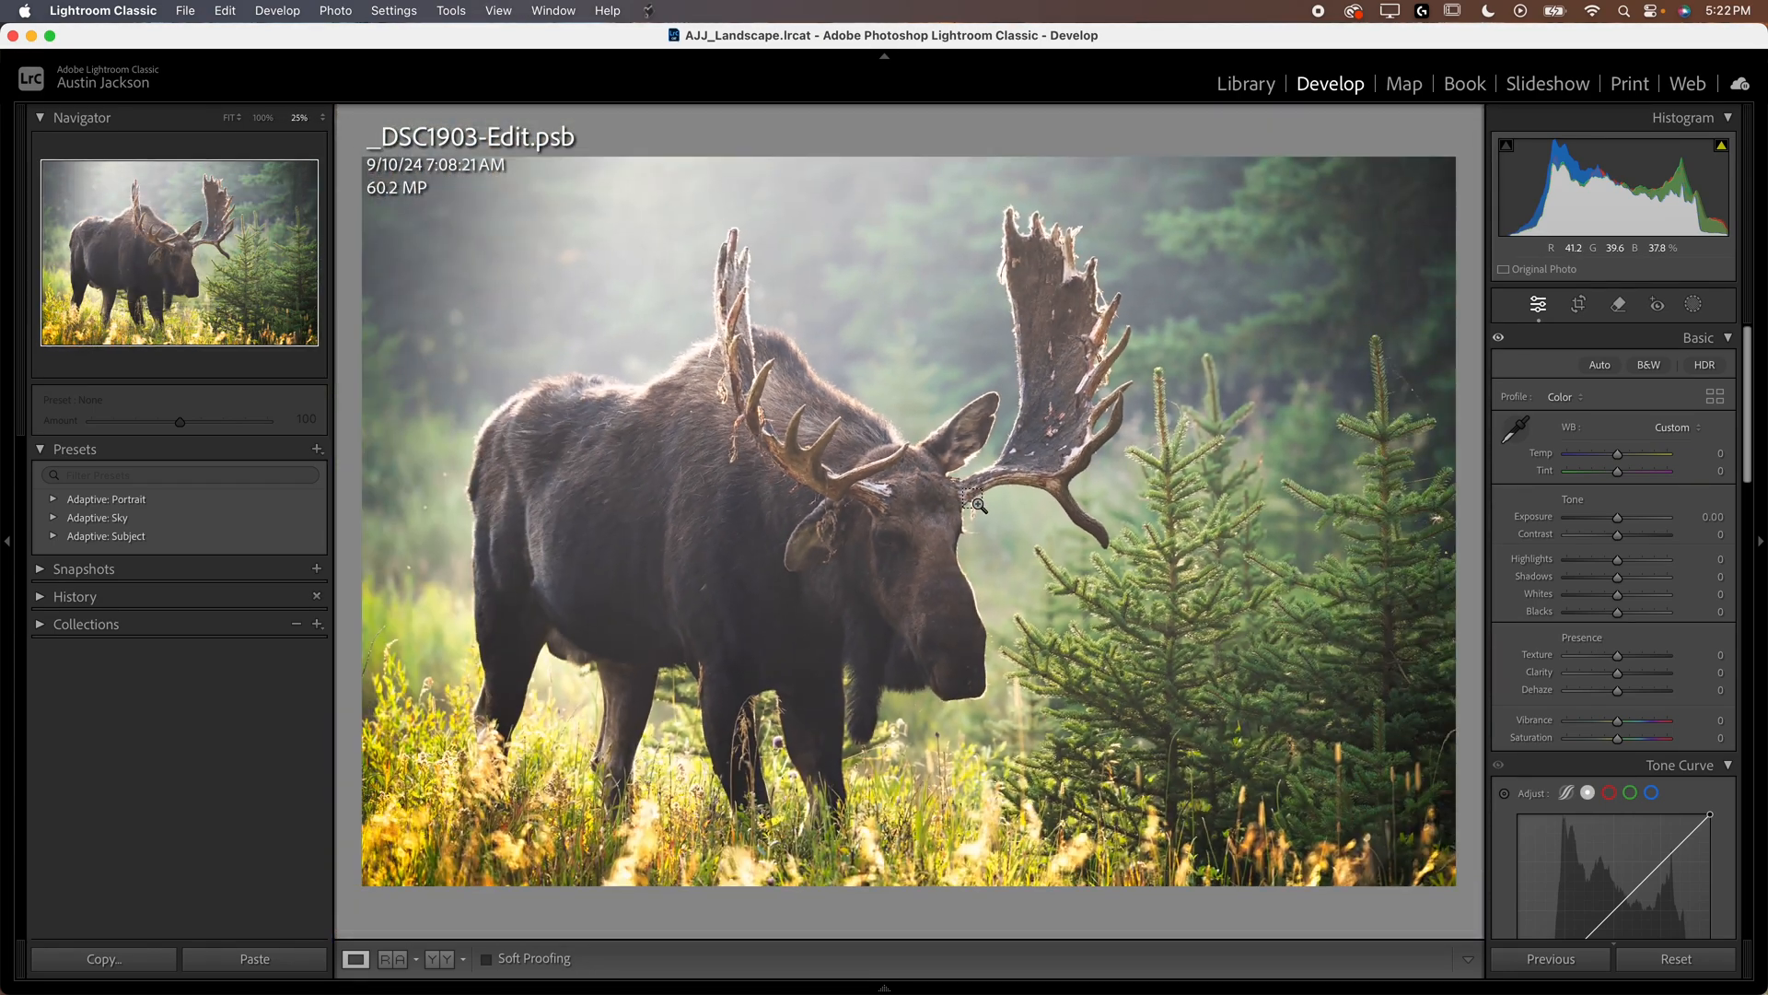
pyautogui.moveTo(397, 187)
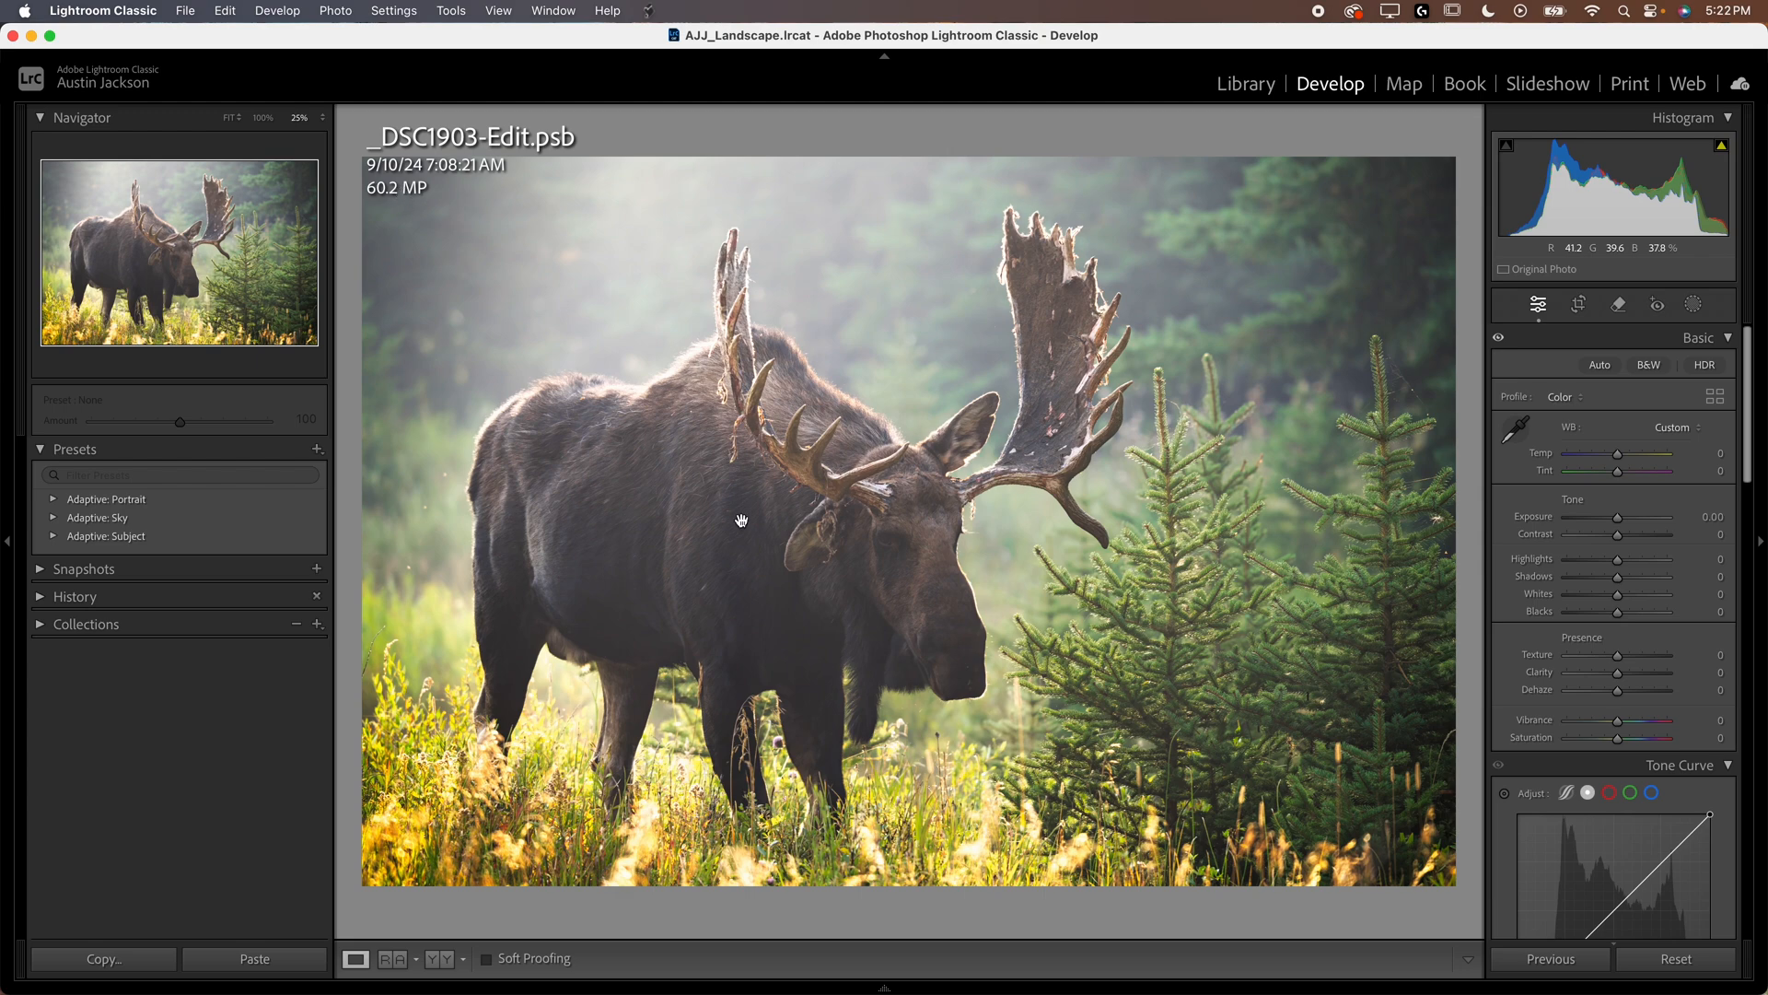
pyautogui.moveTo(740, 520)
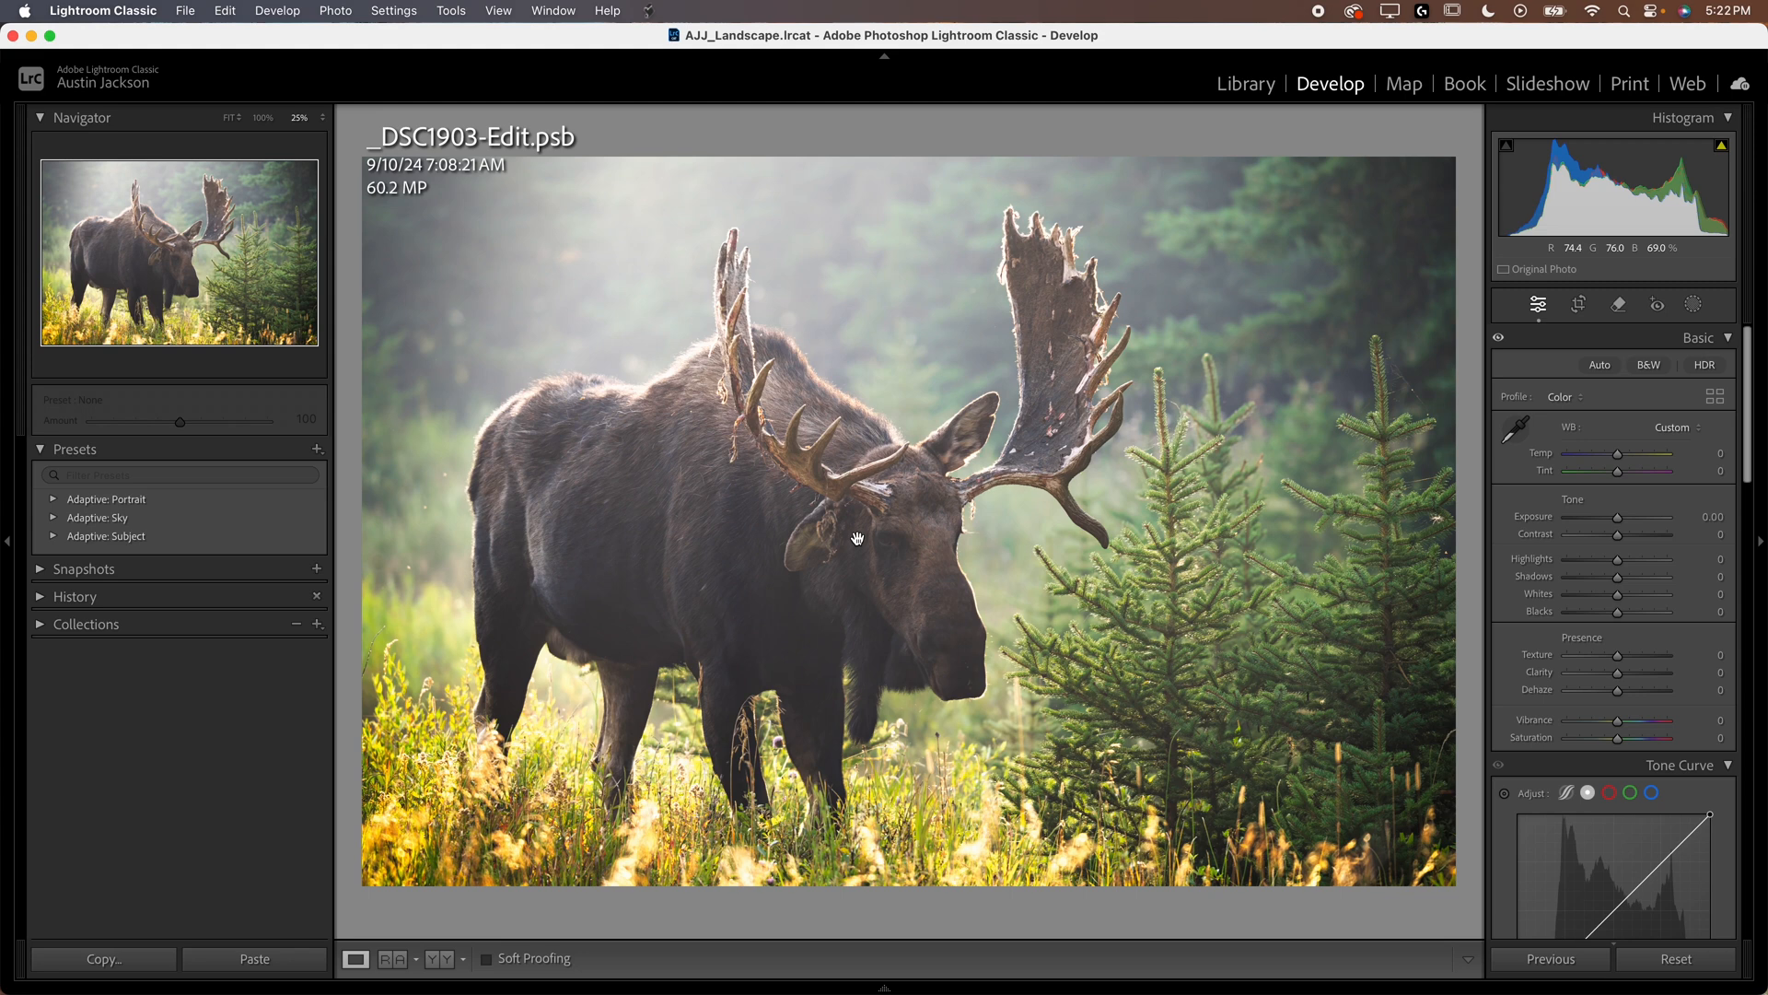
pyautogui.moveTo(740, 503)
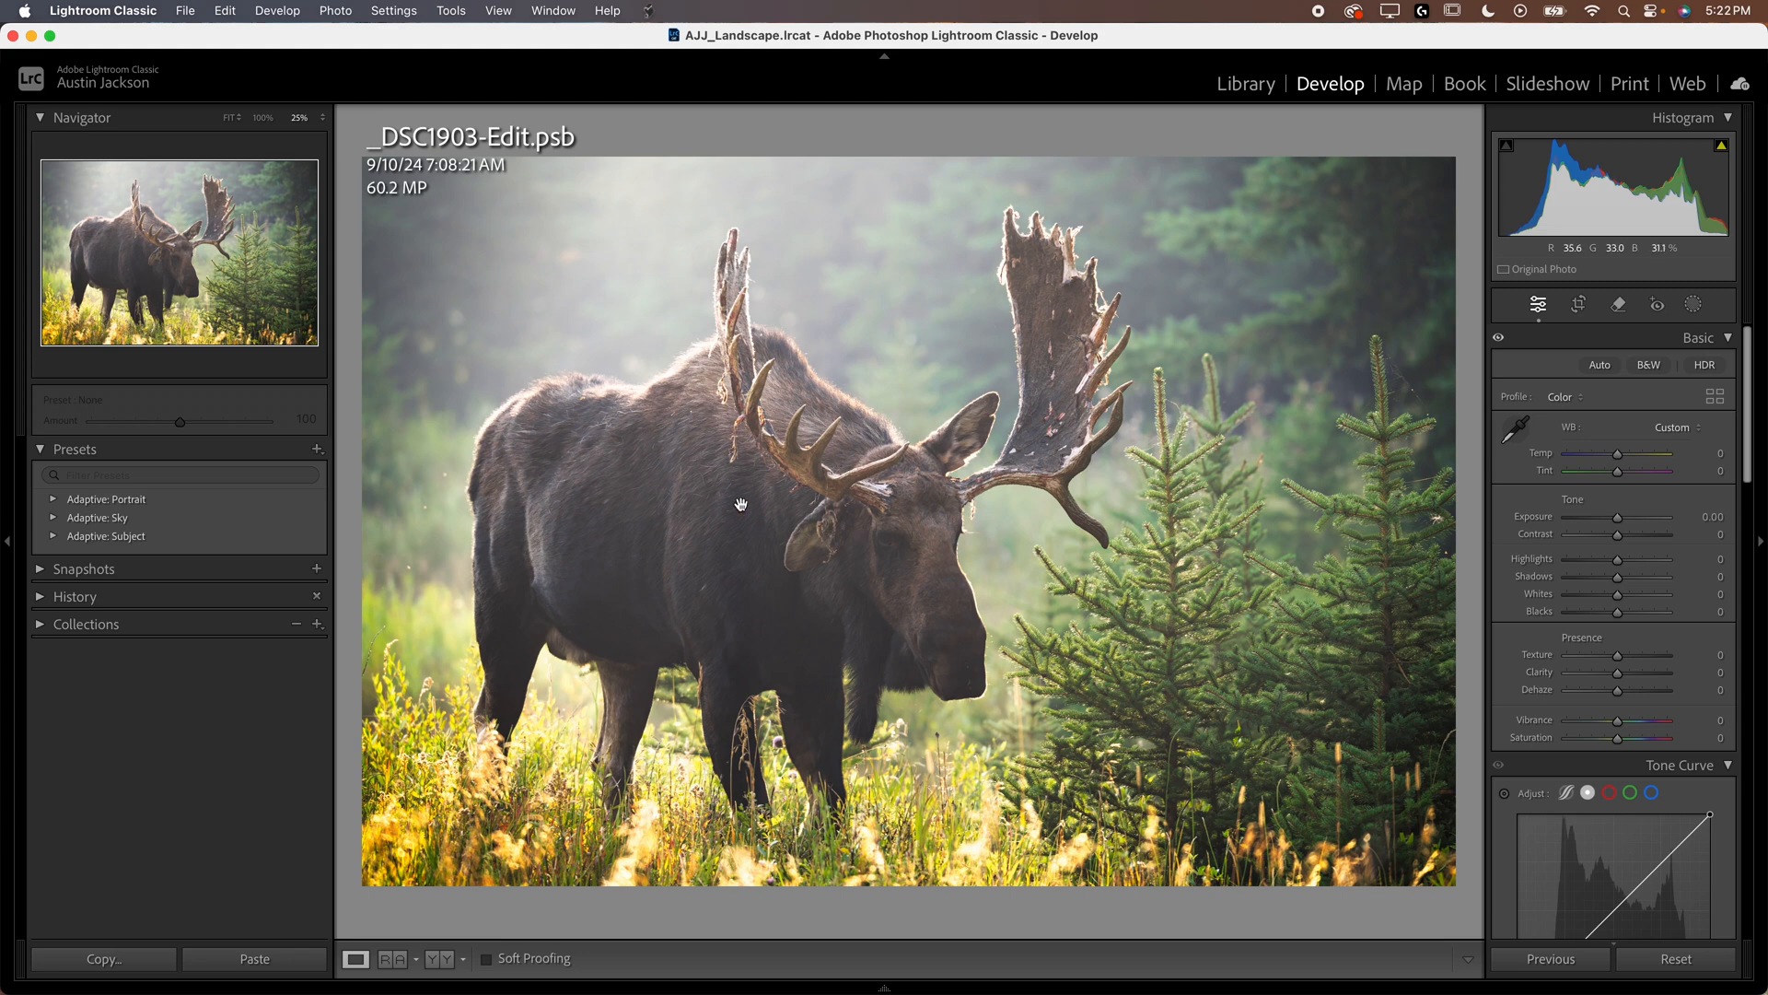
pyautogui.click(104, 10)
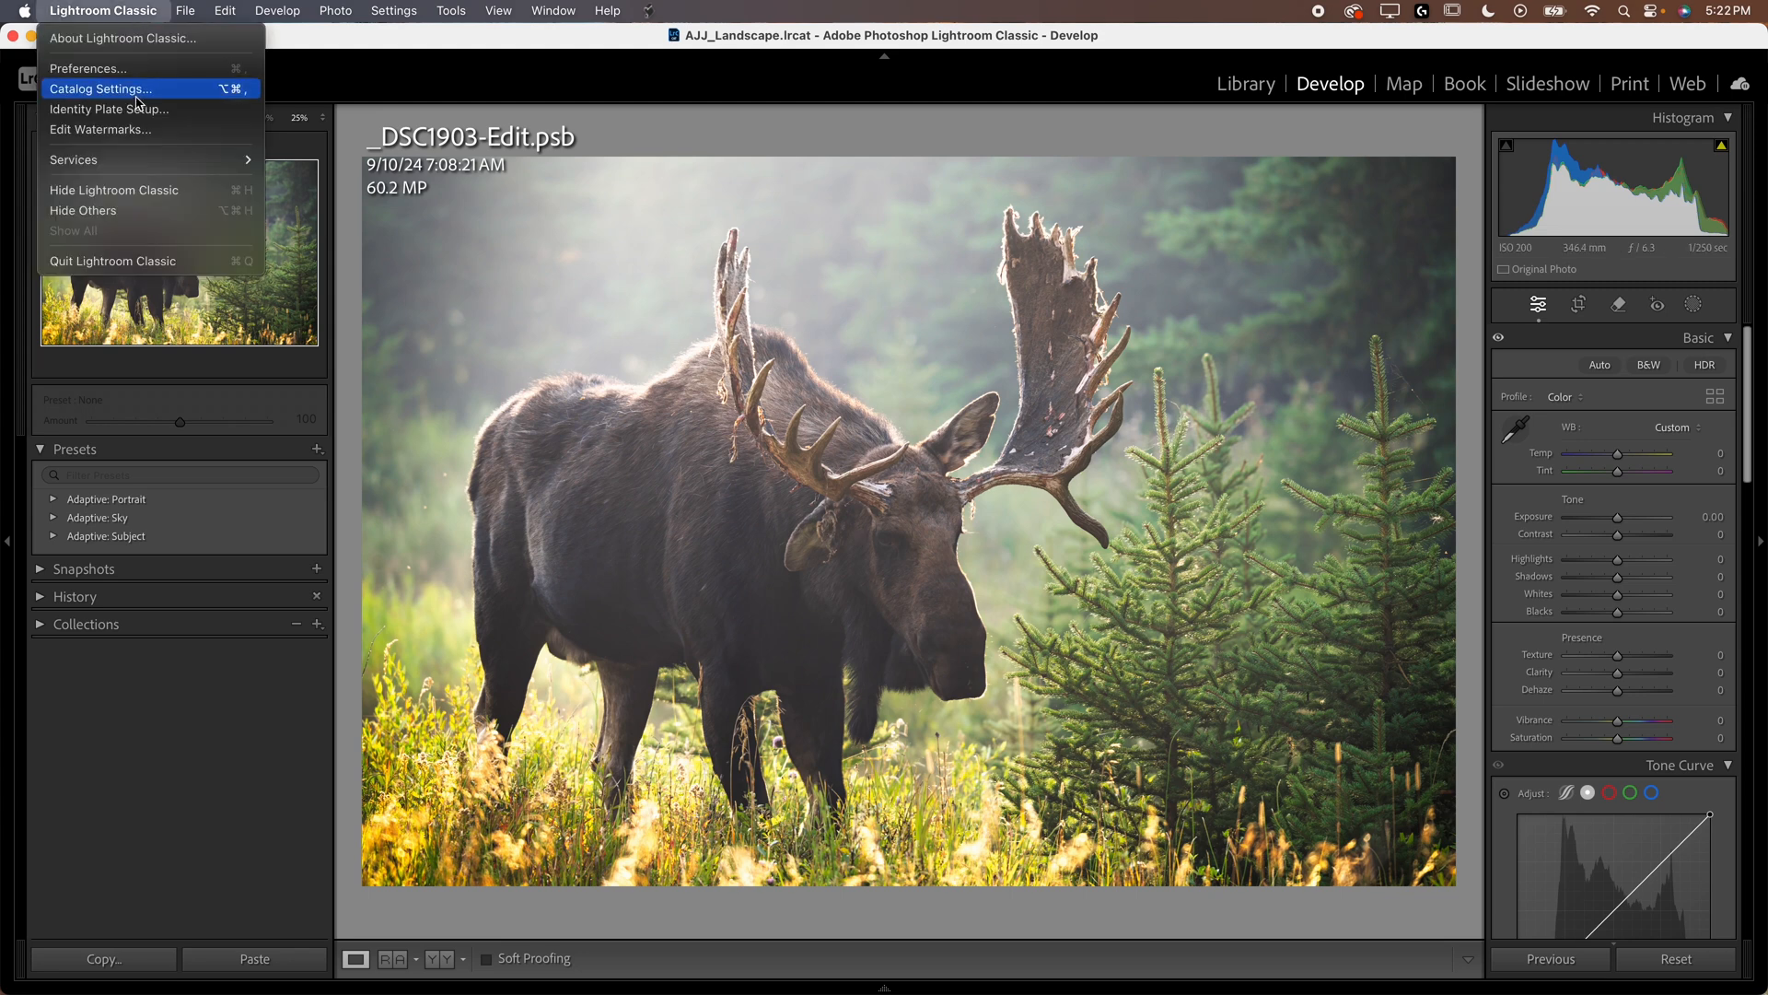
# In Catalog Settings Previews, choose Limit Preview Cache Size with a 5 GB maximum.
pyautogui.click(100, 89)
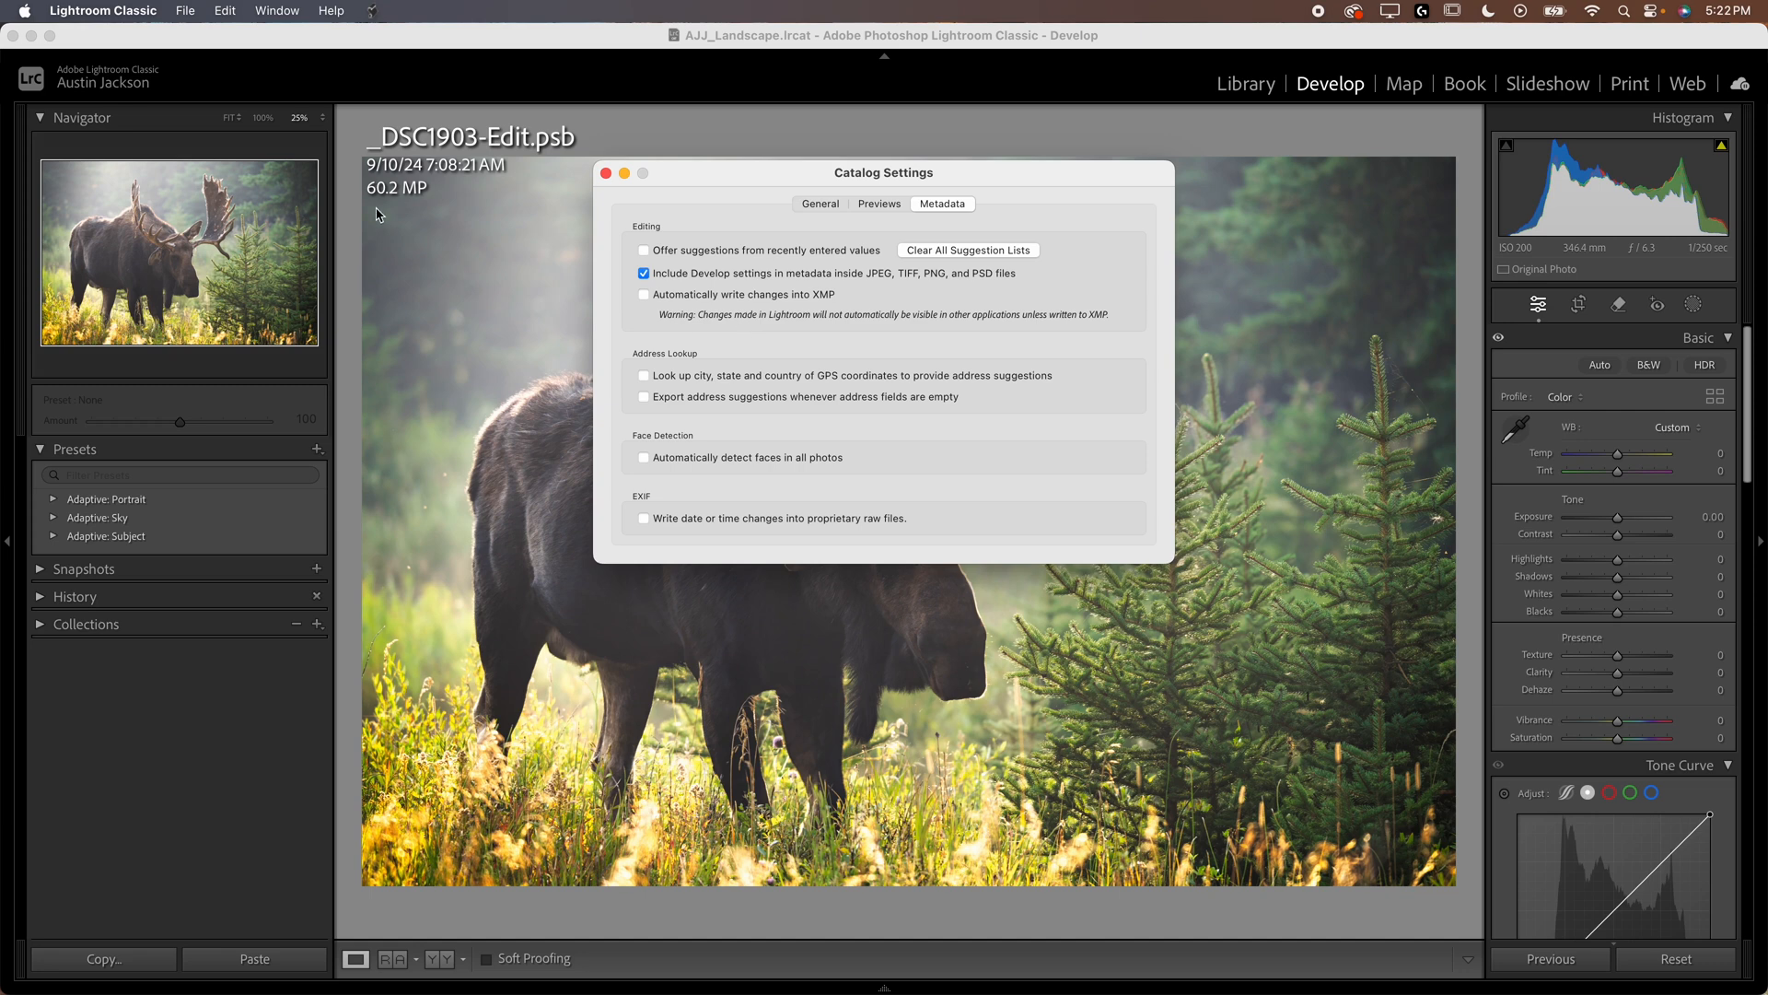
pyautogui.moveTo(101, 20)
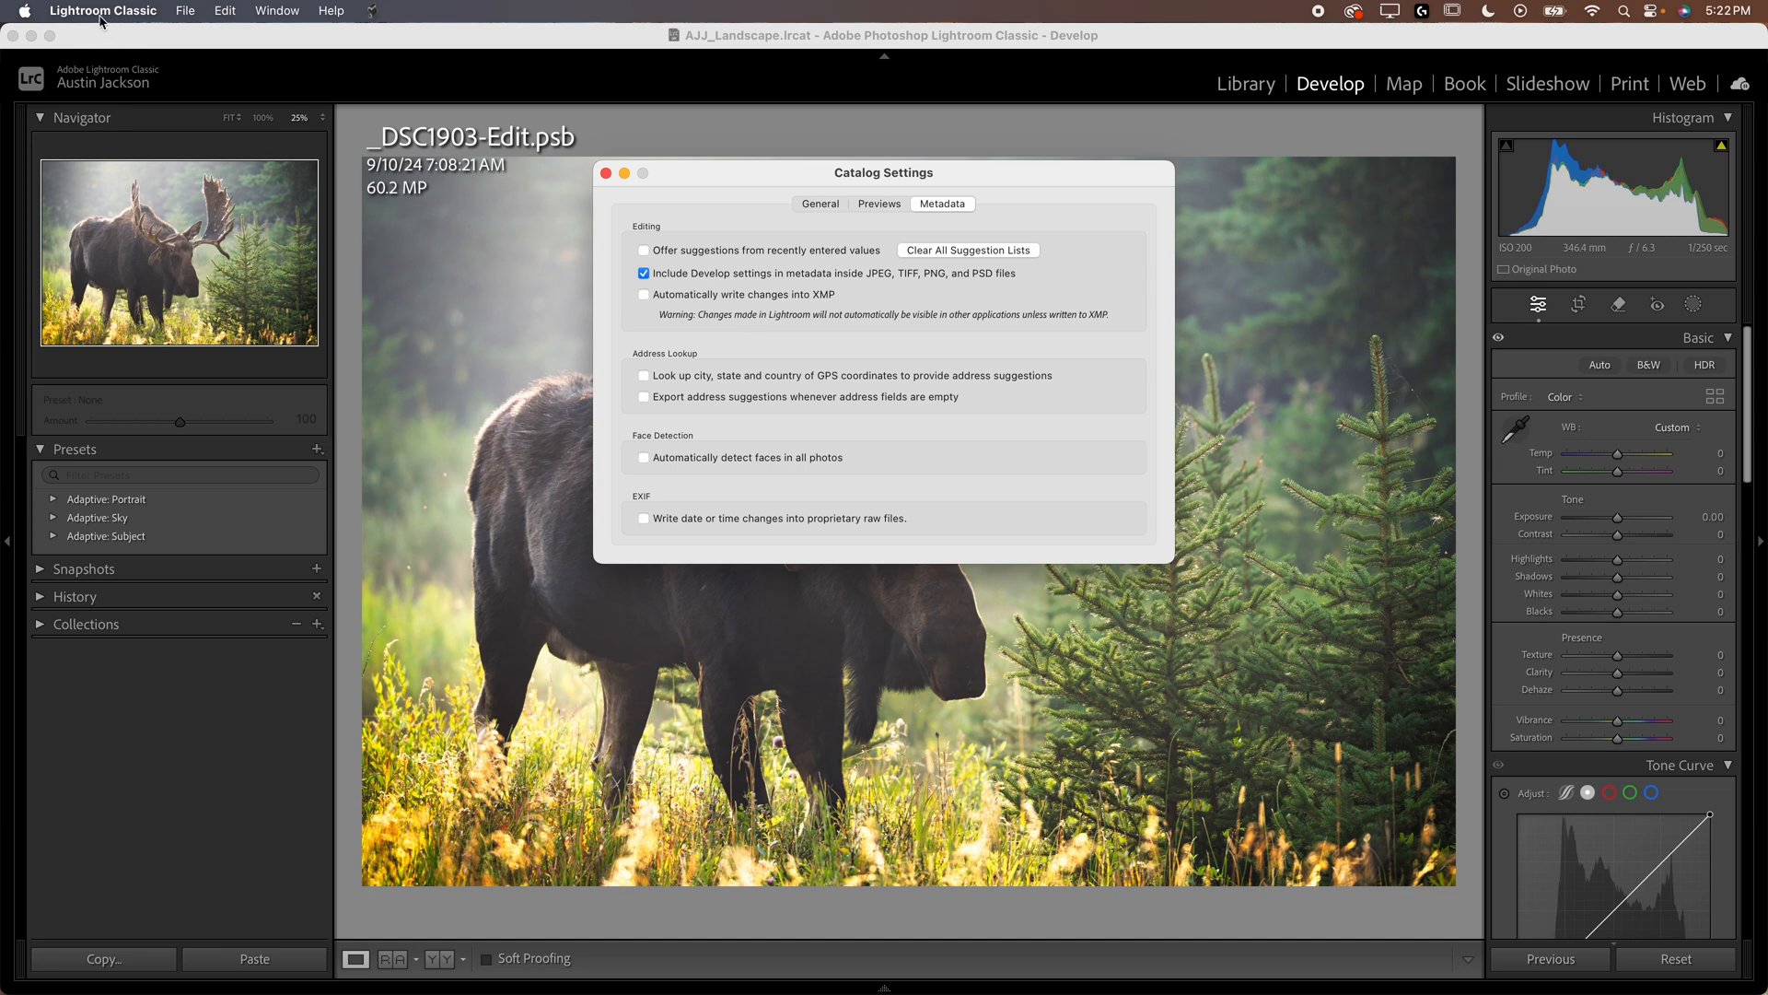
pyautogui.moveTo(885, 215)
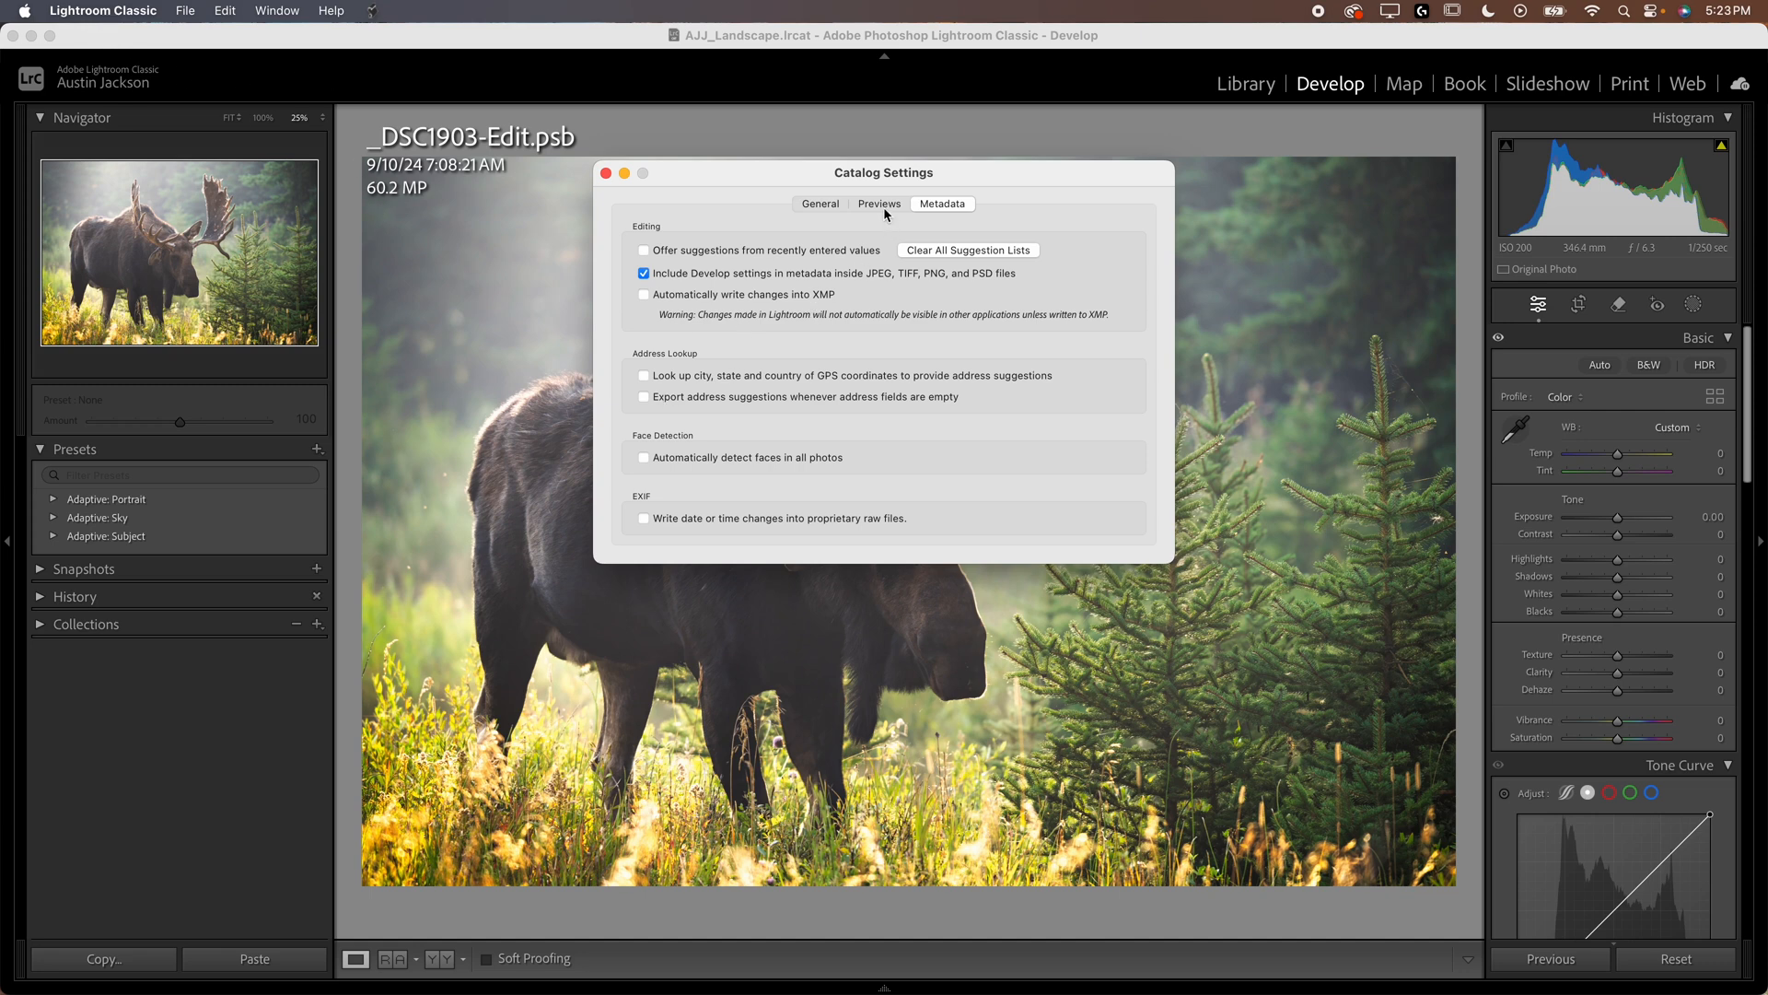
pyautogui.click(879, 204)
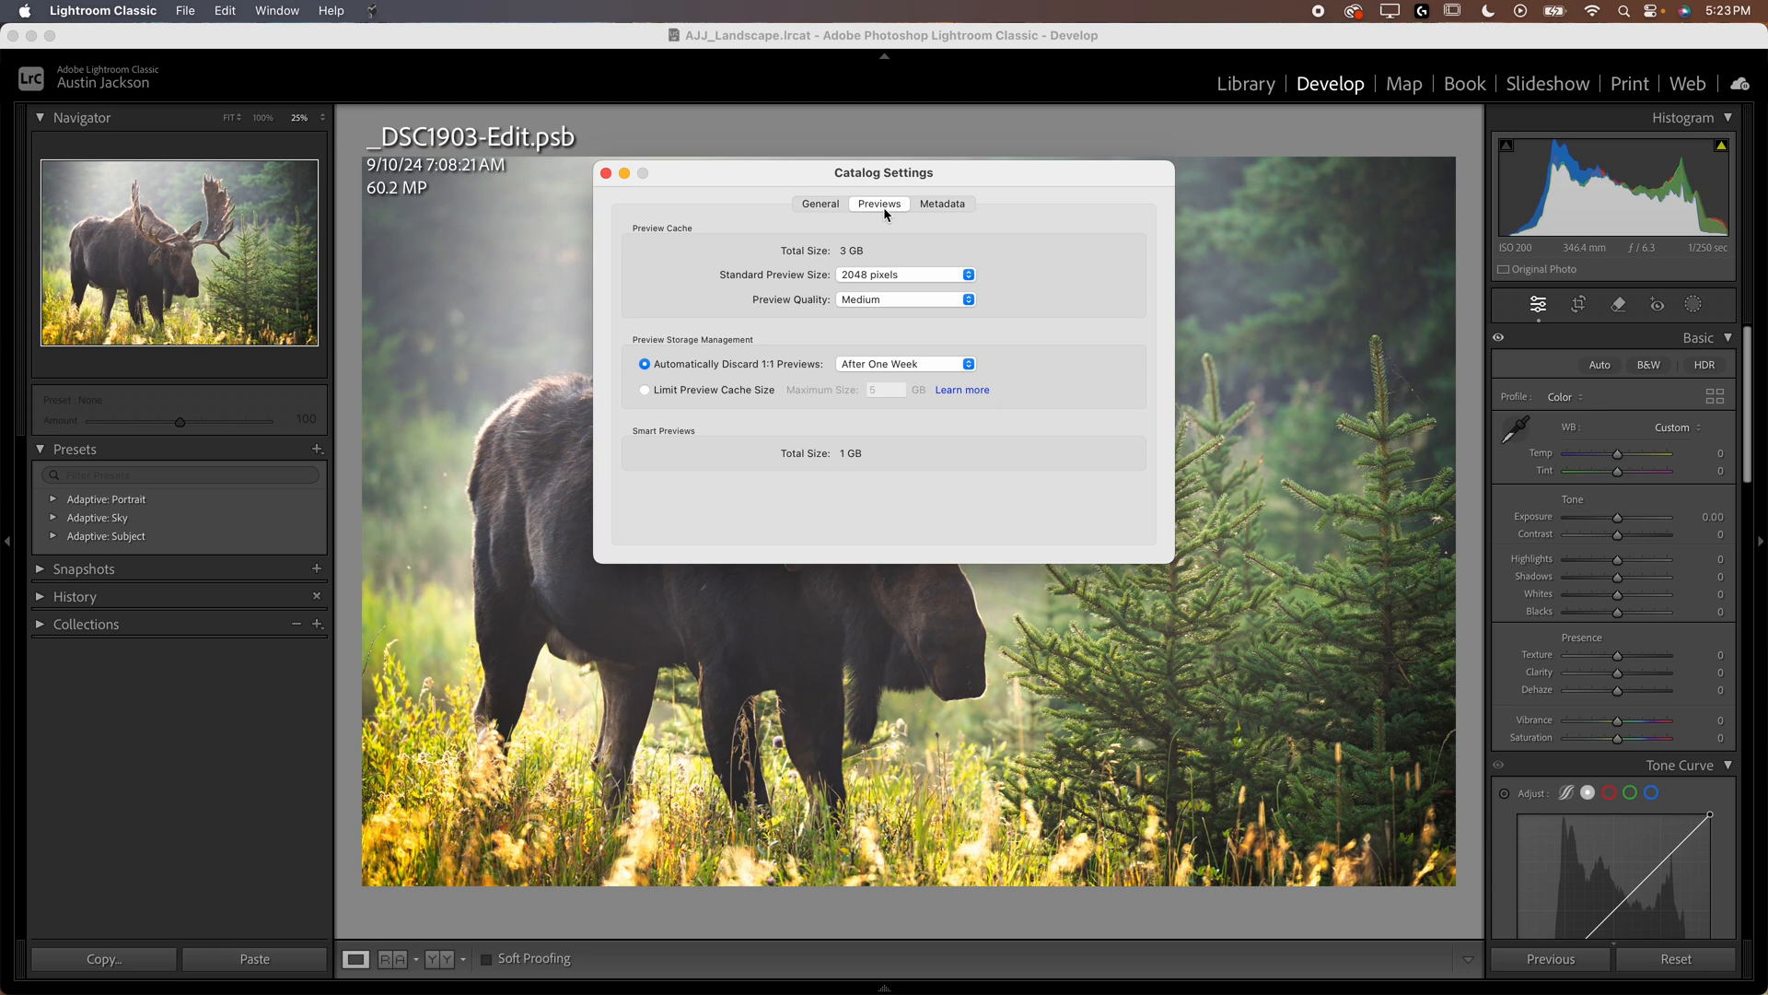
pyautogui.moveTo(828, 317)
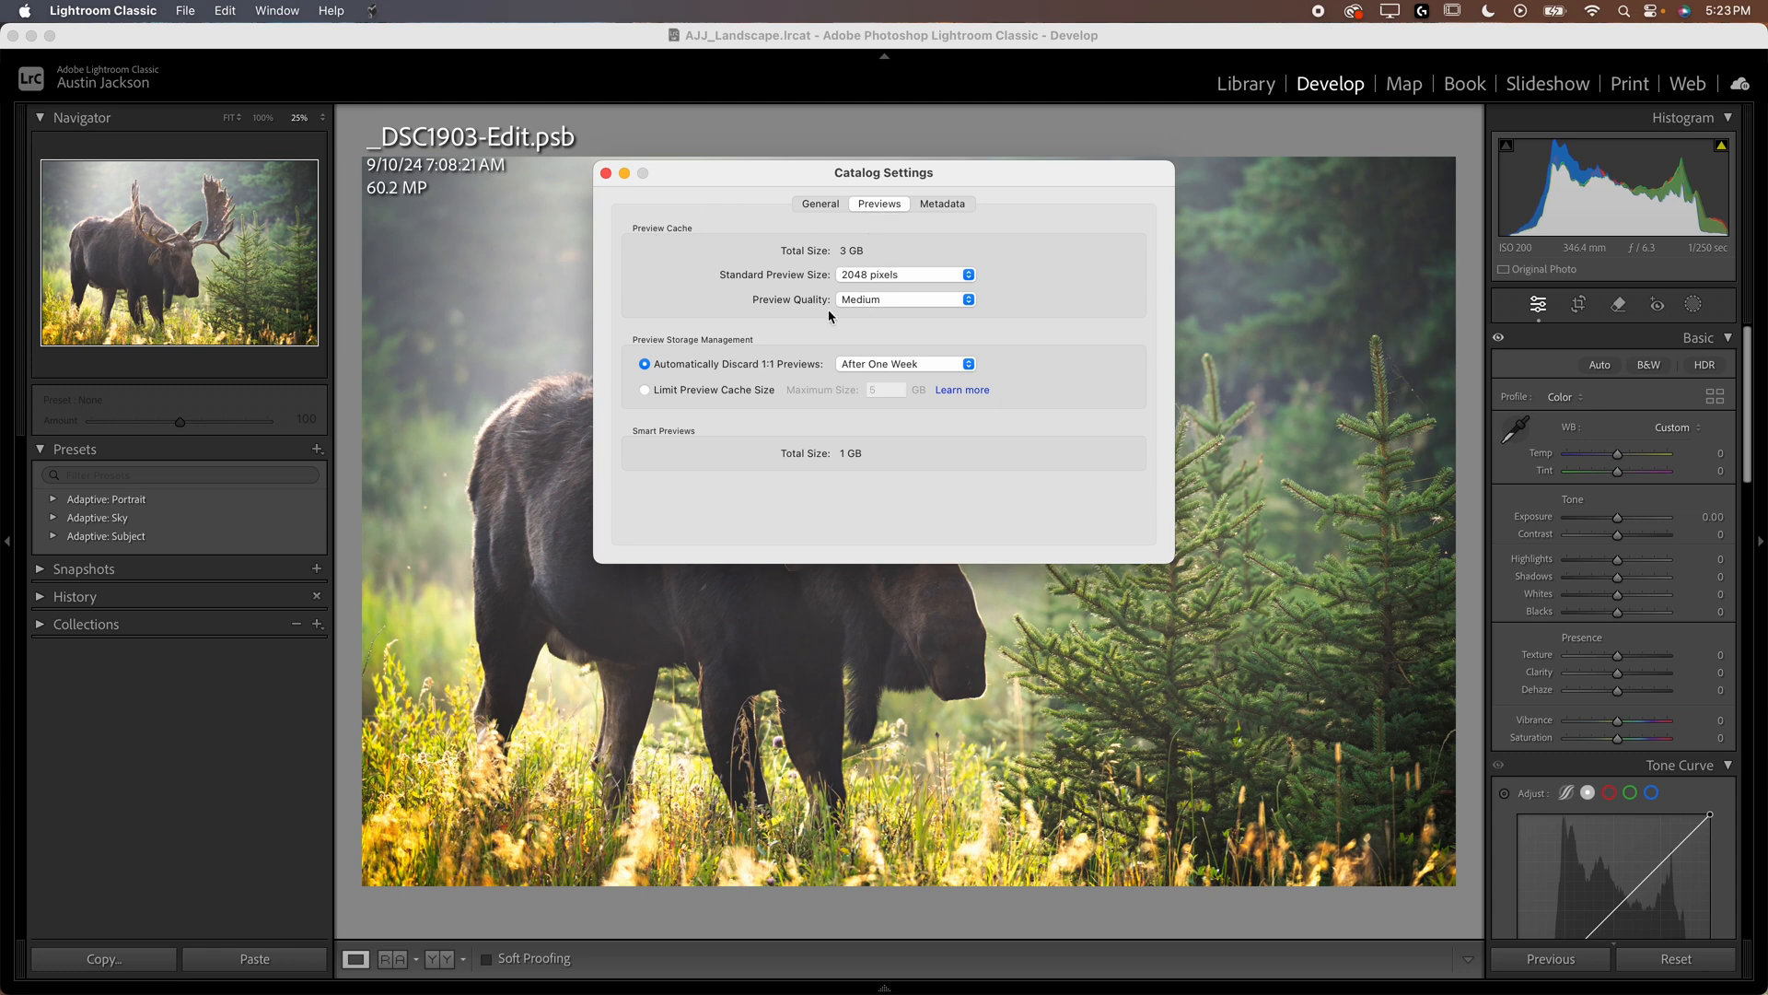
pyautogui.moveTo(829, 296)
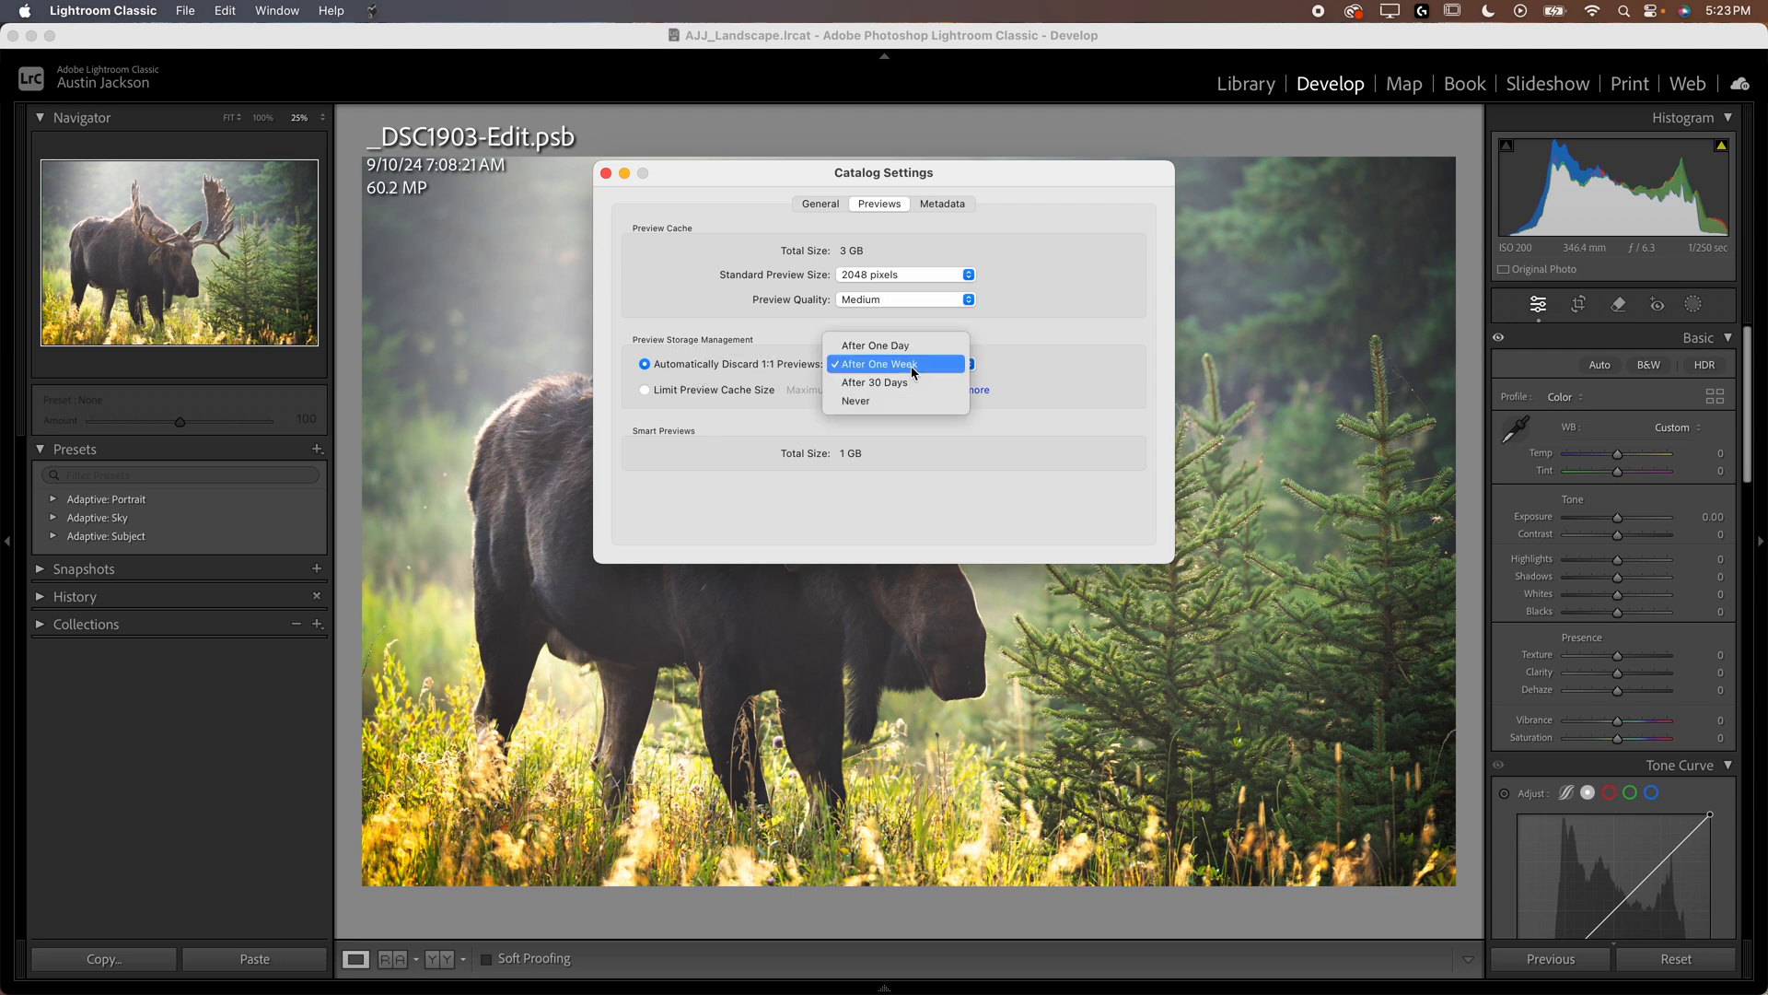
pyautogui.click(875, 381)
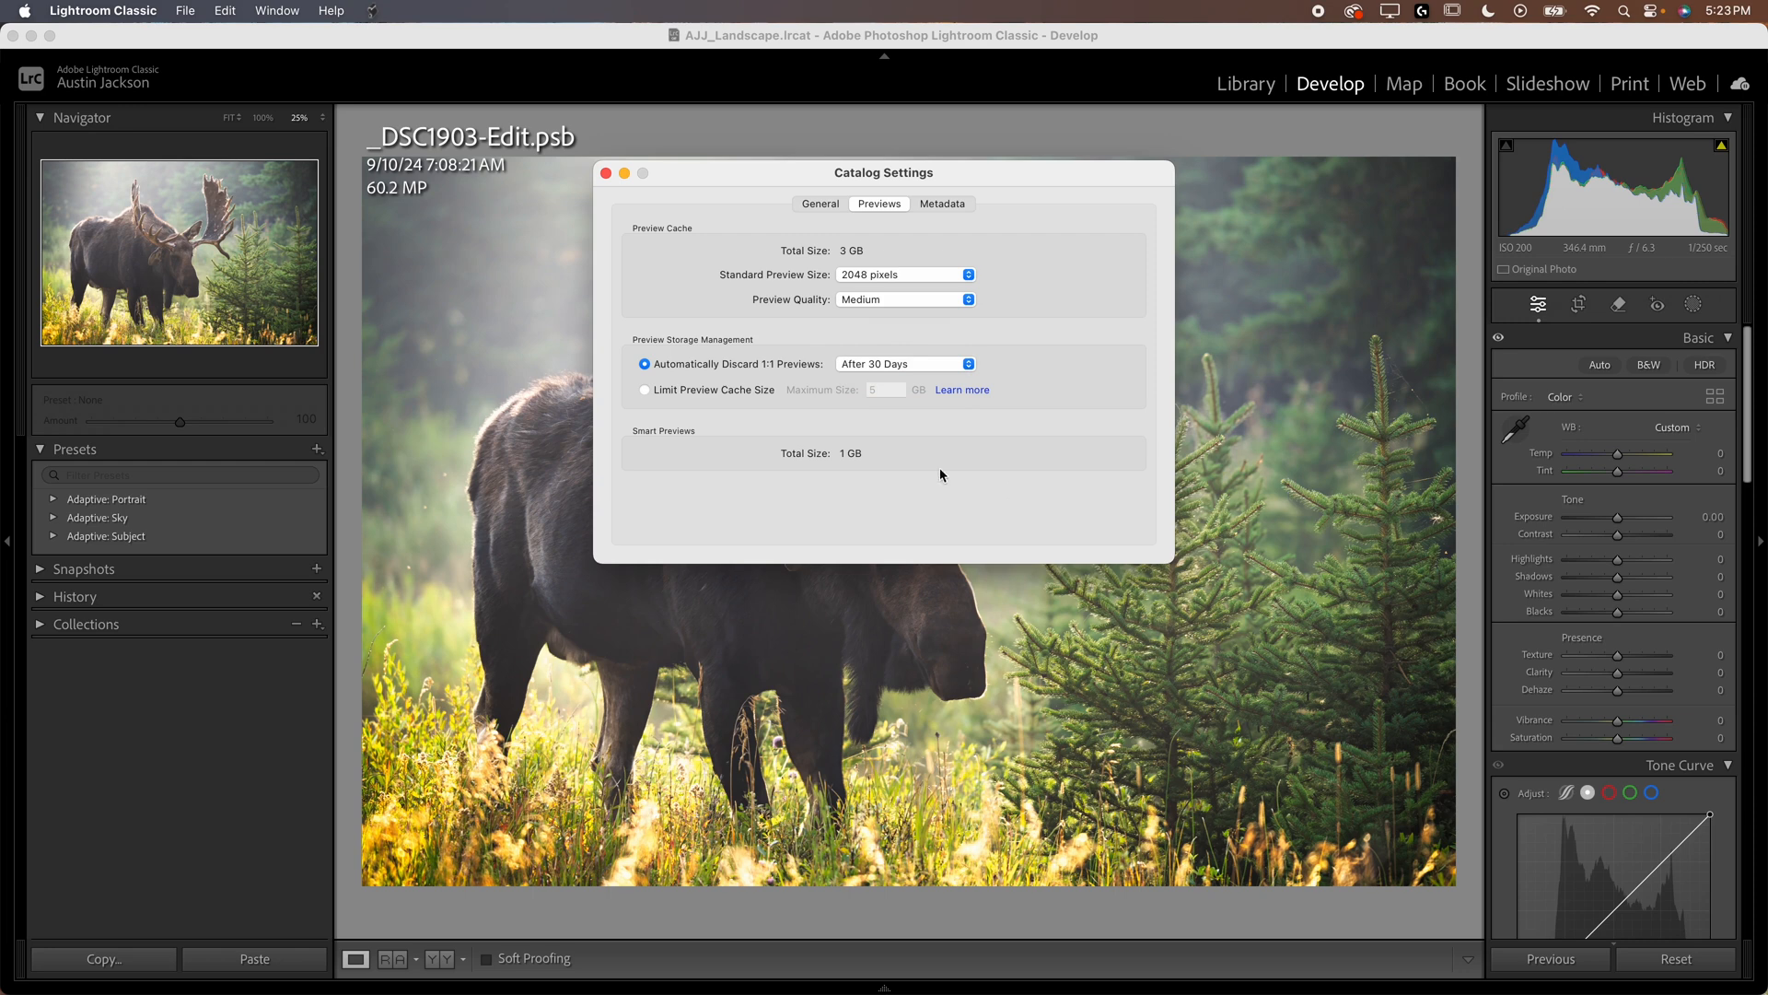
pyautogui.moveTo(710, 389)
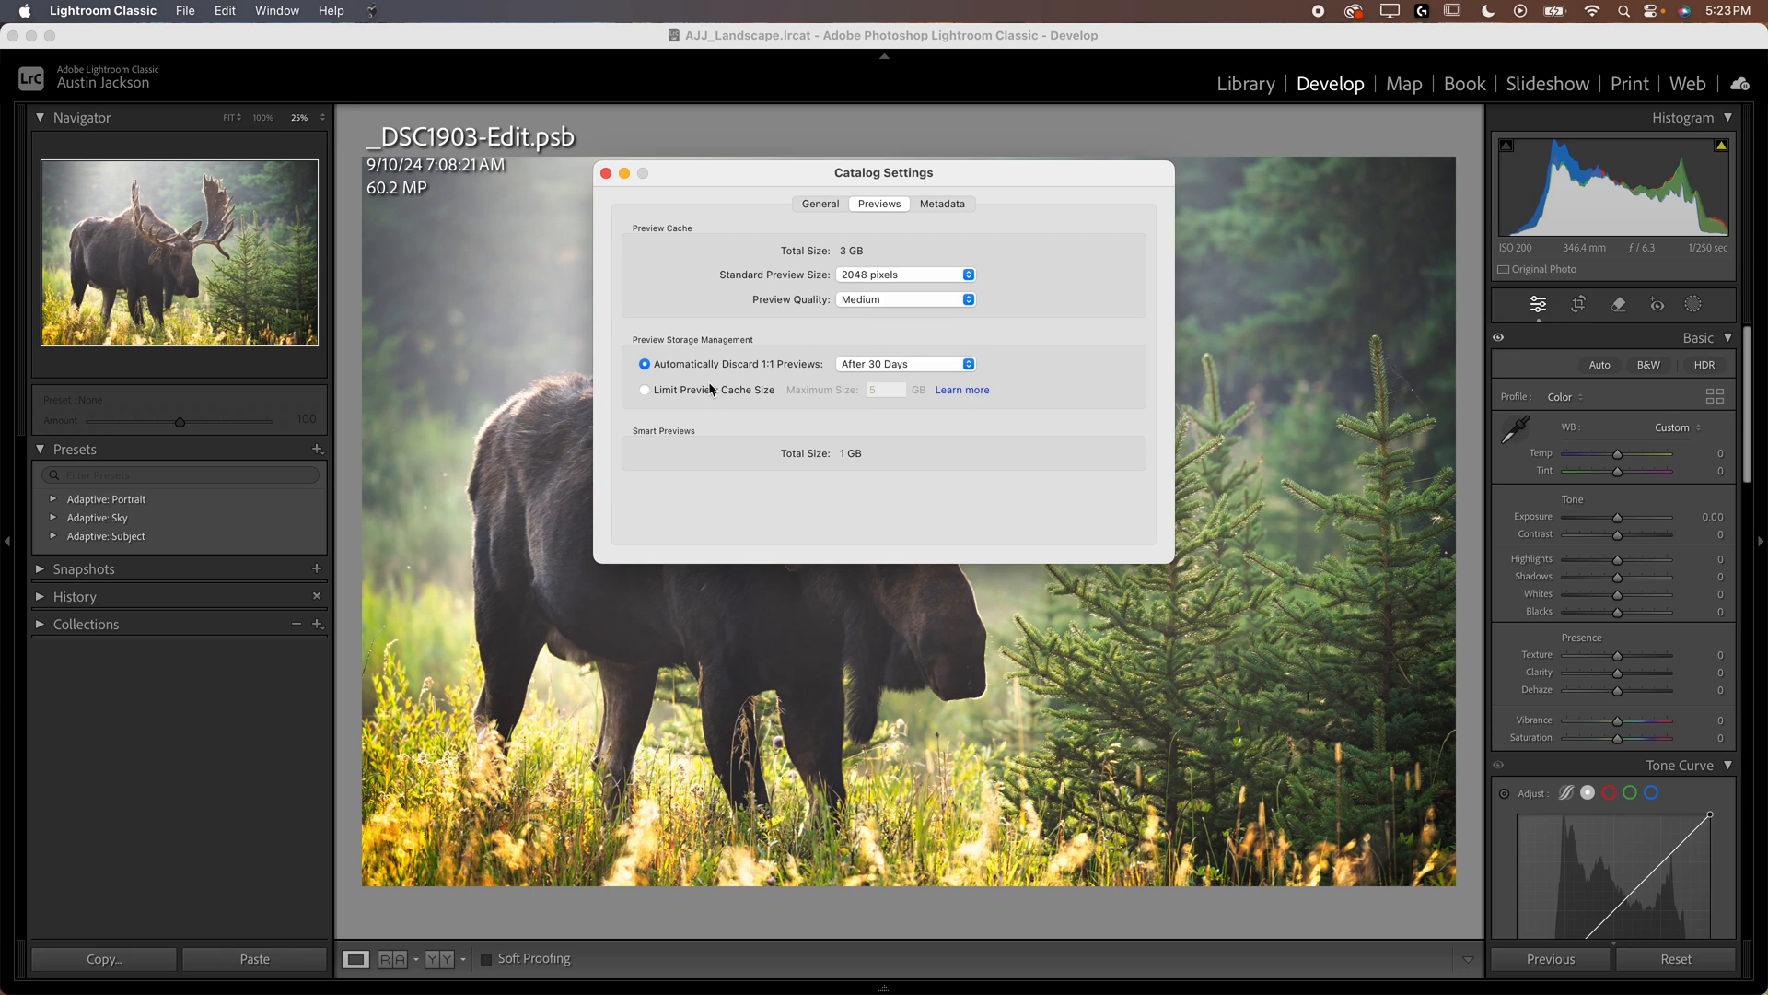
pyautogui.click(644, 389)
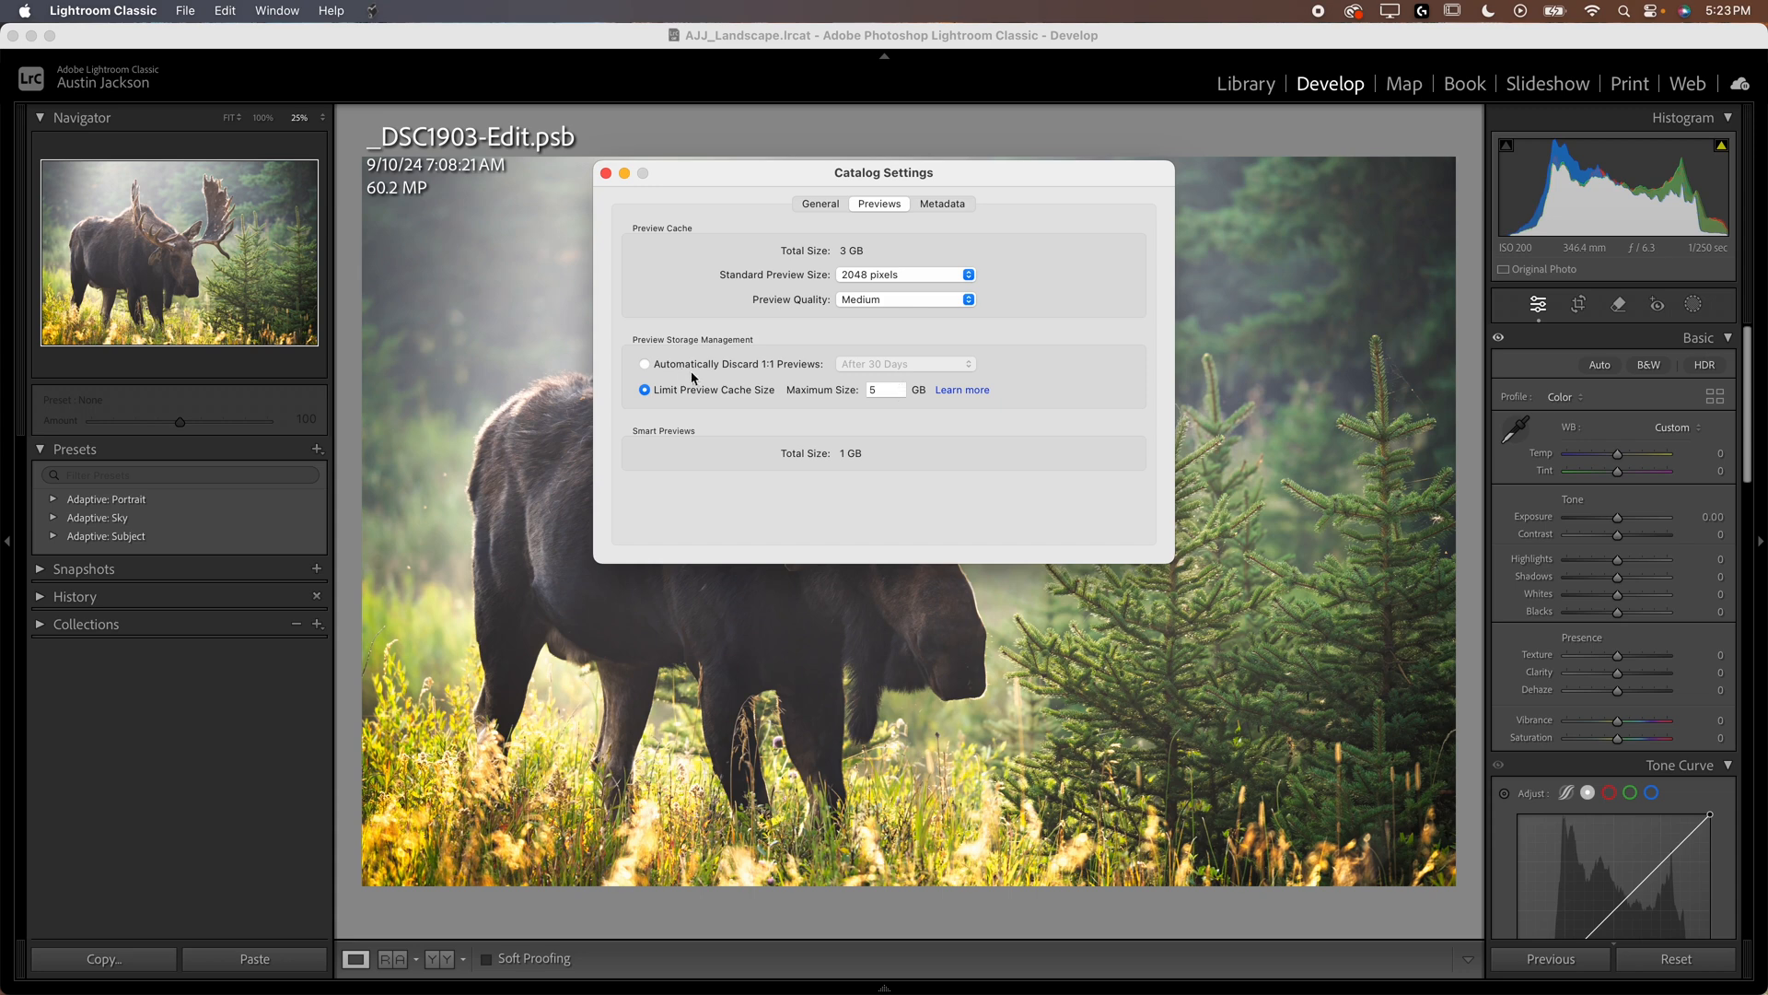
pyautogui.moveTo(870, 368)
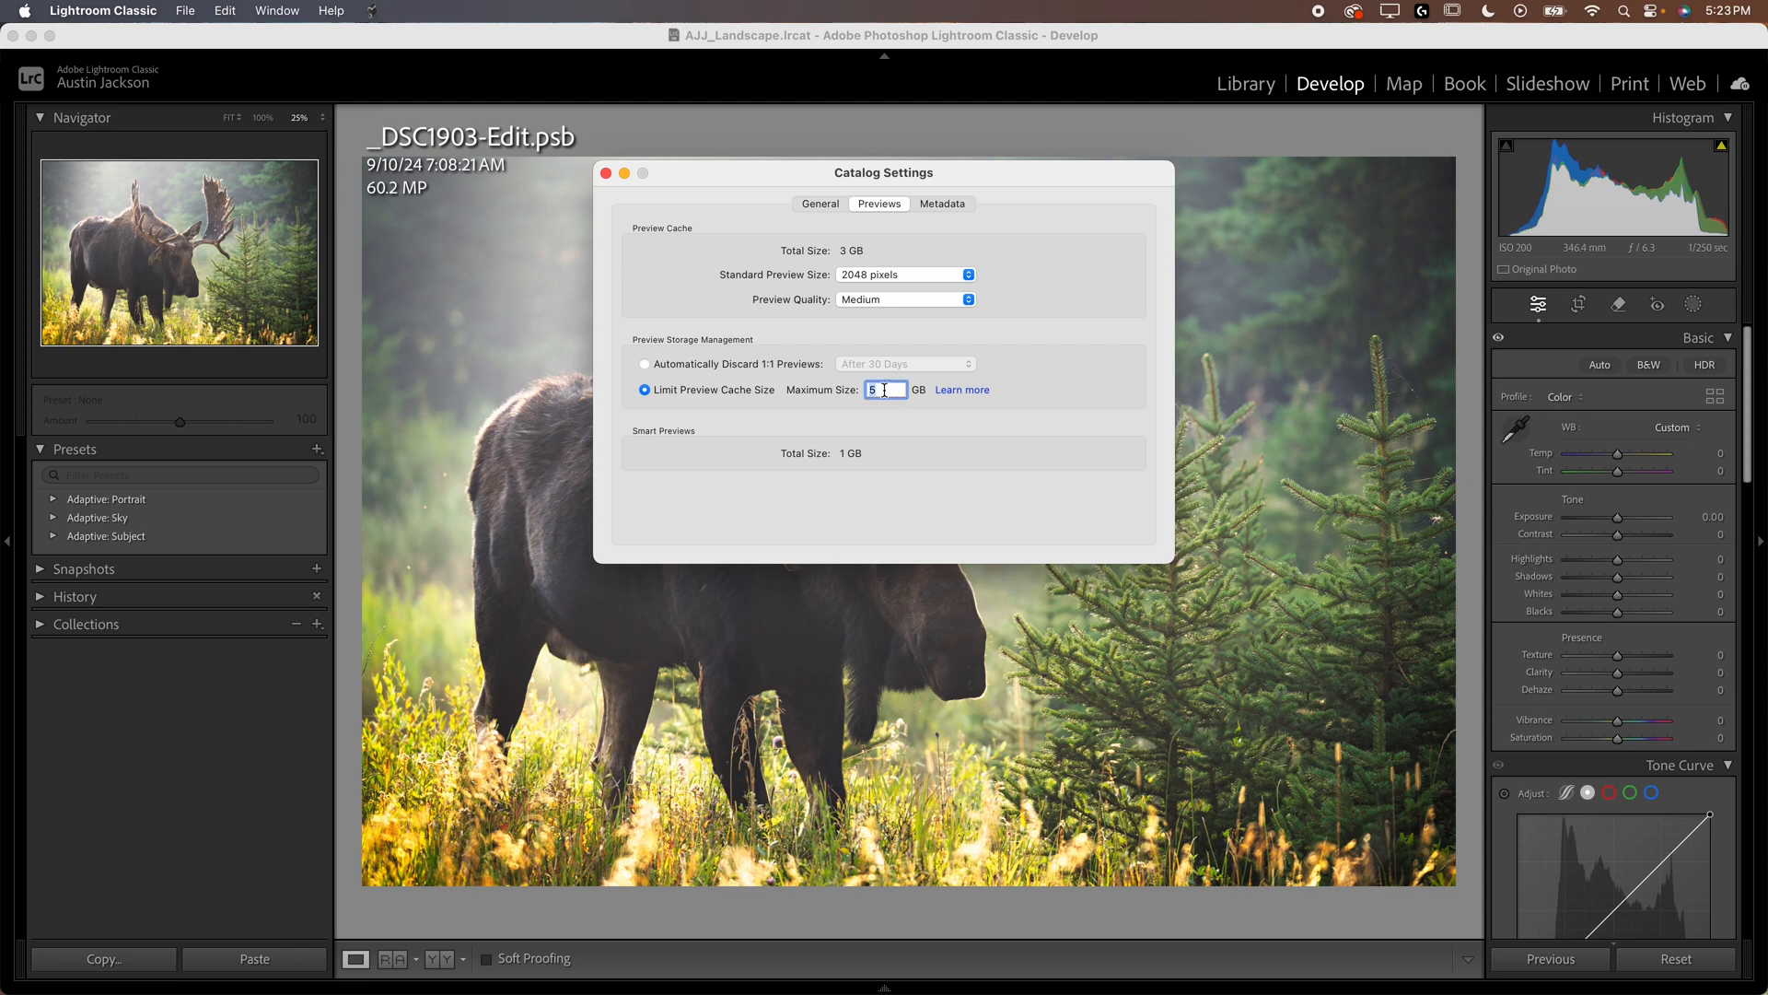
pyautogui.click(644, 363)
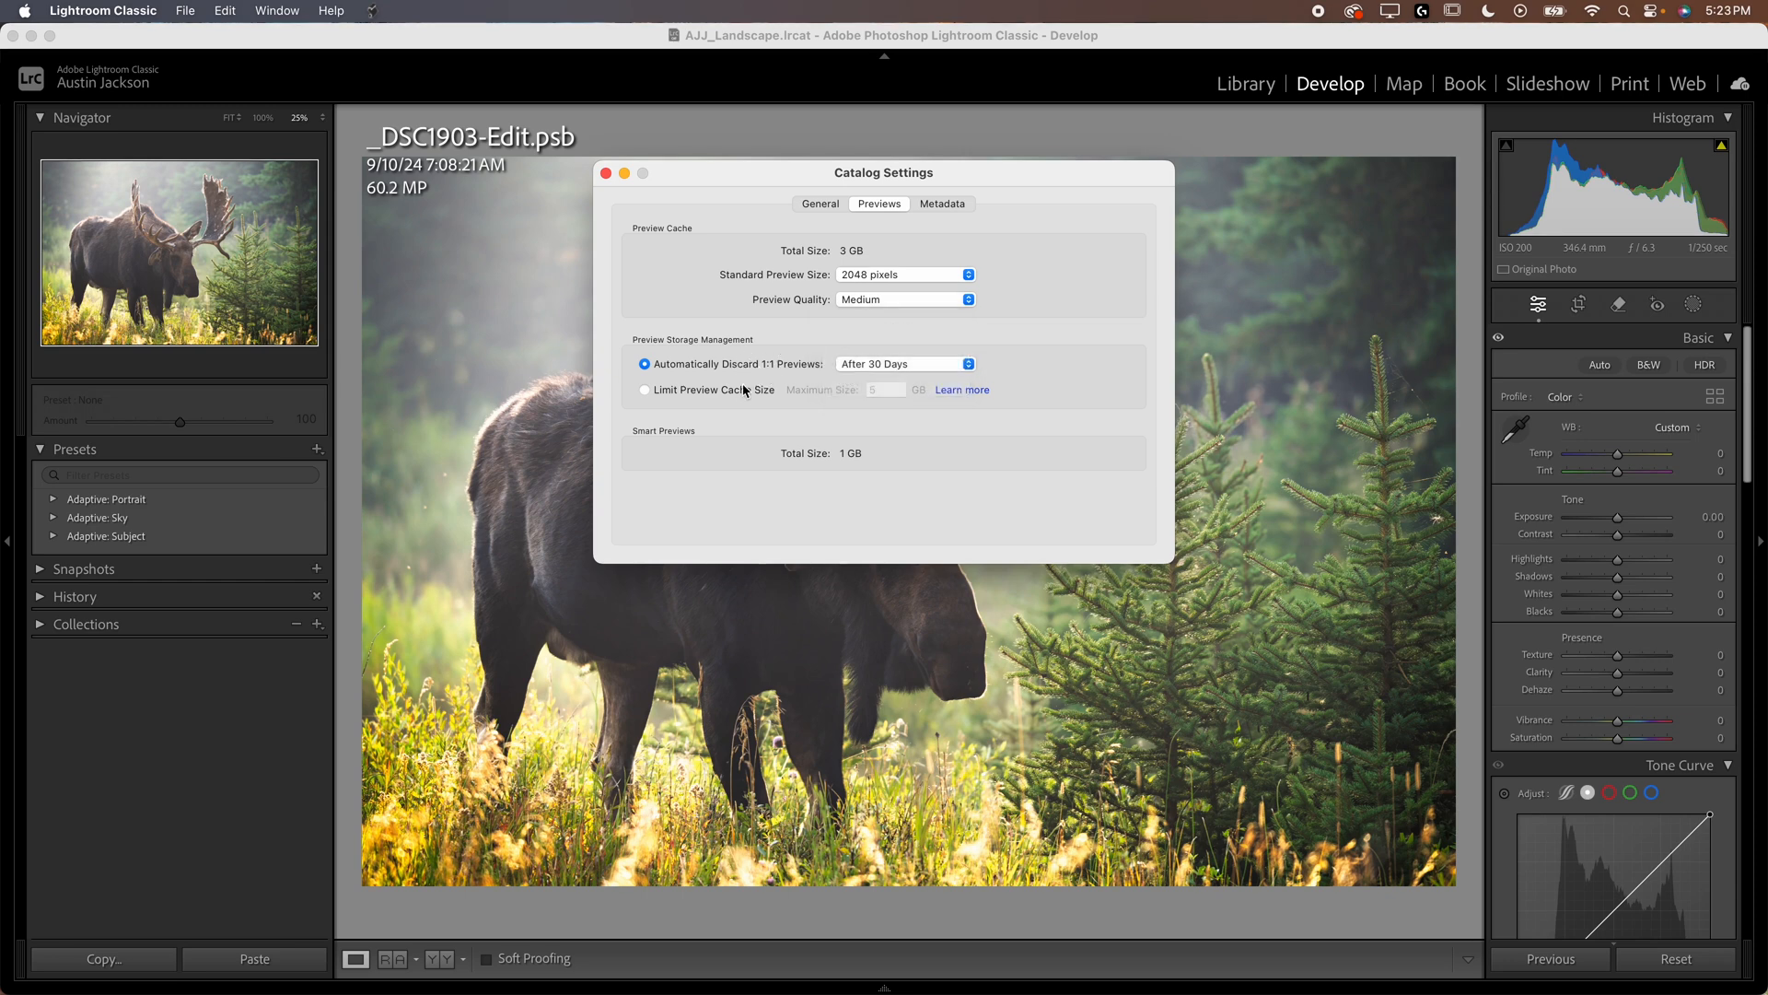
pyautogui.click(644, 389)
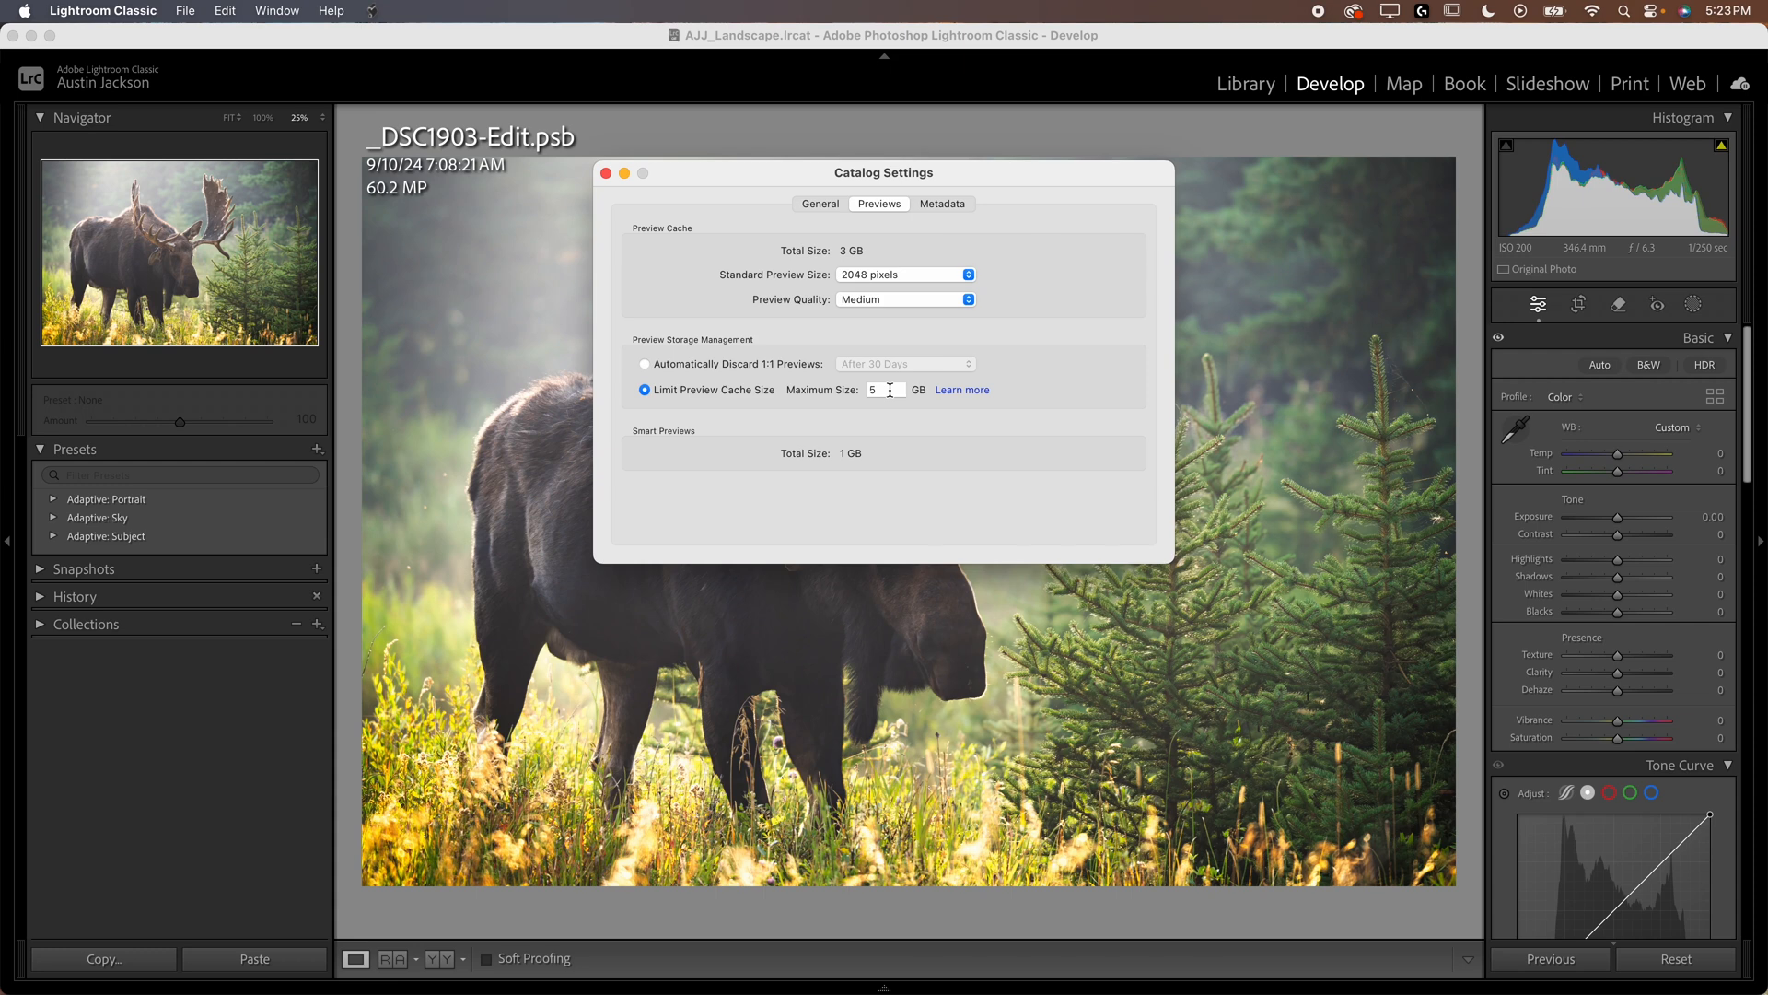
pyautogui.tripleClick(885, 388)
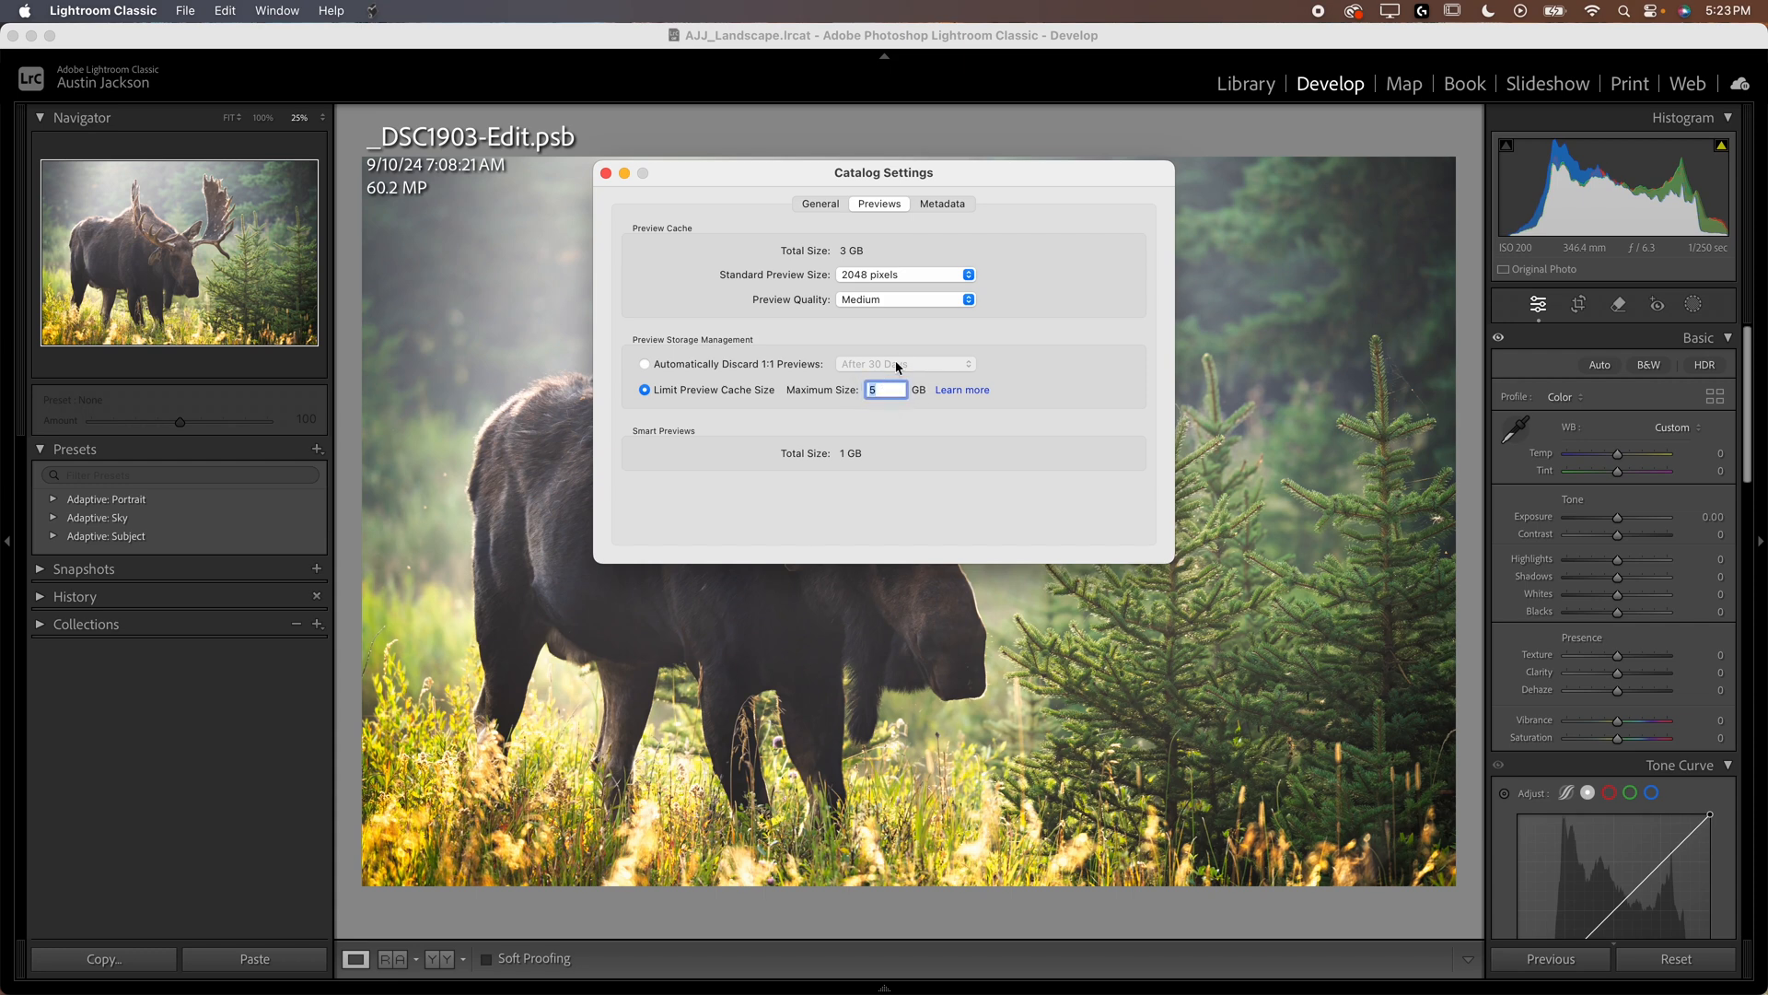
pyautogui.moveTo(444, 281)
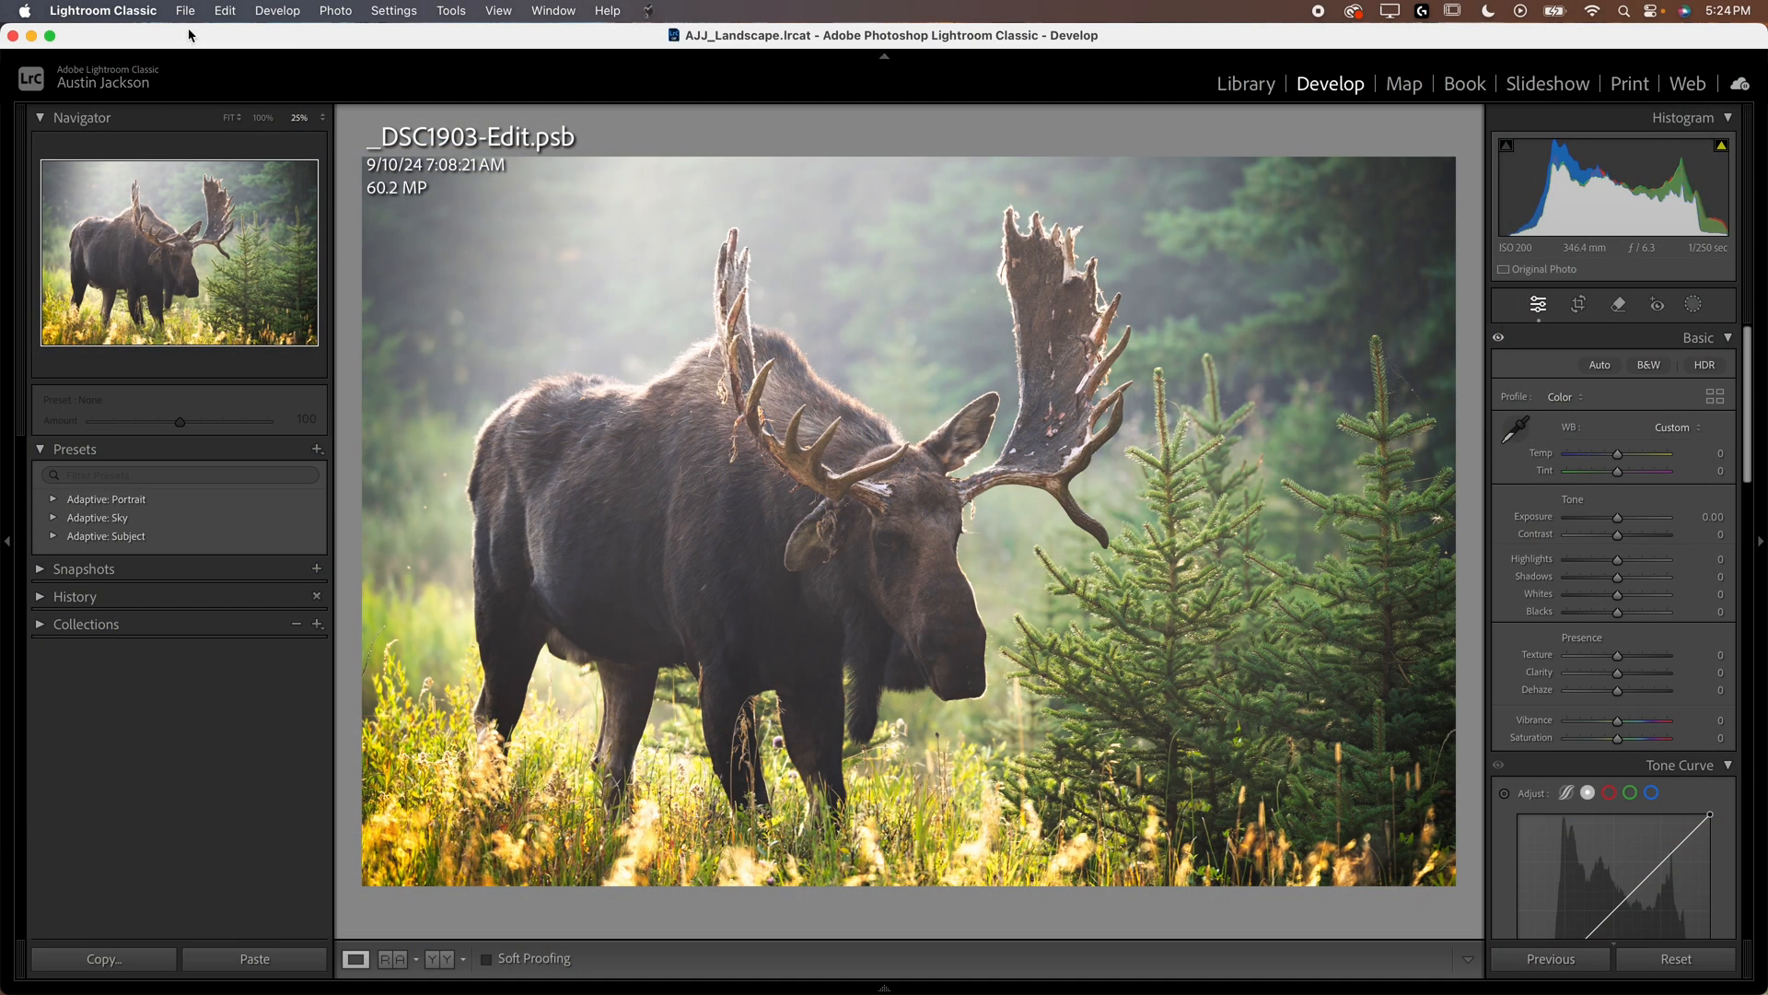
# Open the Rename Catalog dialog for the AJJ_Landscape catalog from the File menu.
pyautogui.click(185, 11)
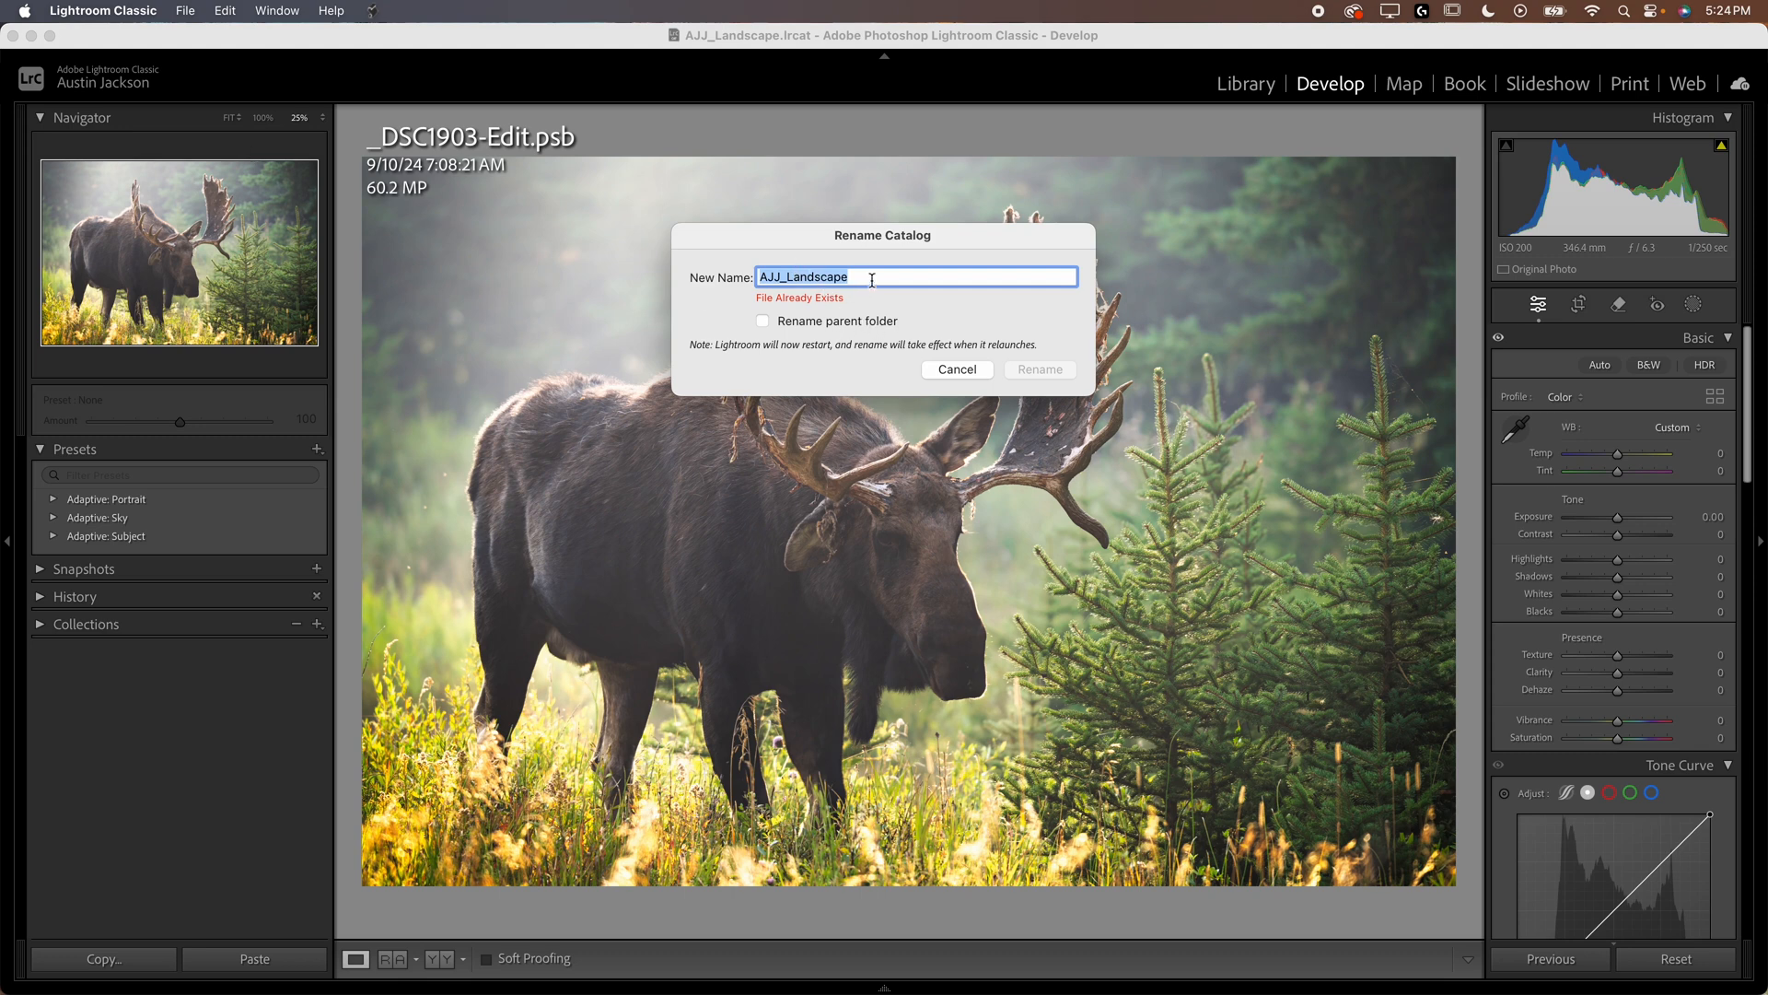
pyautogui.moveTo(1071, 391)
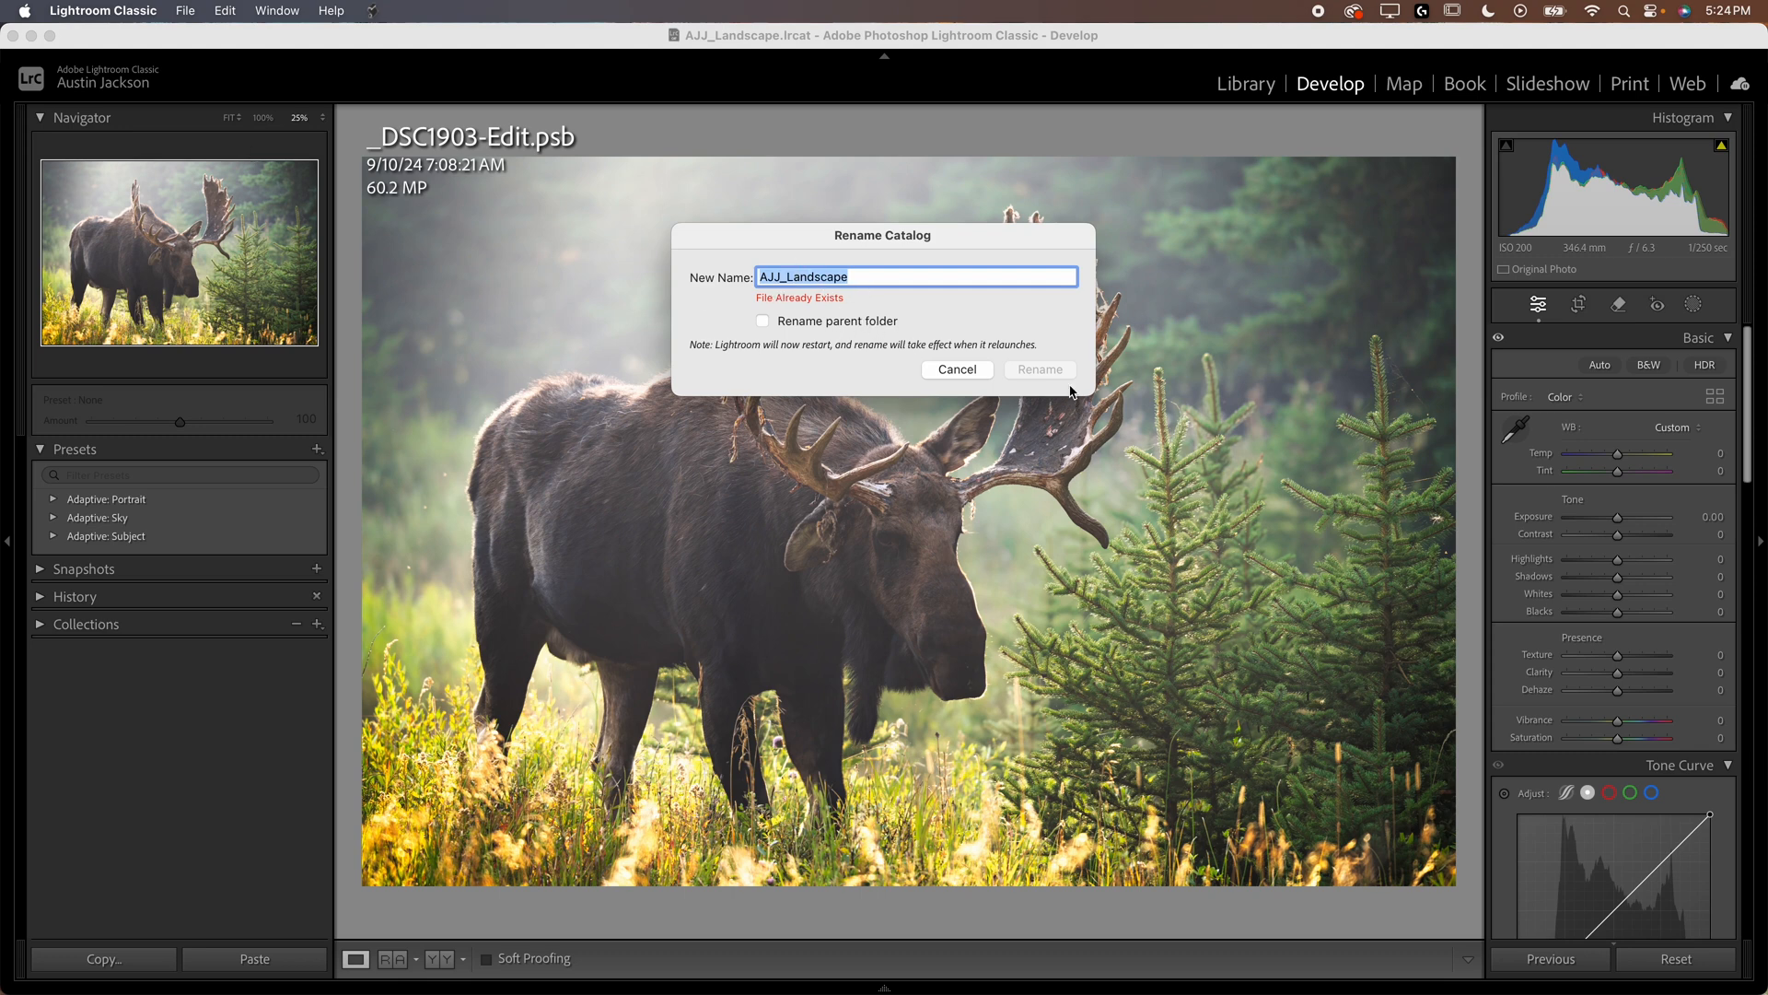
pyautogui.moveTo(1057, 381)
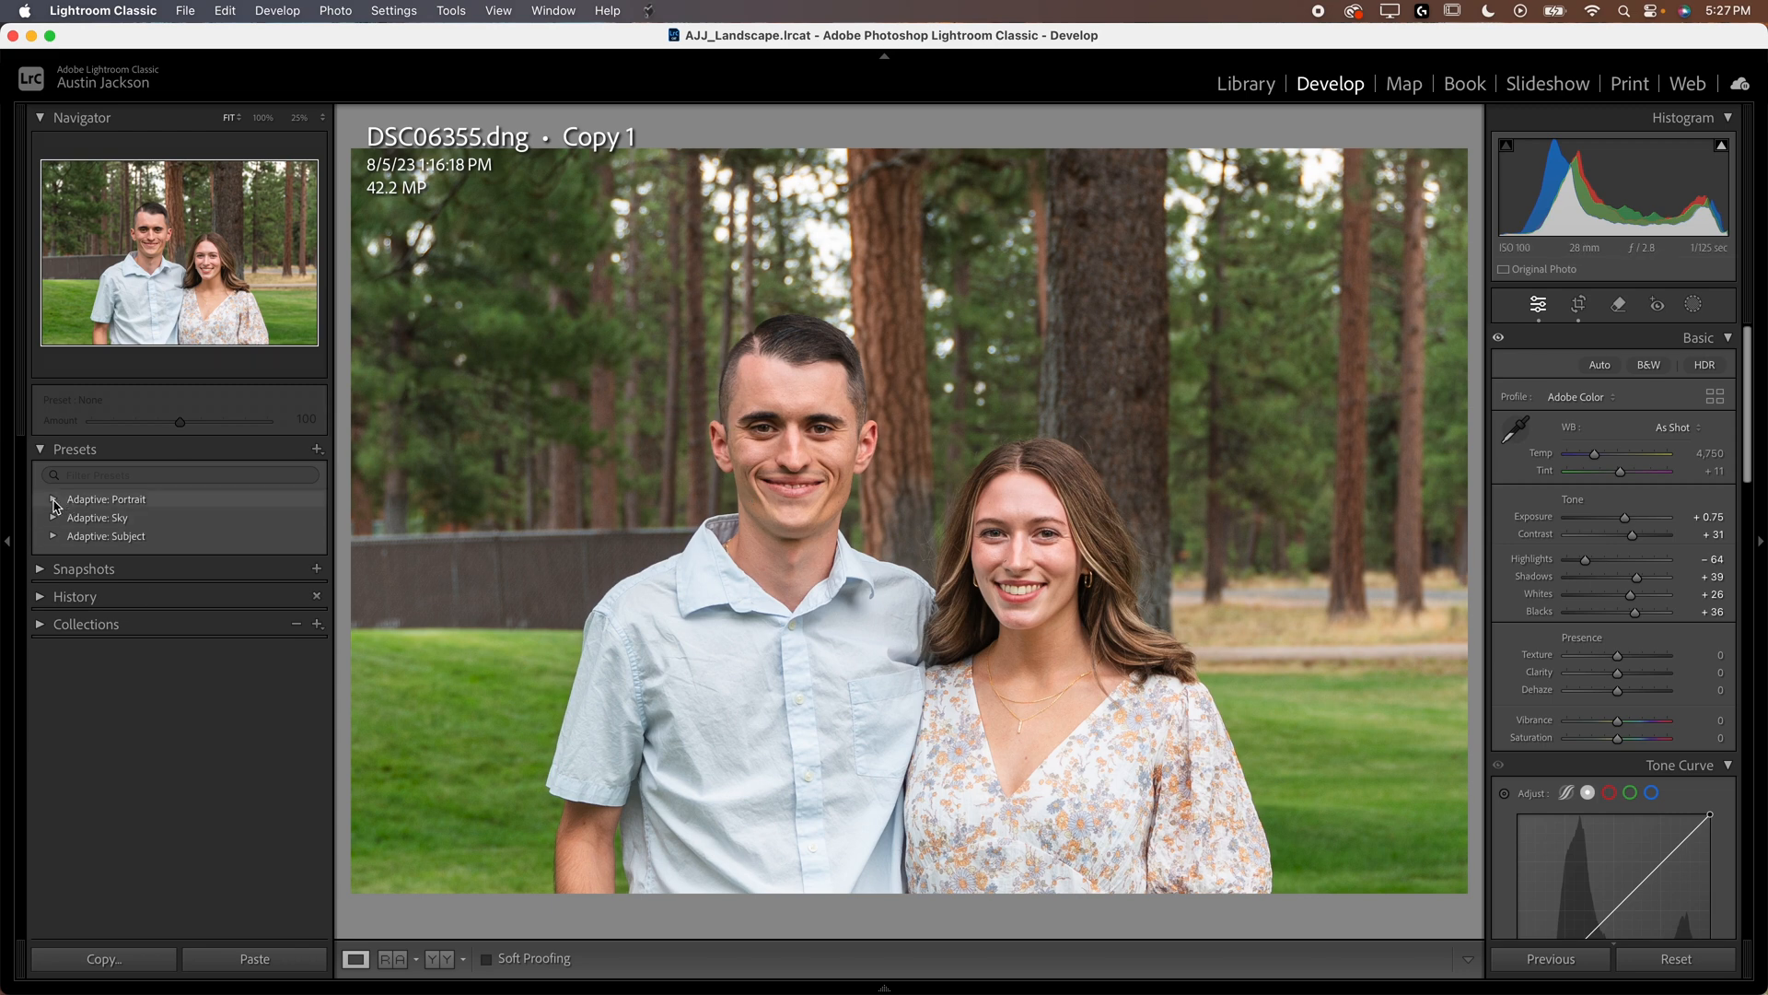
pyautogui.moveTo(59, 512)
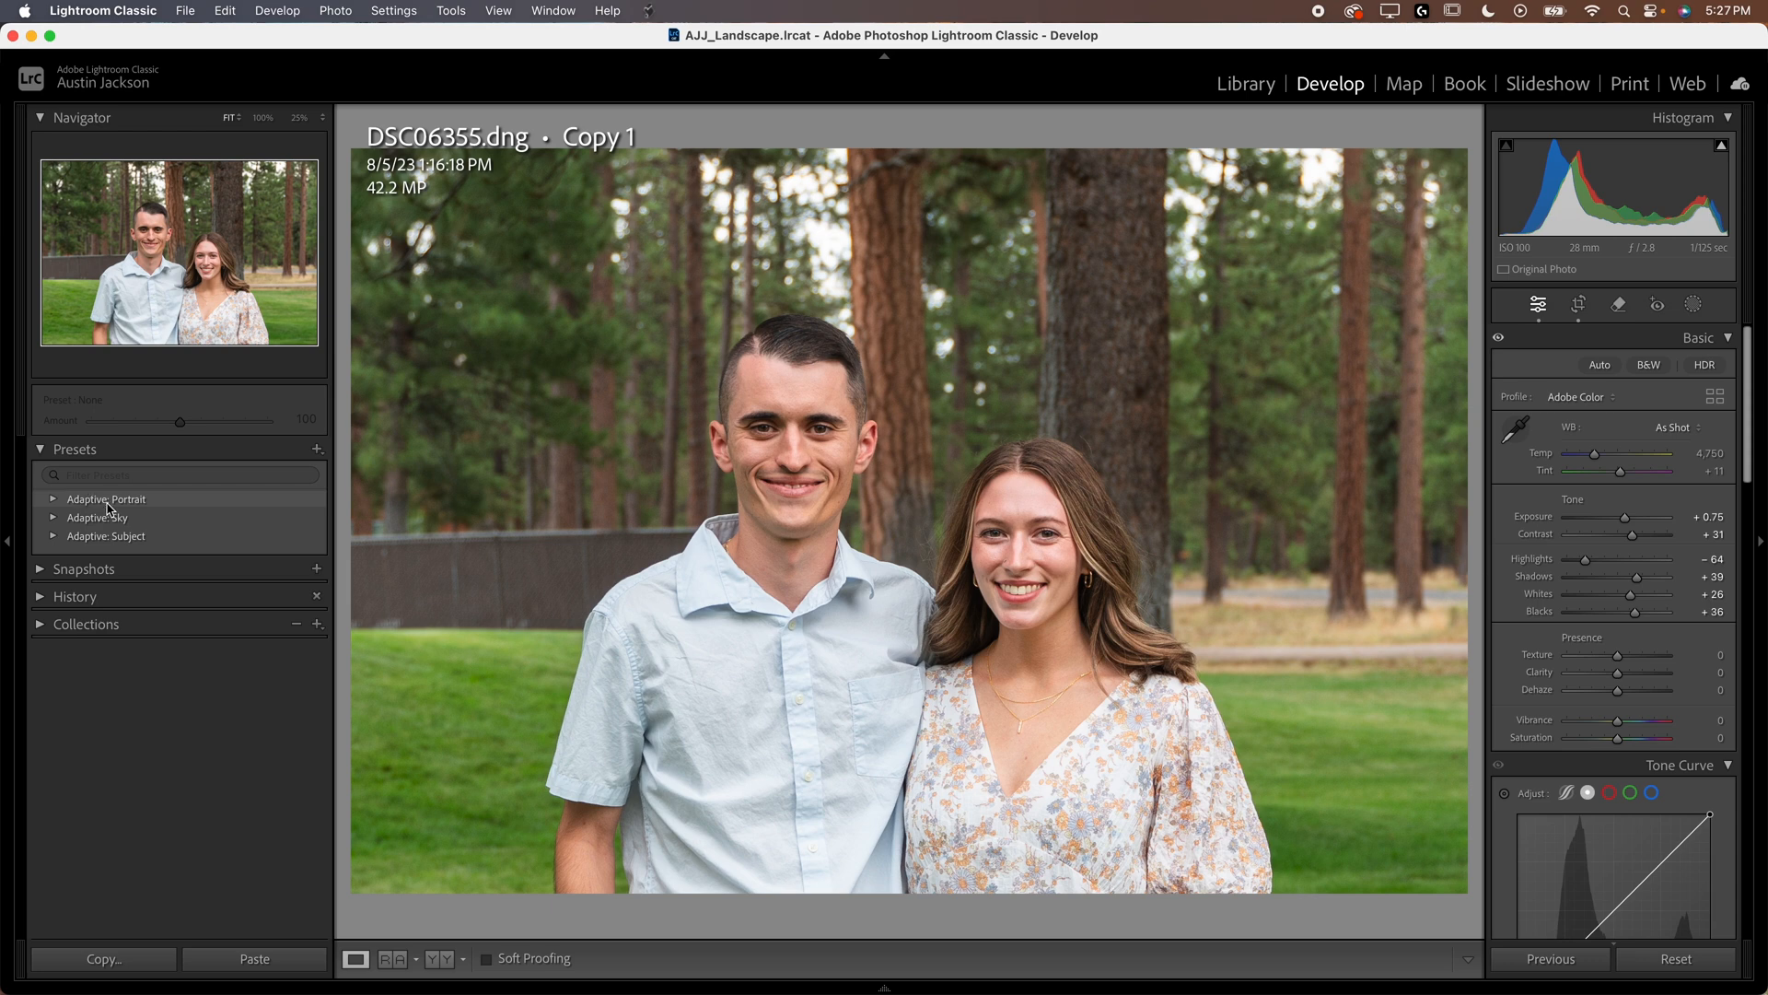
pyautogui.moveTo(317, 448)
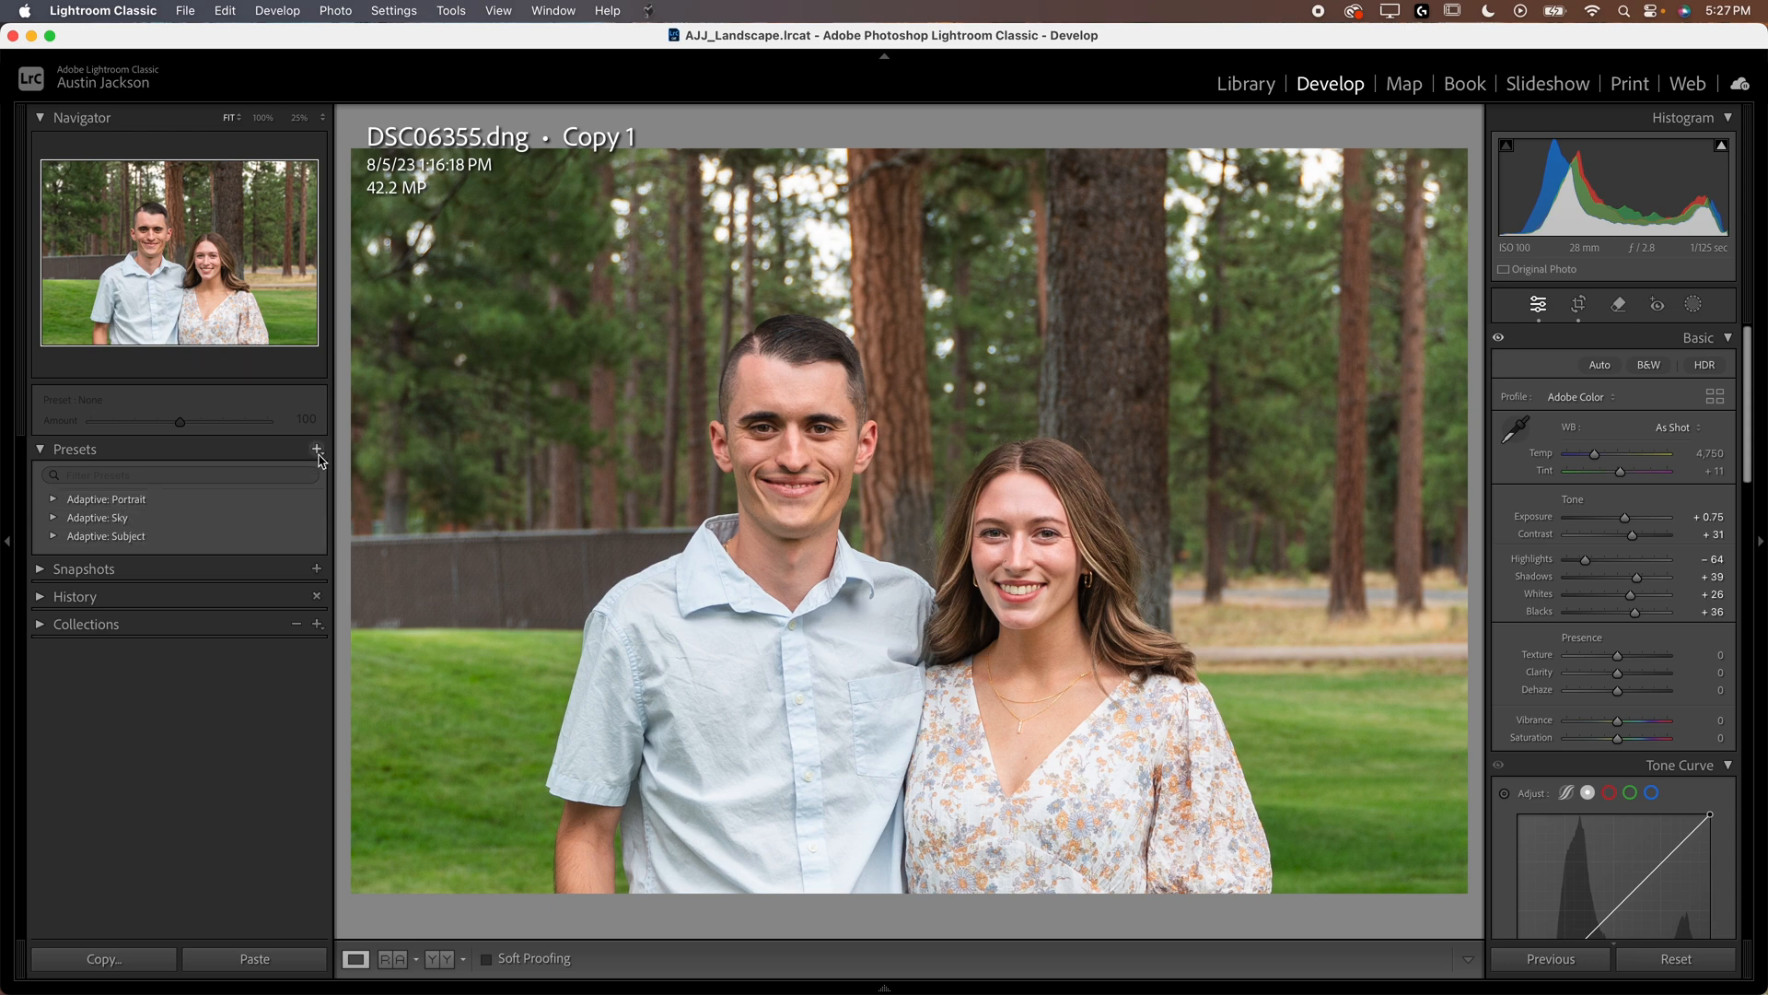
# Limit the Presets panel to the Adaptive Portrait, Sky and Subject groups.
pyautogui.click(317, 449)
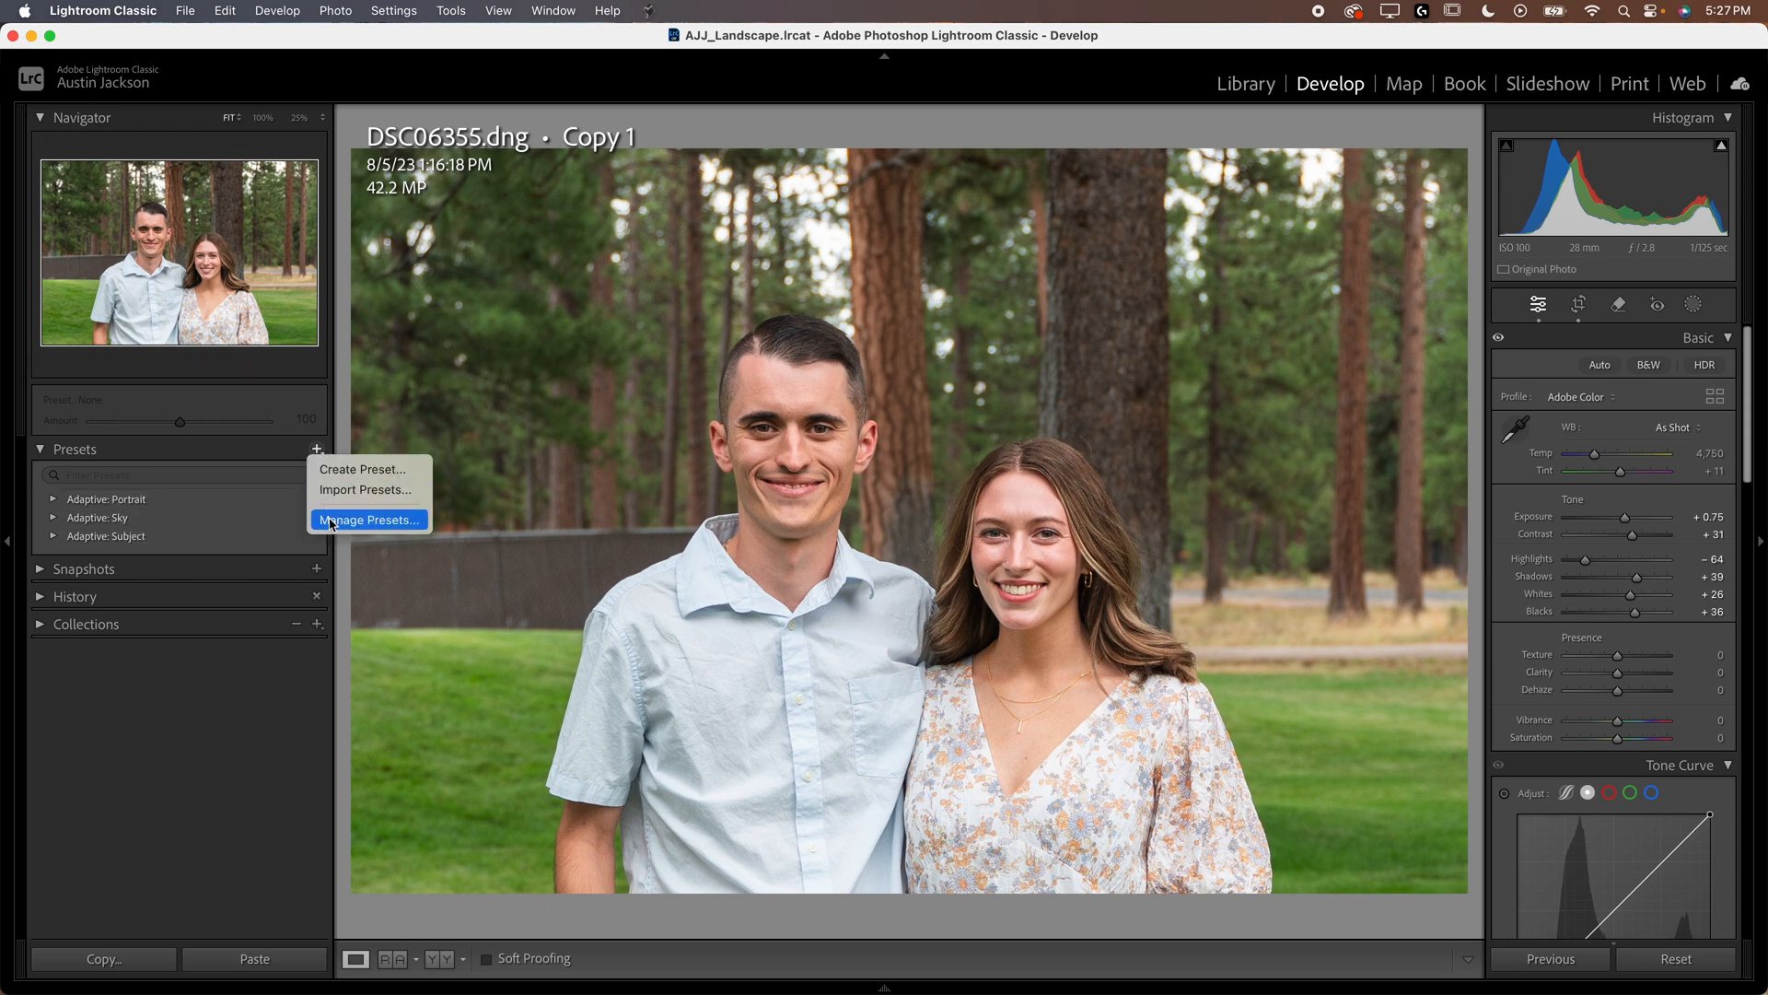
pyautogui.click(367, 520)
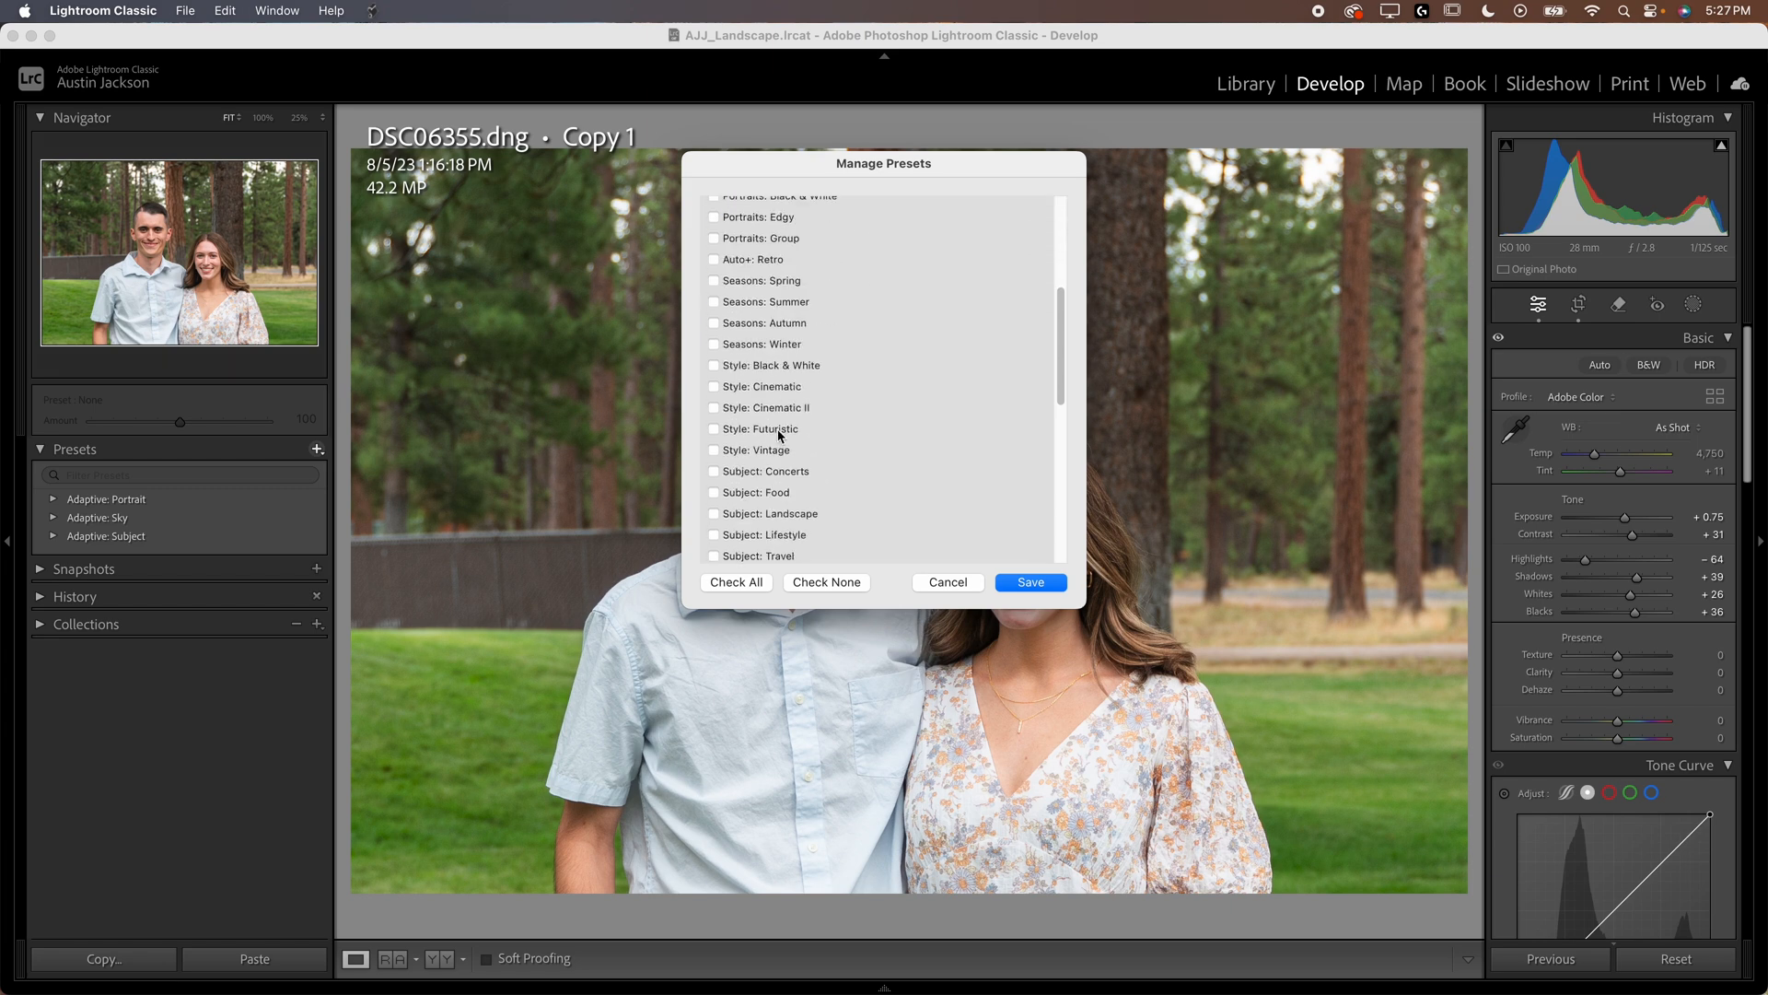
pyautogui.scroll(3)
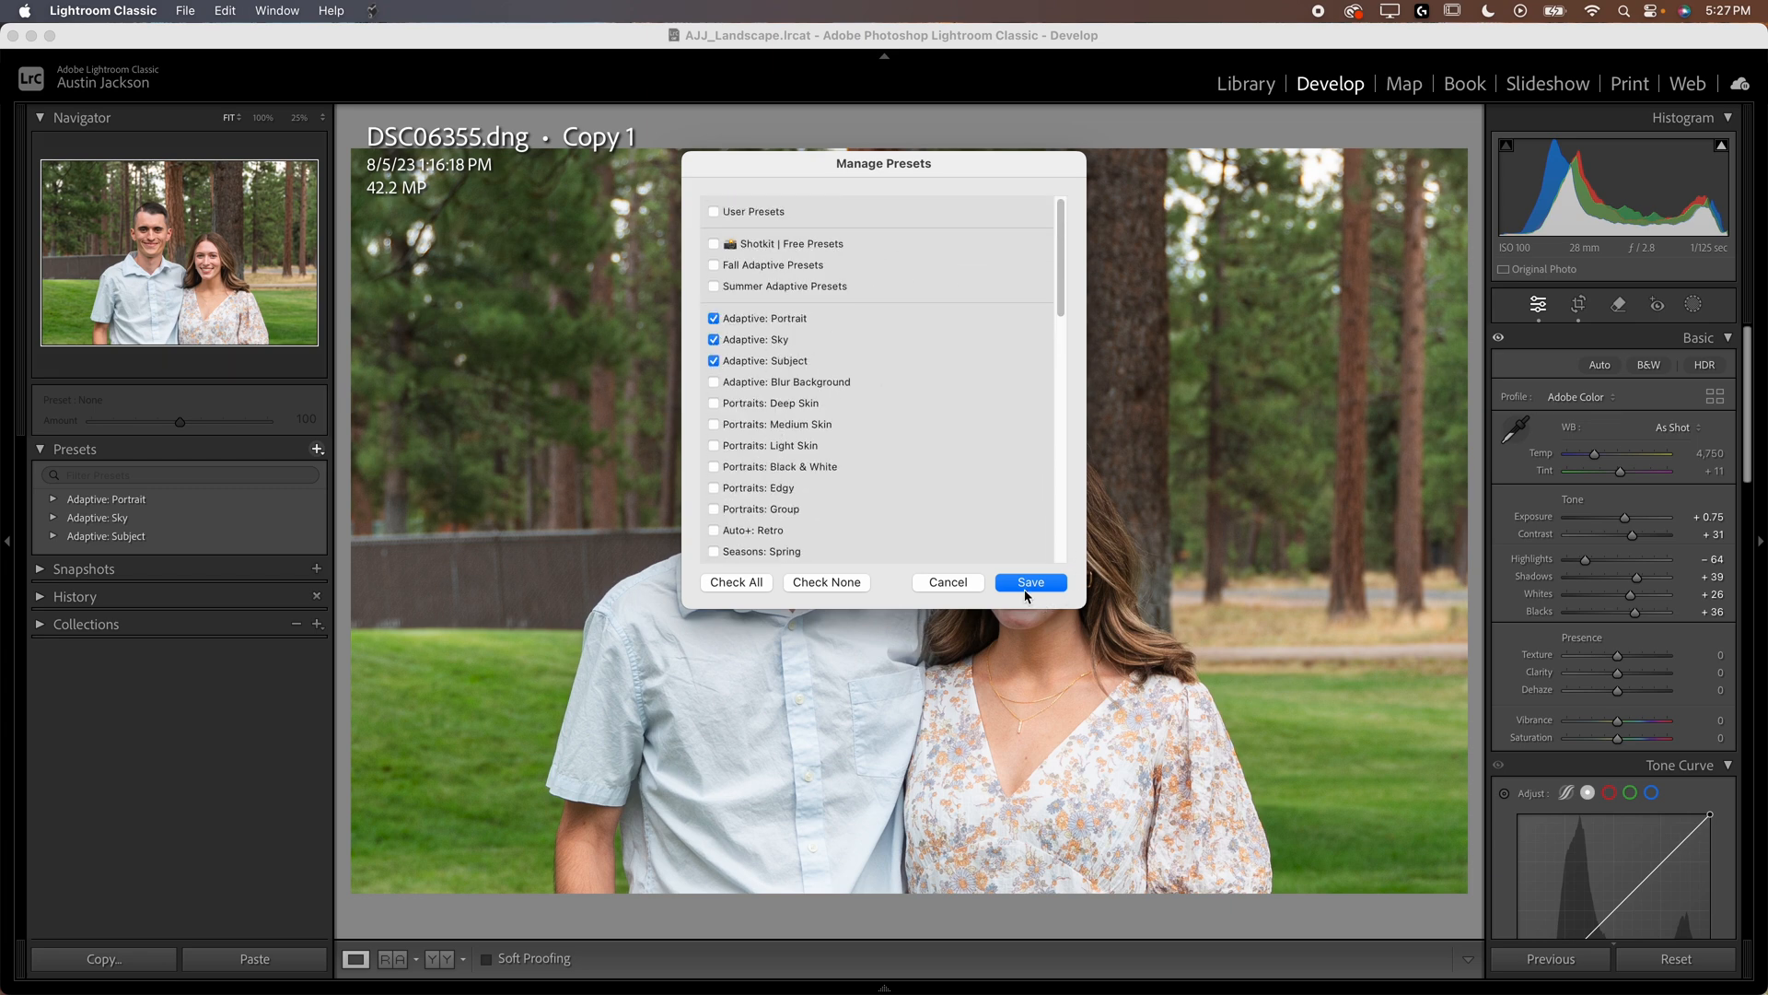
pyautogui.click(1028, 583)
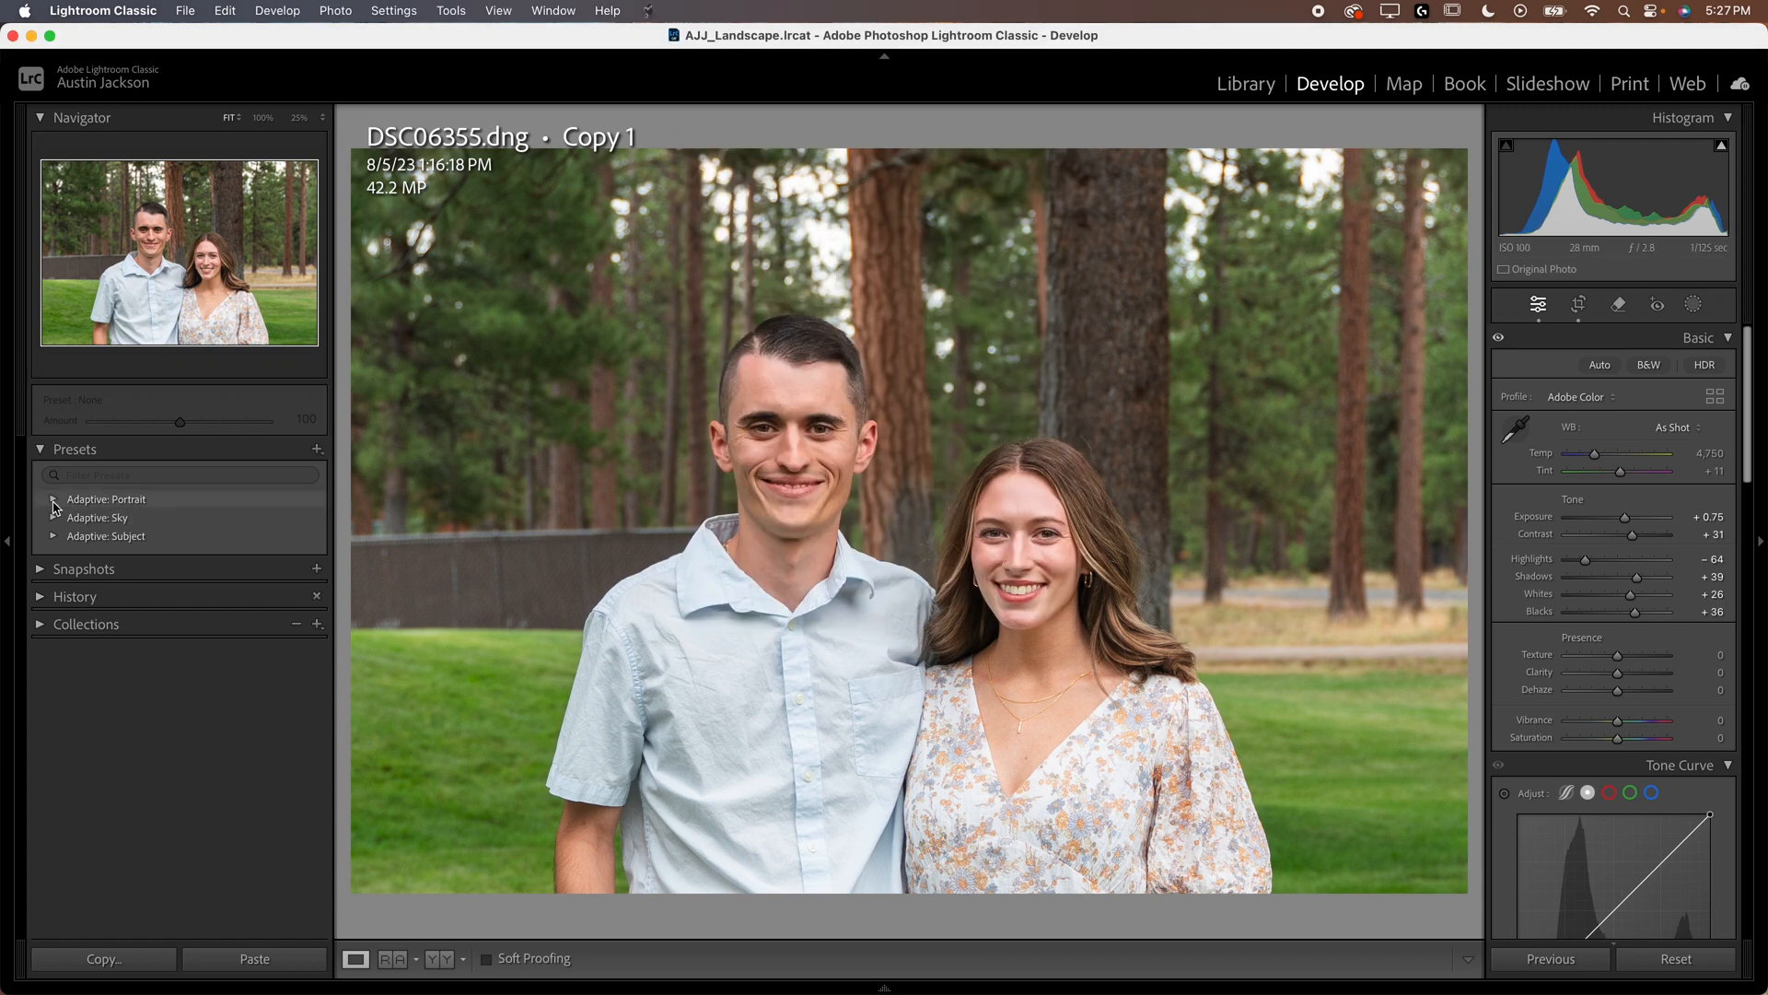
# Apply Texture Hair, Smooth Facial Skin and Darken Eyebrows to the couple, then open the sunset photo.
pyautogui.click(51, 498)
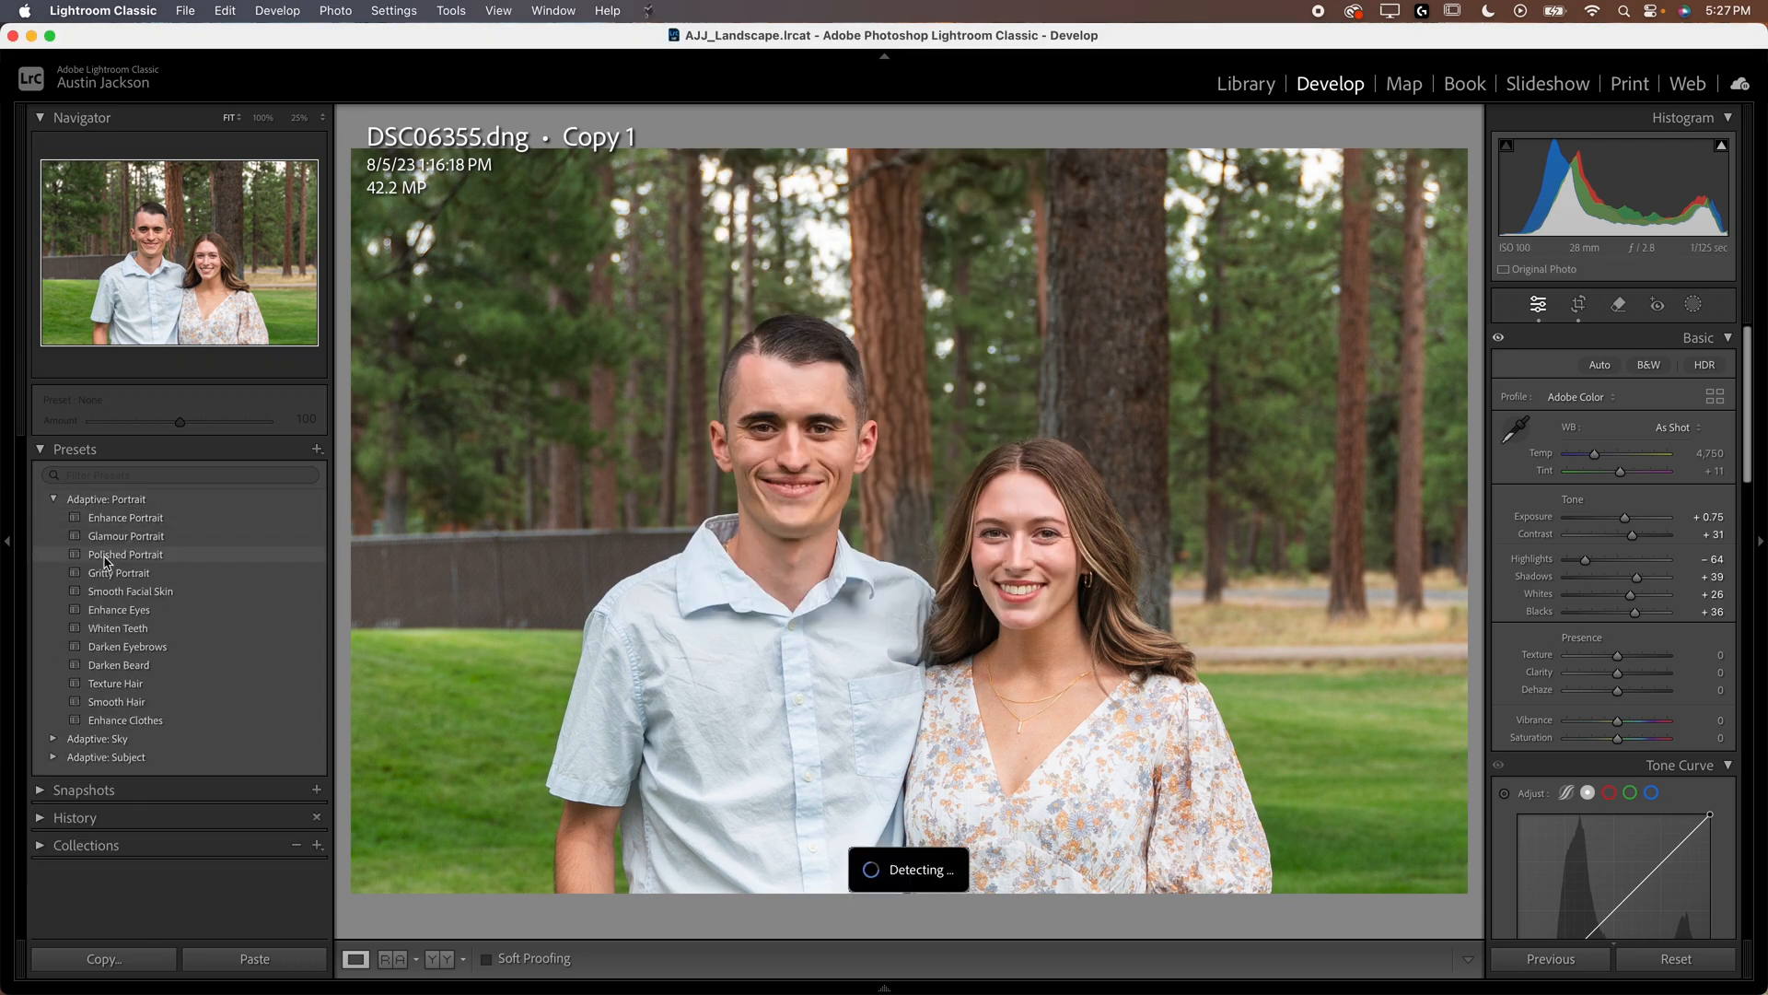
pyautogui.moveTo(169, 653)
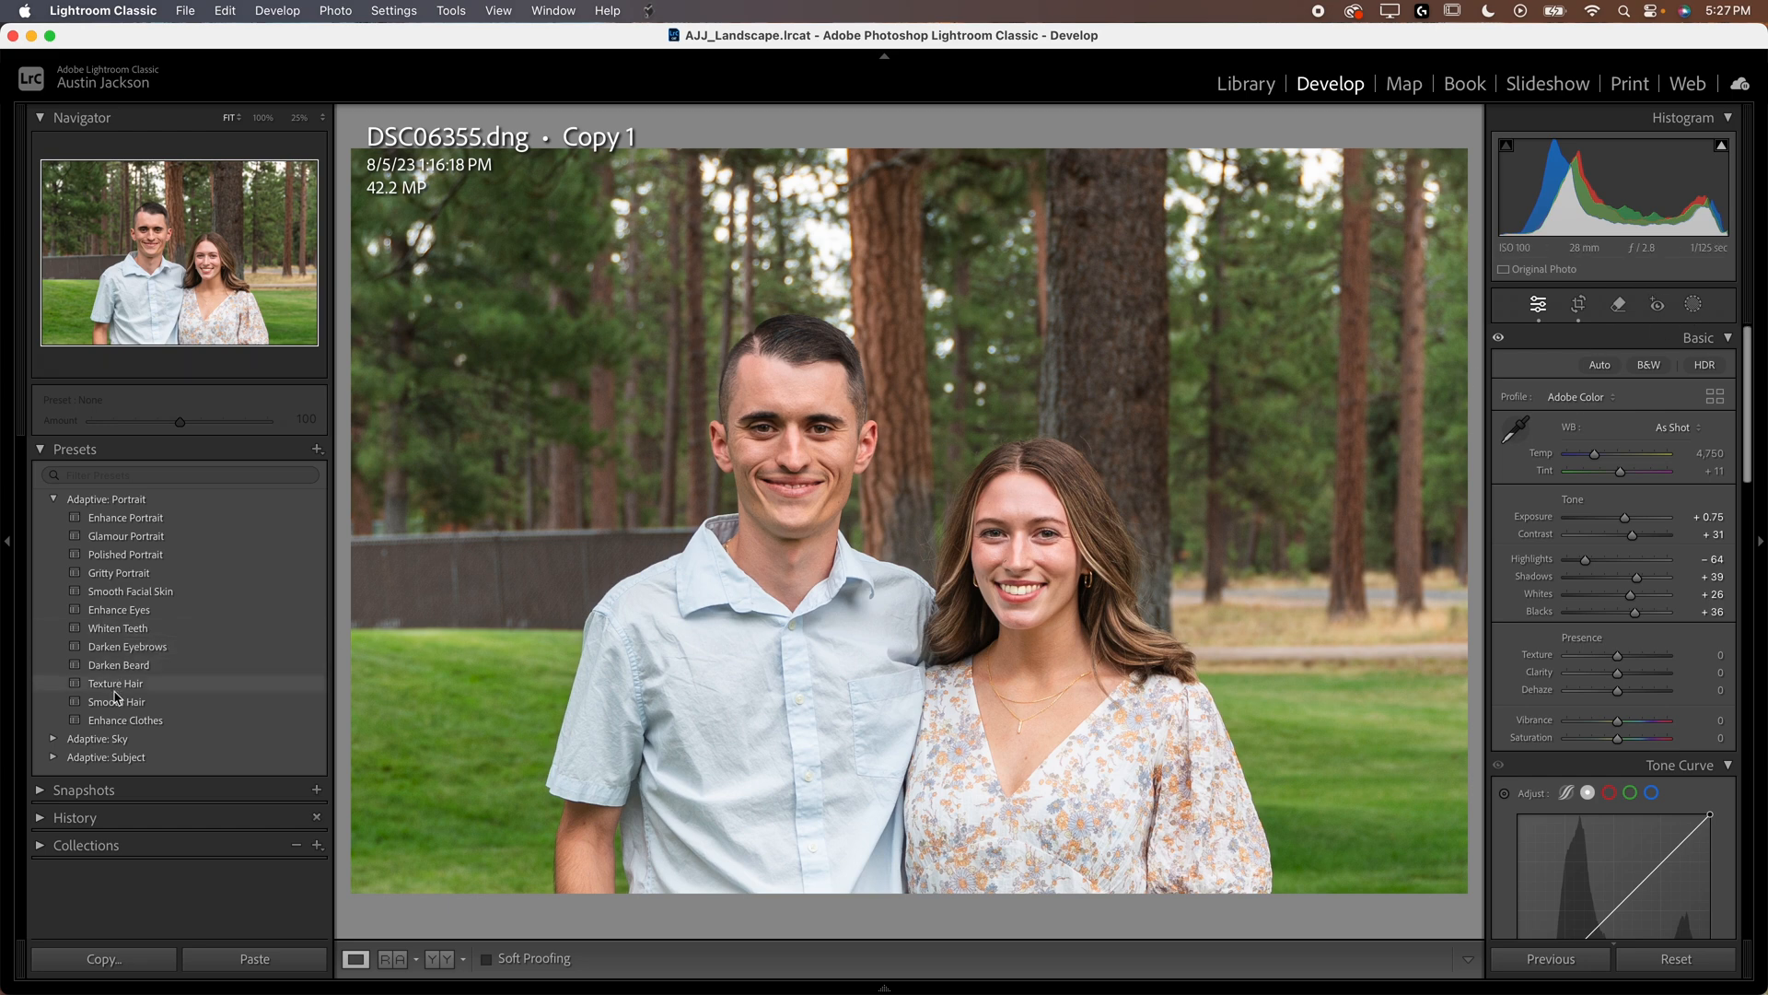
pyautogui.moveTo(132, 701)
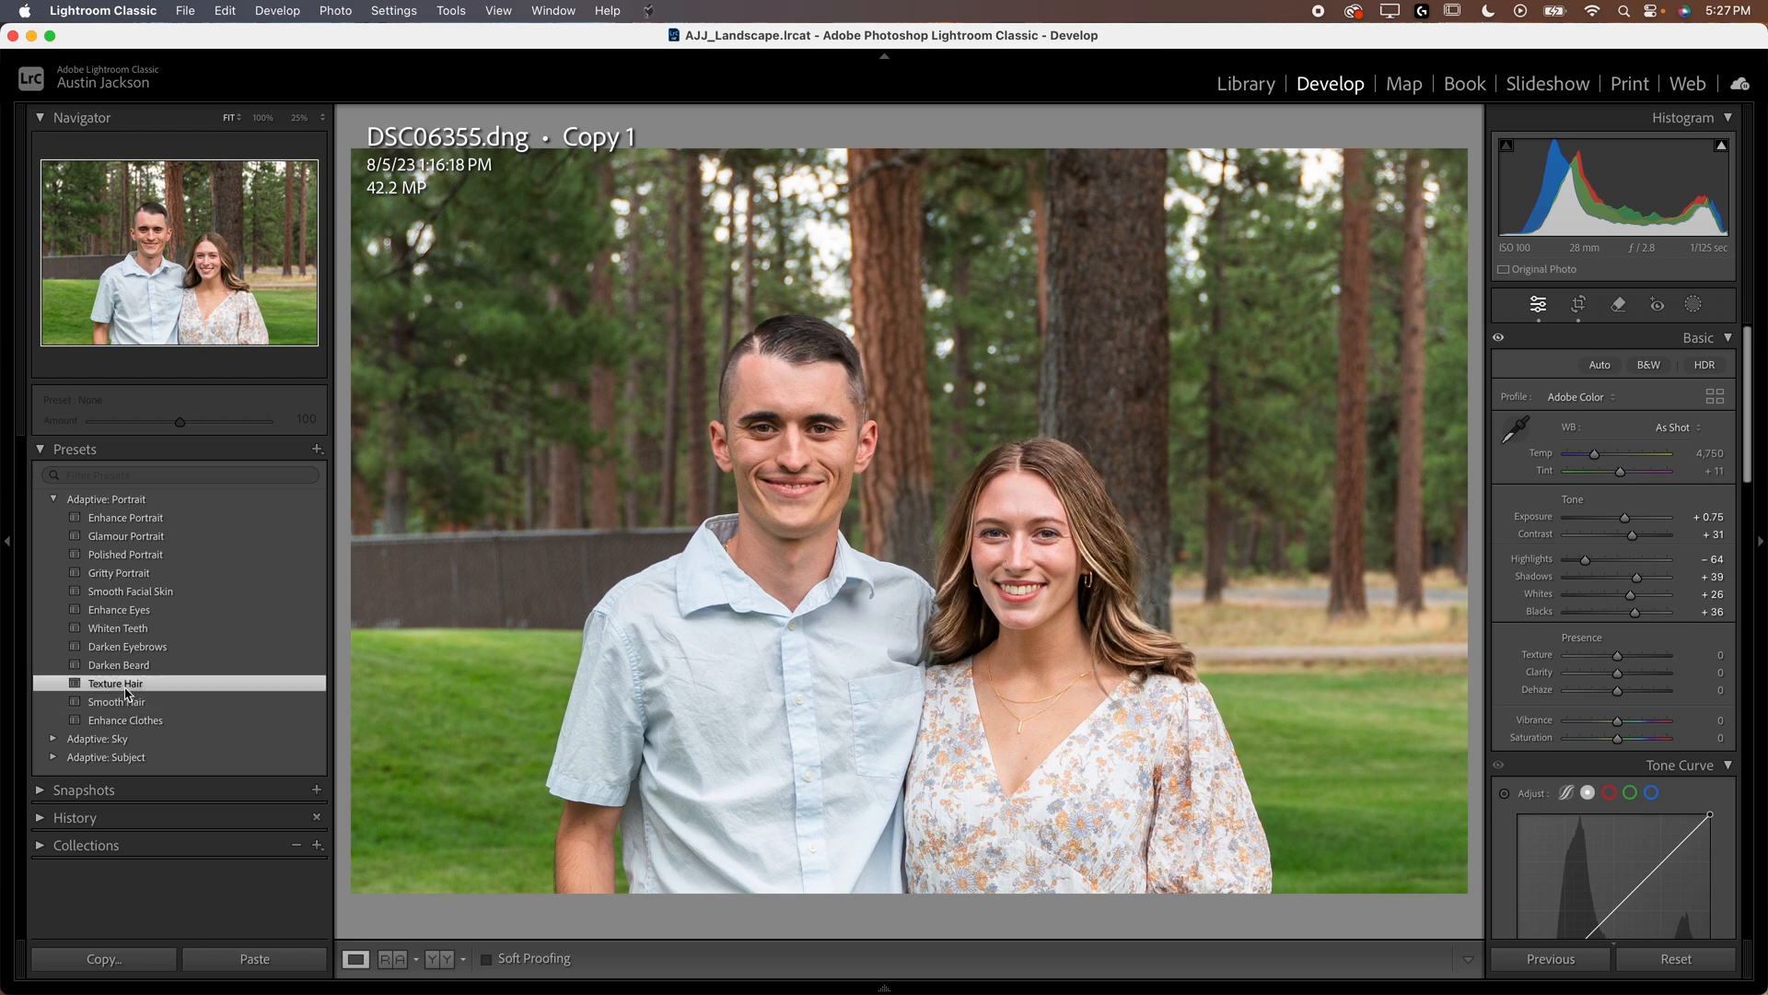
pyautogui.click(115, 682)
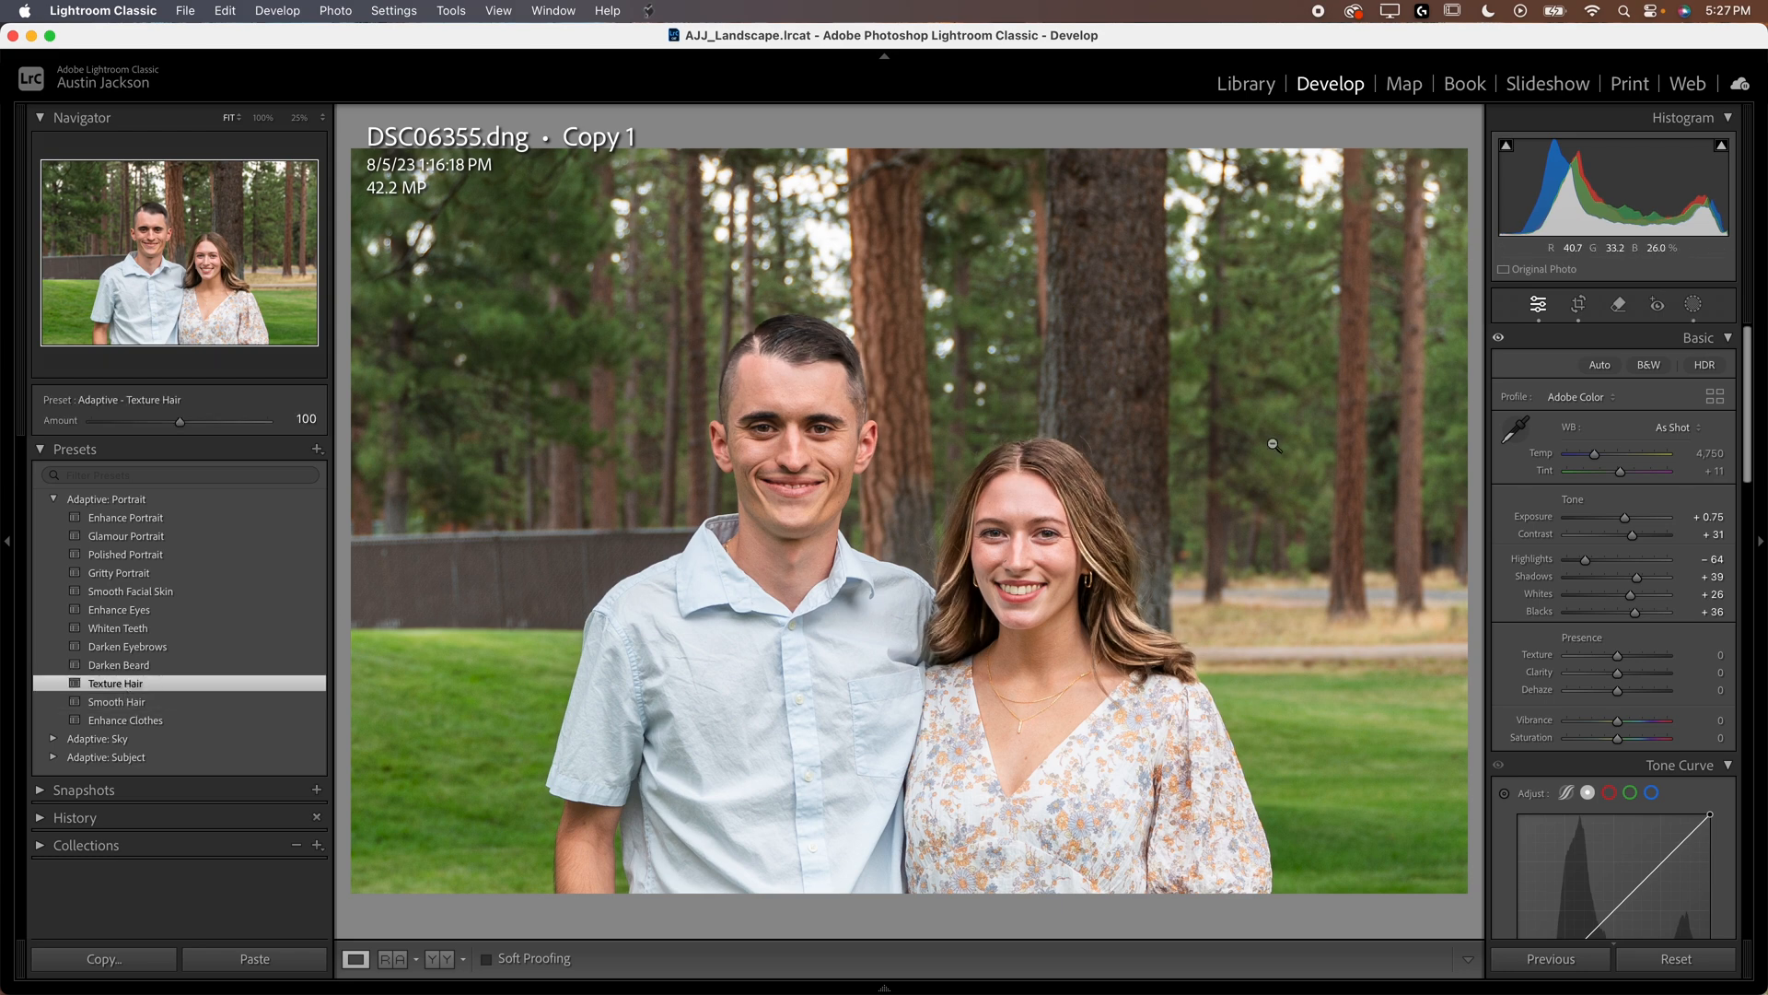
pyautogui.click(1691, 305)
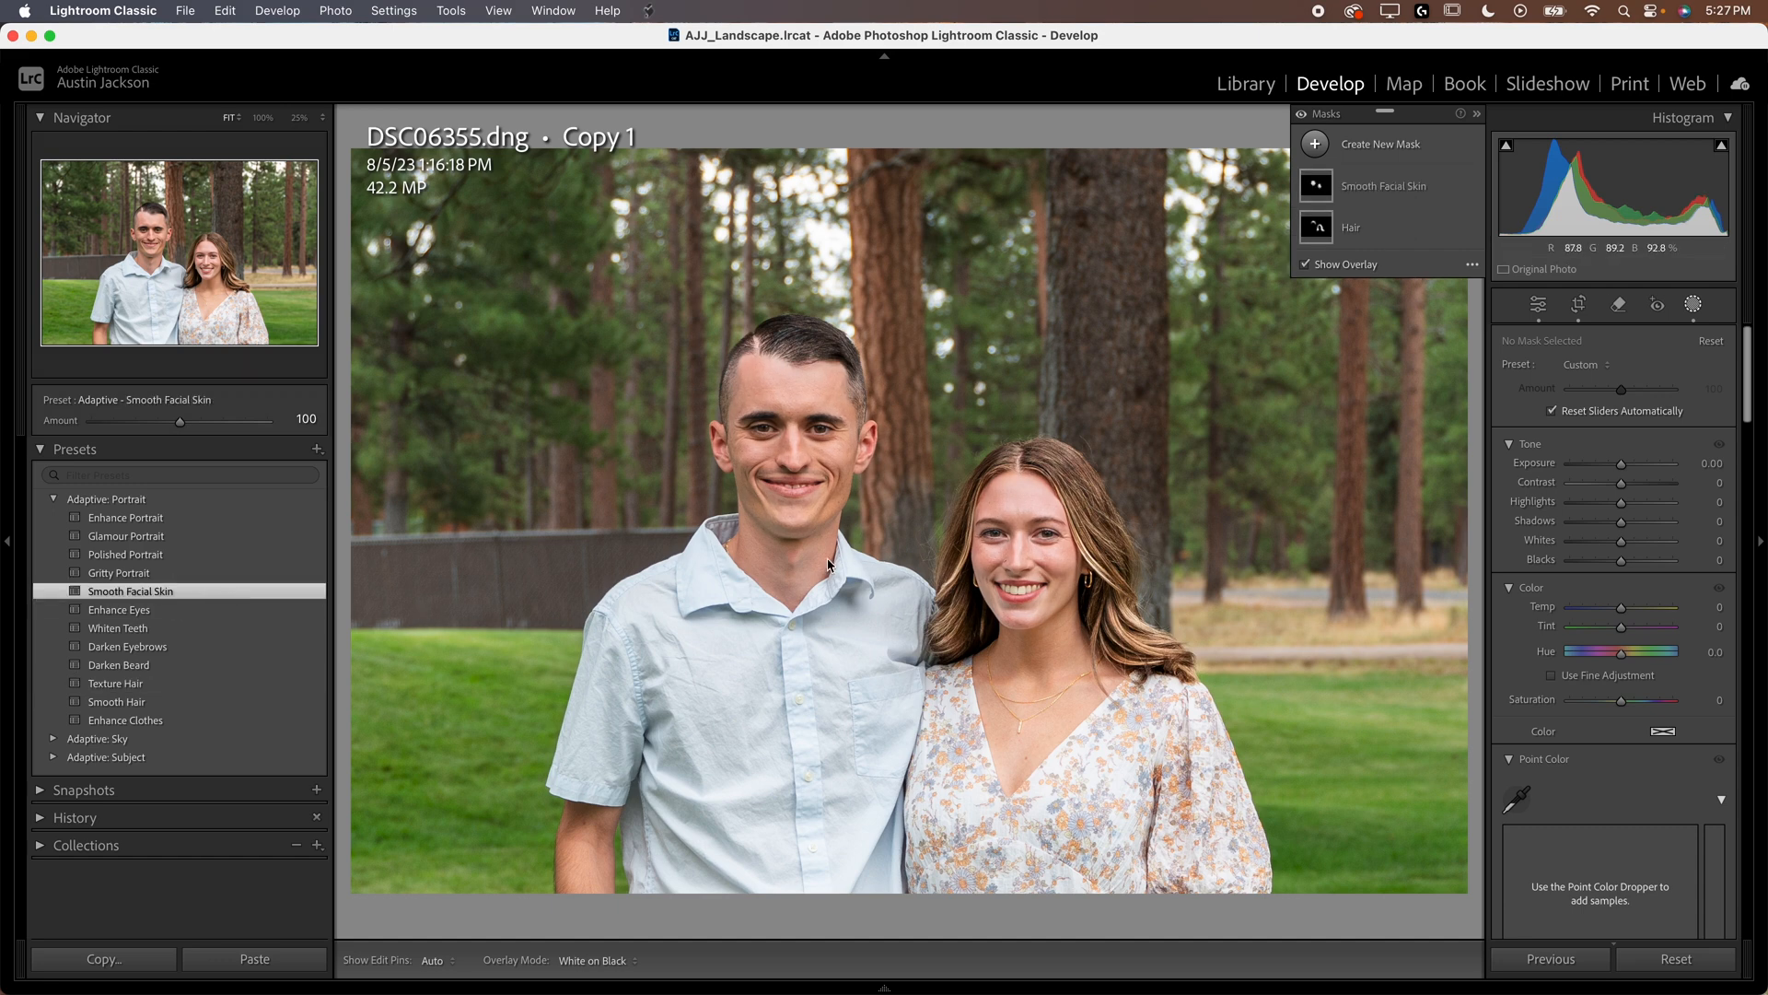
pyautogui.click(126, 647)
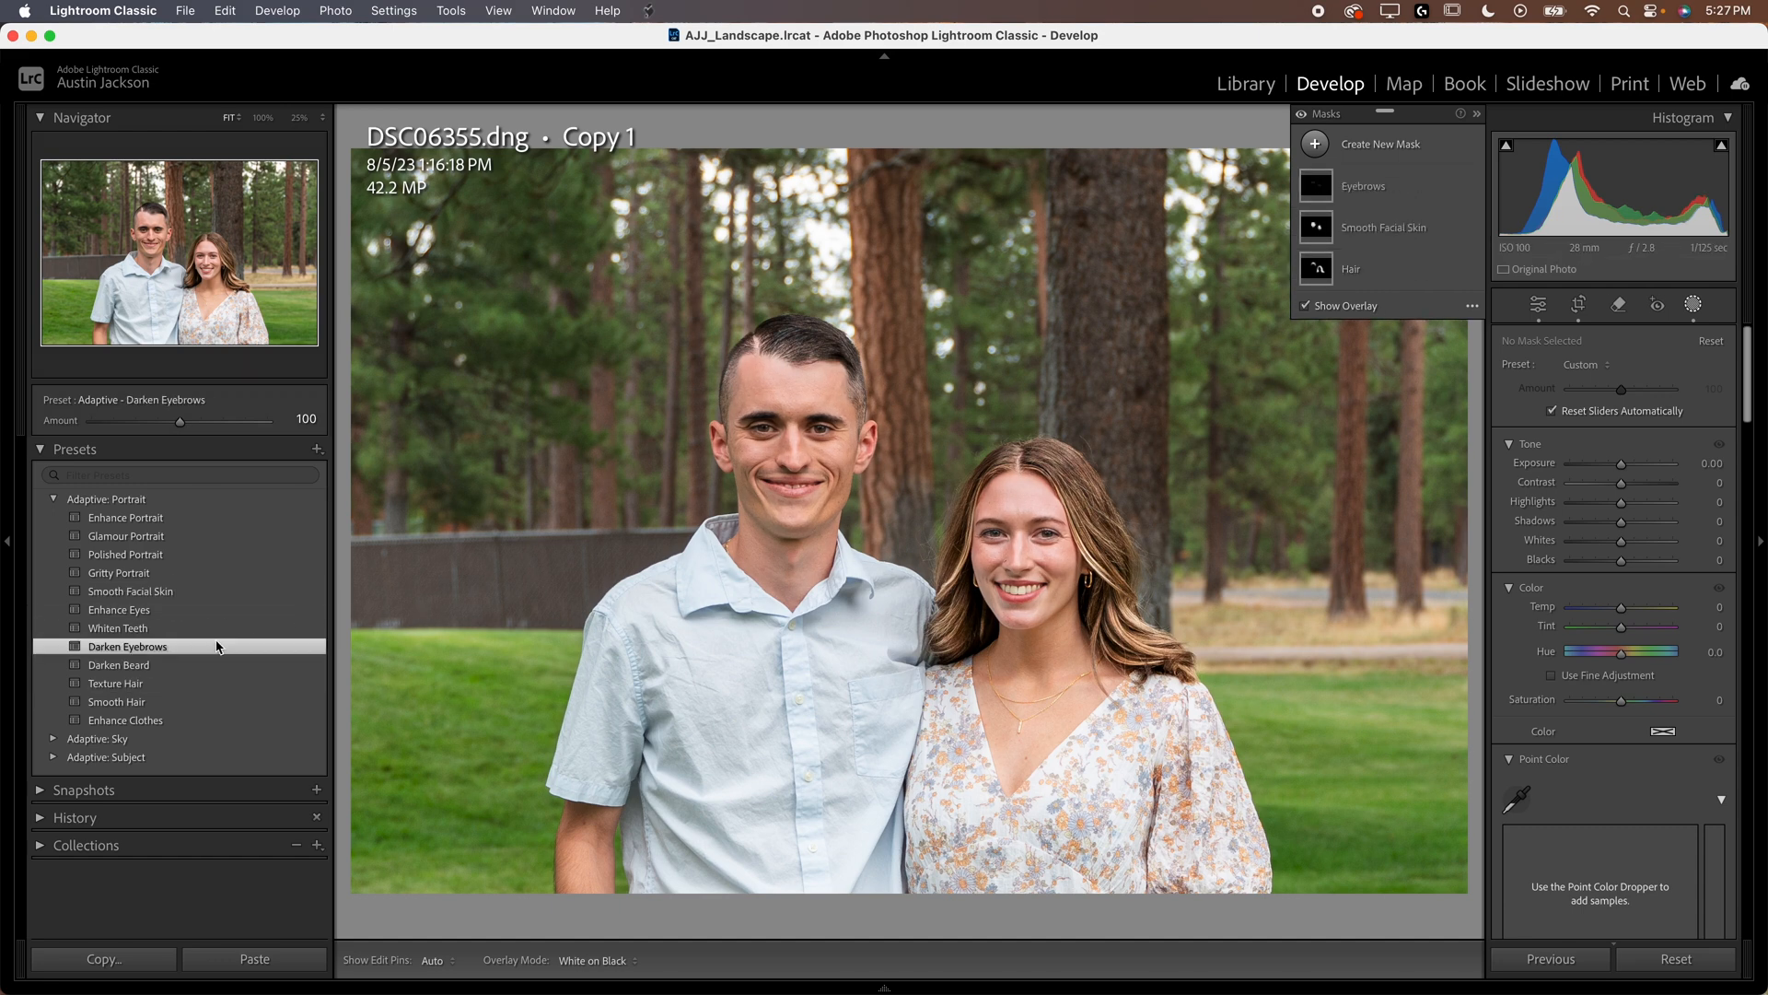
pyautogui.moveTo(190, 599)
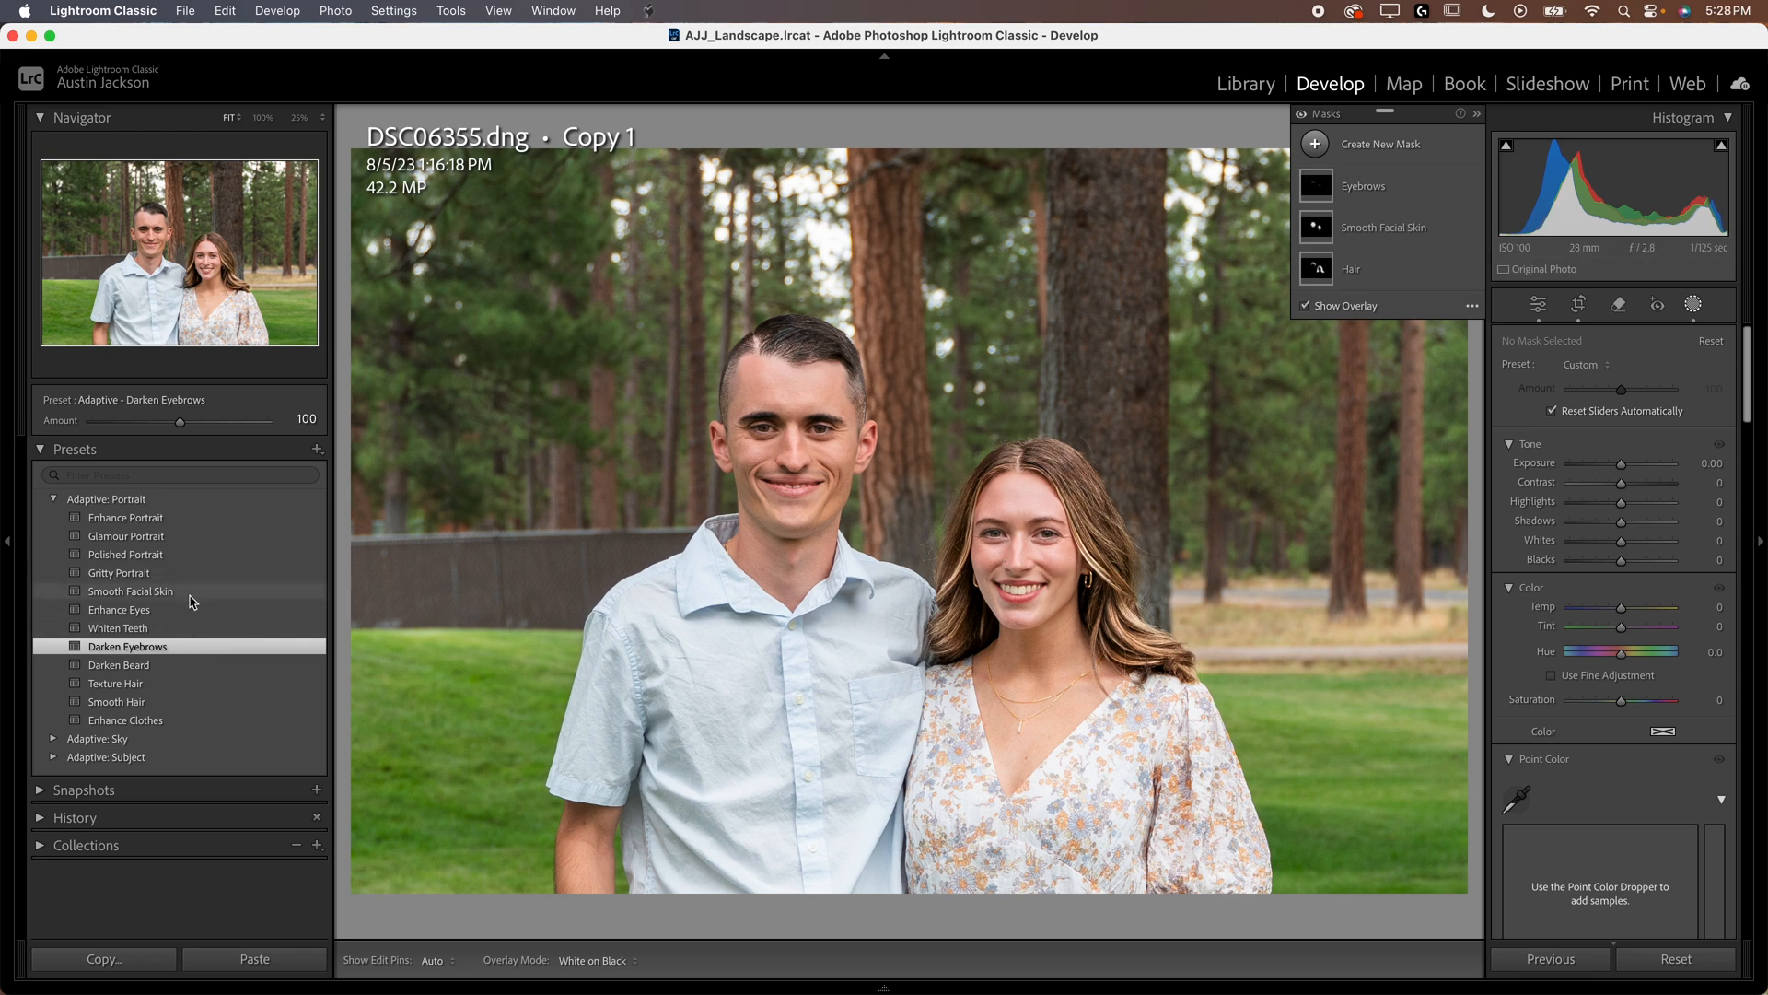
pyautogui.moveTo(1348, 255)
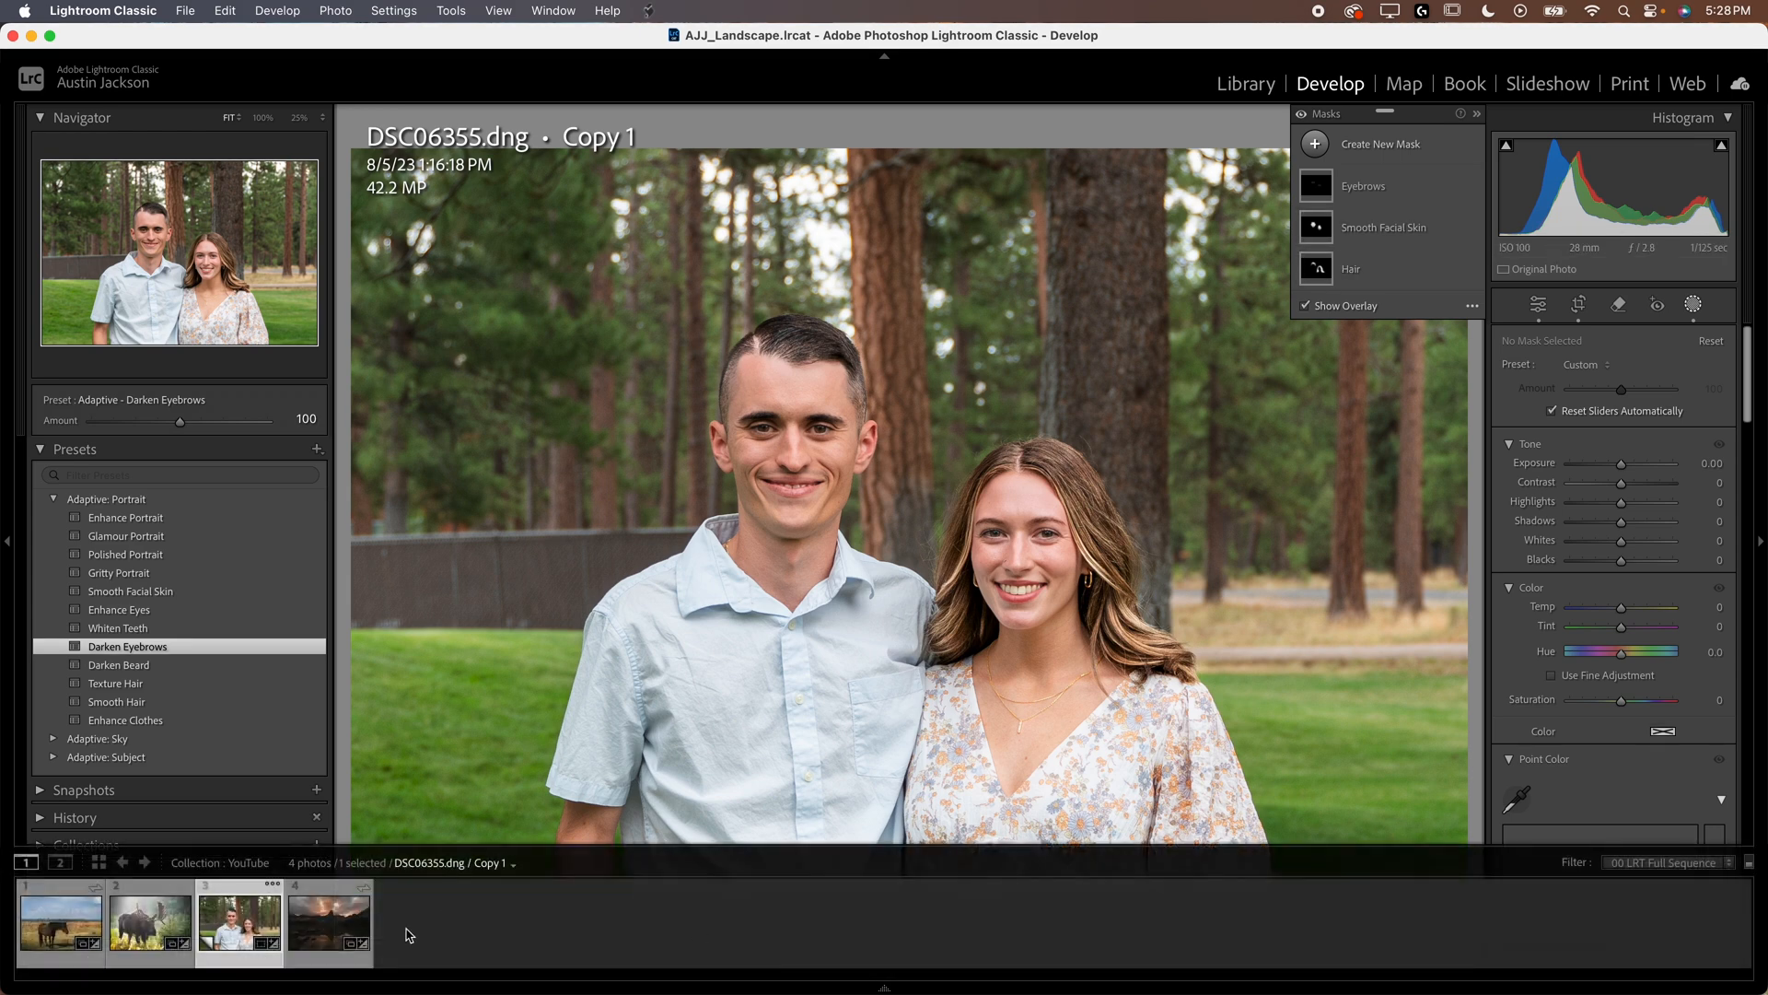
pyautogui.click(327, 924)
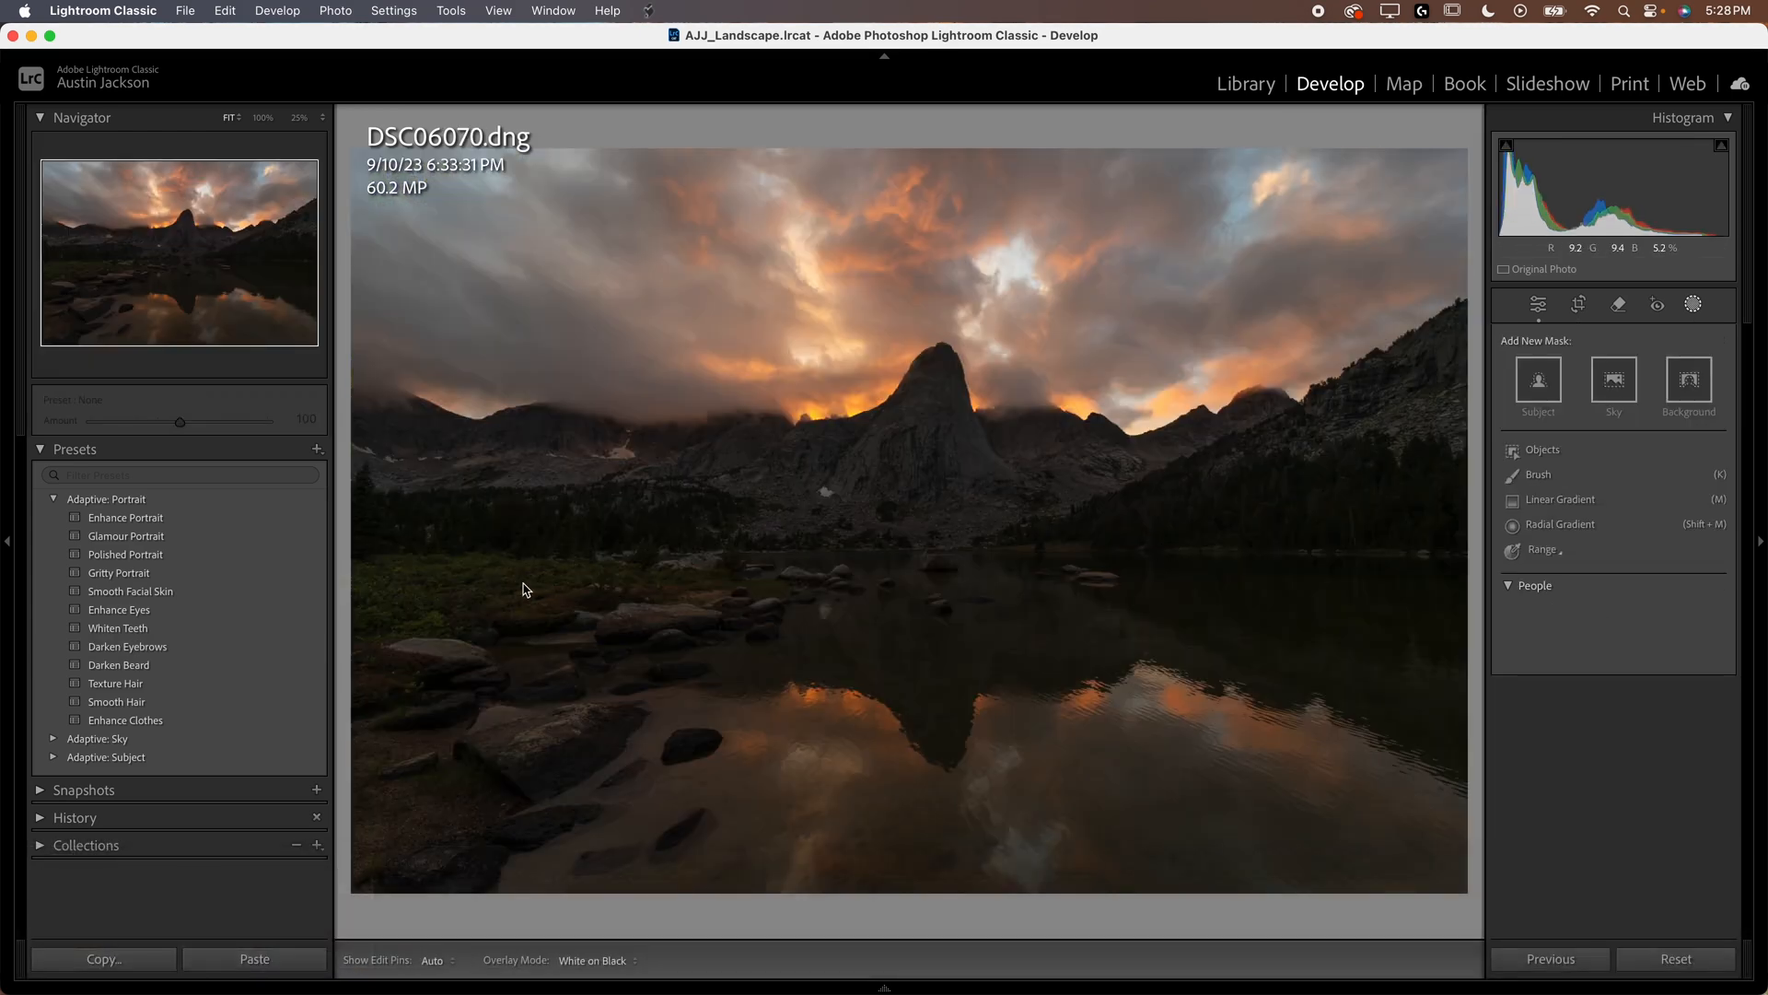
# Apply the Adaptive: Sky Blue Drama preset to the mountain-lake sunset and toggle it for comparison.
pyautogui.click(54, 498)
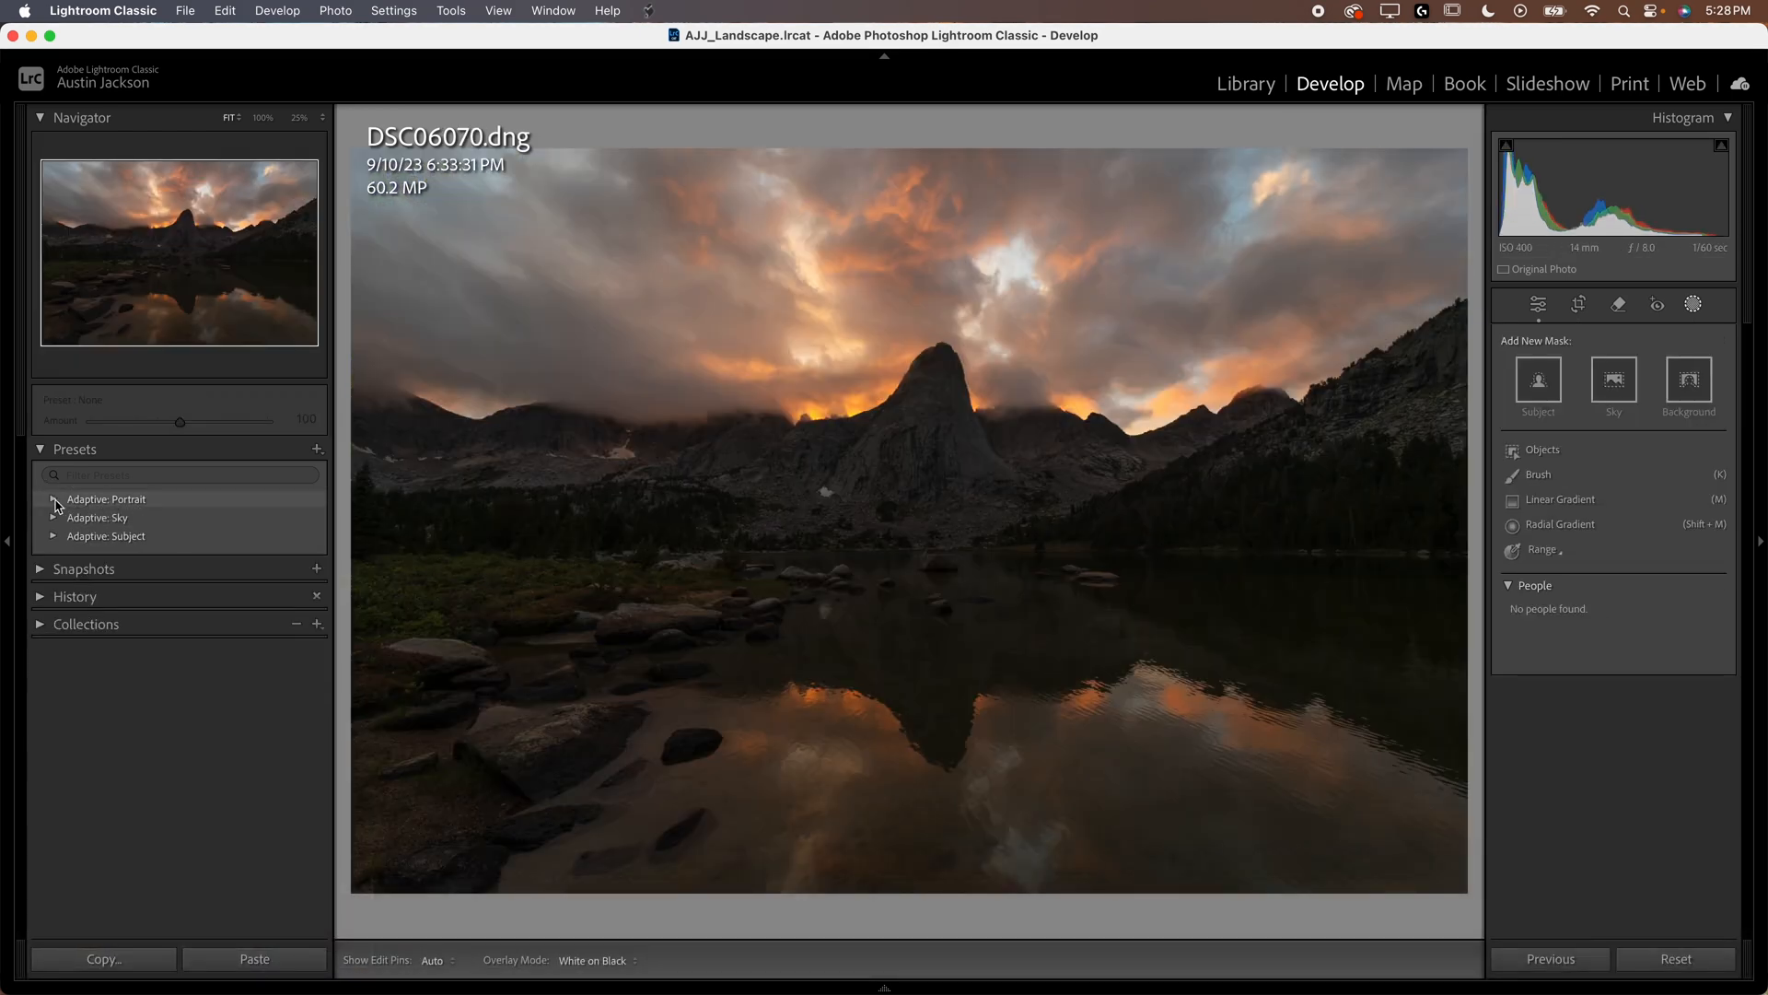
pyautogui.moveTo(55, 527)
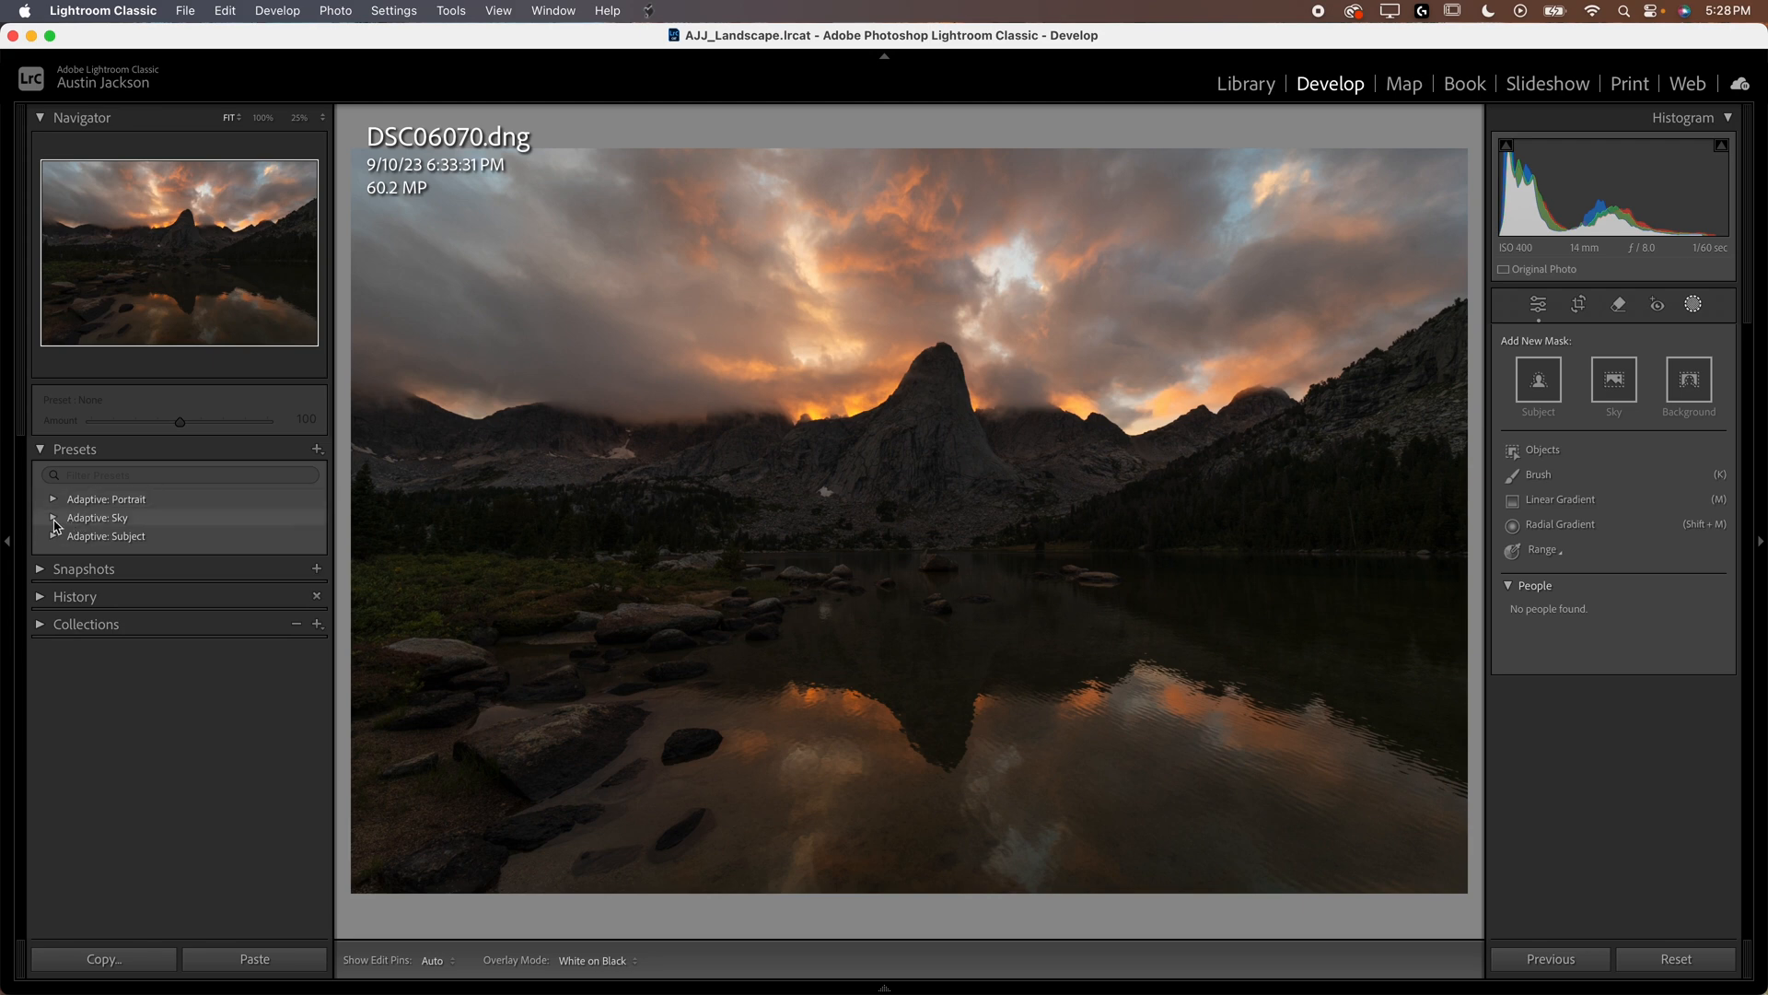
pyautogui.click(53, 517)
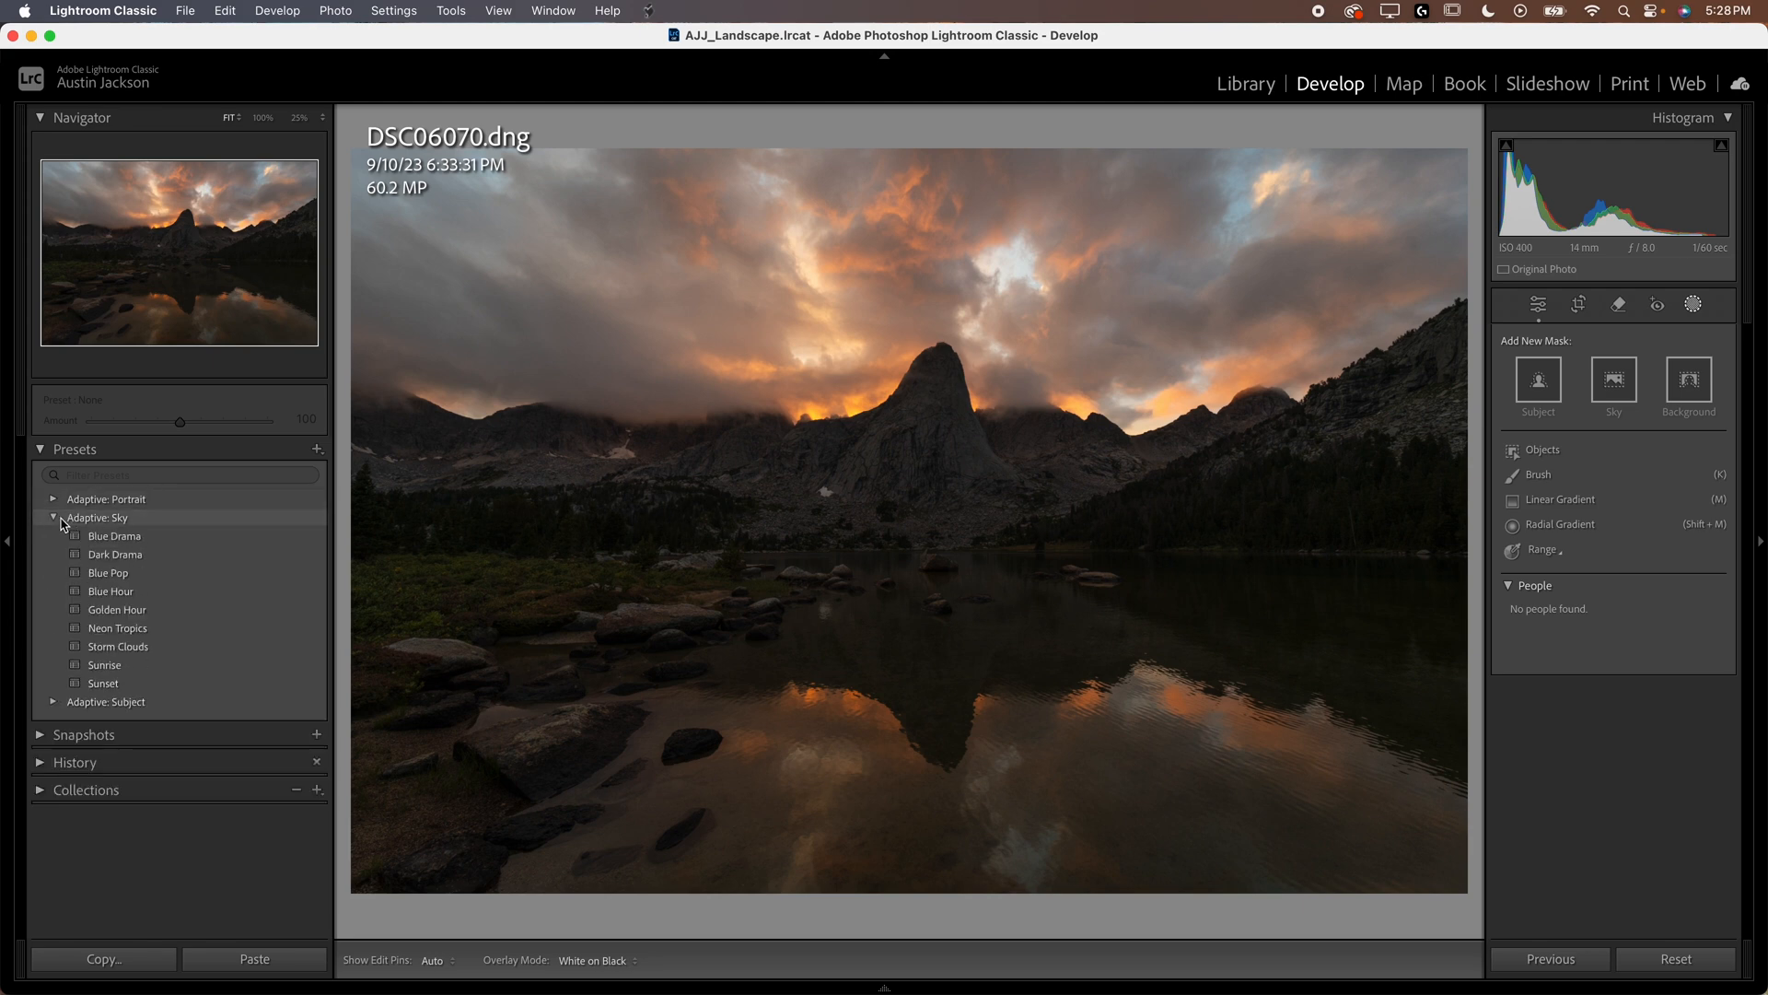
pyautogui.click(115, 554)
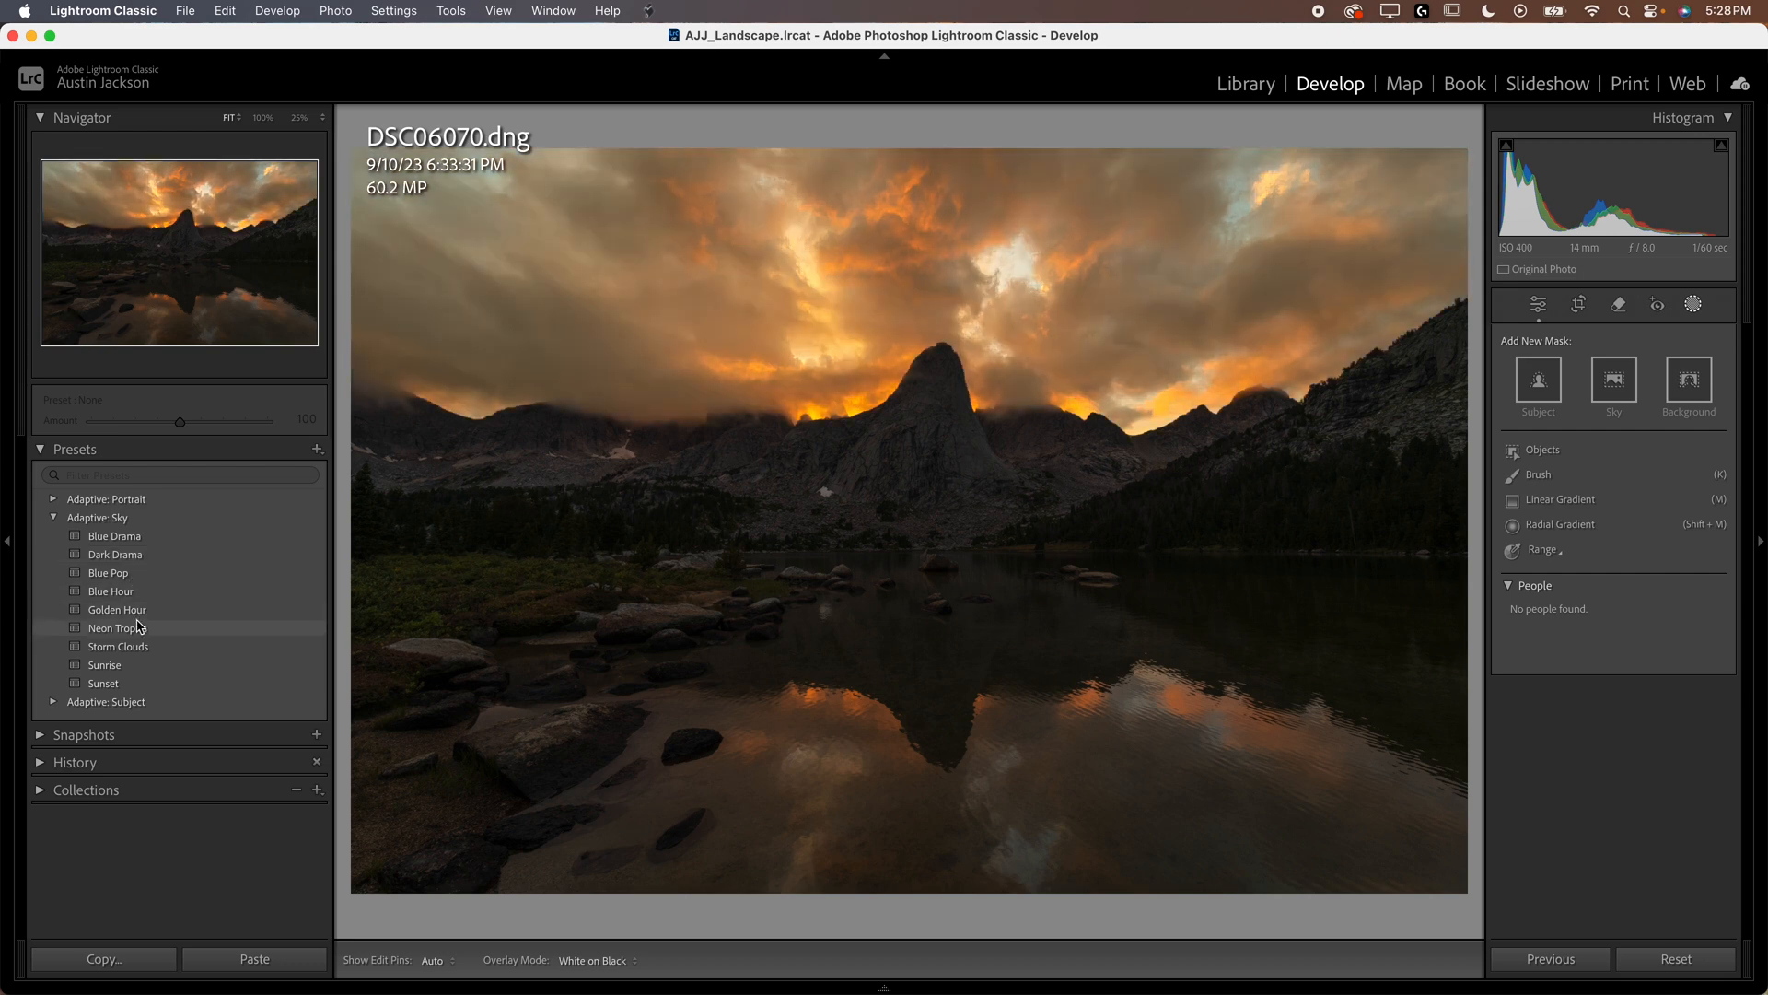
pyautogui.click(102, 682)
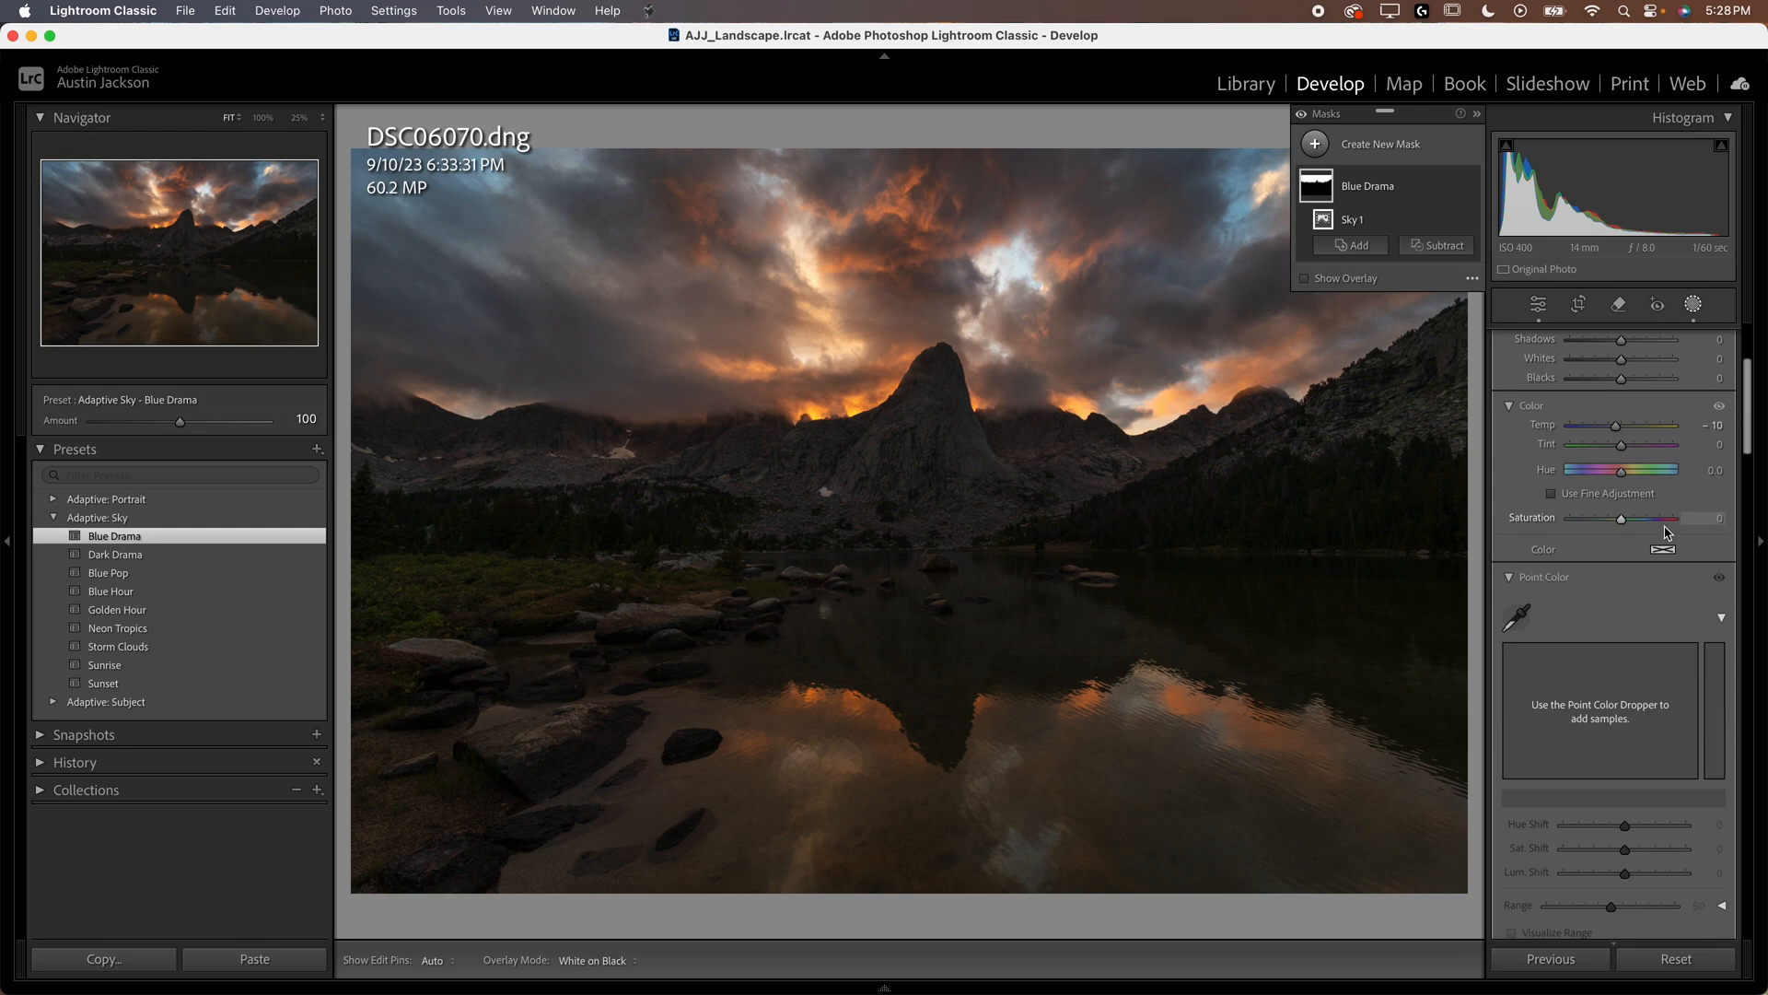
pyautogui.scroll(-3)
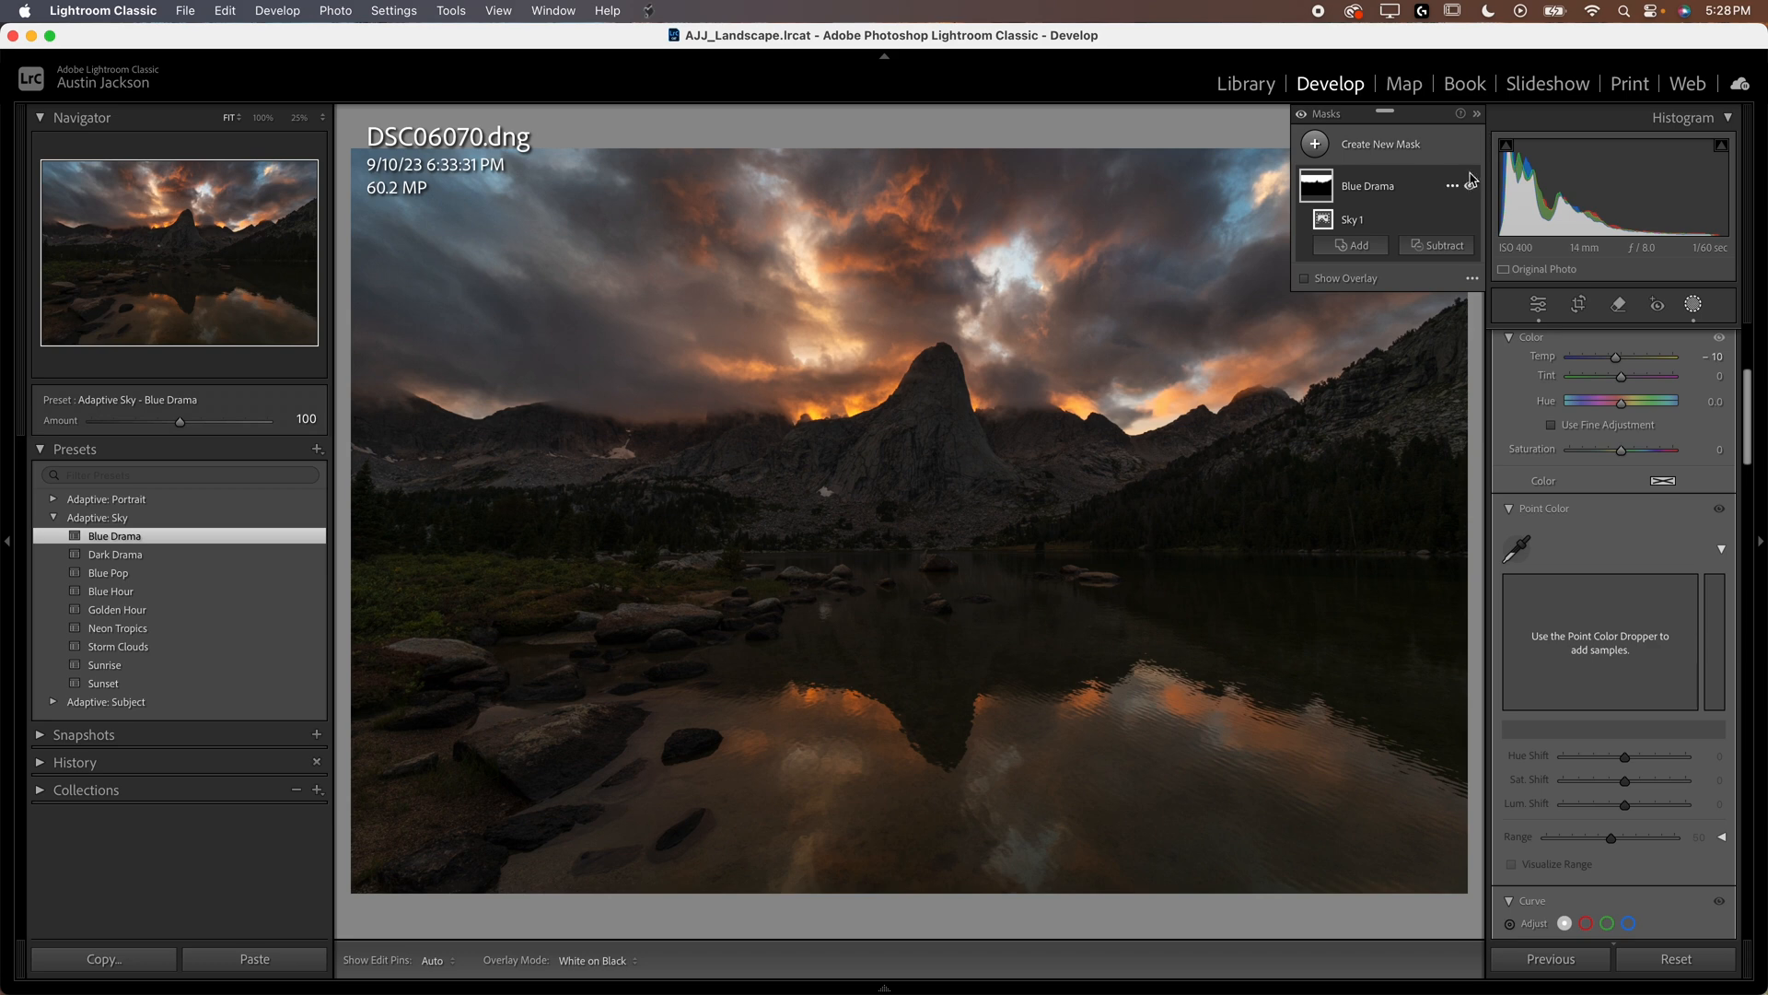
pyautogui.click(1470, 186)
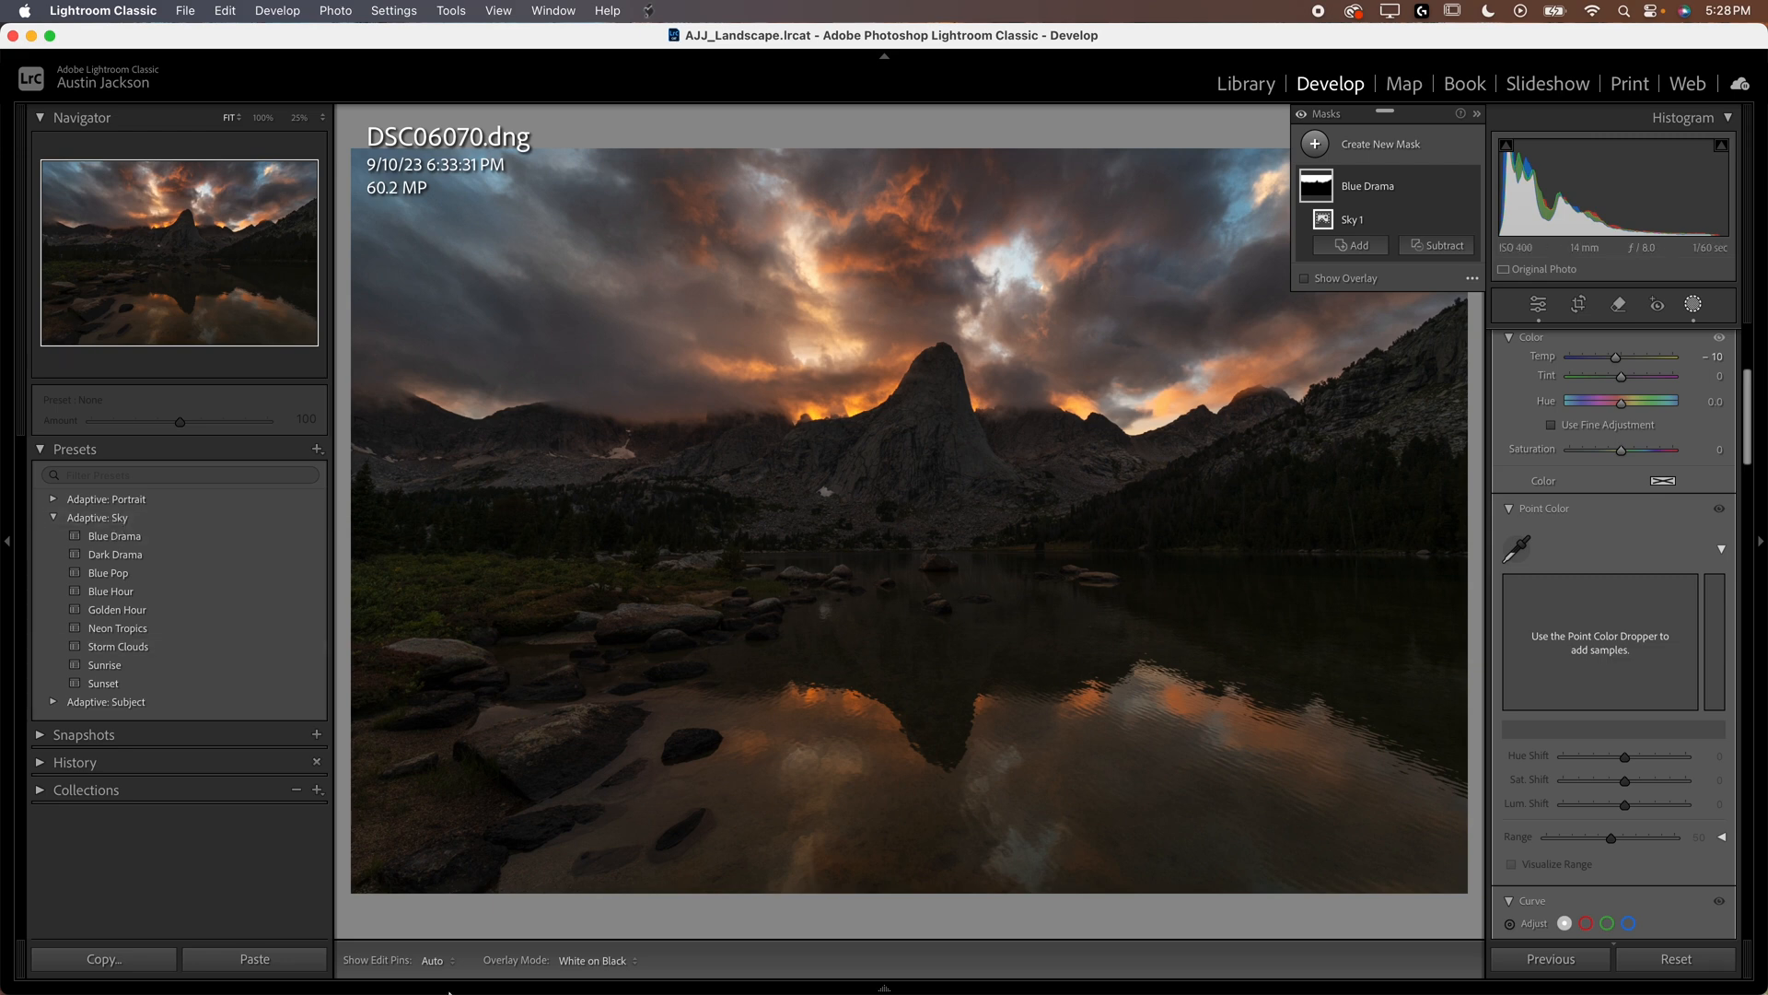
# Open the two-horse photo and apply the Adaptive: Subject Cool Soft preset after trying Pop.
pyautogui.click(61, 923)
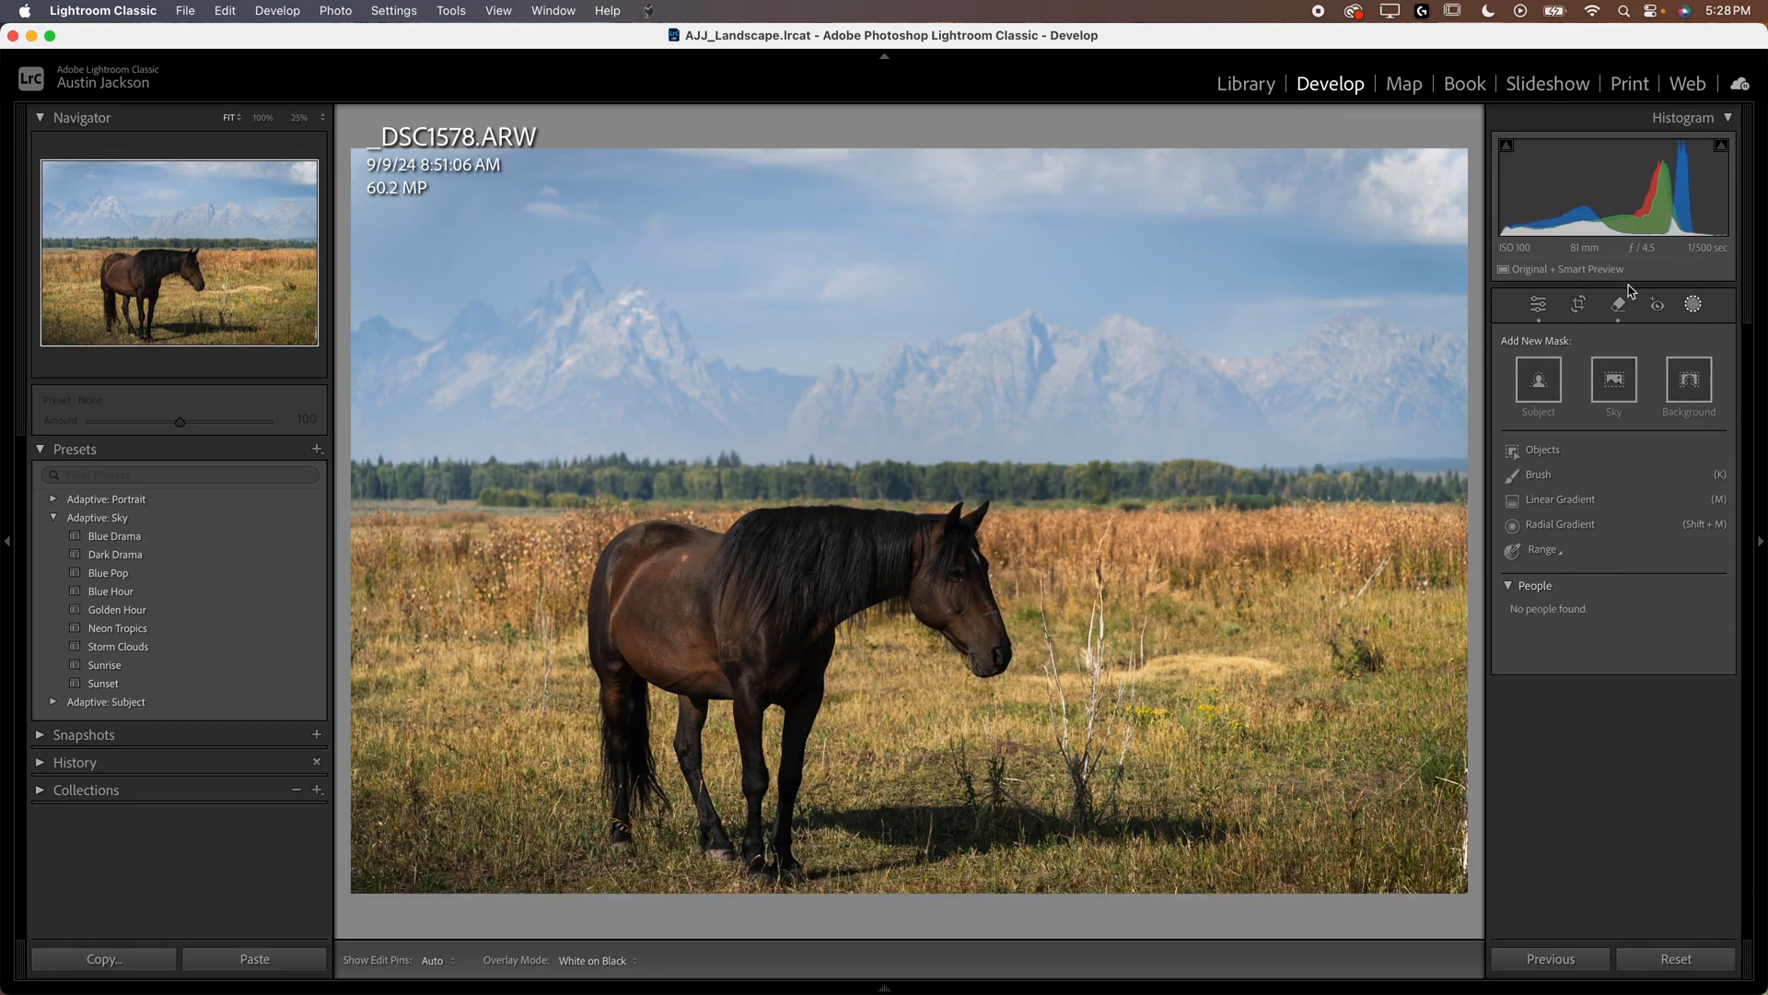
pyautogui.click(1615, 303)
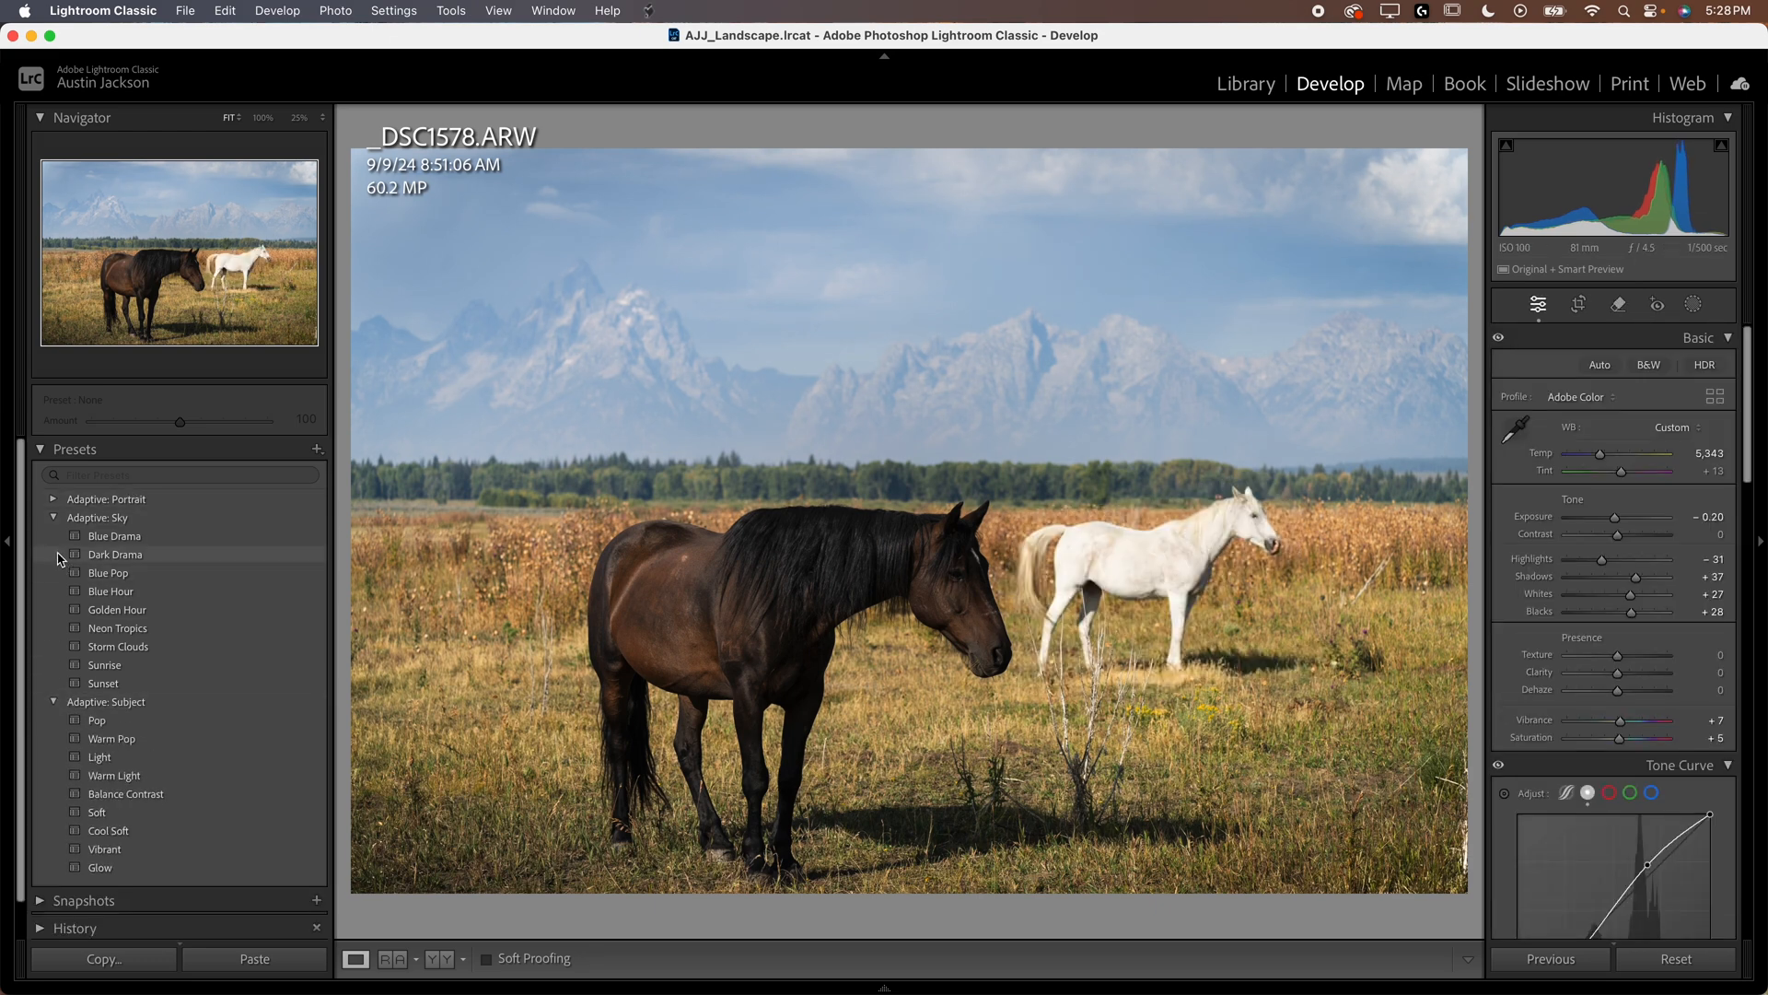
pyautogui.click(53, 518)
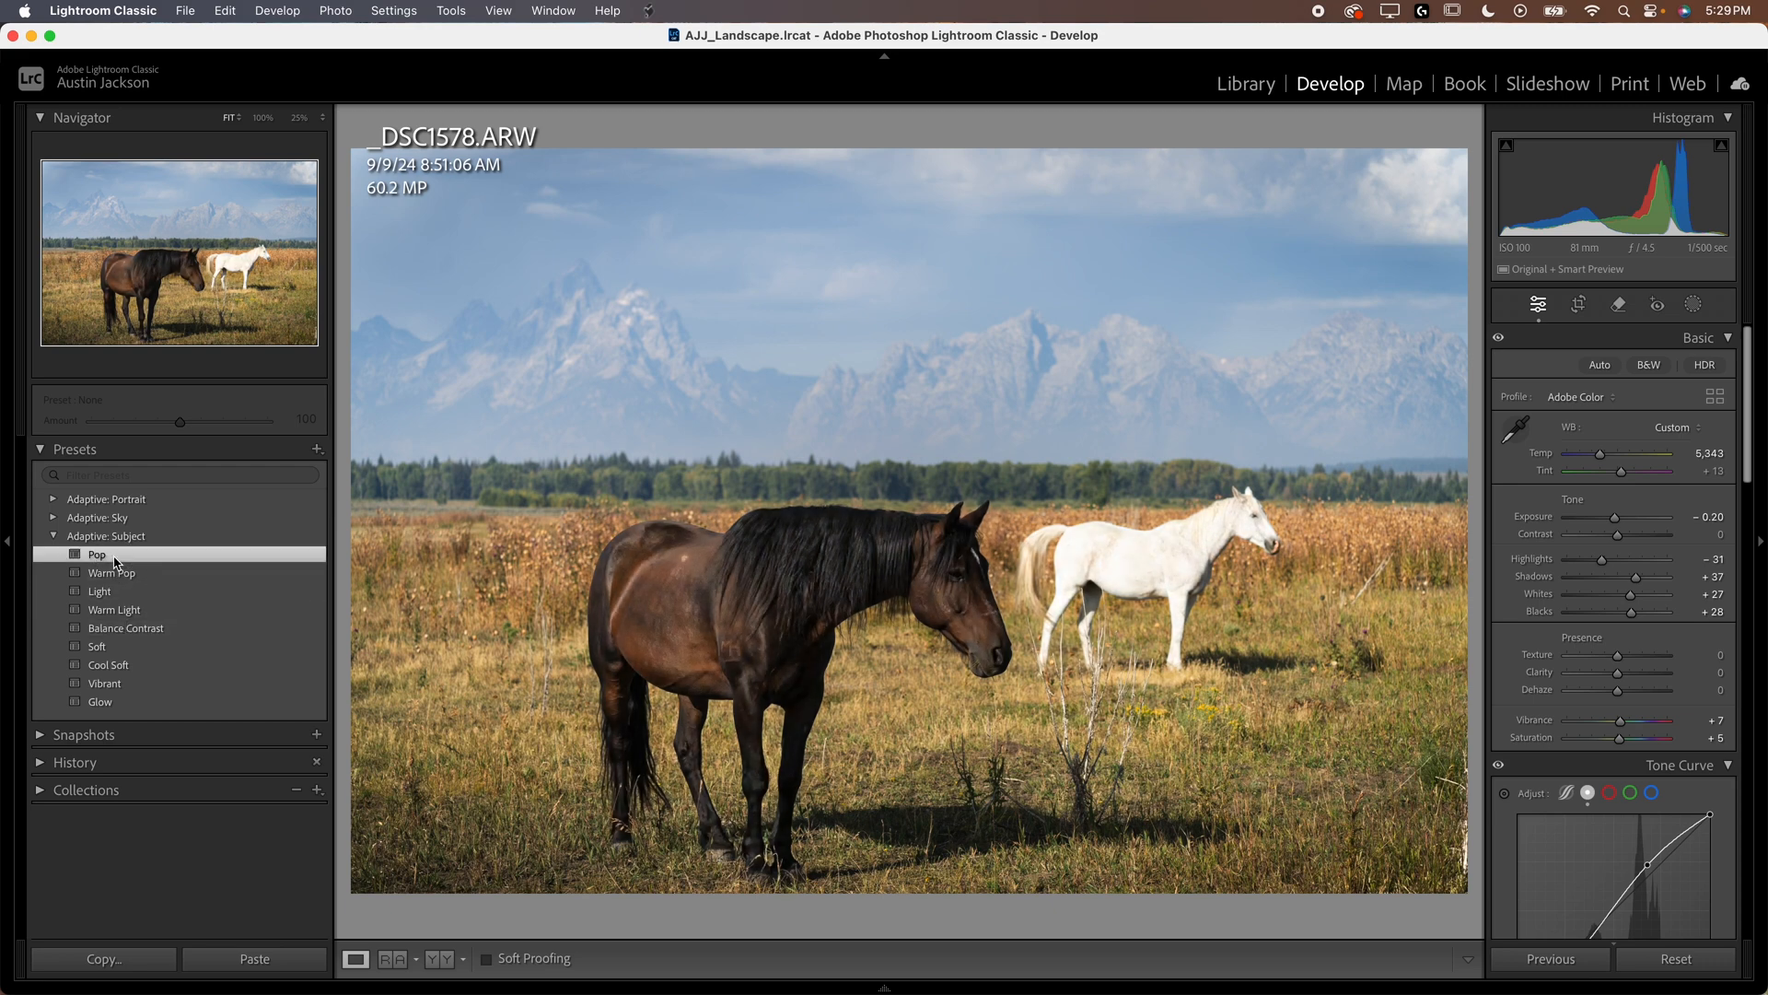
pyautogui.click(98, 553)
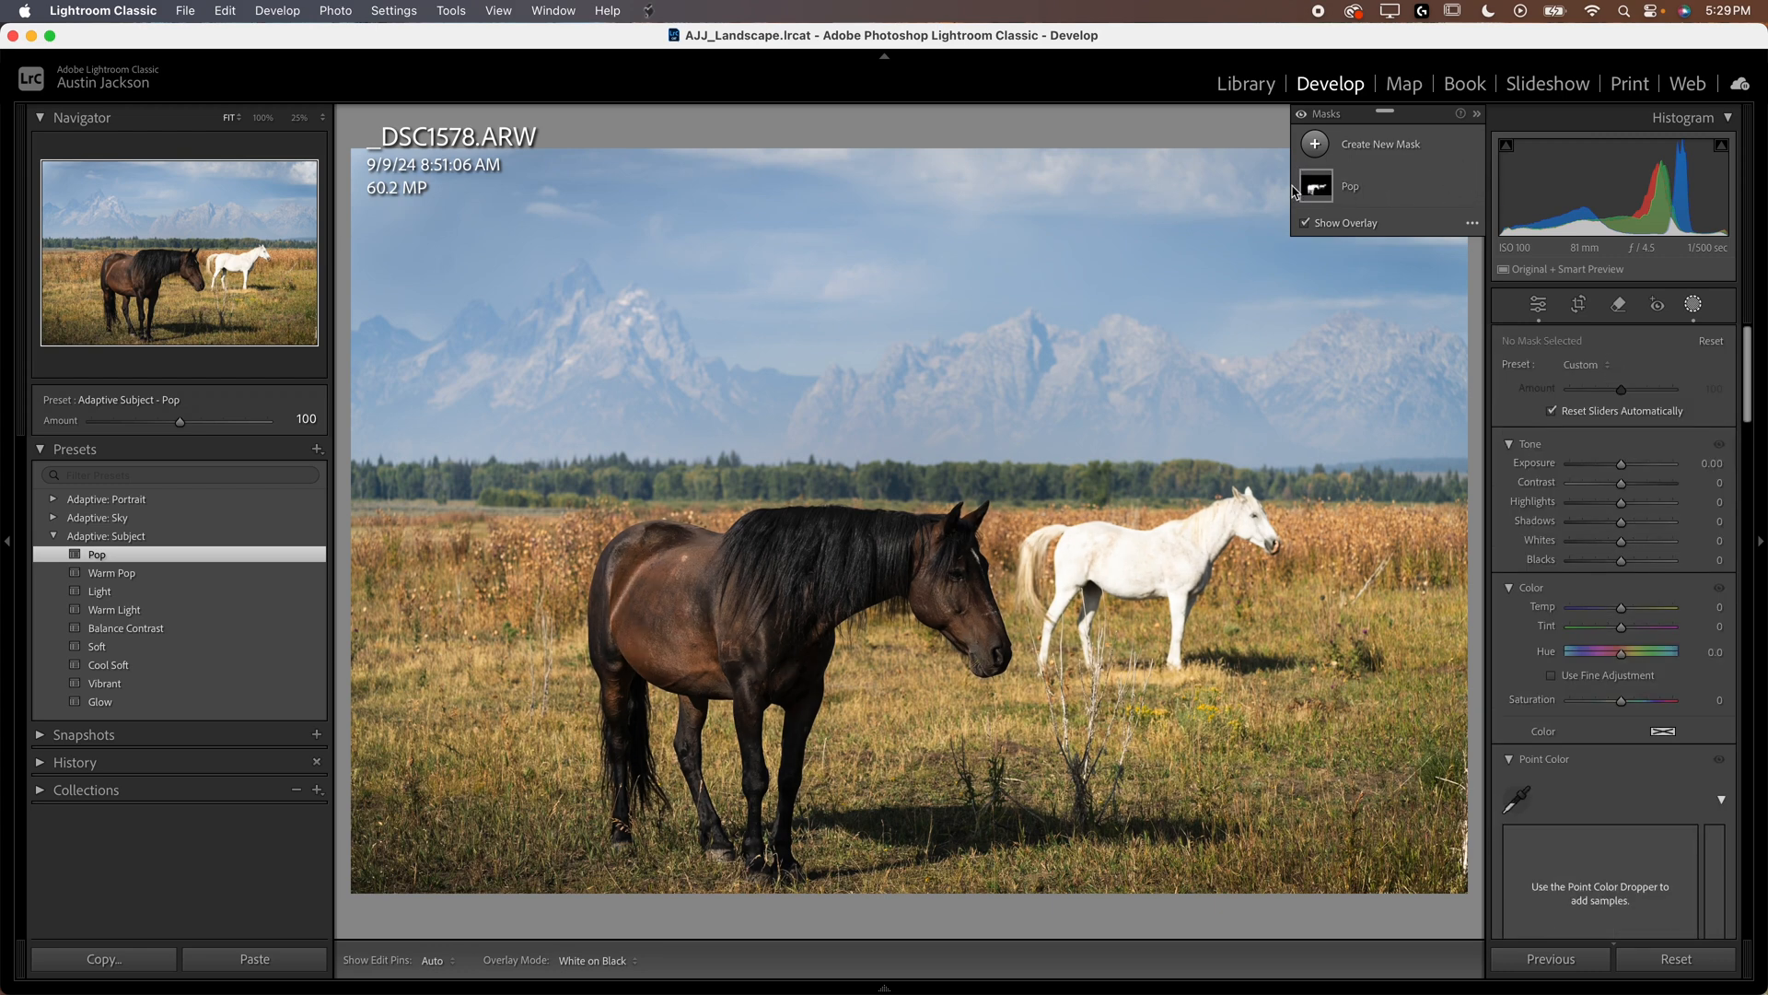
pyautogui.moveTo(1385, 229)
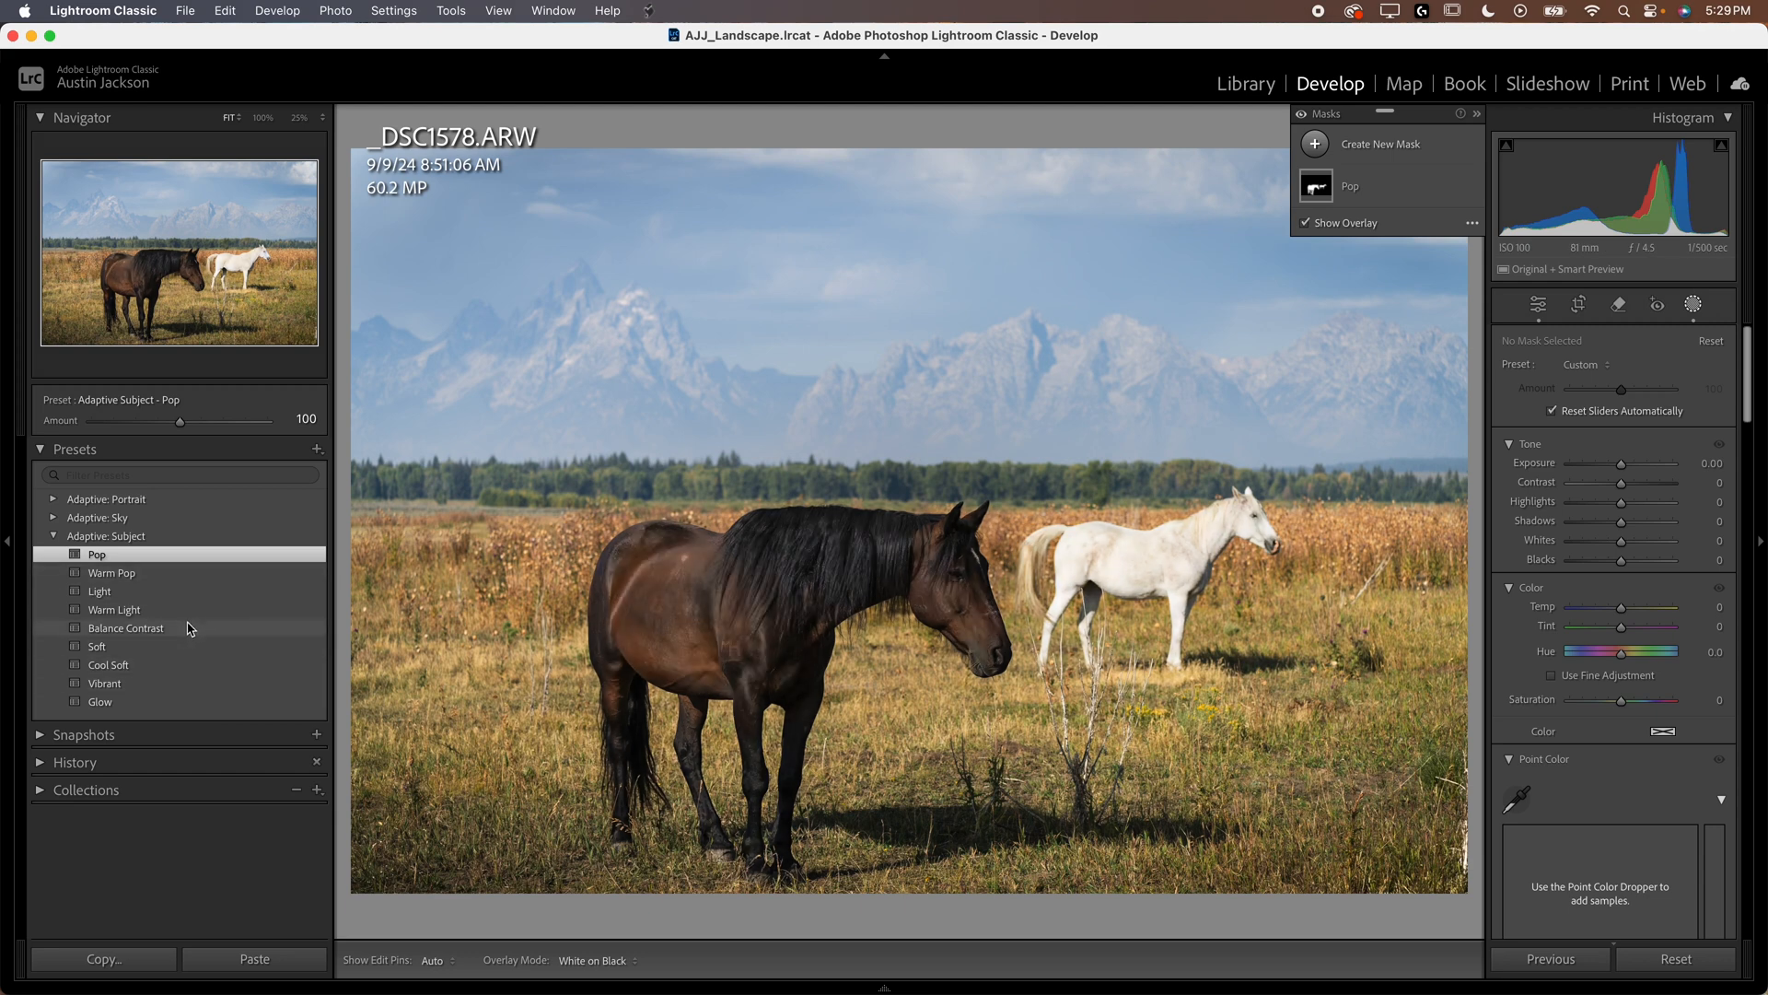
pyautogui.click(109, 664)
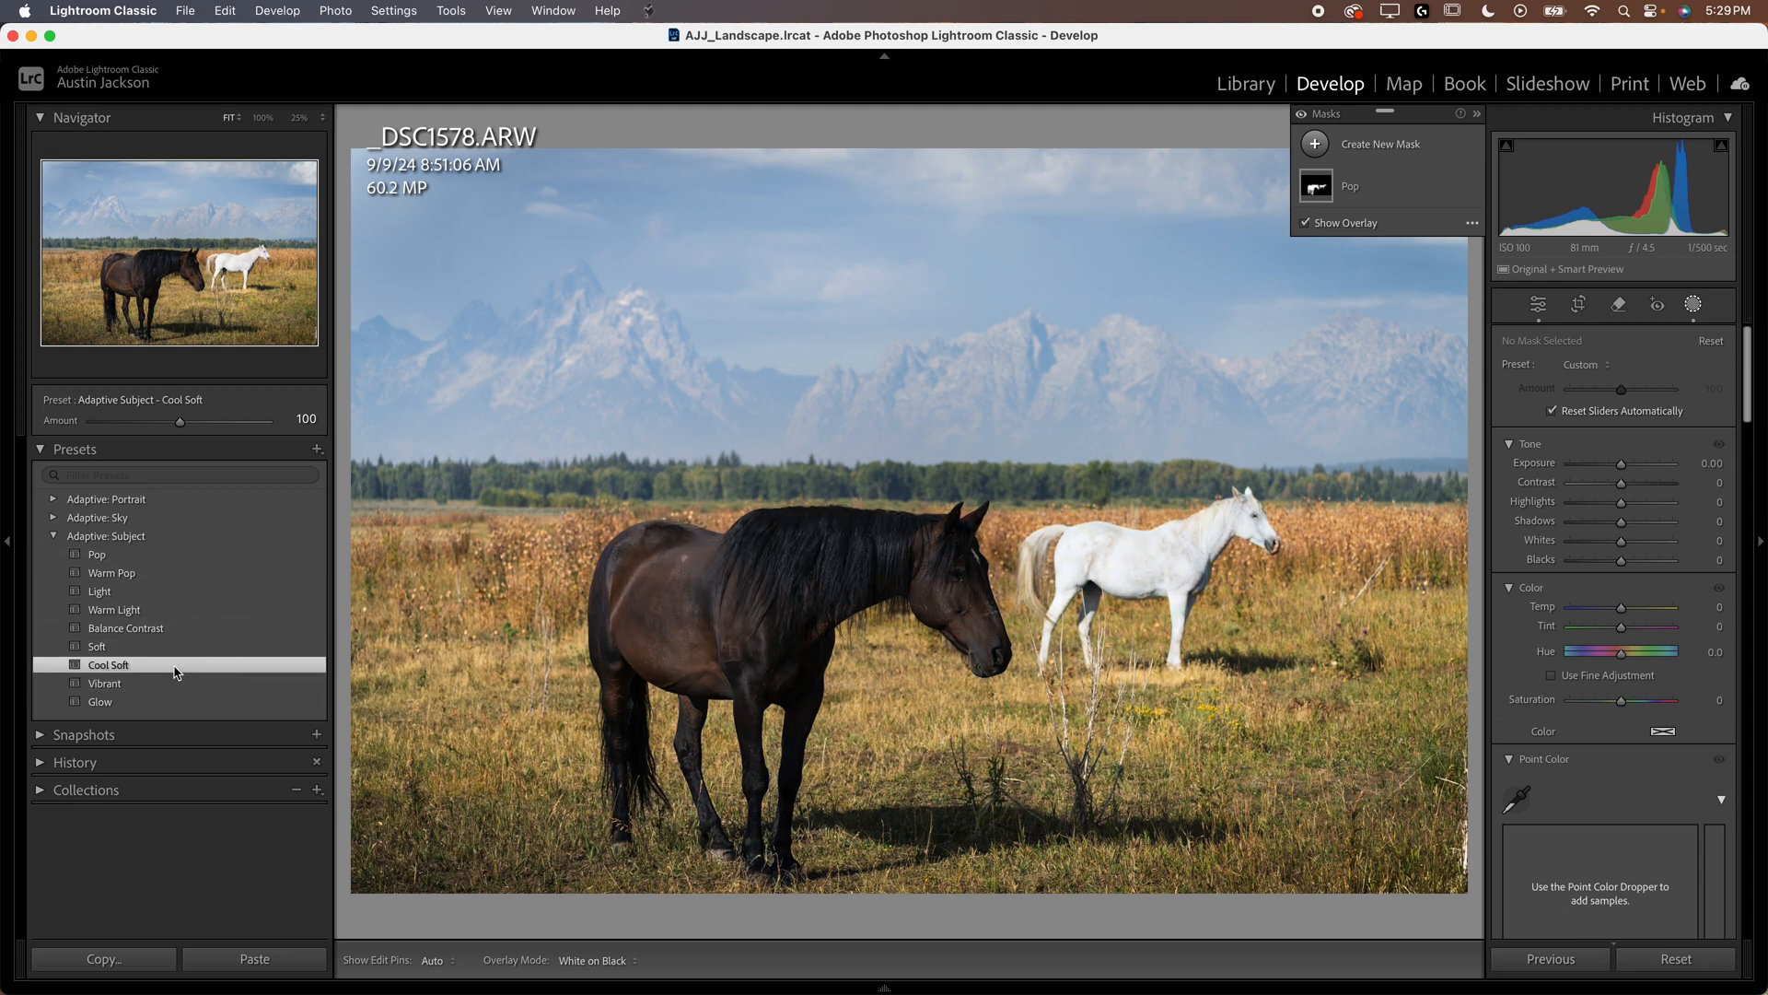
pyautogui.click(109, 664)
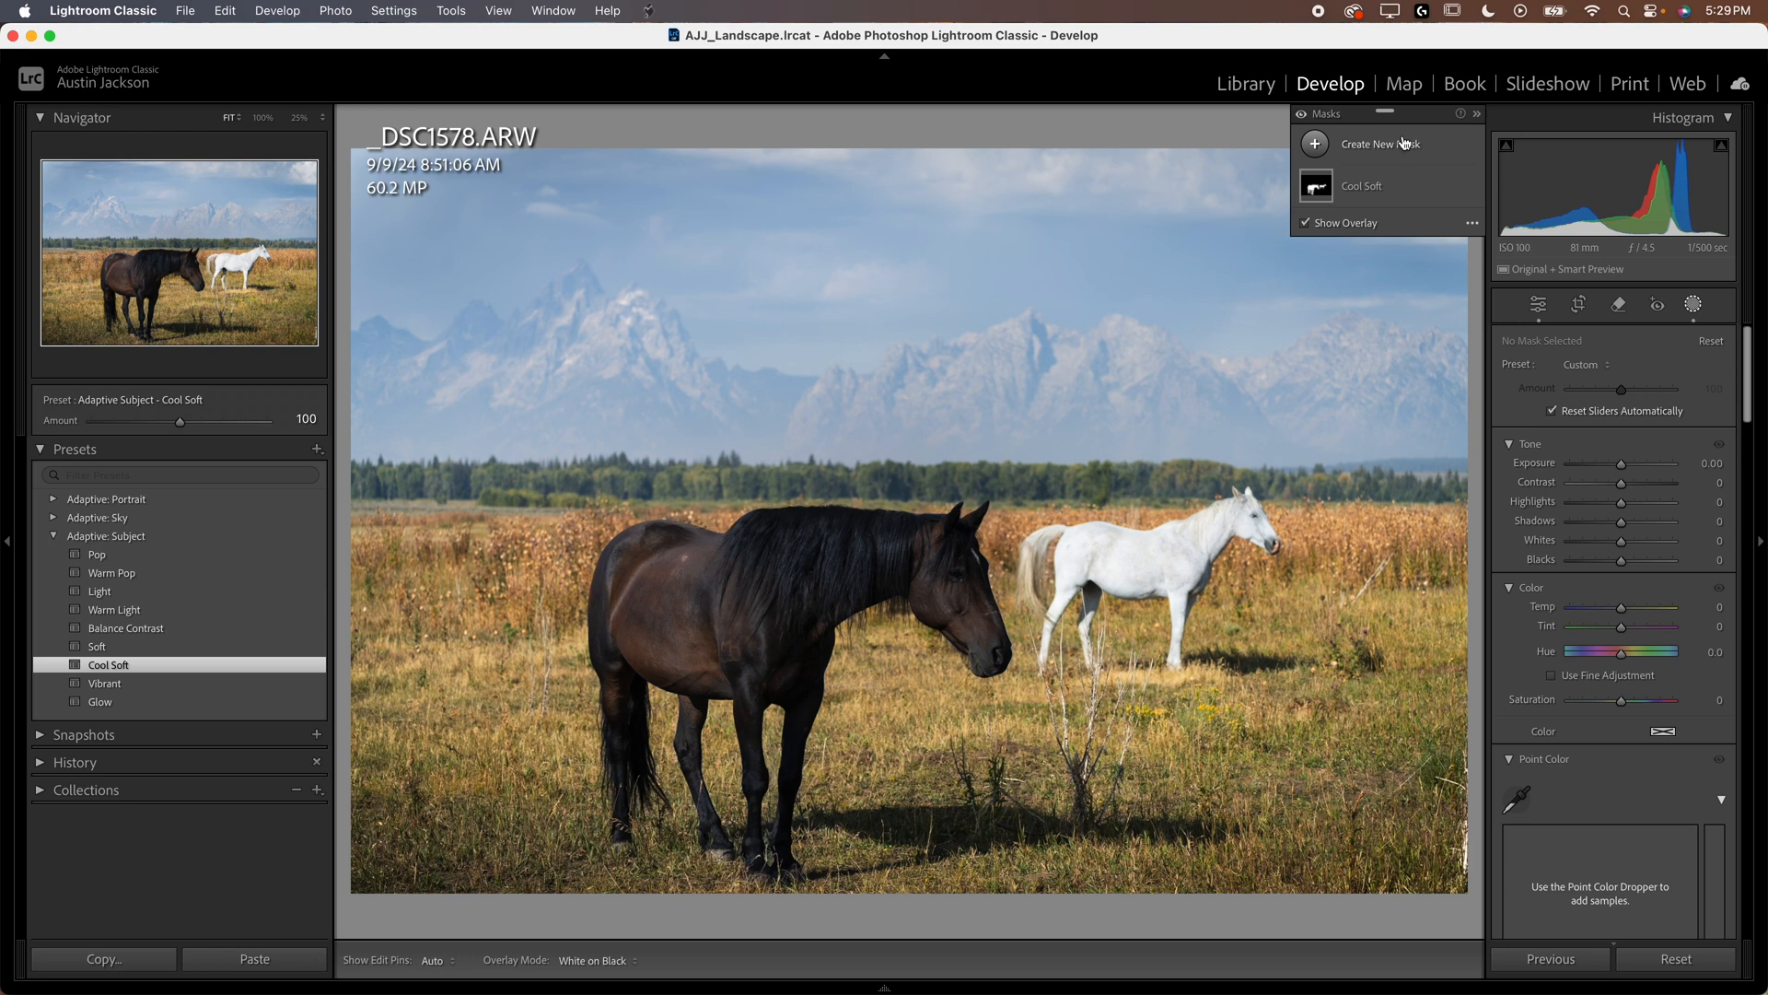
pyautogui.moveTo(199, 519)
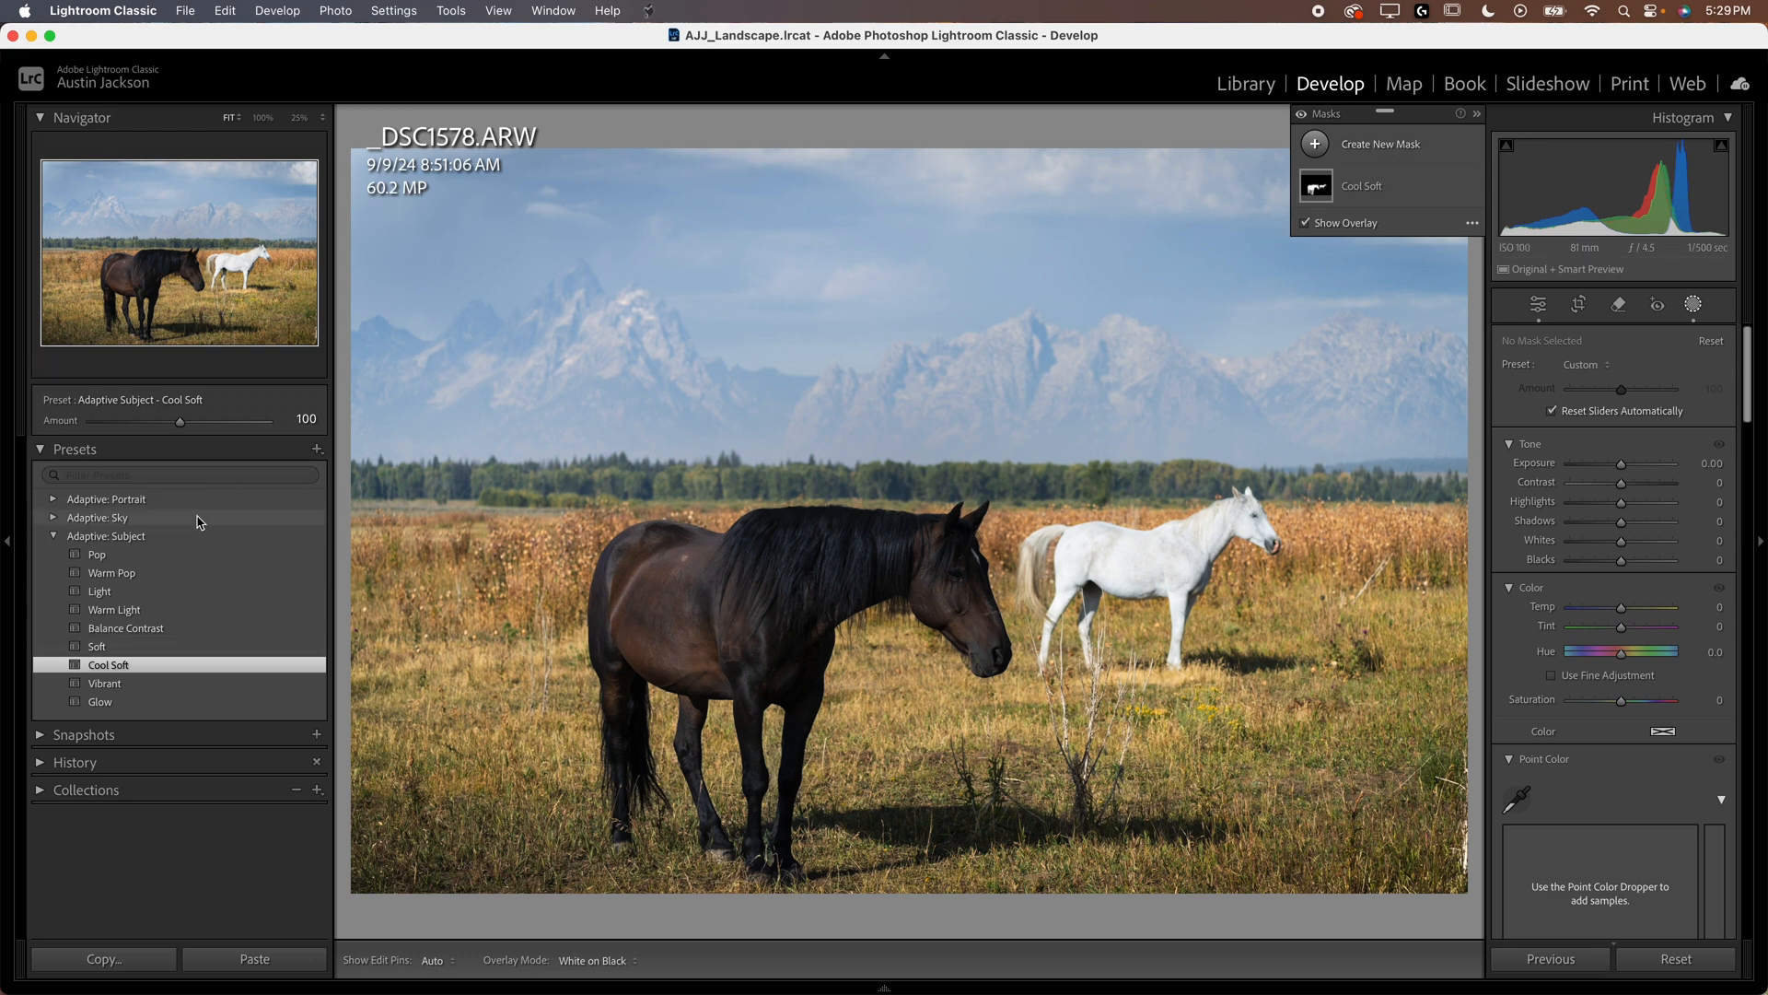
pyautogui.moveTo(172, 594)
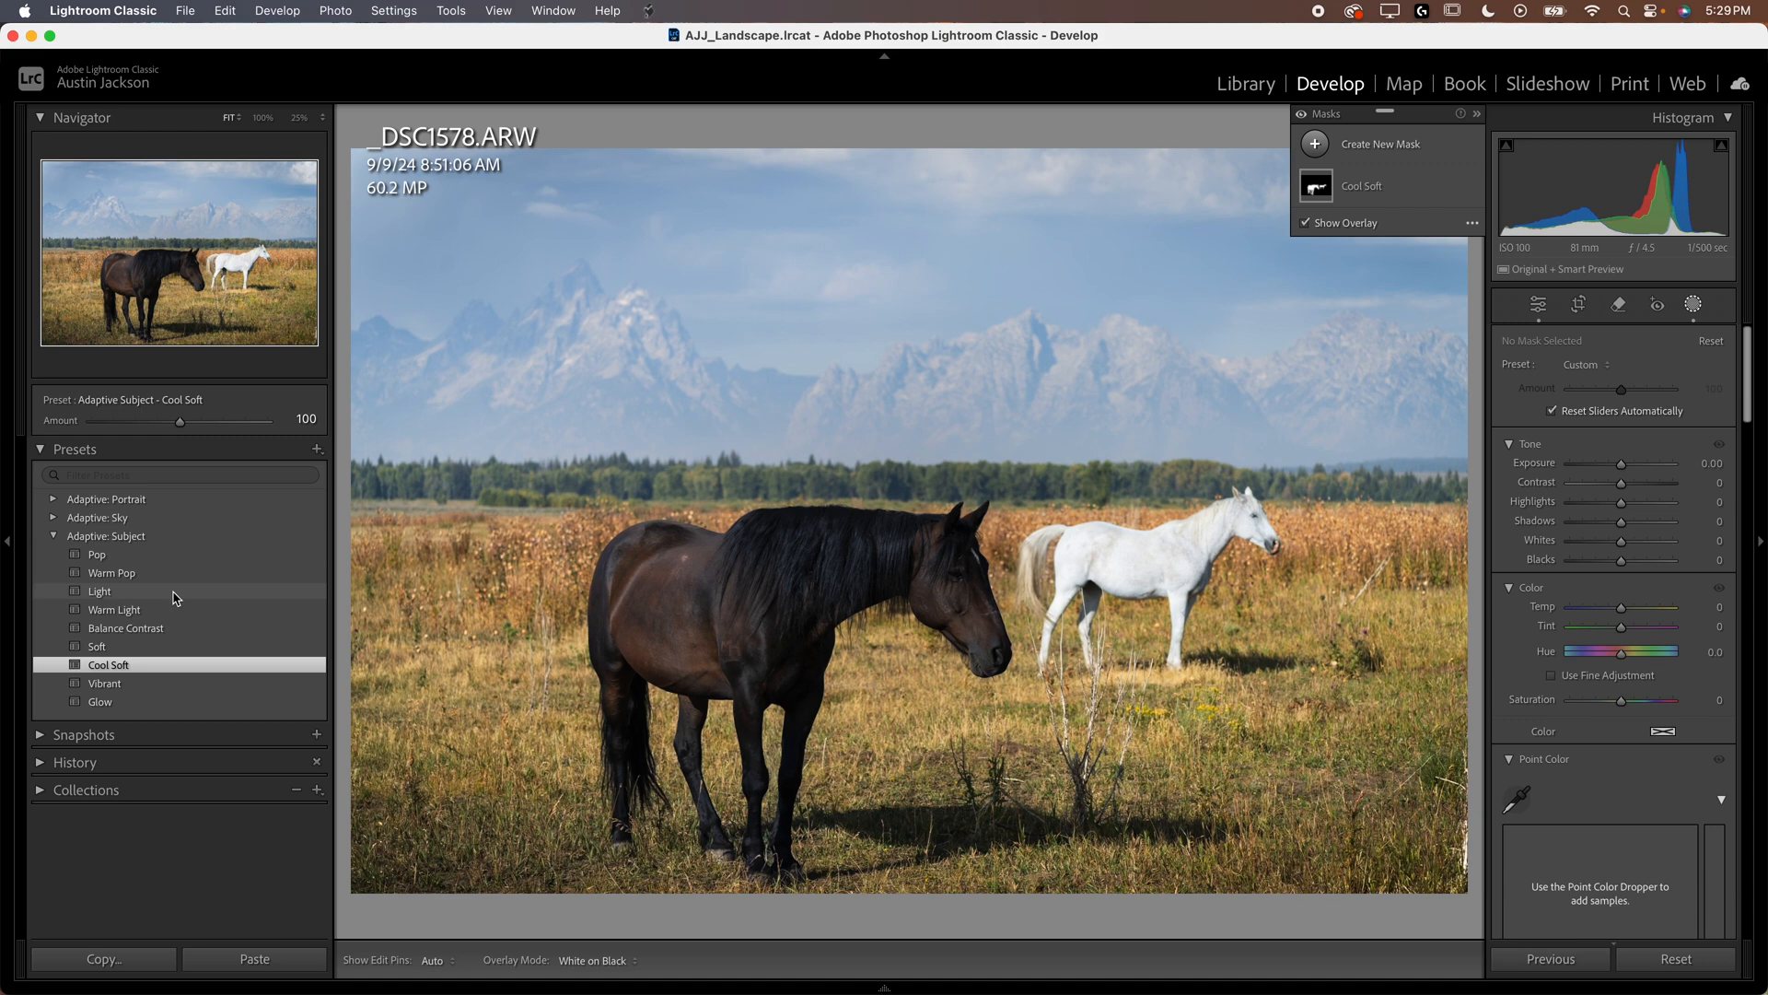